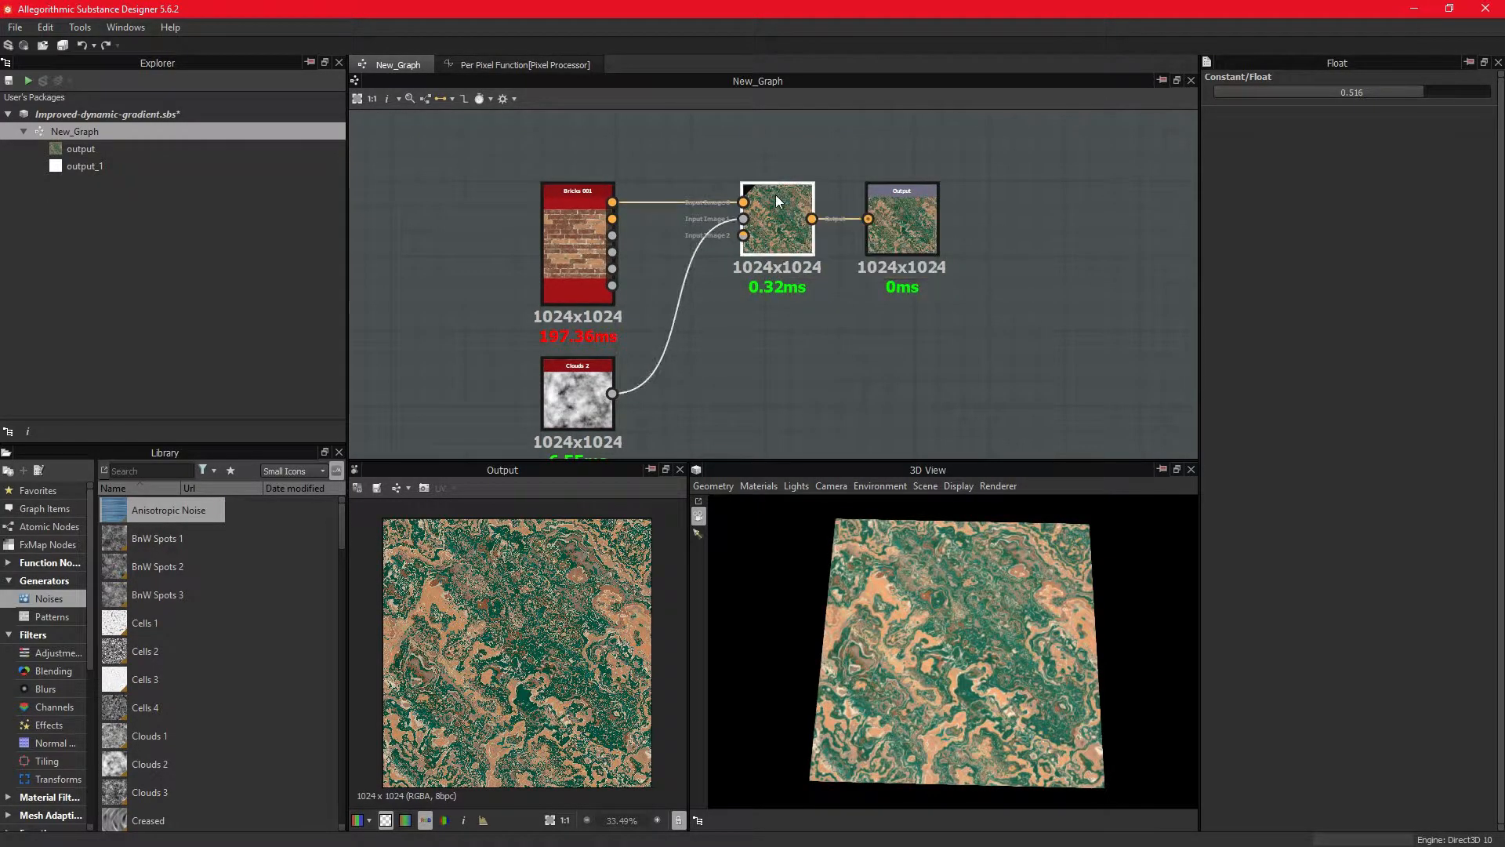
# Step: Review the existing pixel processor's function nodes and set its constant to 0.829
pyautogui.click(777, 218)
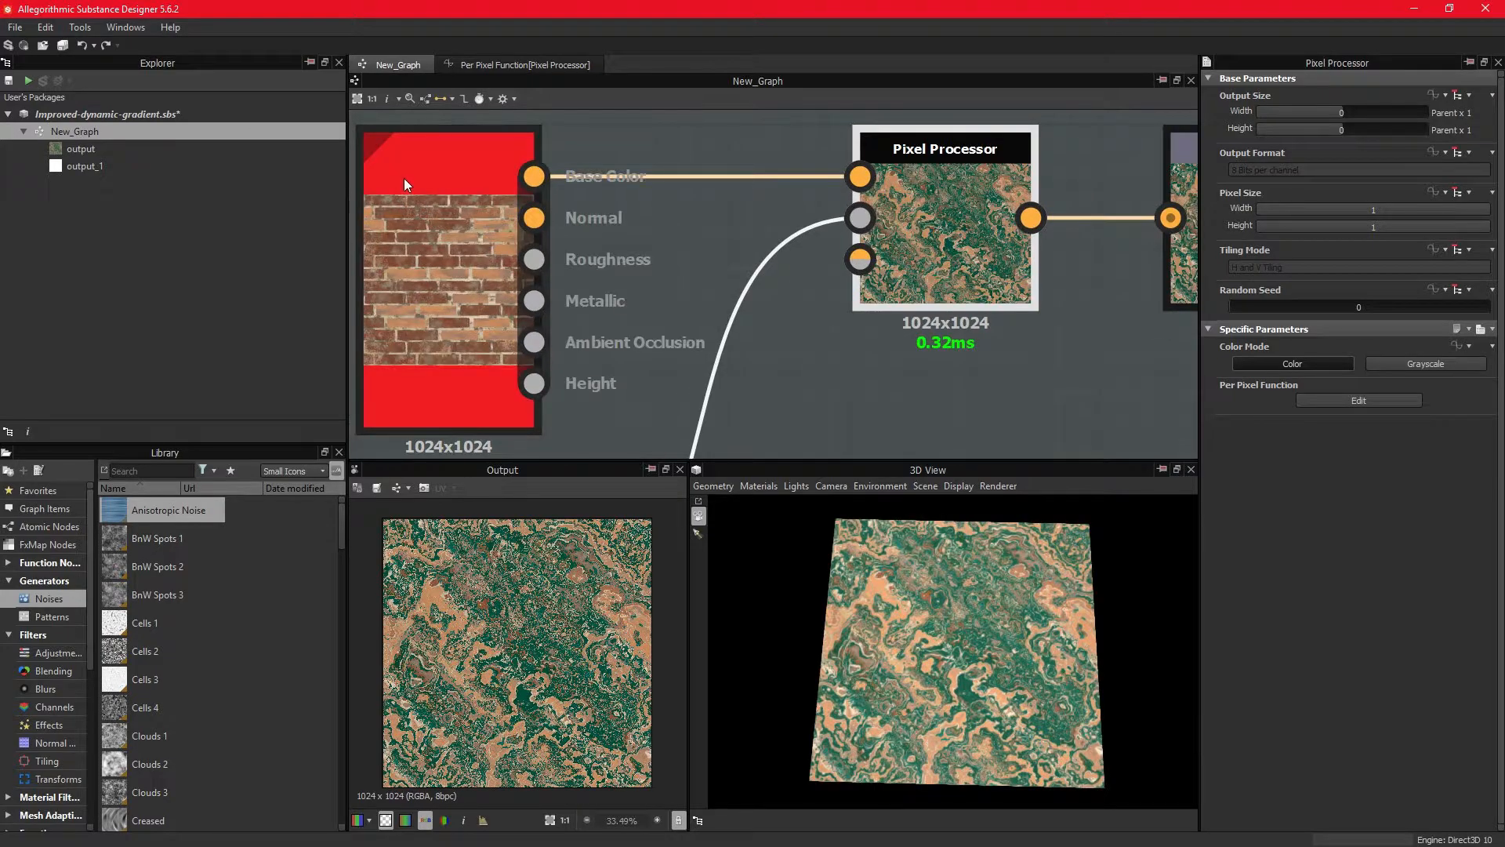
pyautogui.moveTo(449, 279); pyautogui.dragTo(574, 279)
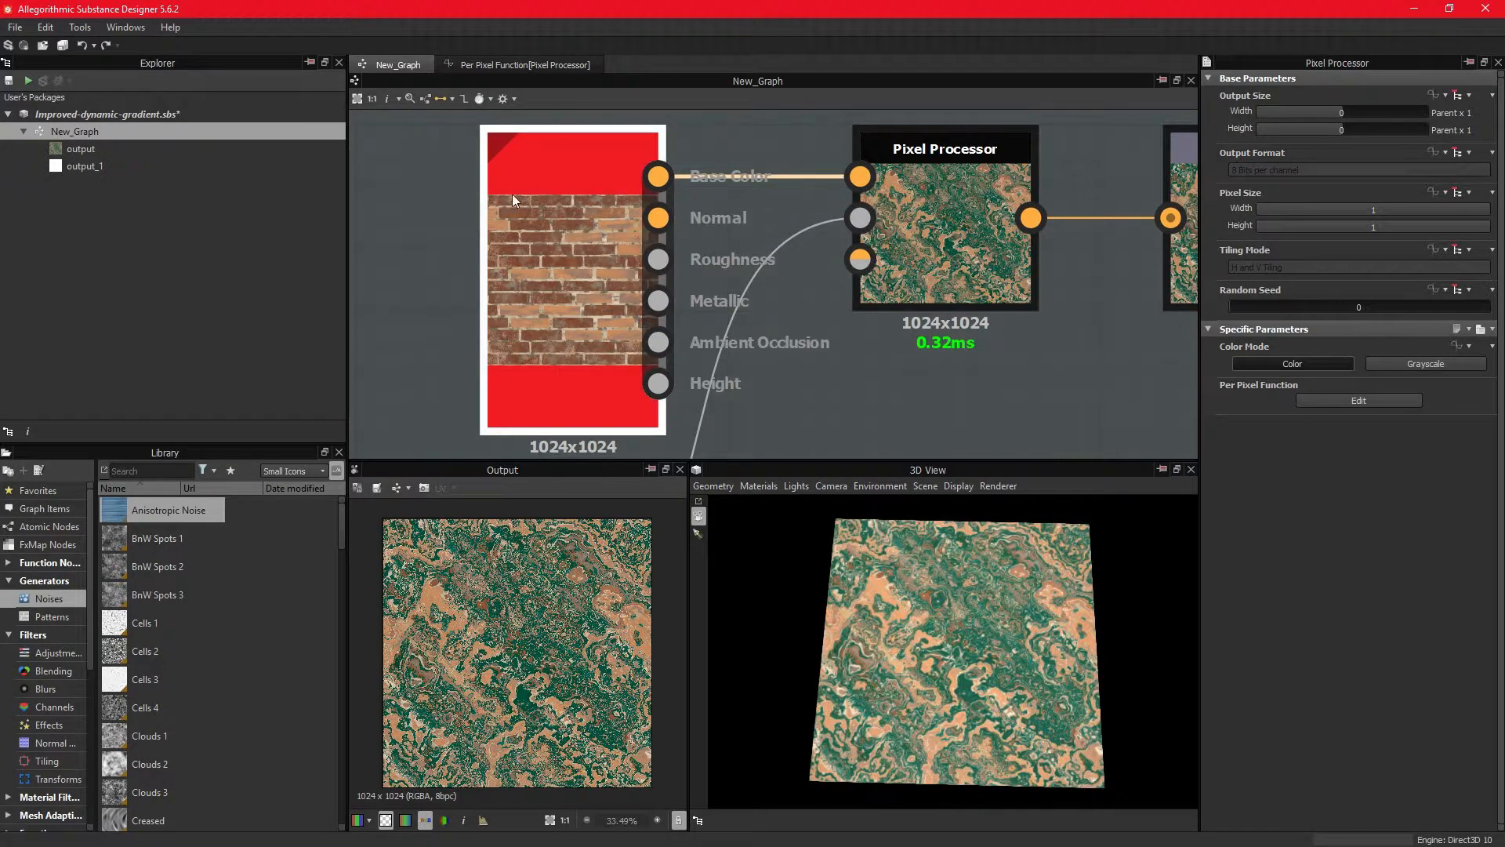
pyautogui.click(572, 279)
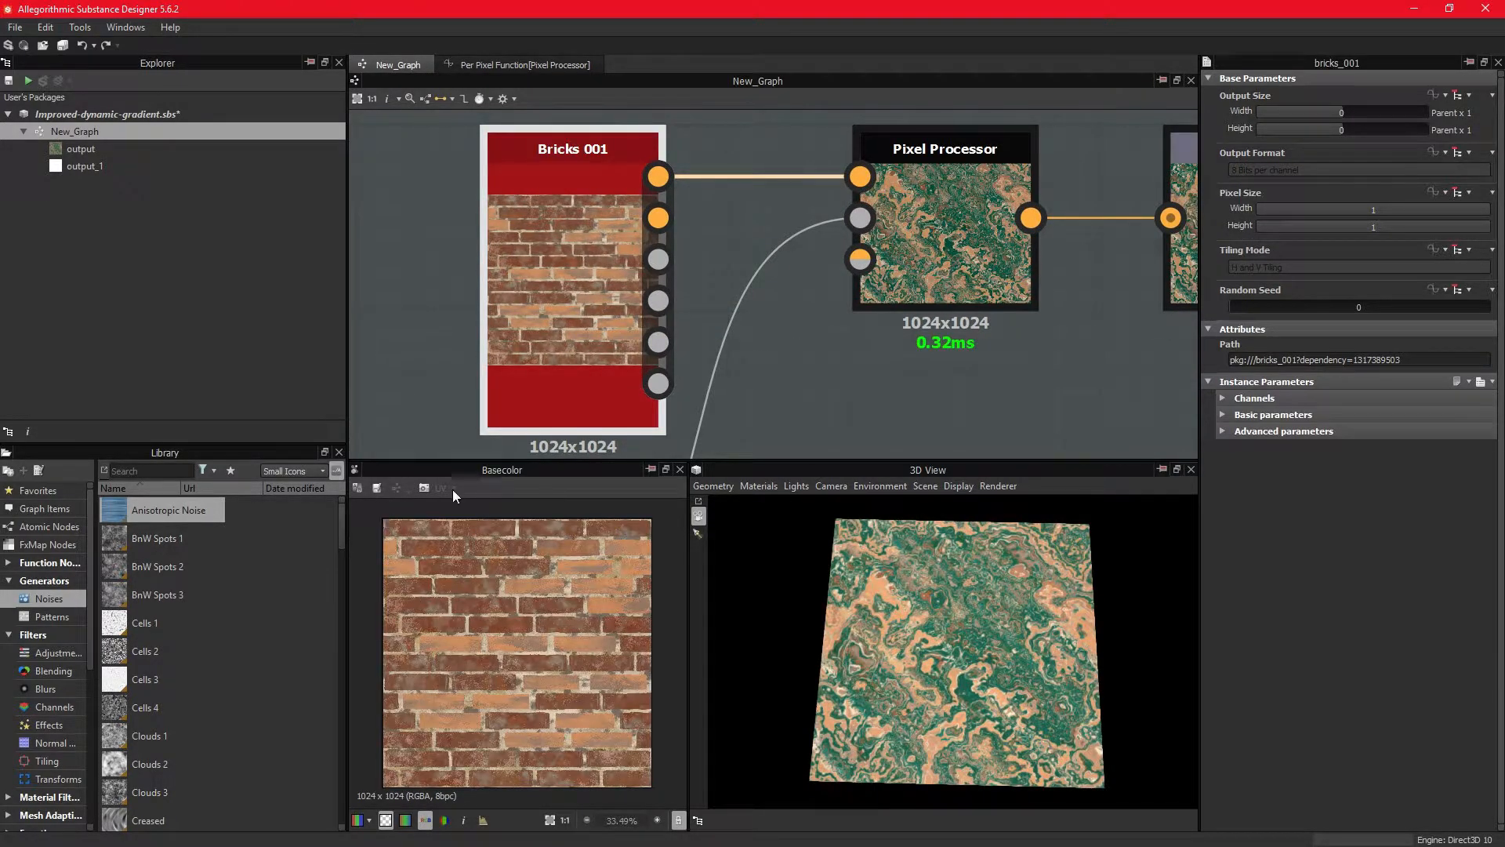
pyautogui.click(944, 230)
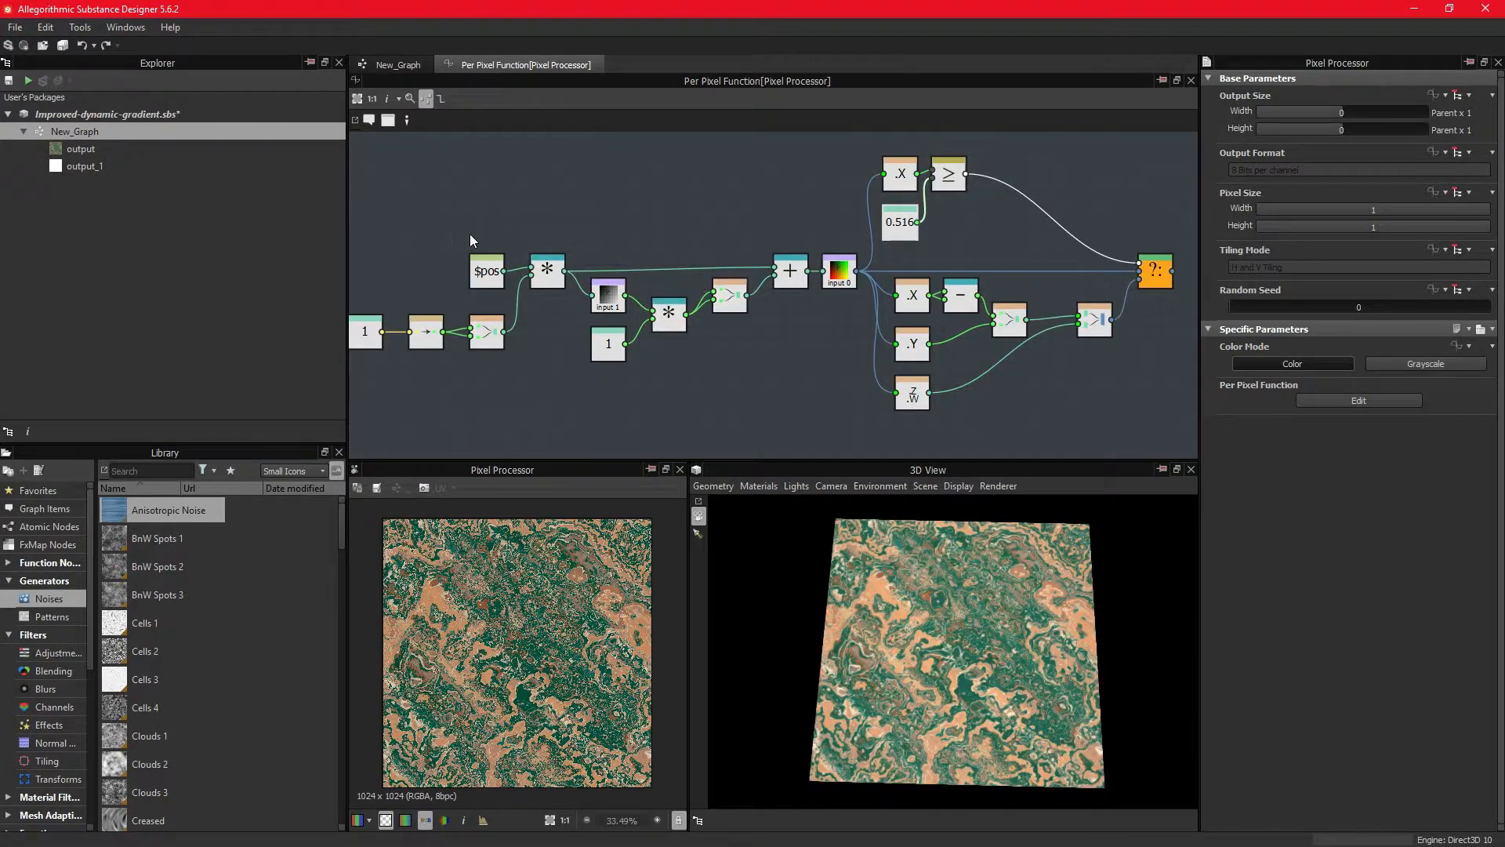
pyautogui.click(547, 272)
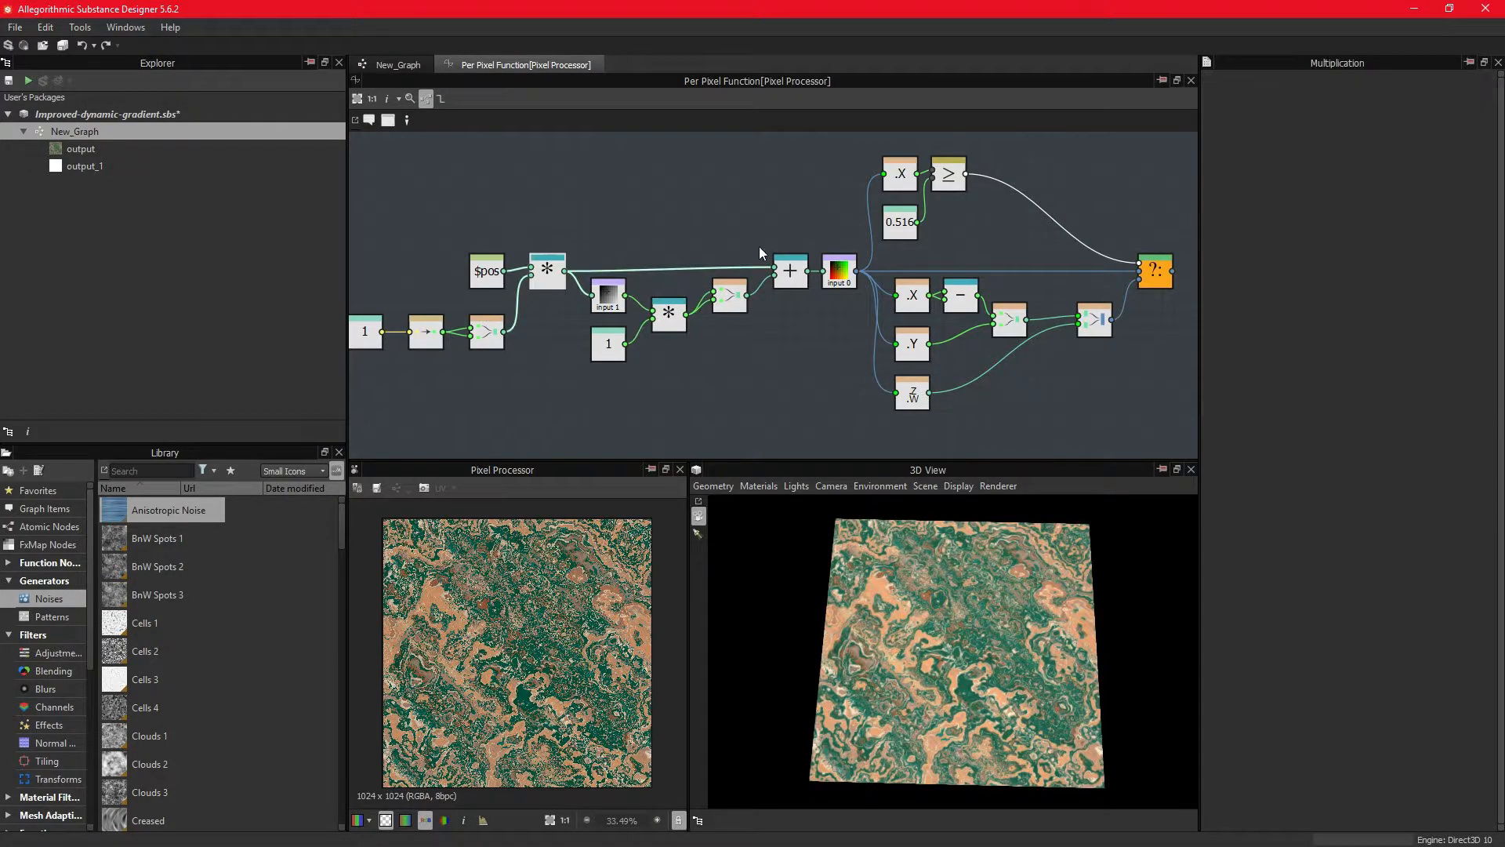
pyautogui.click(837, 271)
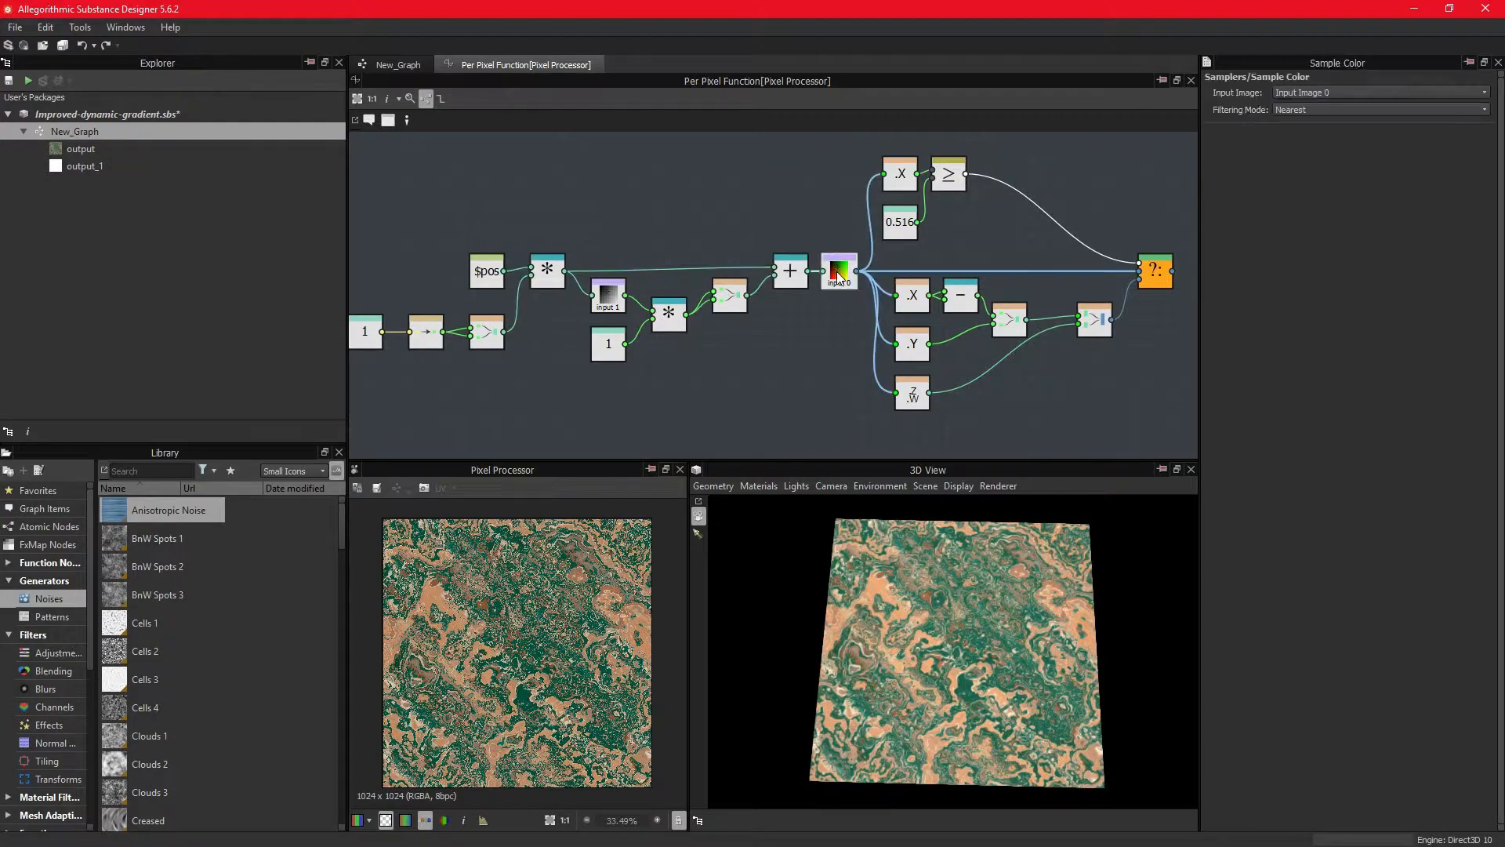
pyautogui.click(900, 221)
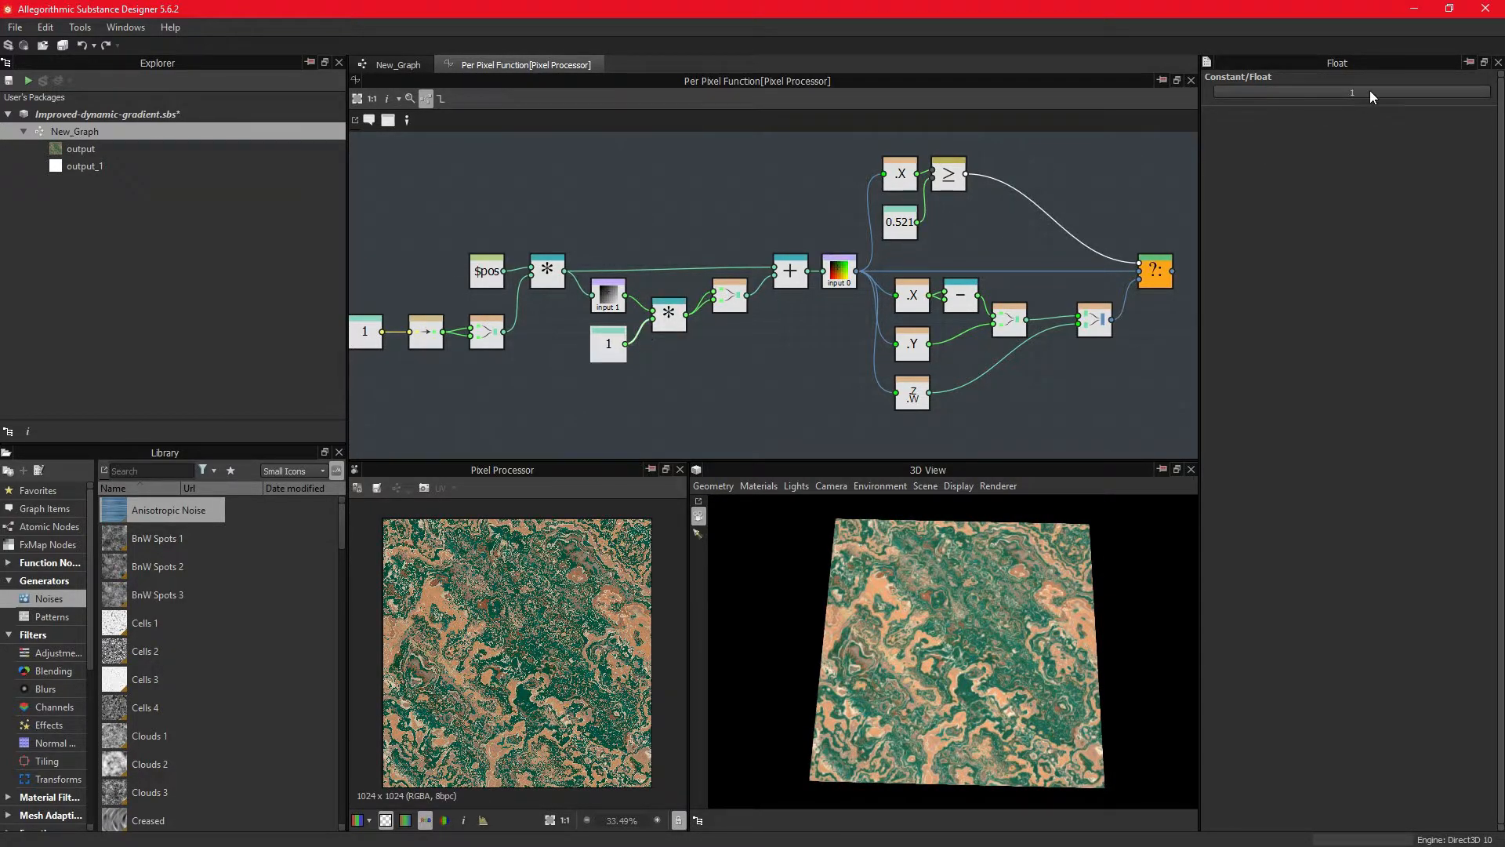
pyautogui.write('0.829')
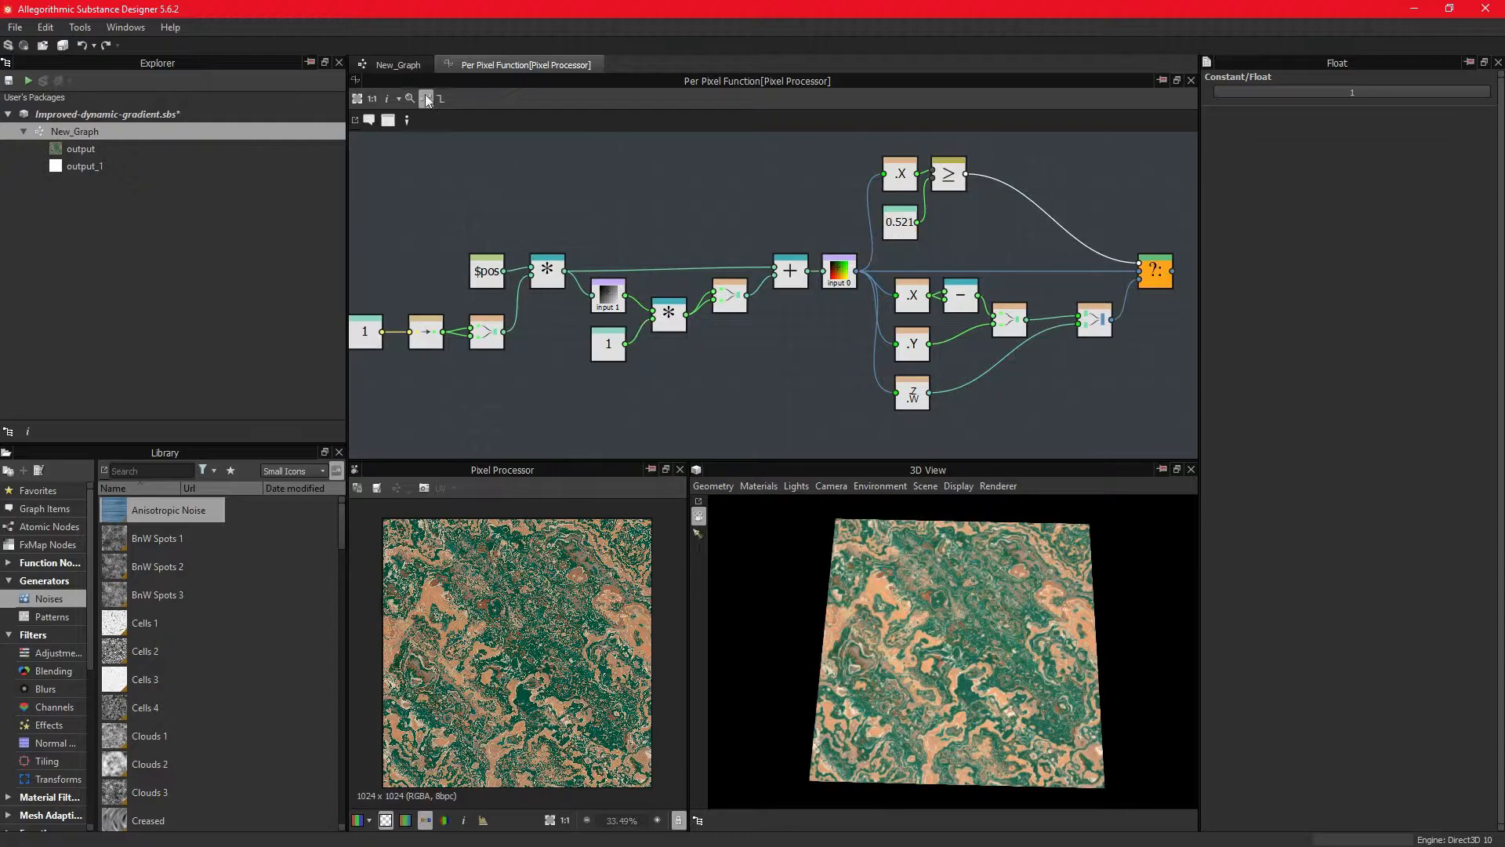
pyautogui.click(397, 64)
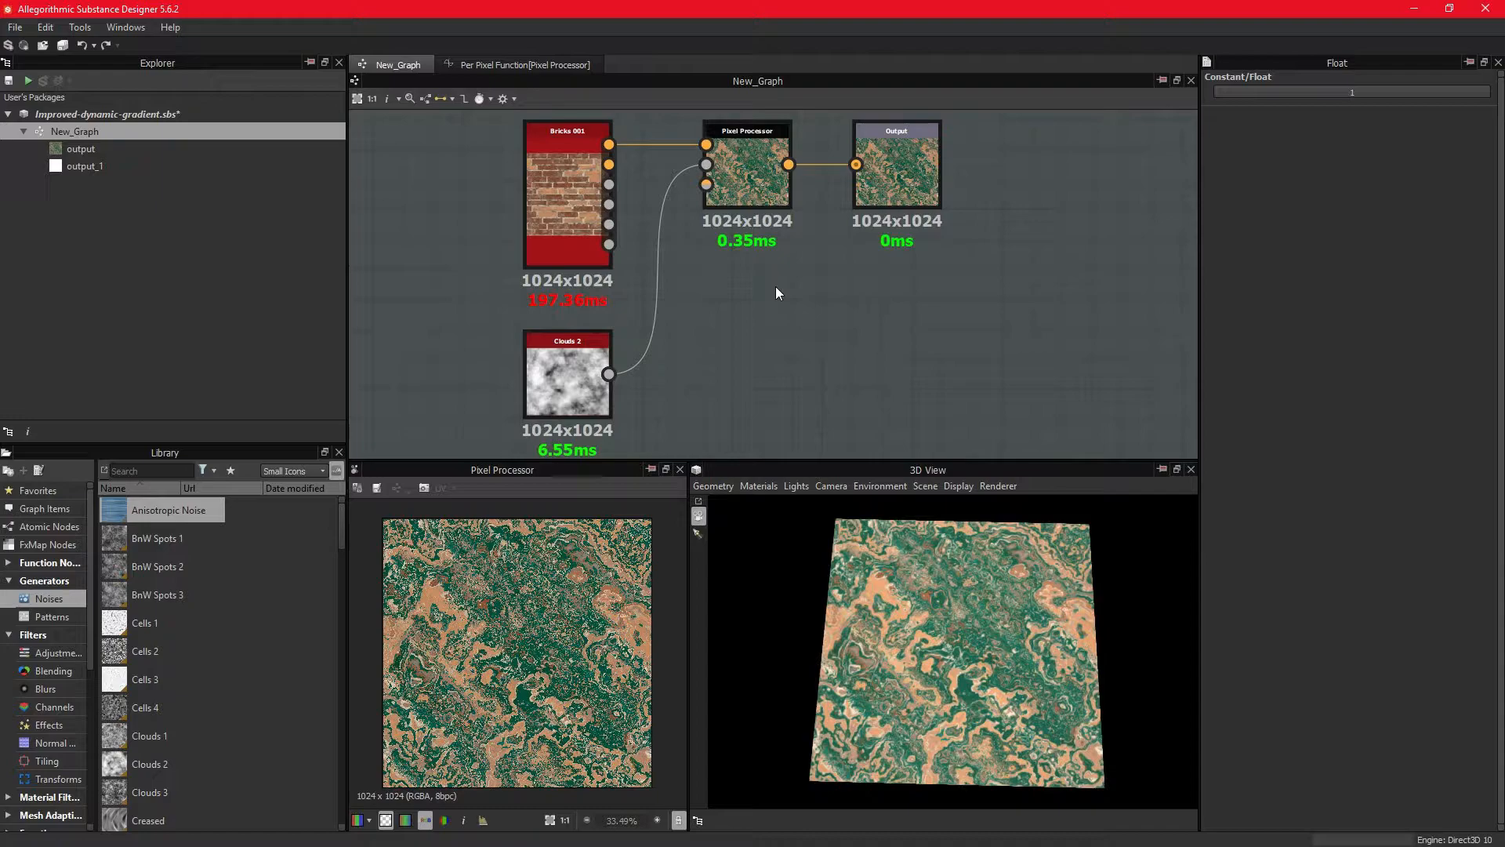
pyautogui.moveTo(751, 367)
pyautogui.write('pi')
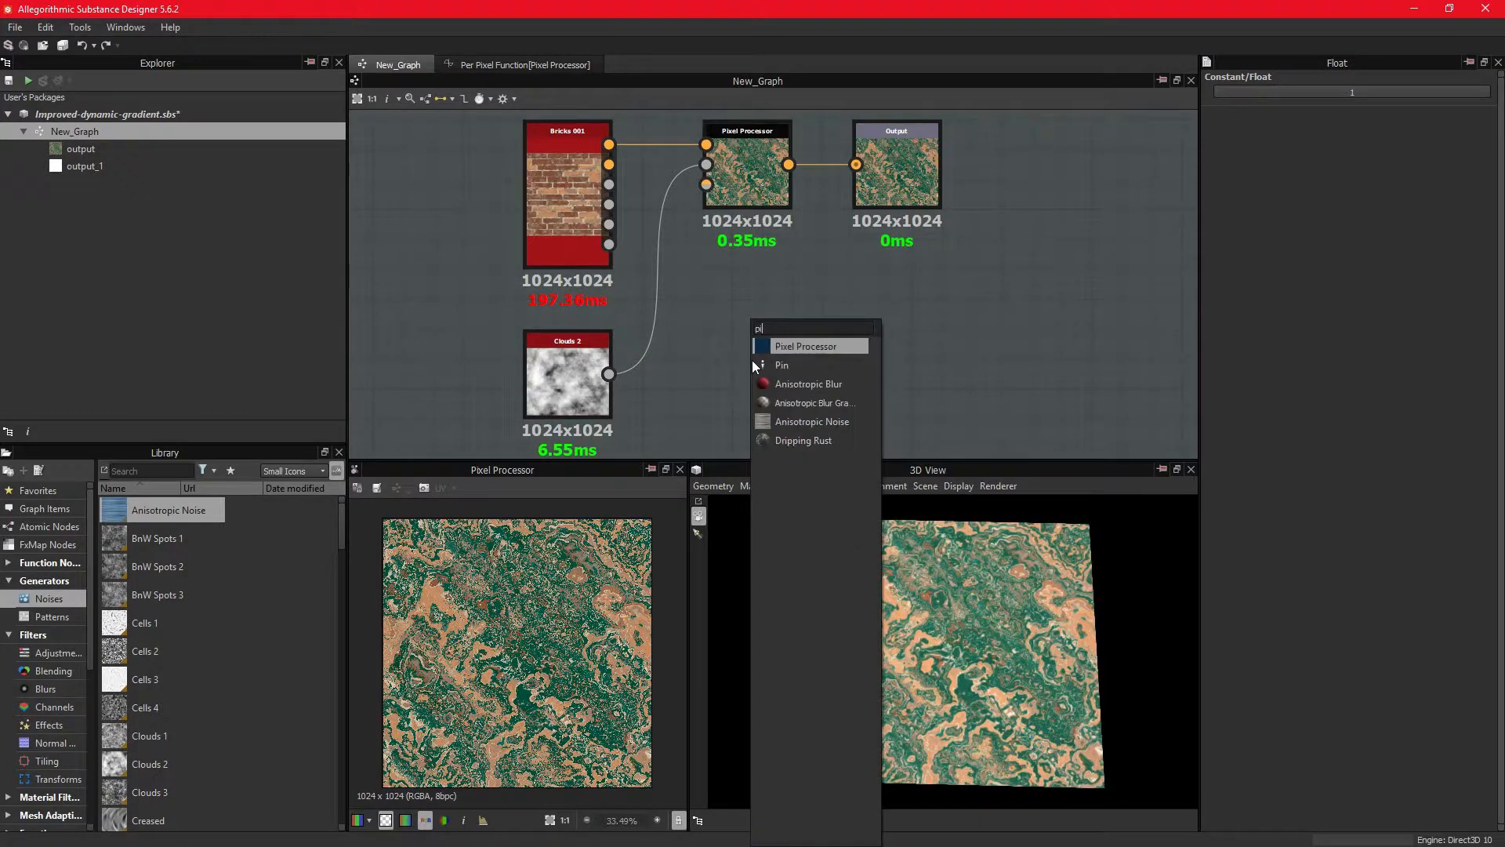
# Step: Add a second Pixel Processor, wire it to the Output and enter its per-pixel function
pyautogui.click(807, 345)
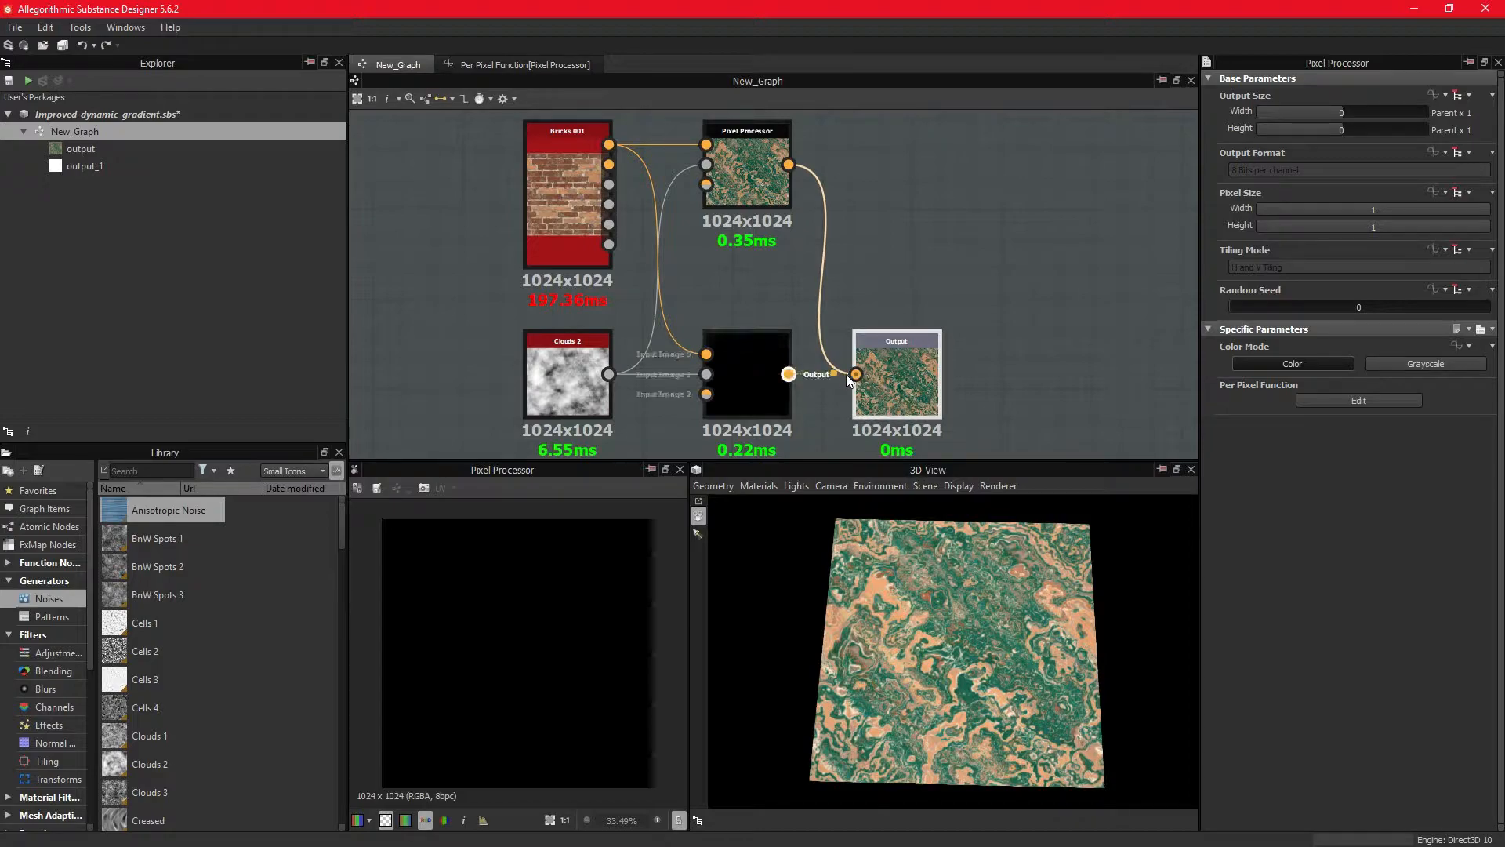
pyautogui.click(893, 373)
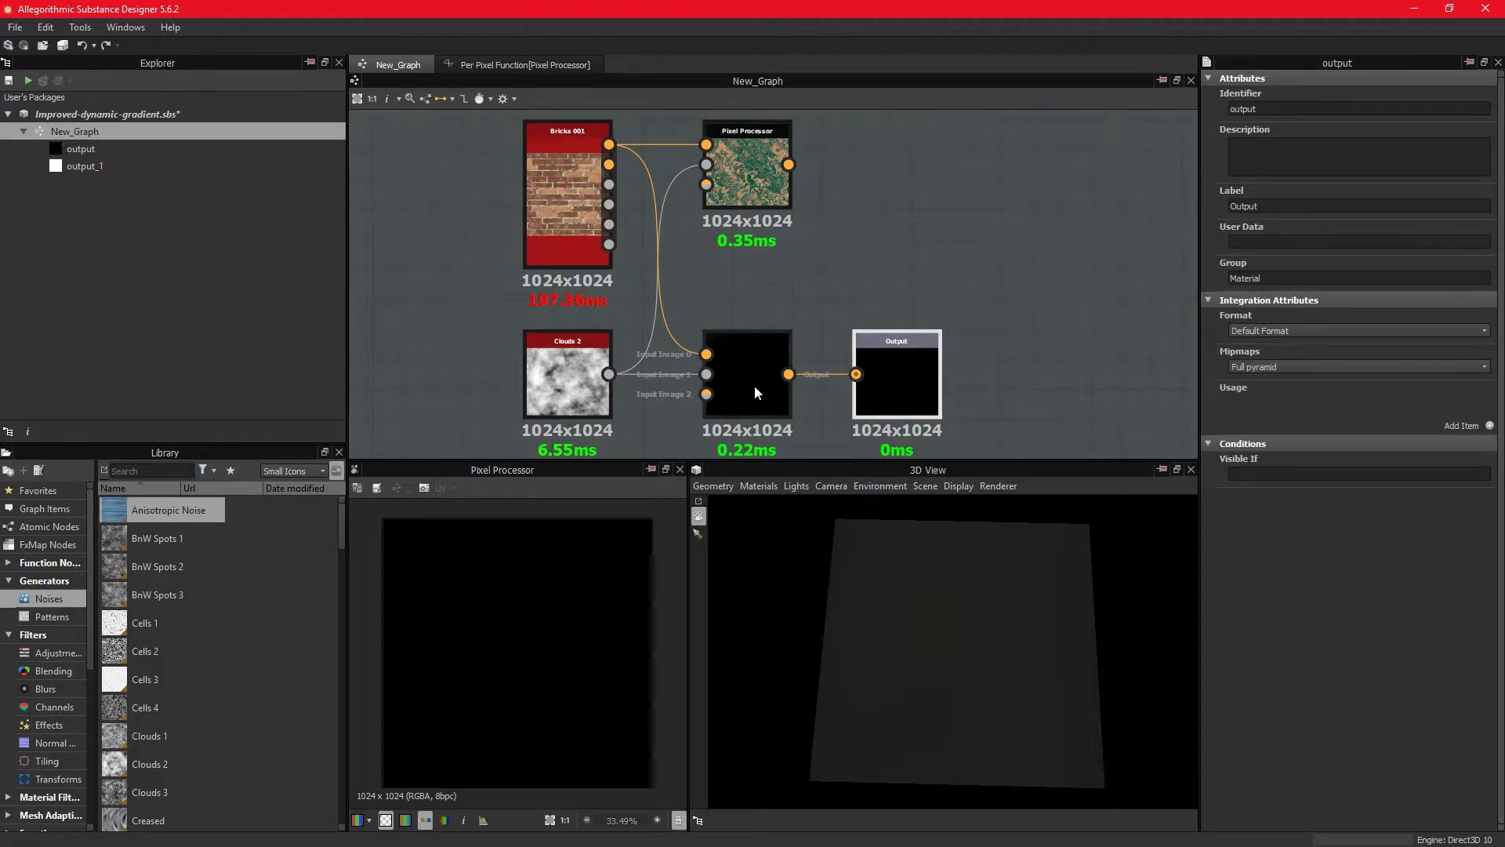
pyautogui.moveTo(754, 394)
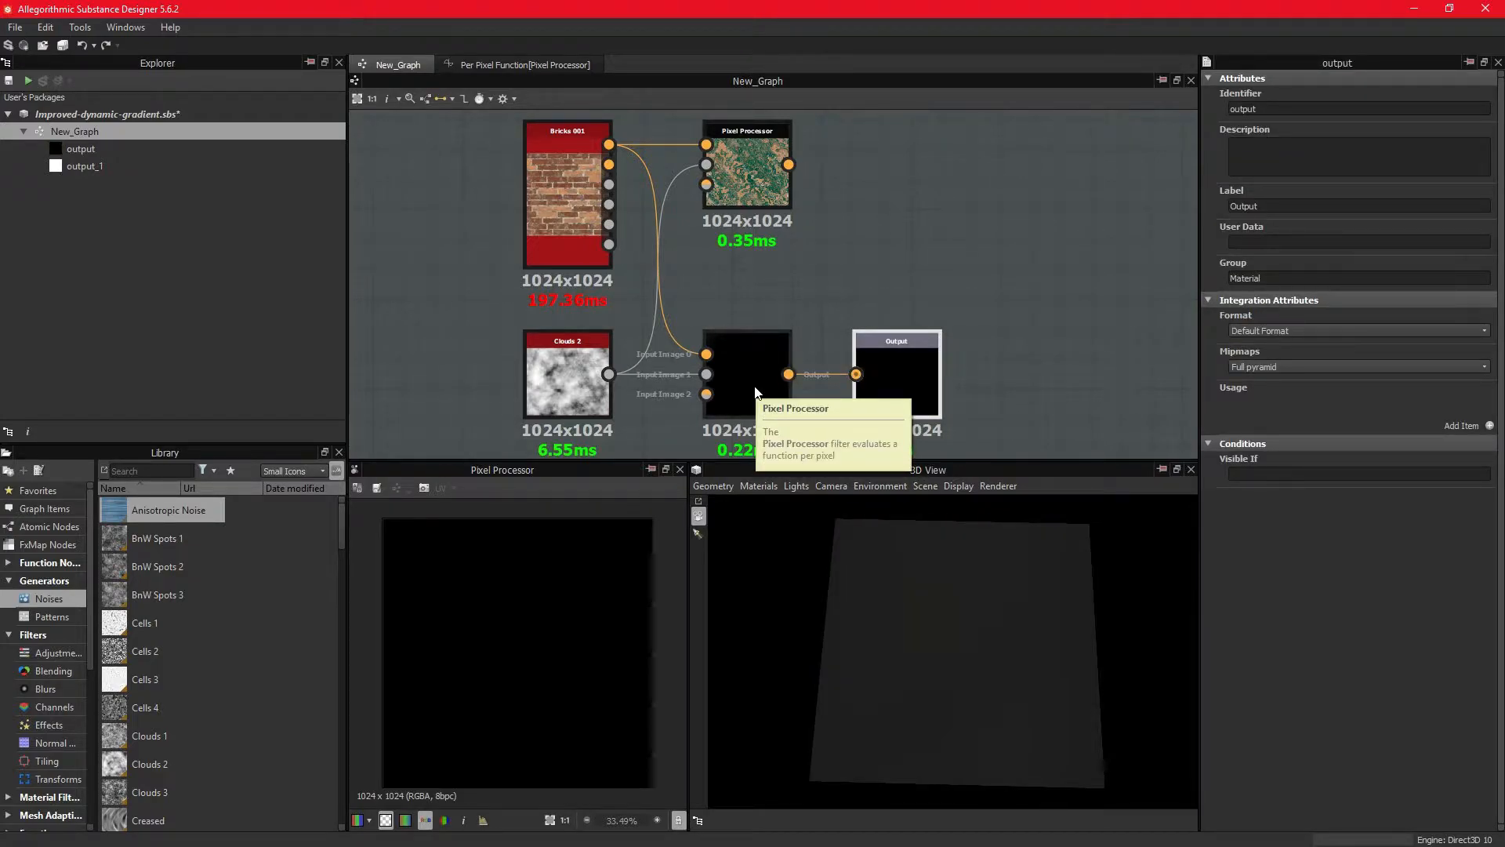
pyautogui.click(747, 373)
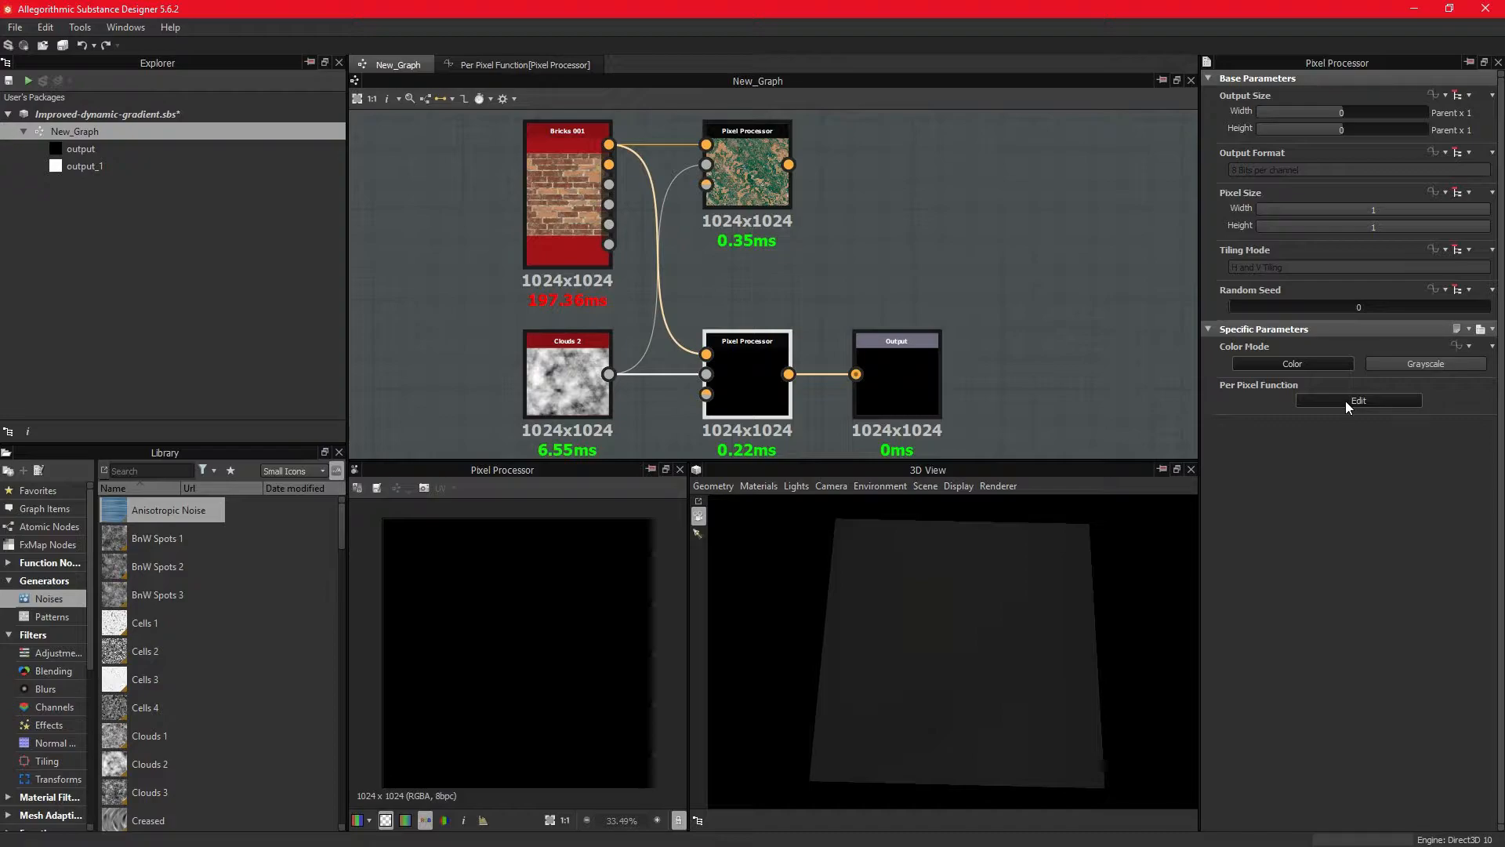
pyautogui.click(1358, 400)
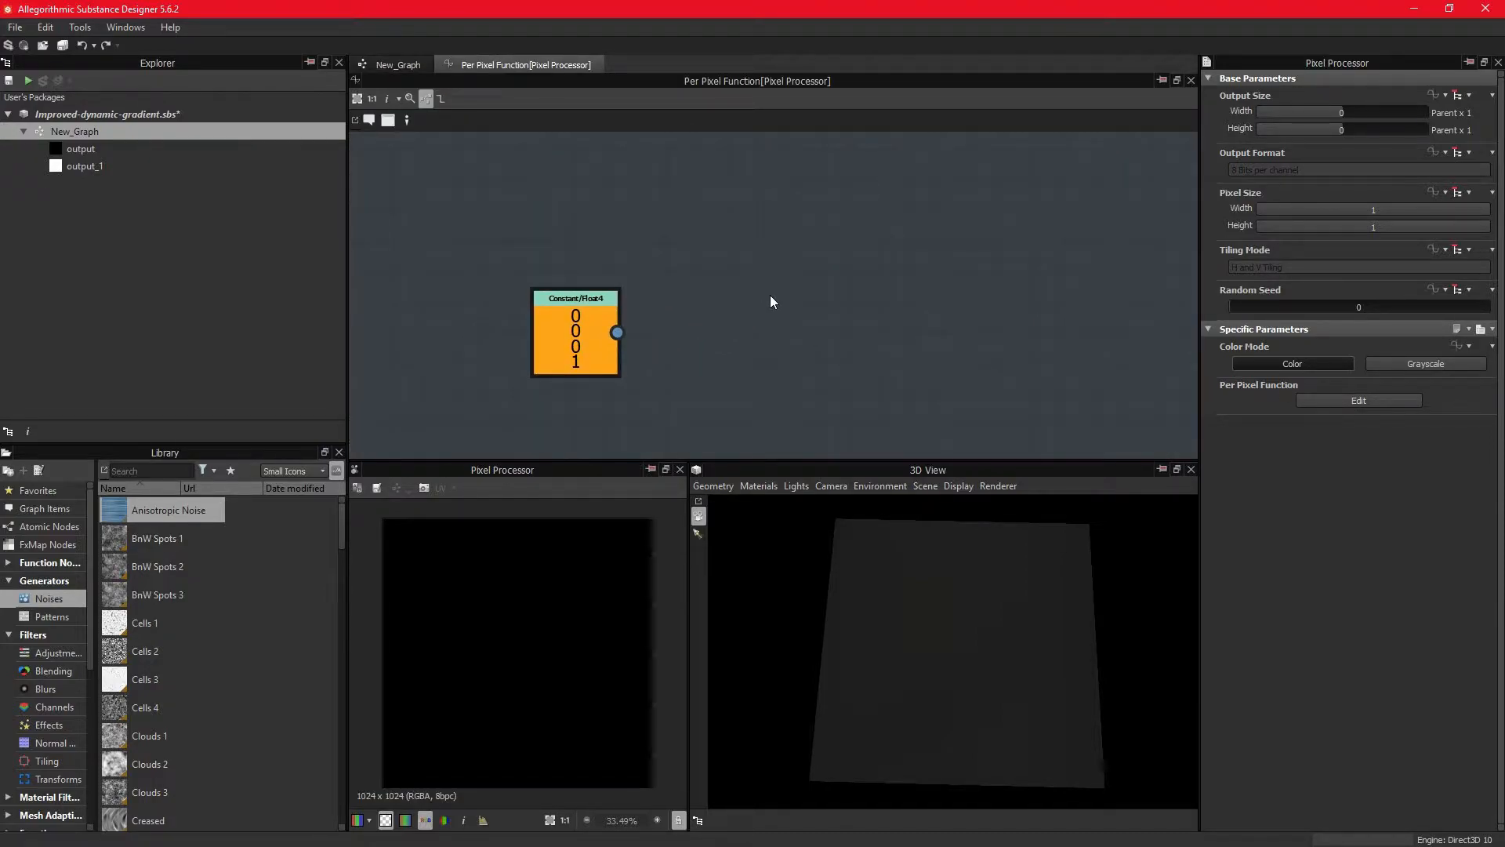
# Step: Sample input 0 with Sample Color at Get Float2 $pos and make it the output node
pyautogui.write('get')
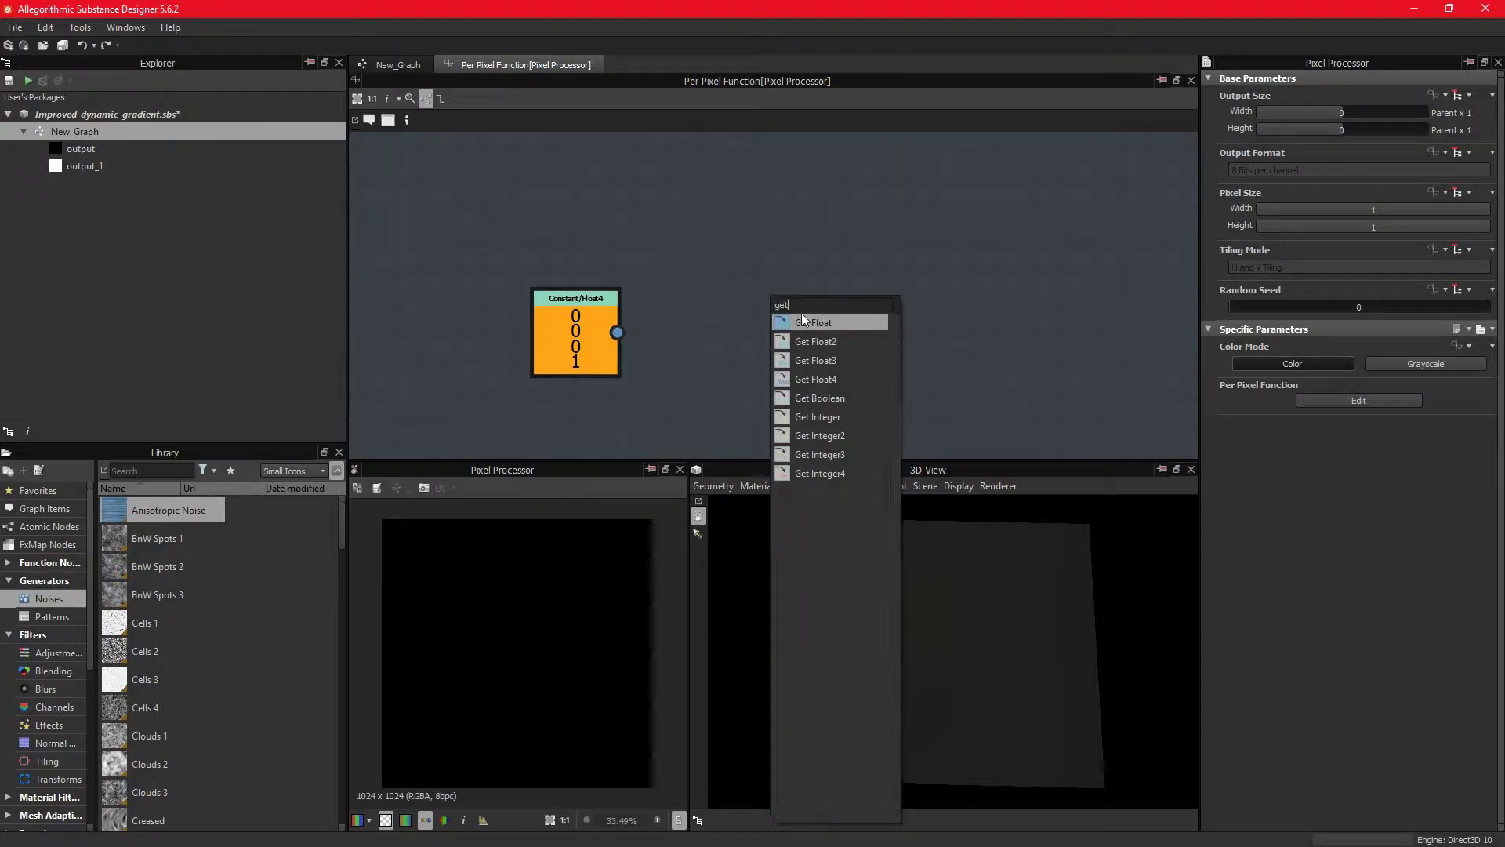
pyautogui.click(816, 340)
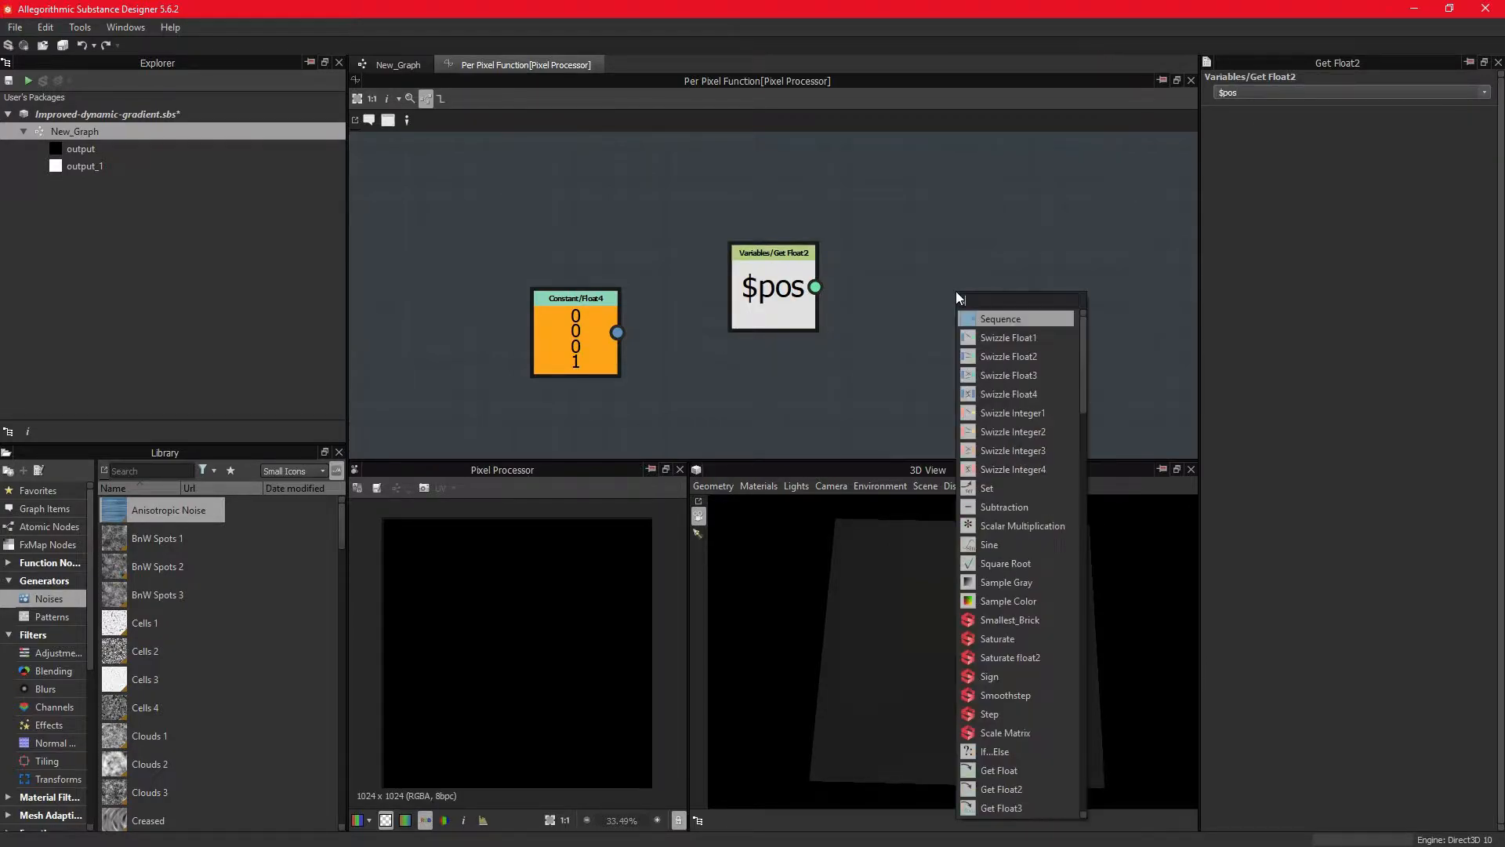
pyautogui.click(1009, 601)
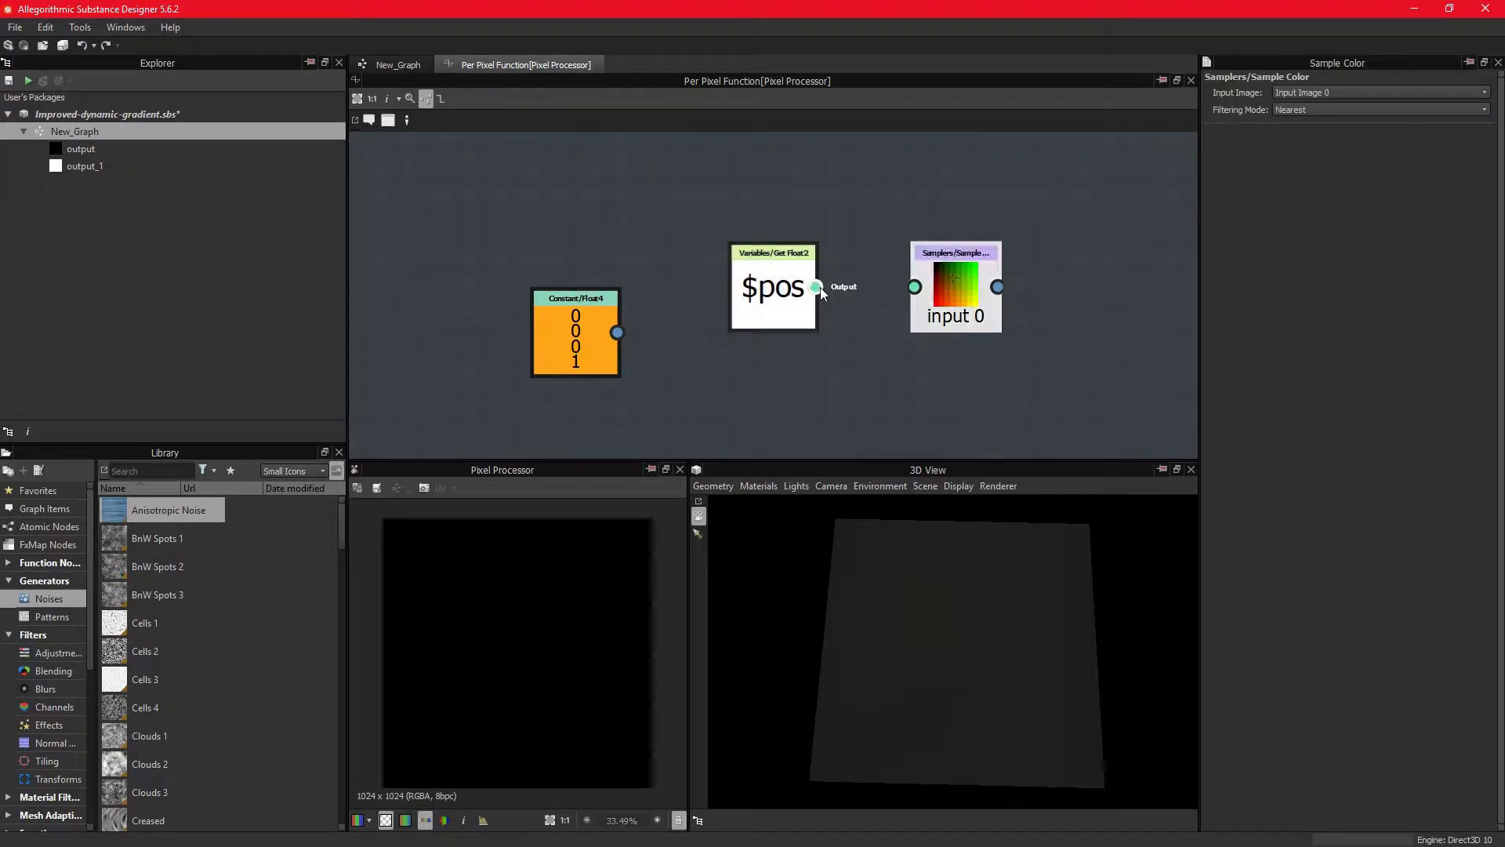
pyautogui.rightClick(955, 286)
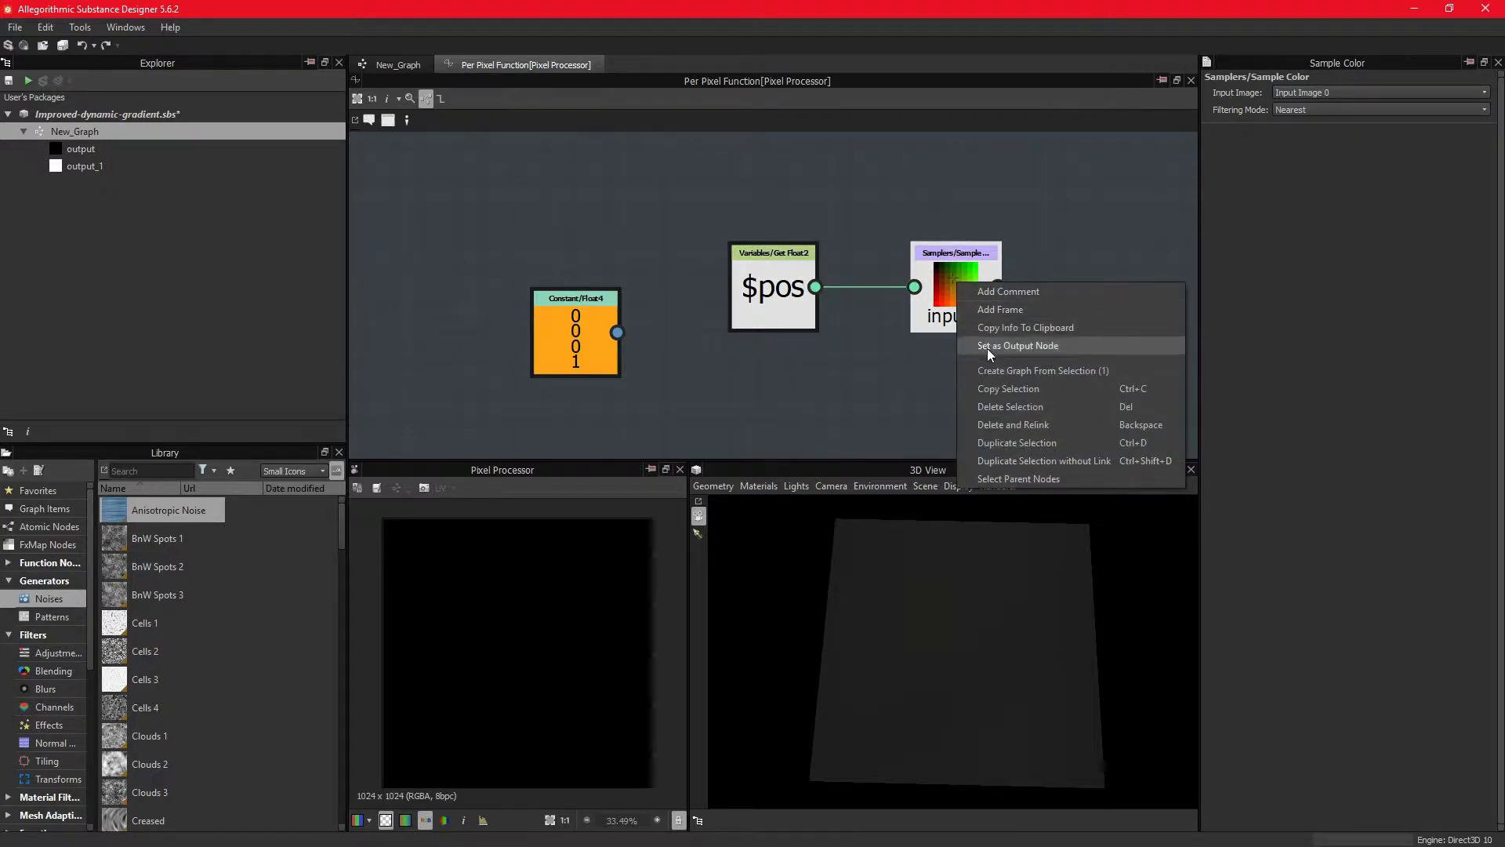
pyautogui.click(1017, 345)
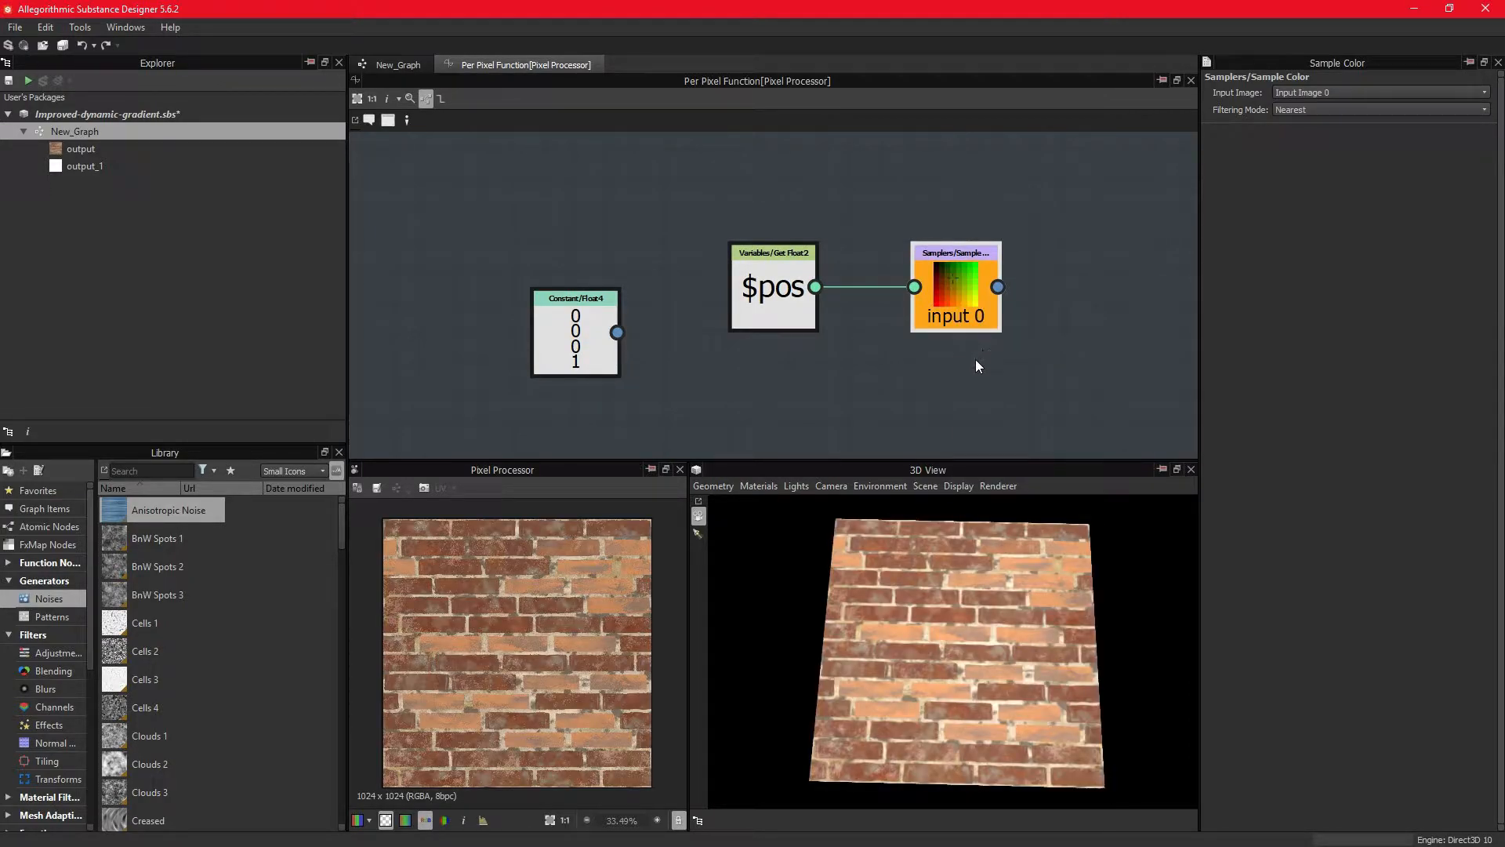
pyautogui.scroll(3)
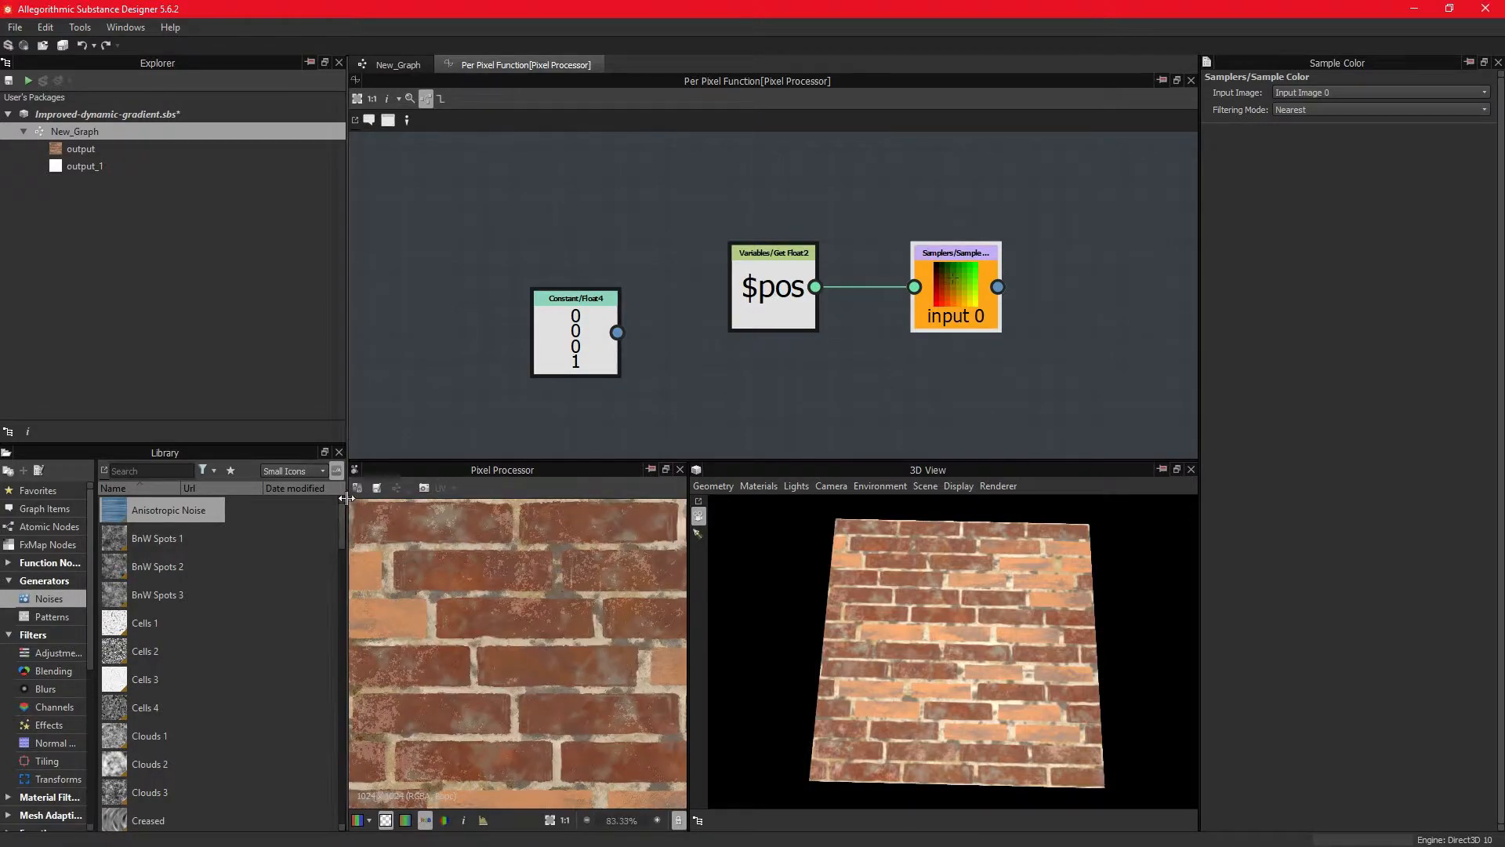
pyautogui.moveTo(841, 524)
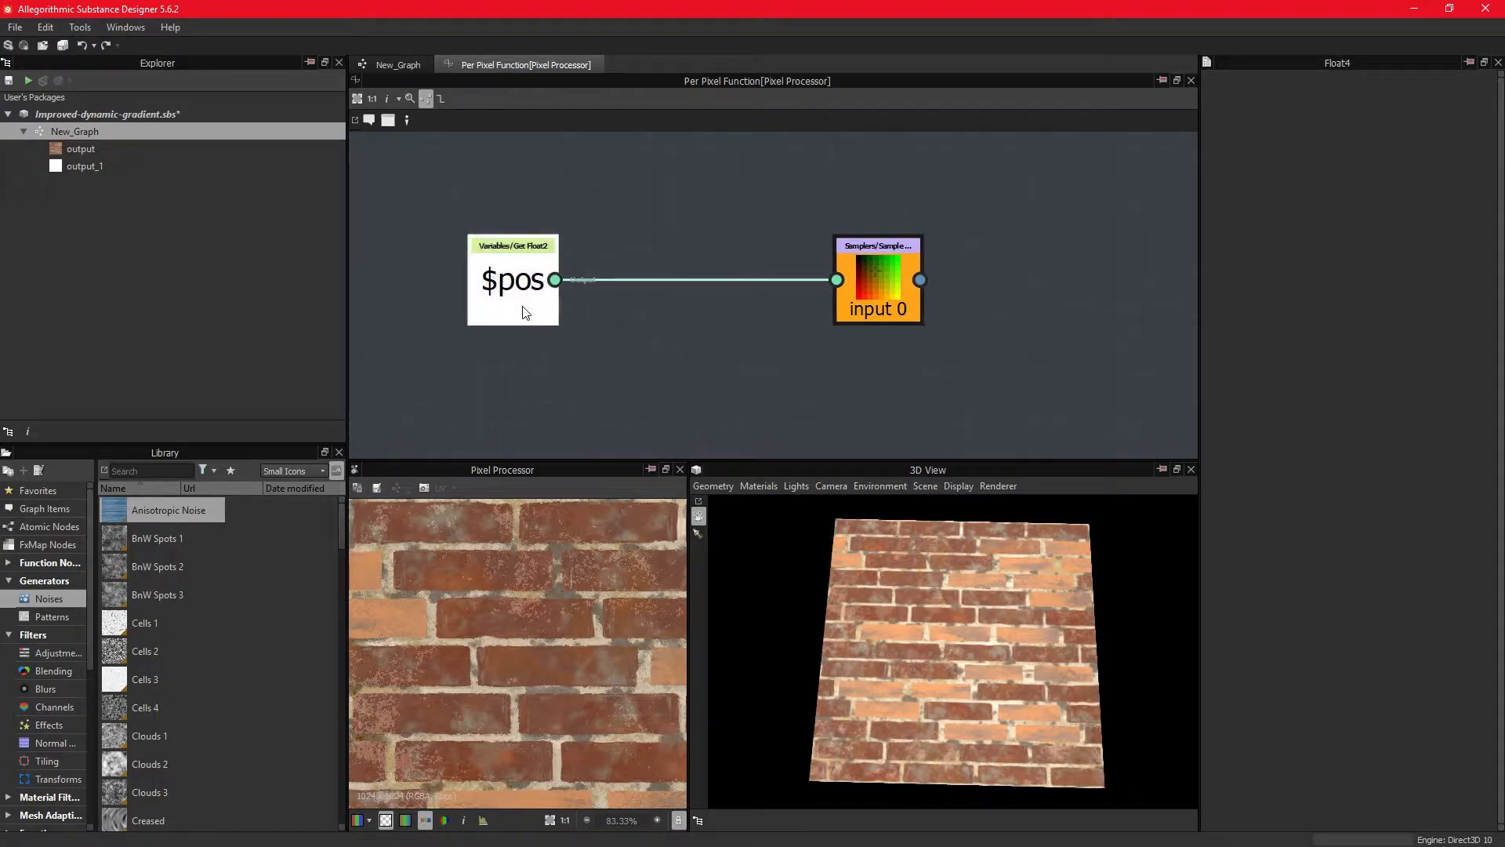
pyautogui.moveTo(638, 329)
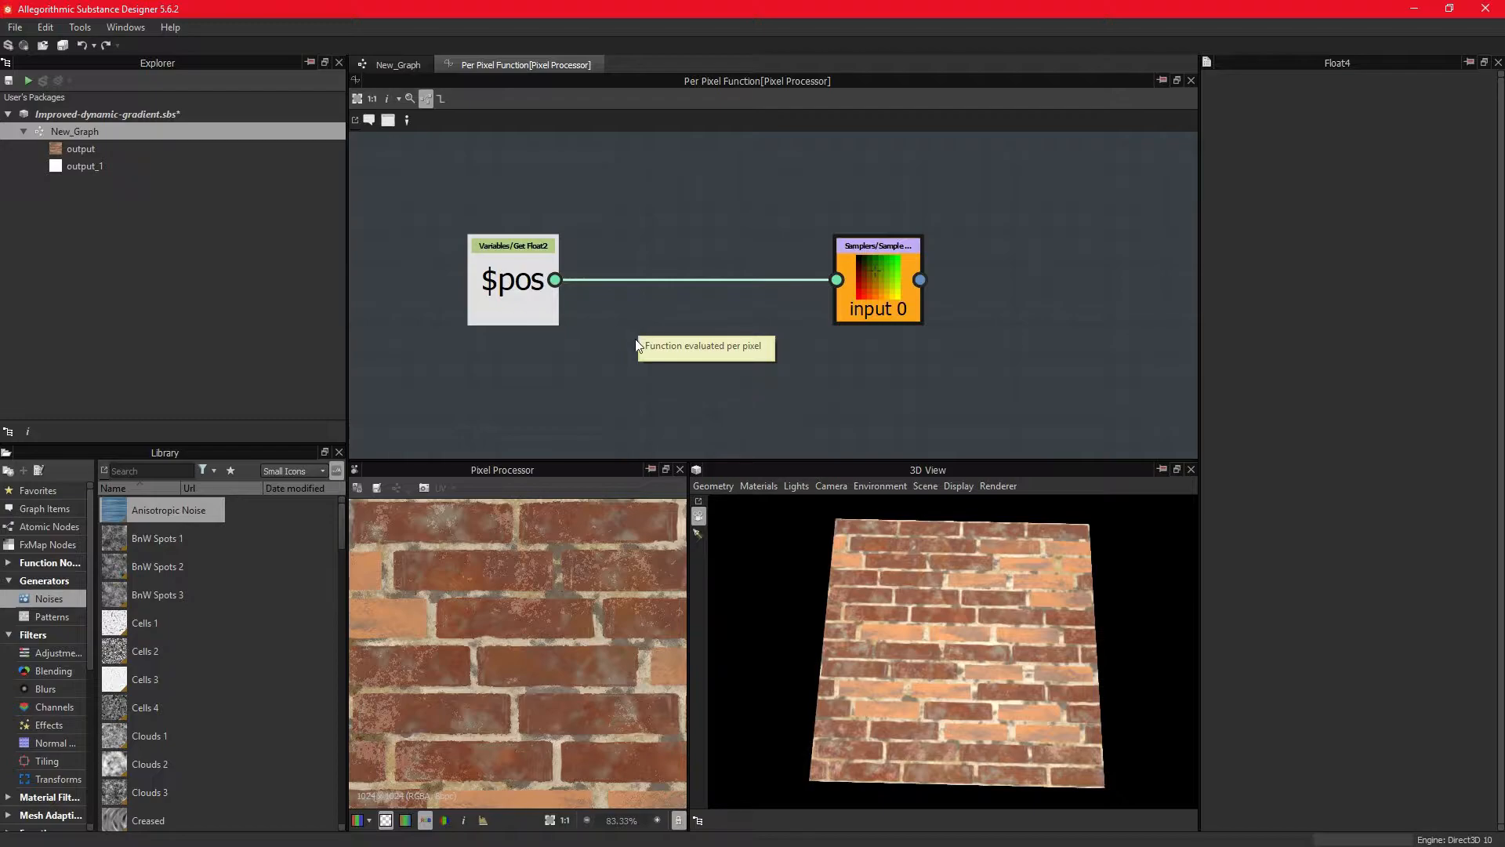
pyautogui.moveTo(635, 345)
pyautogui.write('f')
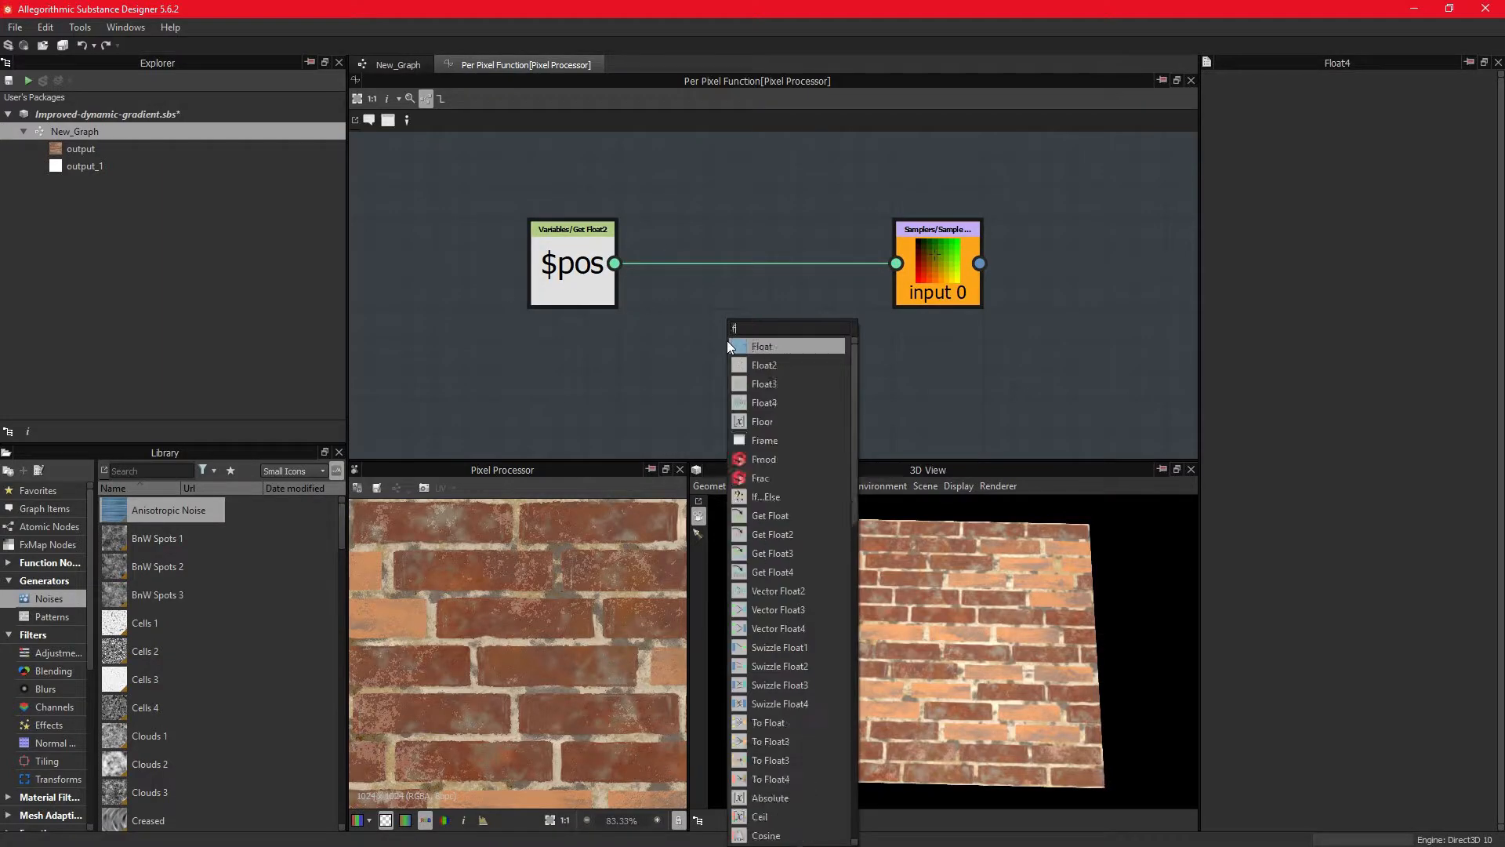
# Step: Add a Float2 constant of 0, 0 offsetting $pos and tidy the Add node's placement
pyautogui.write('lo')
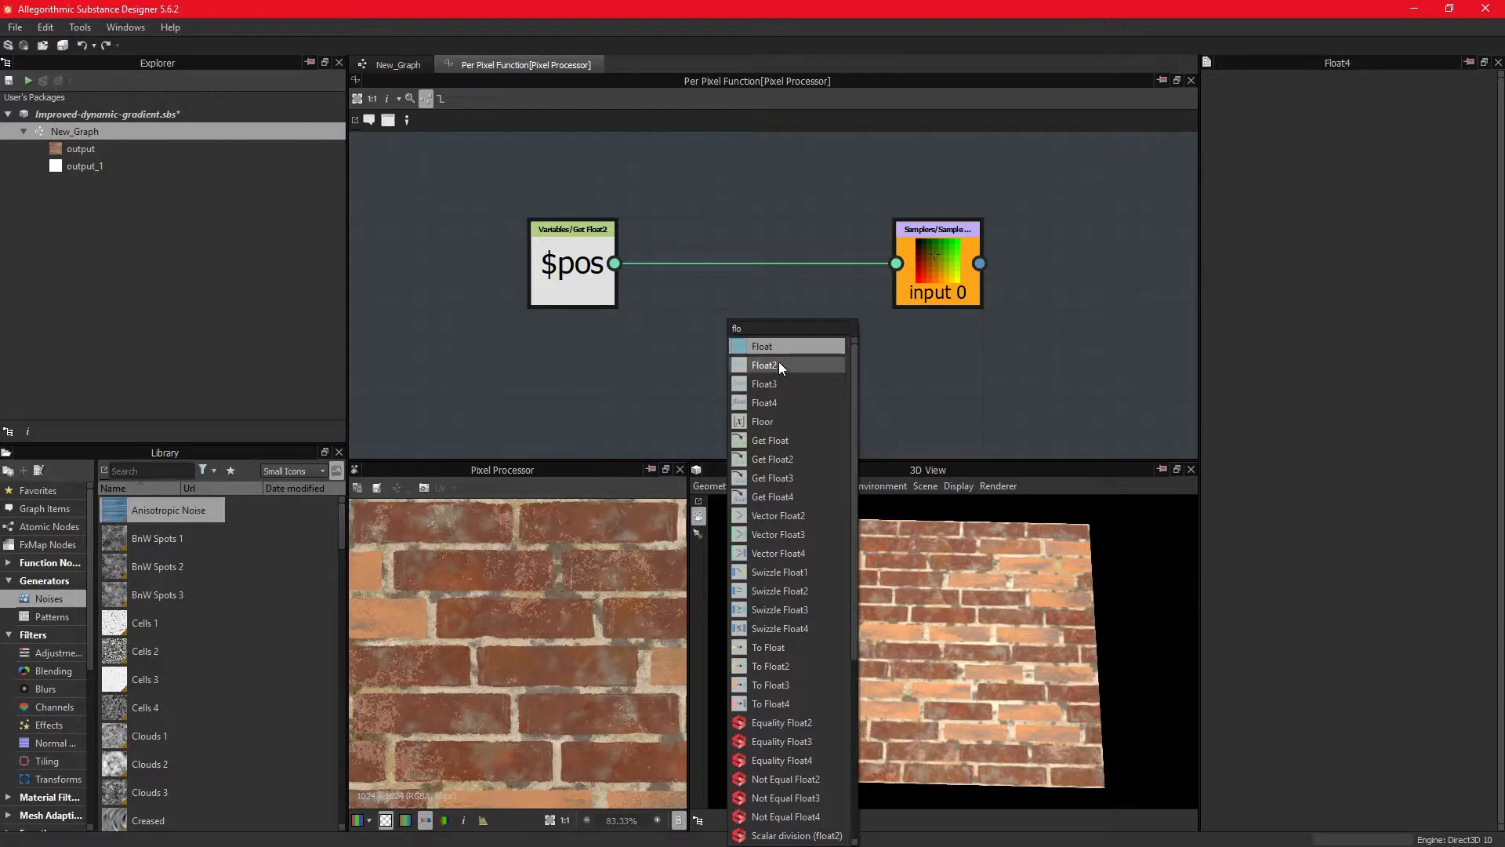
pyautogui.click(765, 365)
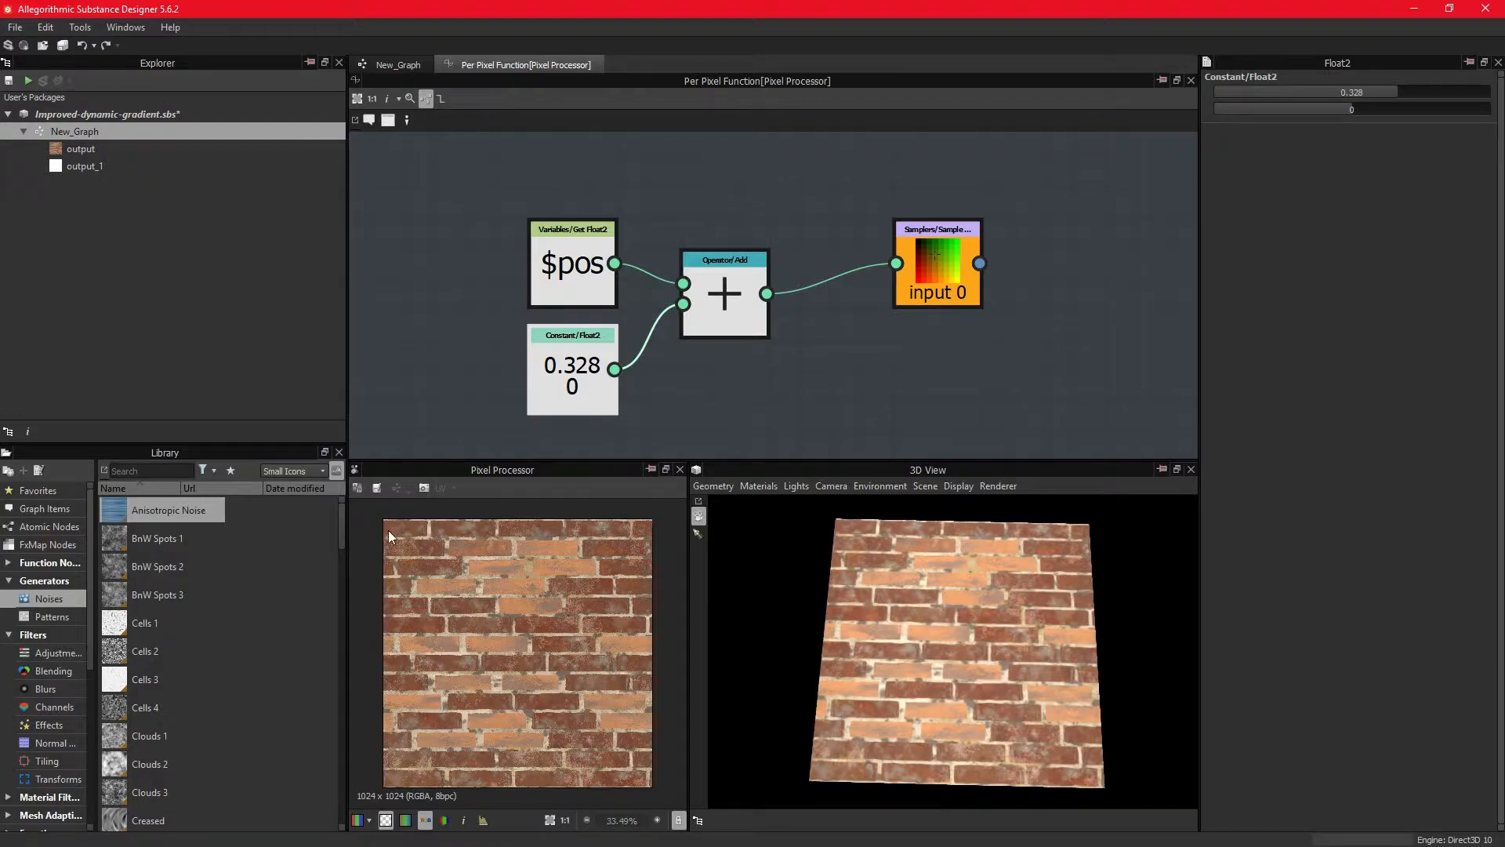
pyautogui.moveTo(632, 608)
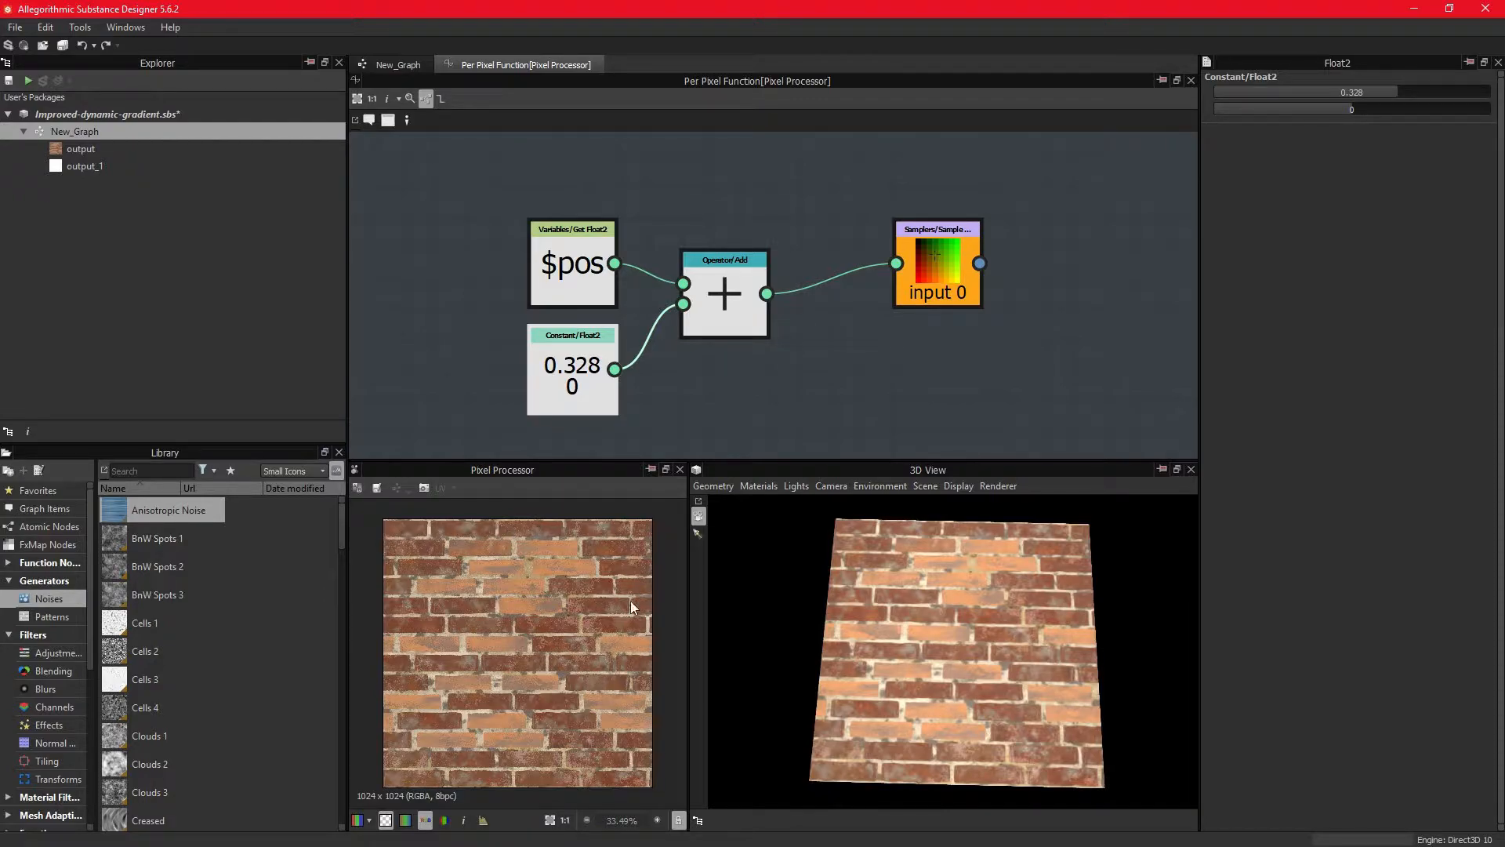
pyautogui.moveTo(652, 703)
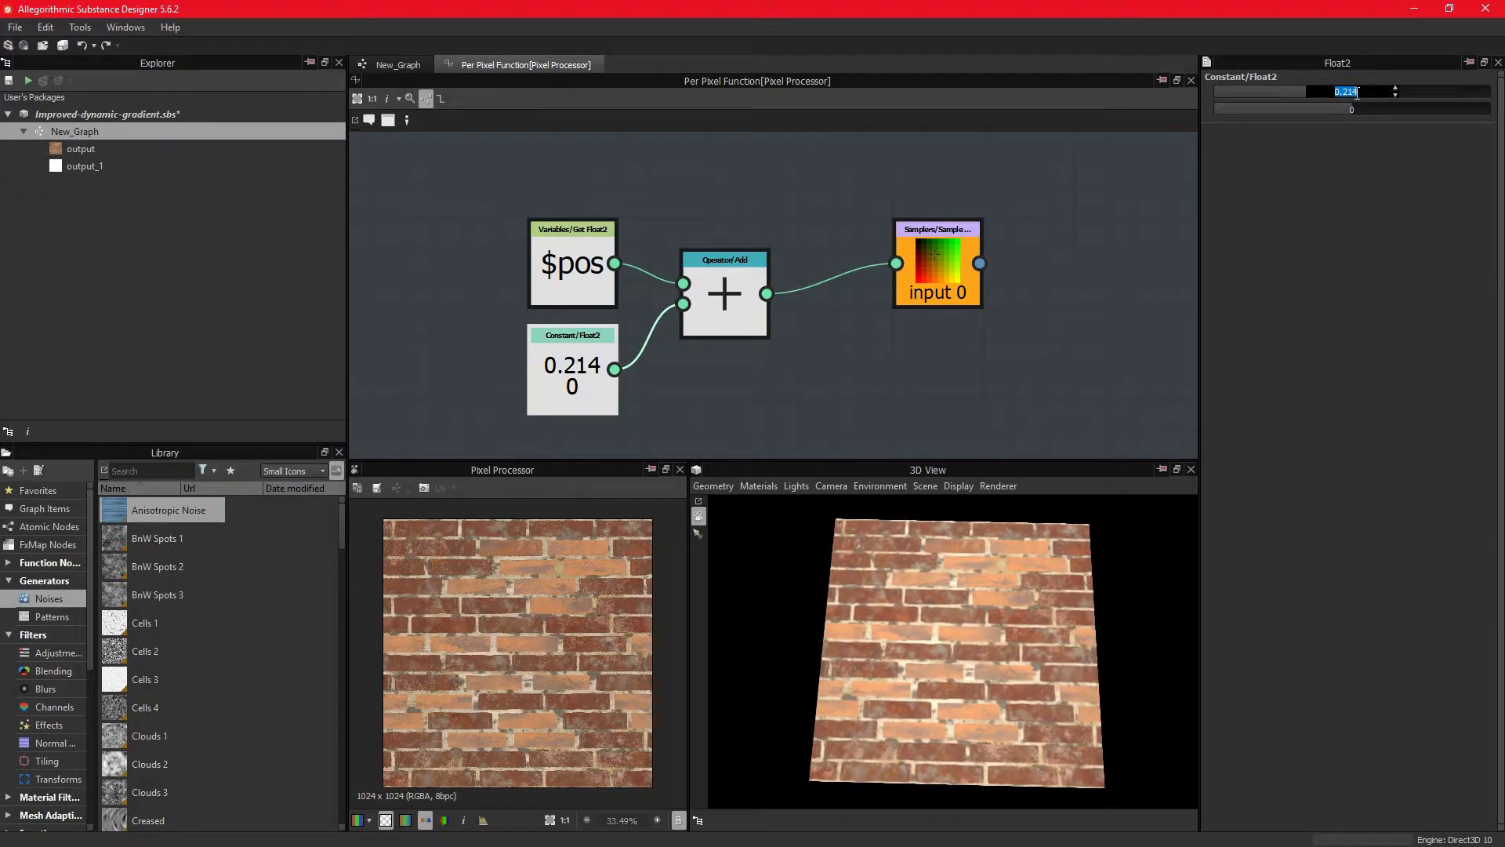
pyautogui.write('0')
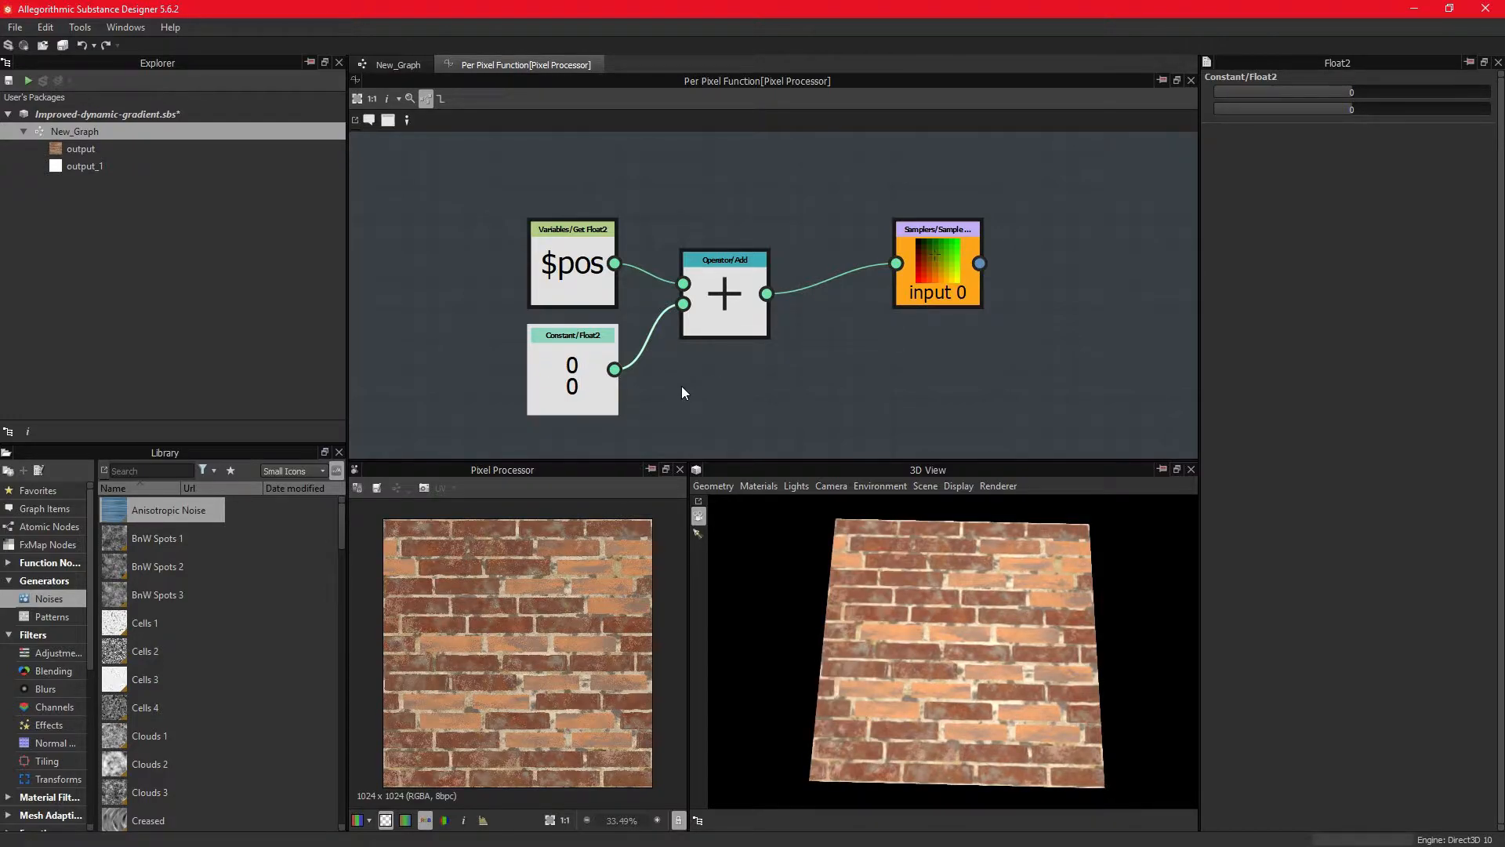
pyautogui.moveTo(682, 393)
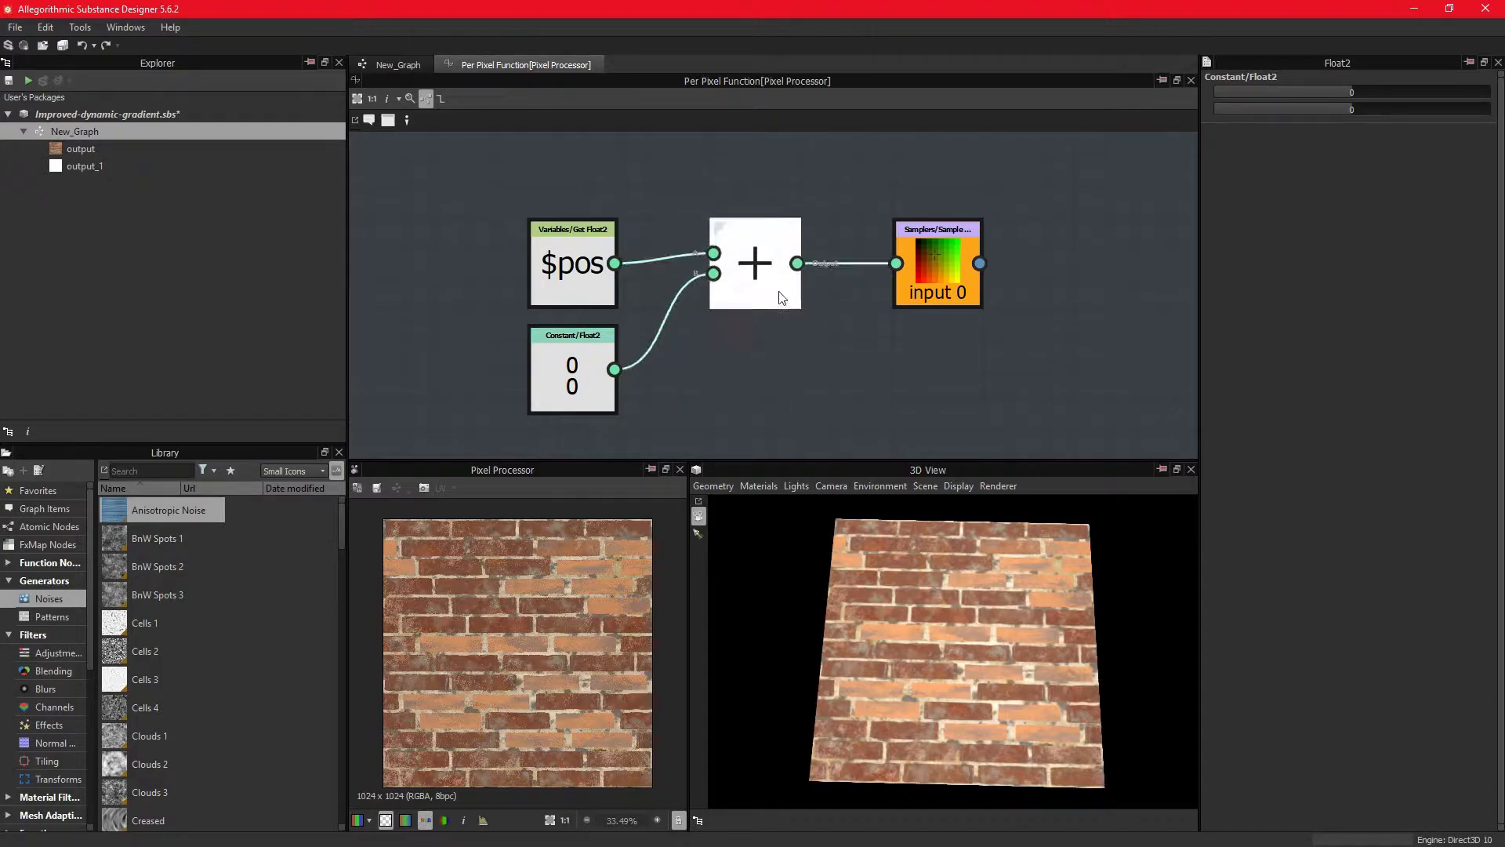
pyautogui.click(754, 264)
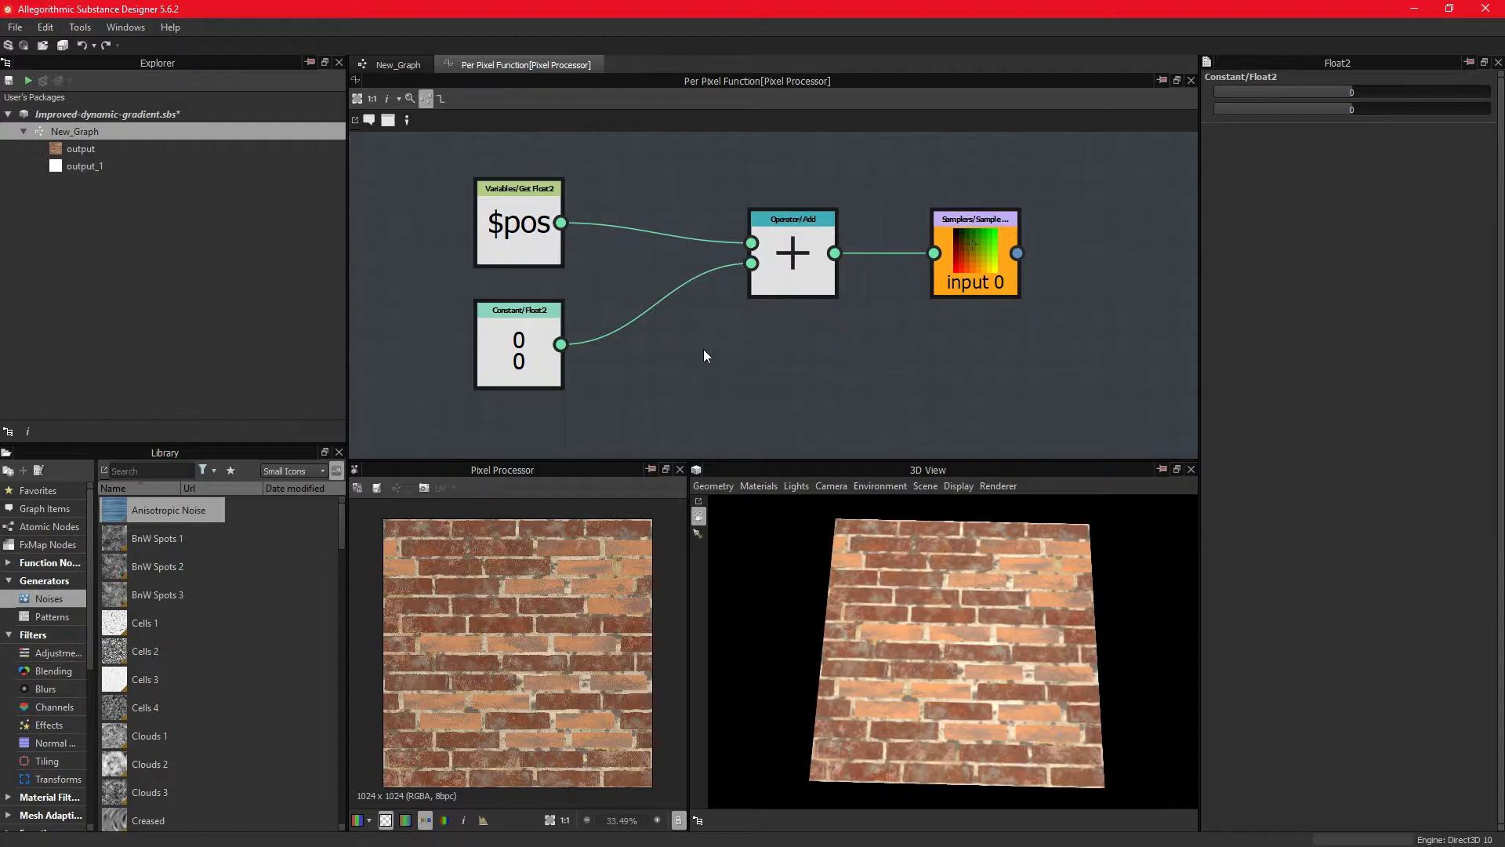
# Step: Add a Sample Gray node reading Input Image 1 at $pos
pyautogui.click(702, 345)
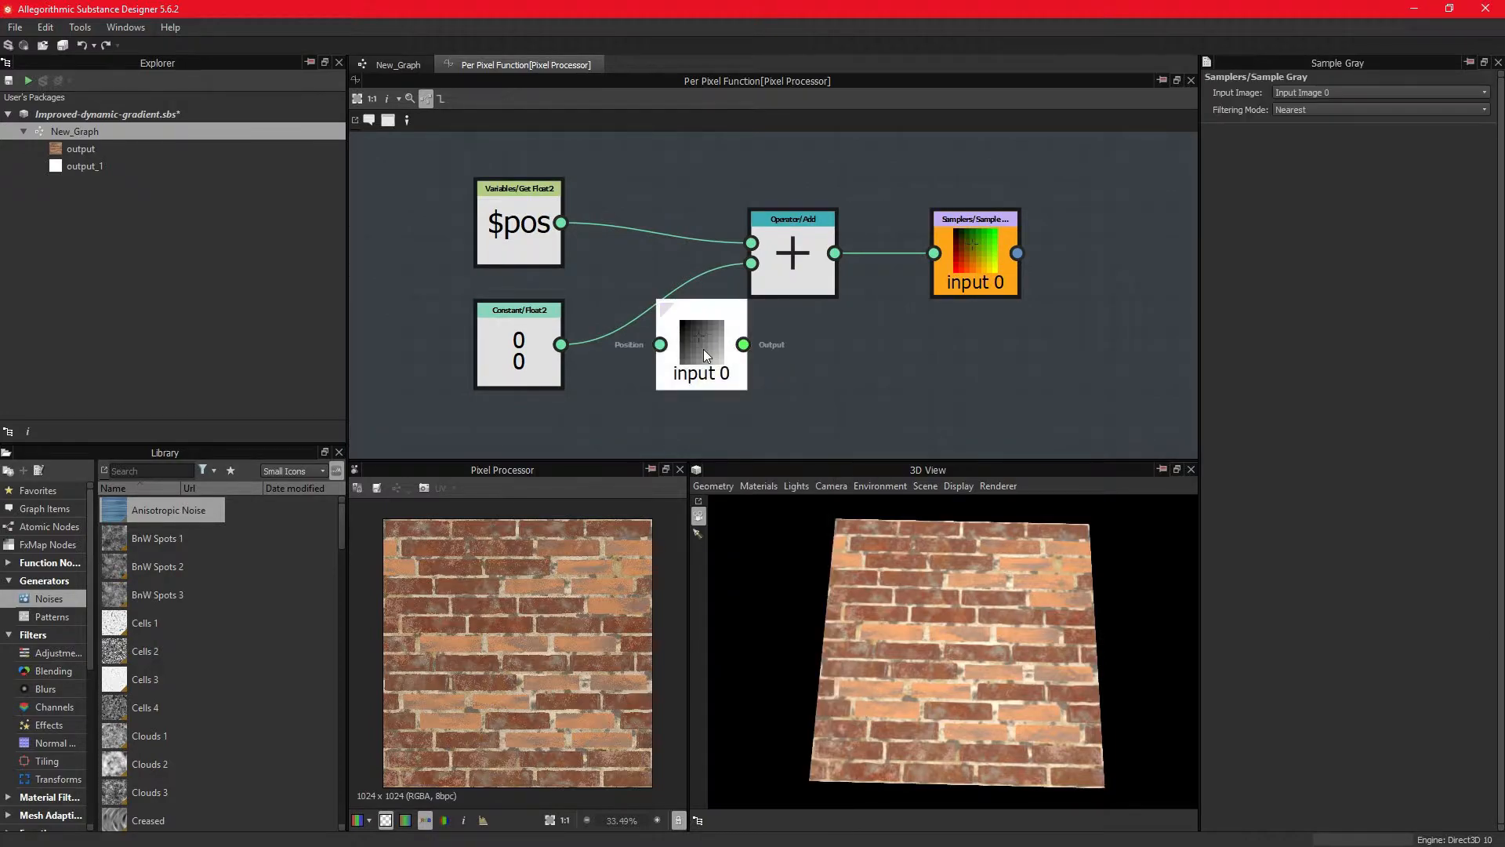
pyautogui.click(395, 64)
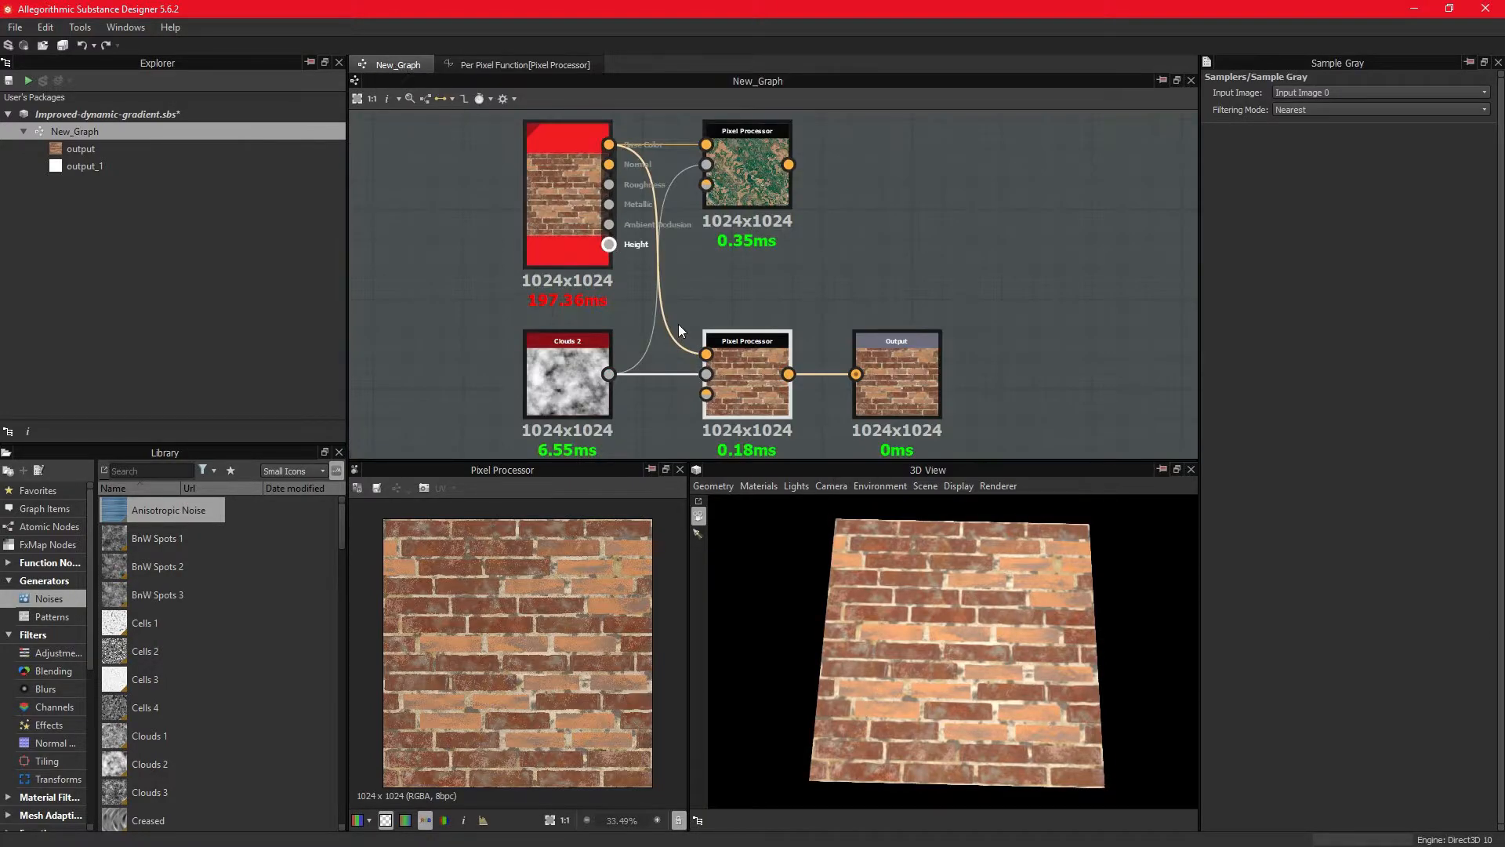
pyautogui.click(746, 375)
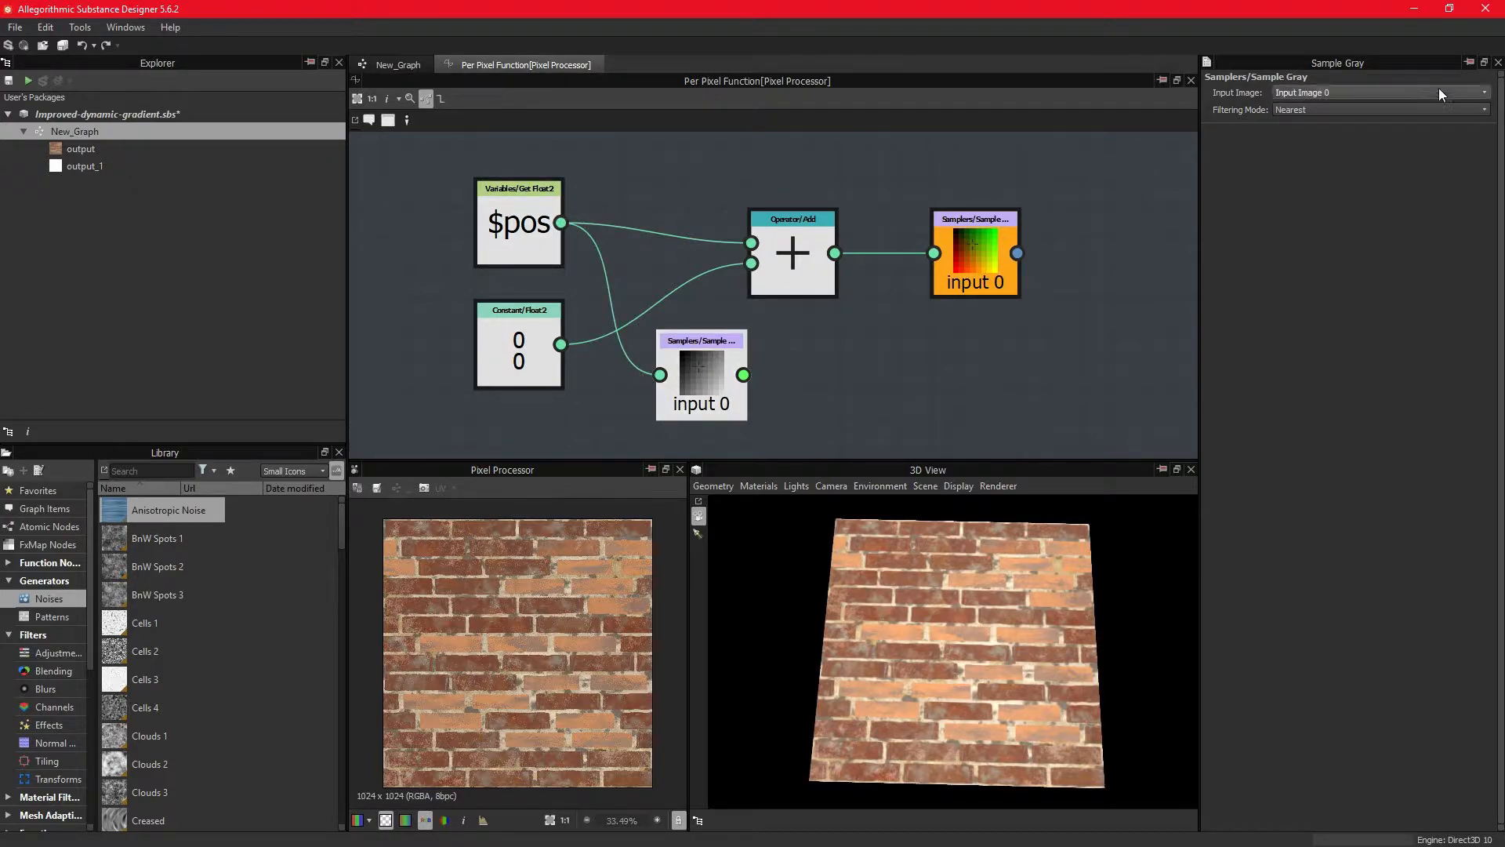
pyautogui.click(1484, 93)
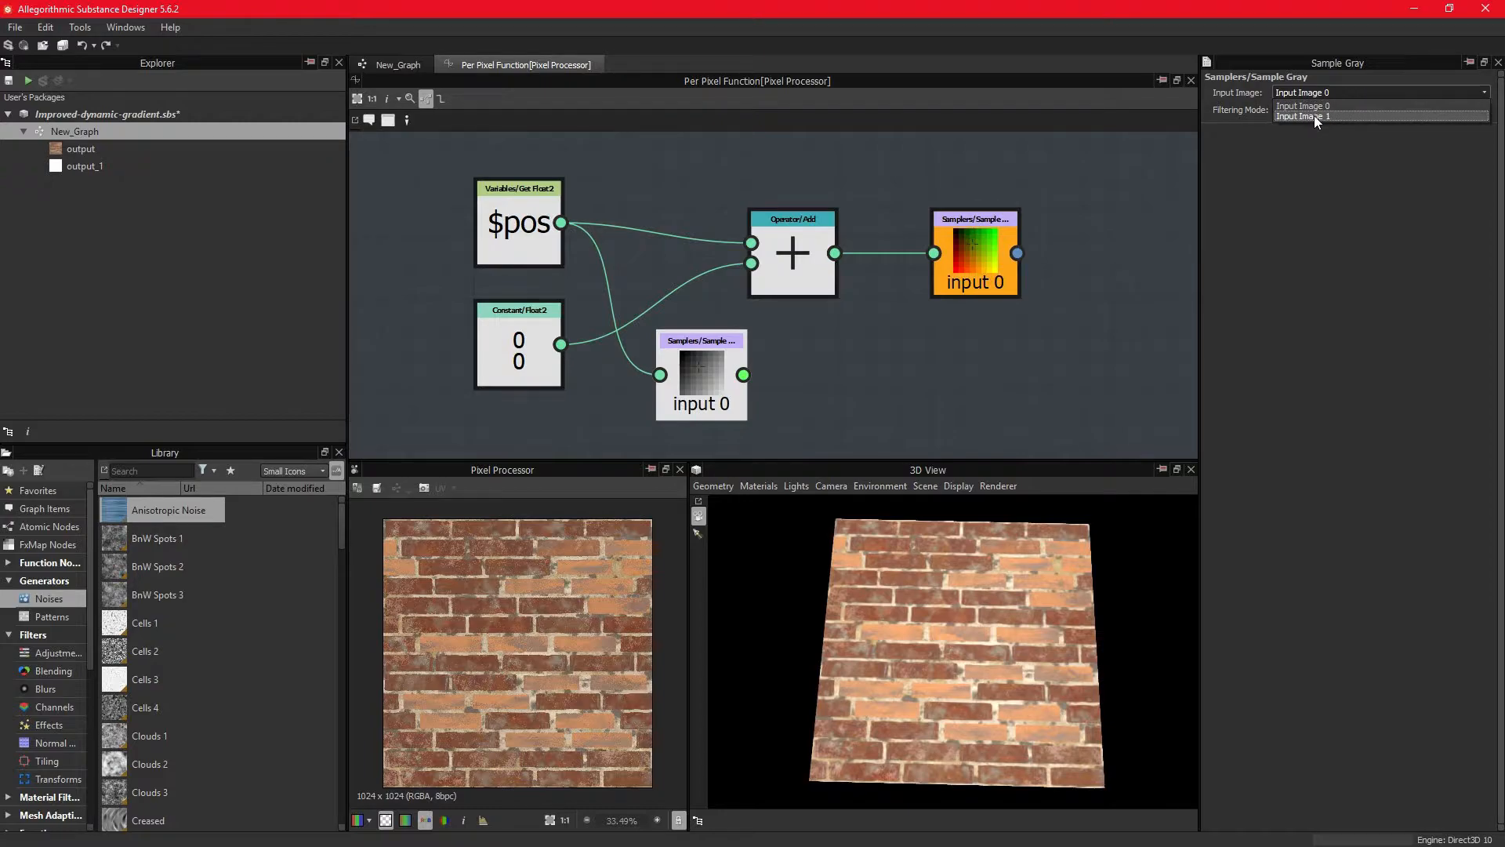
pyautogui.click(1306, 116)
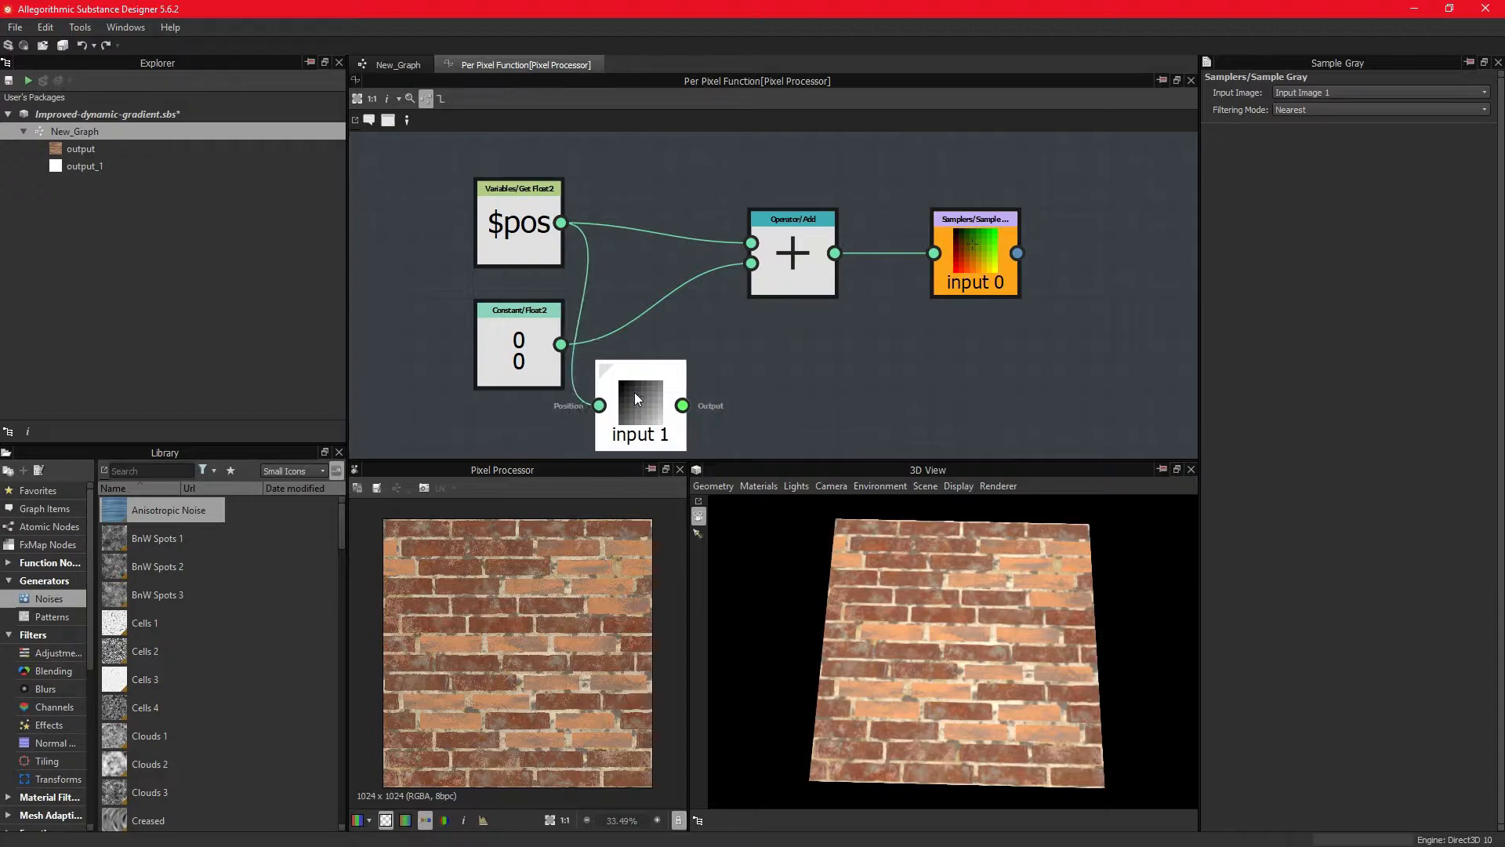
# Step: Reposition the noise sampler into the Add chain and remove the unused zero constant
pyautogui.click(397, 65)
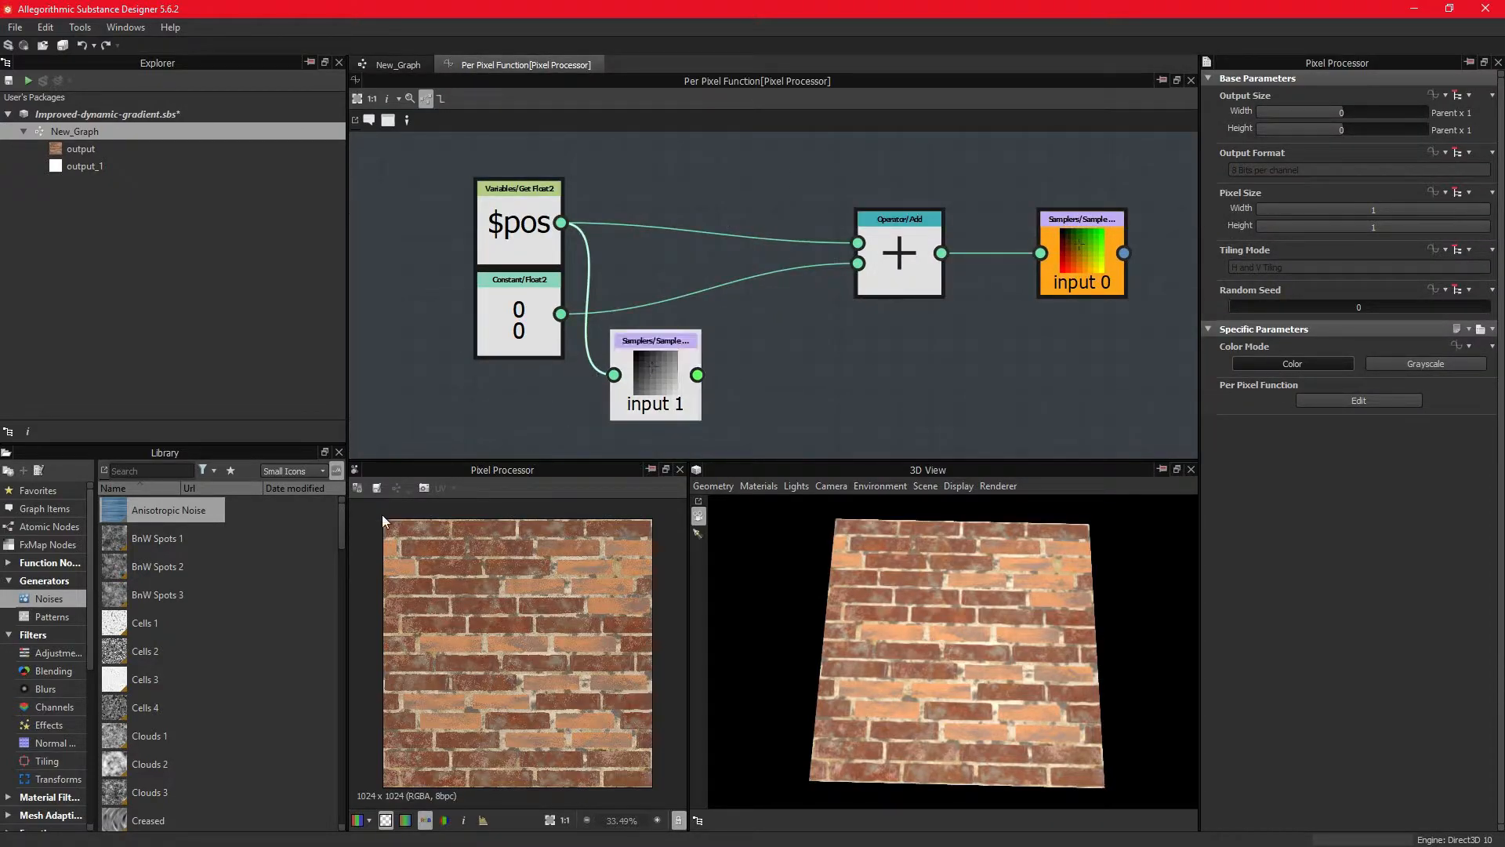
pyautogui.click(670, 375)
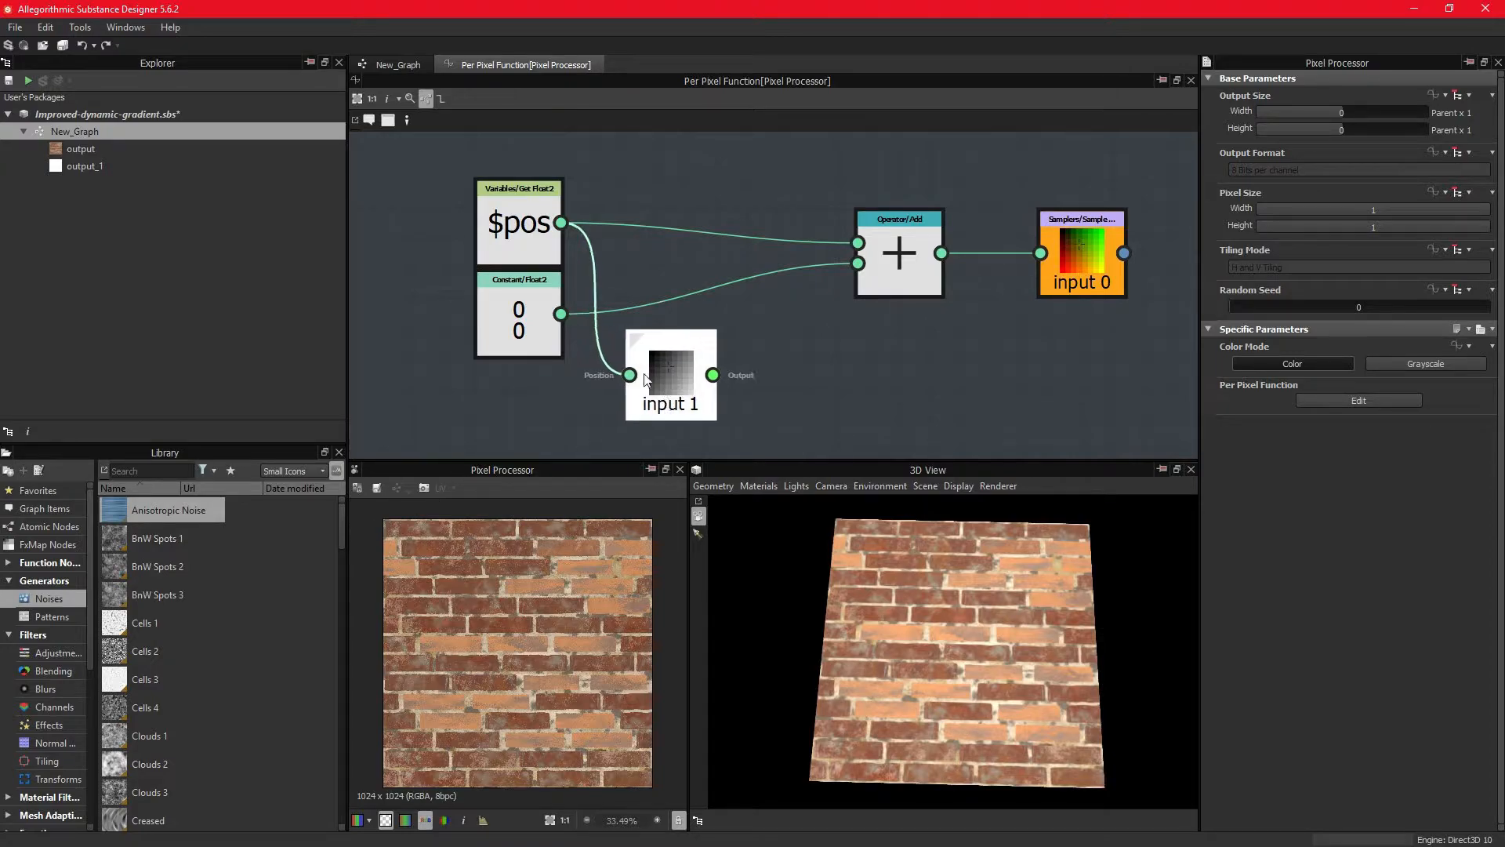
pyautogui.click(670, 375)
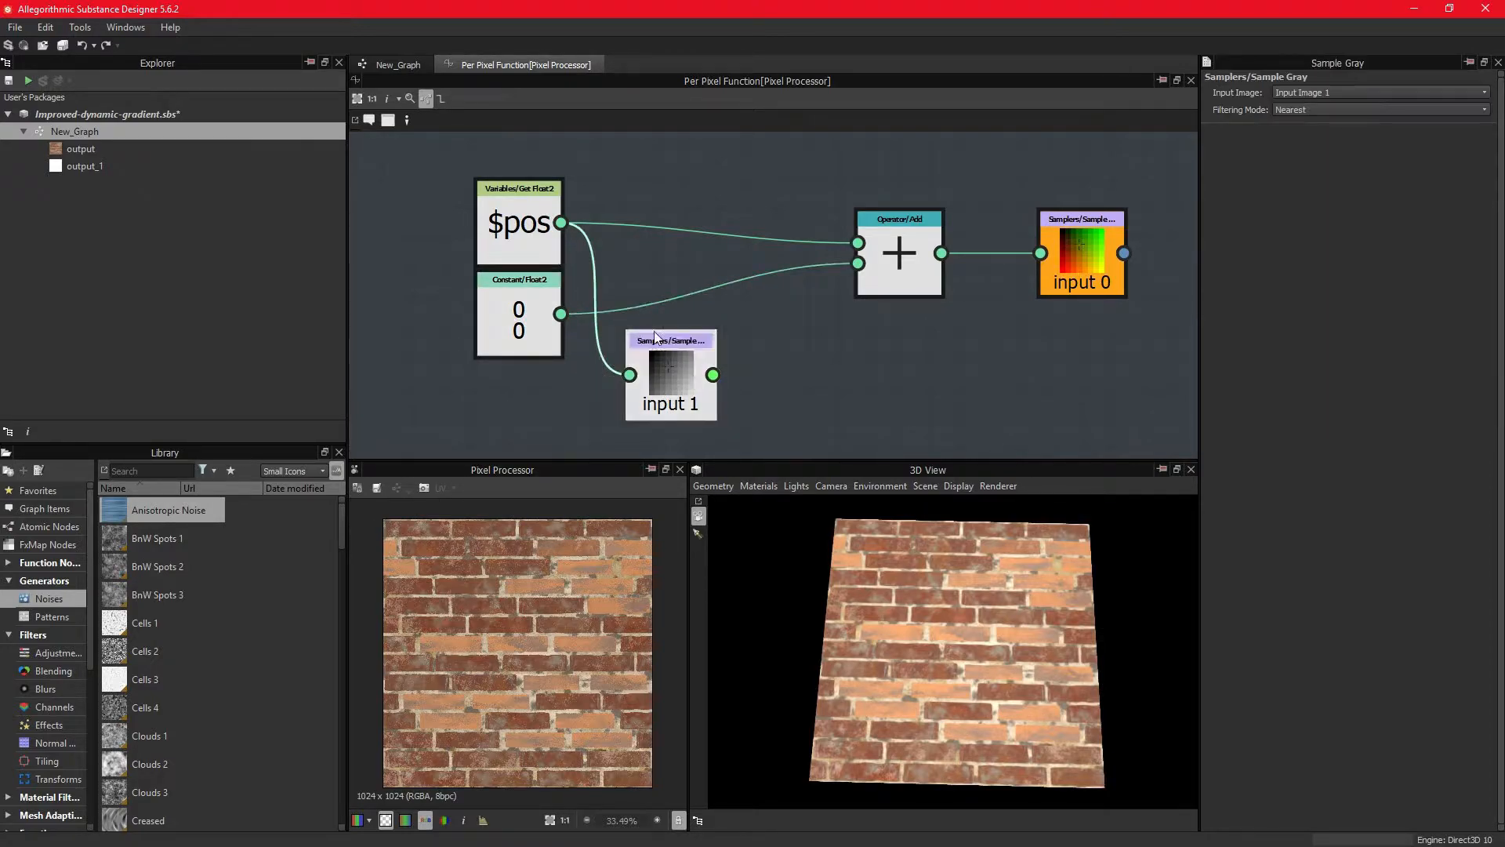
pyautogui.moveTo(712, 375)
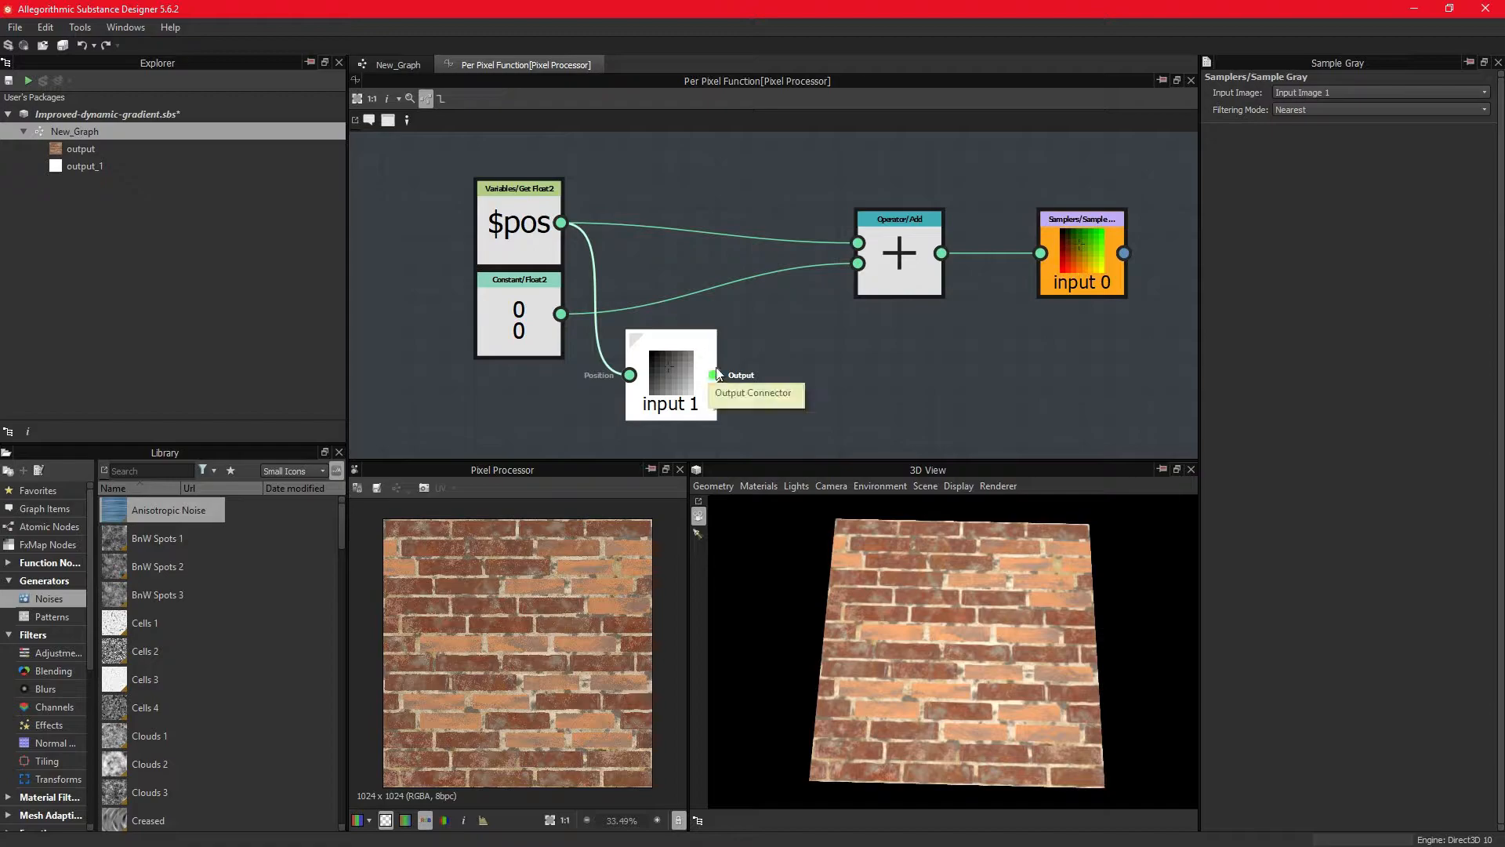
pyautogui.moveTo(891, 231)
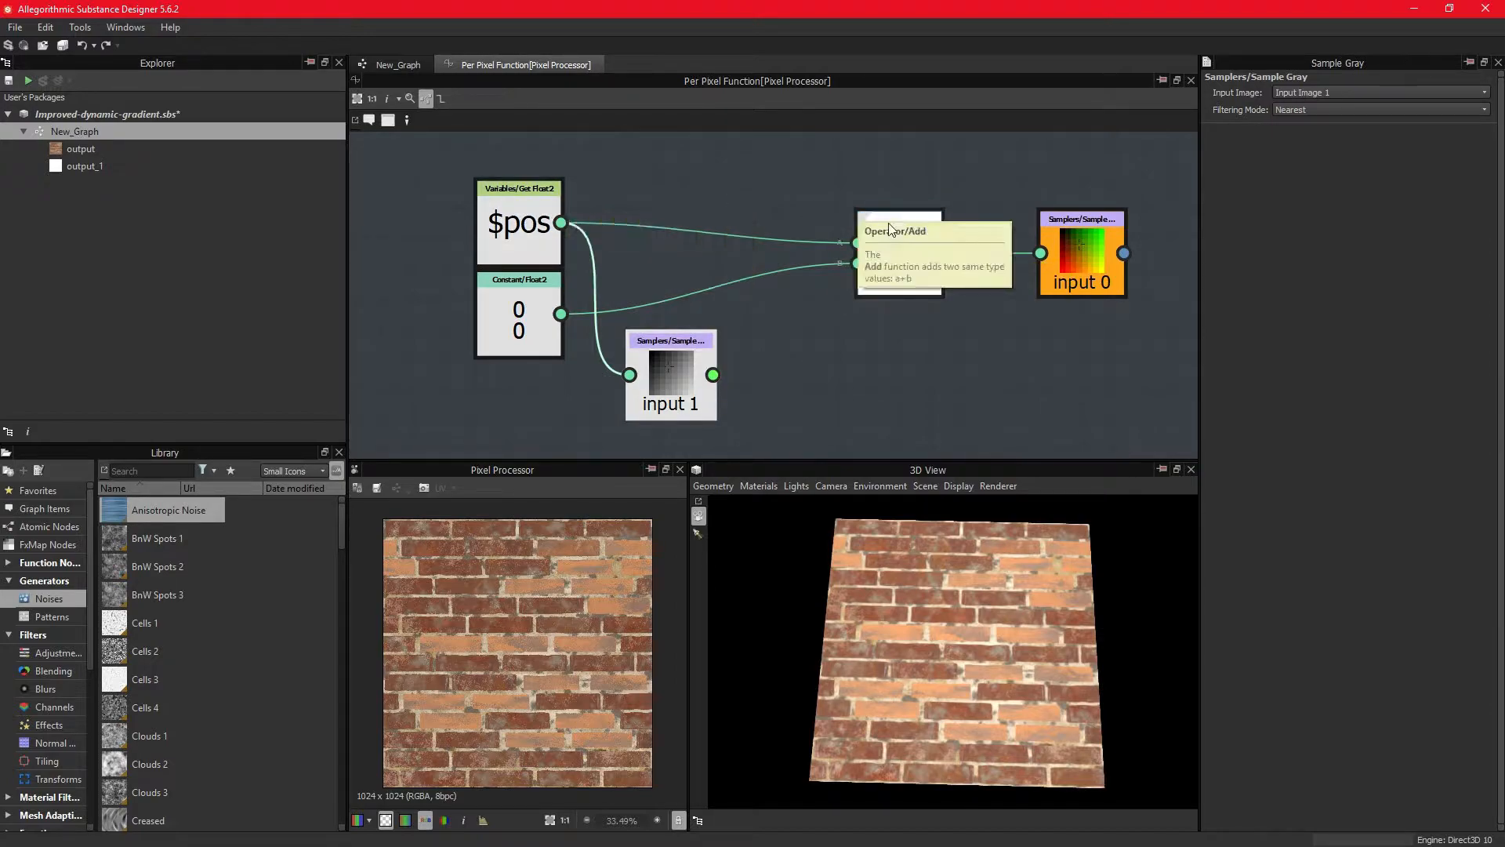
pyautogui.moveTo(714, 375)
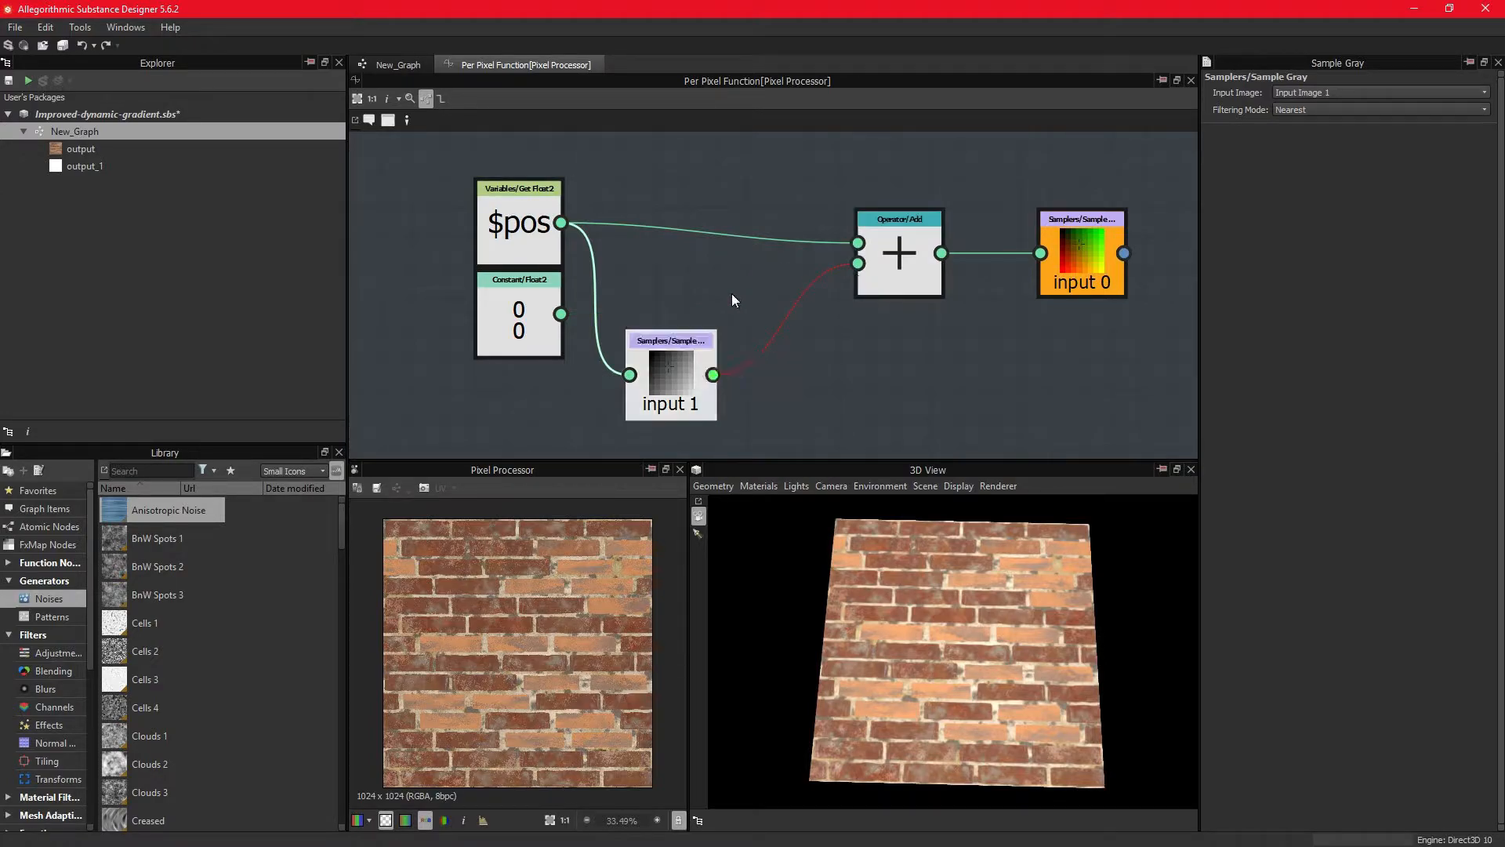
pyautogui.click(669, 374)
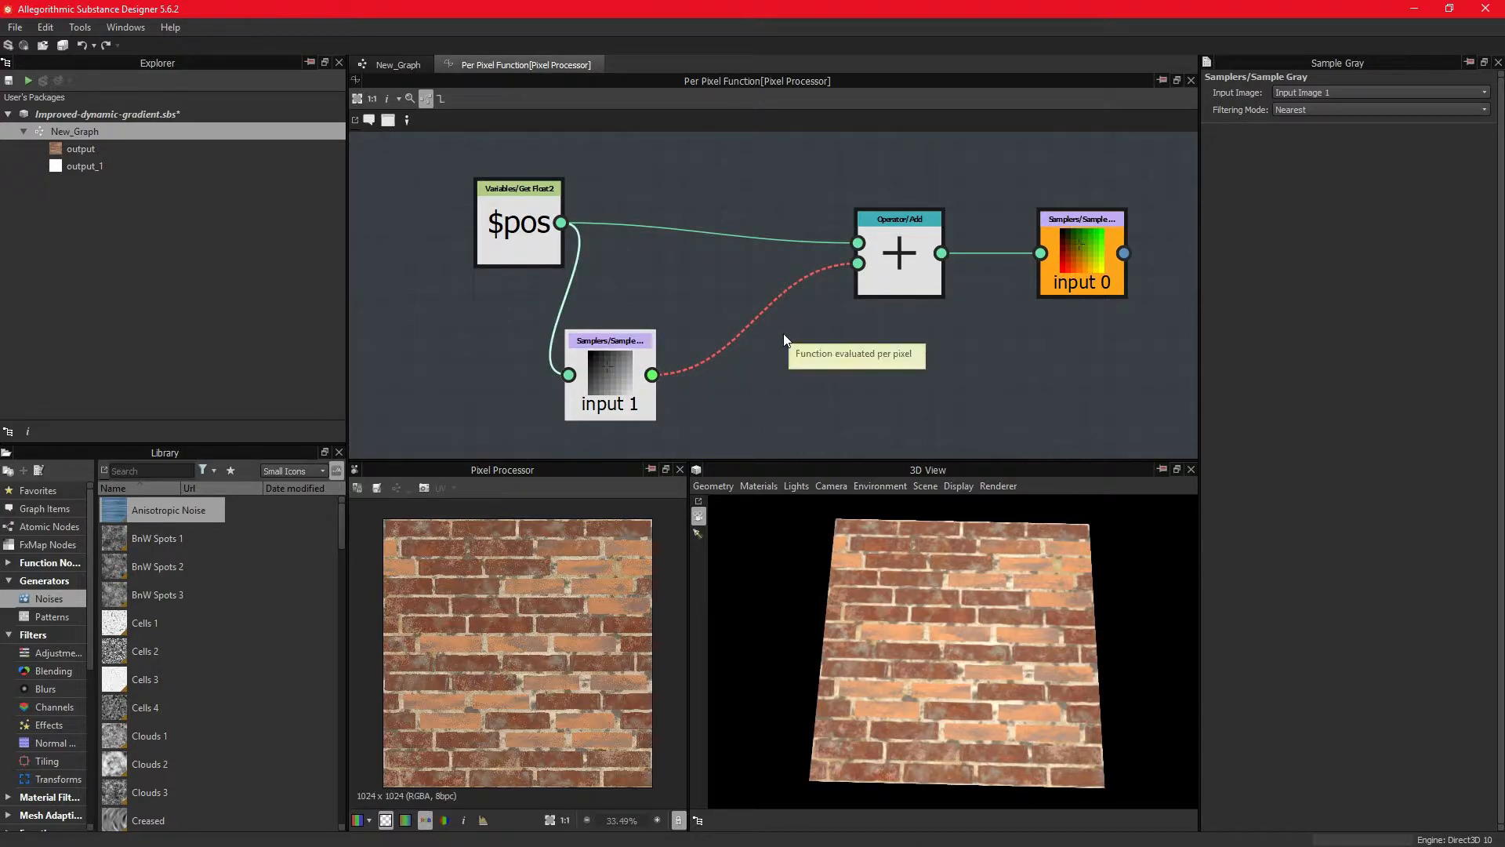
pyautogui.moveTo(789, 350)
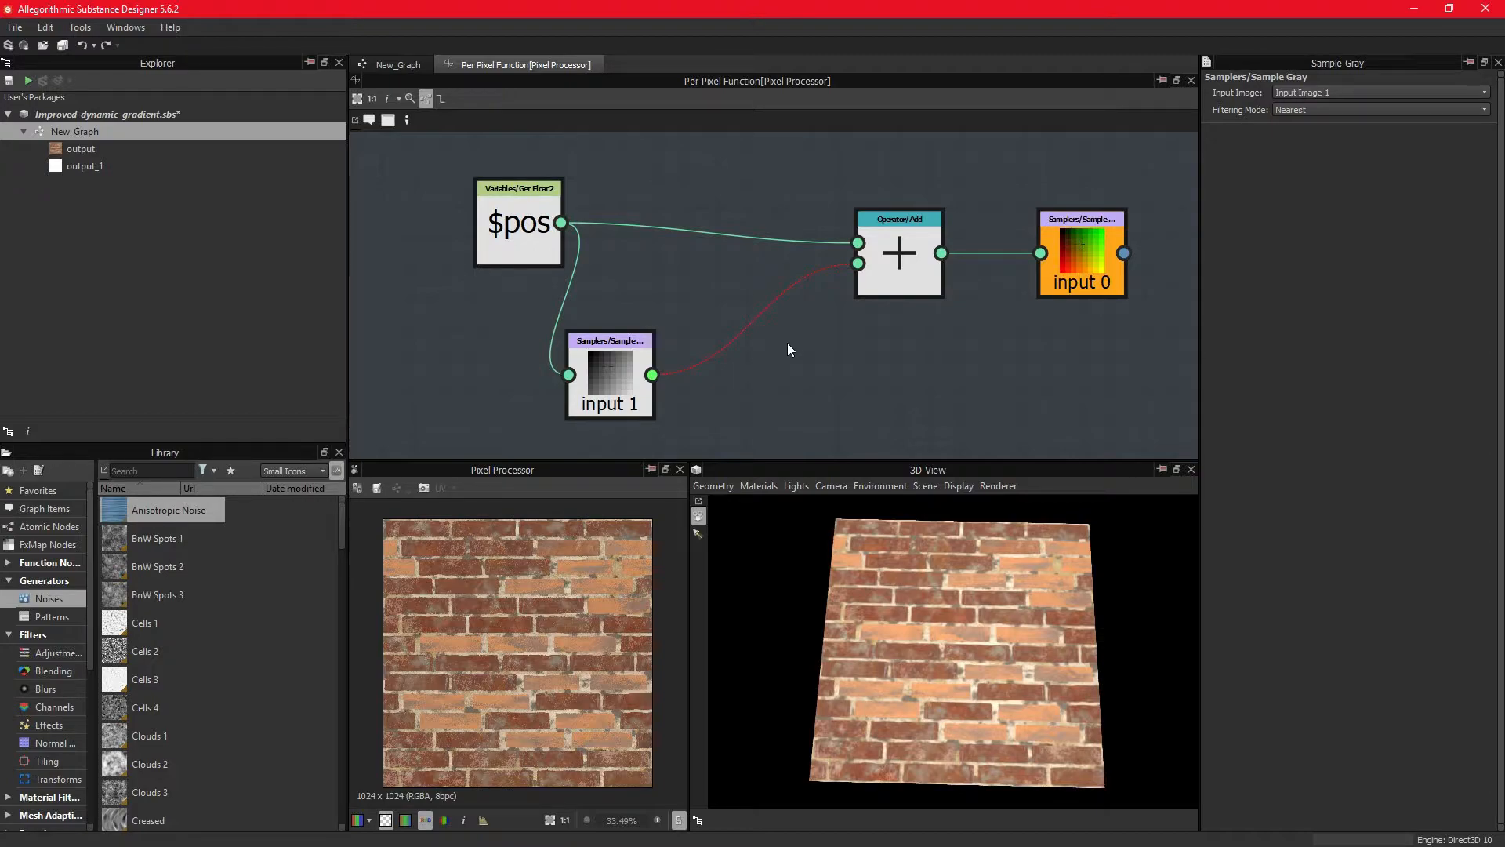
pyautogui.moveTo(615, 263)
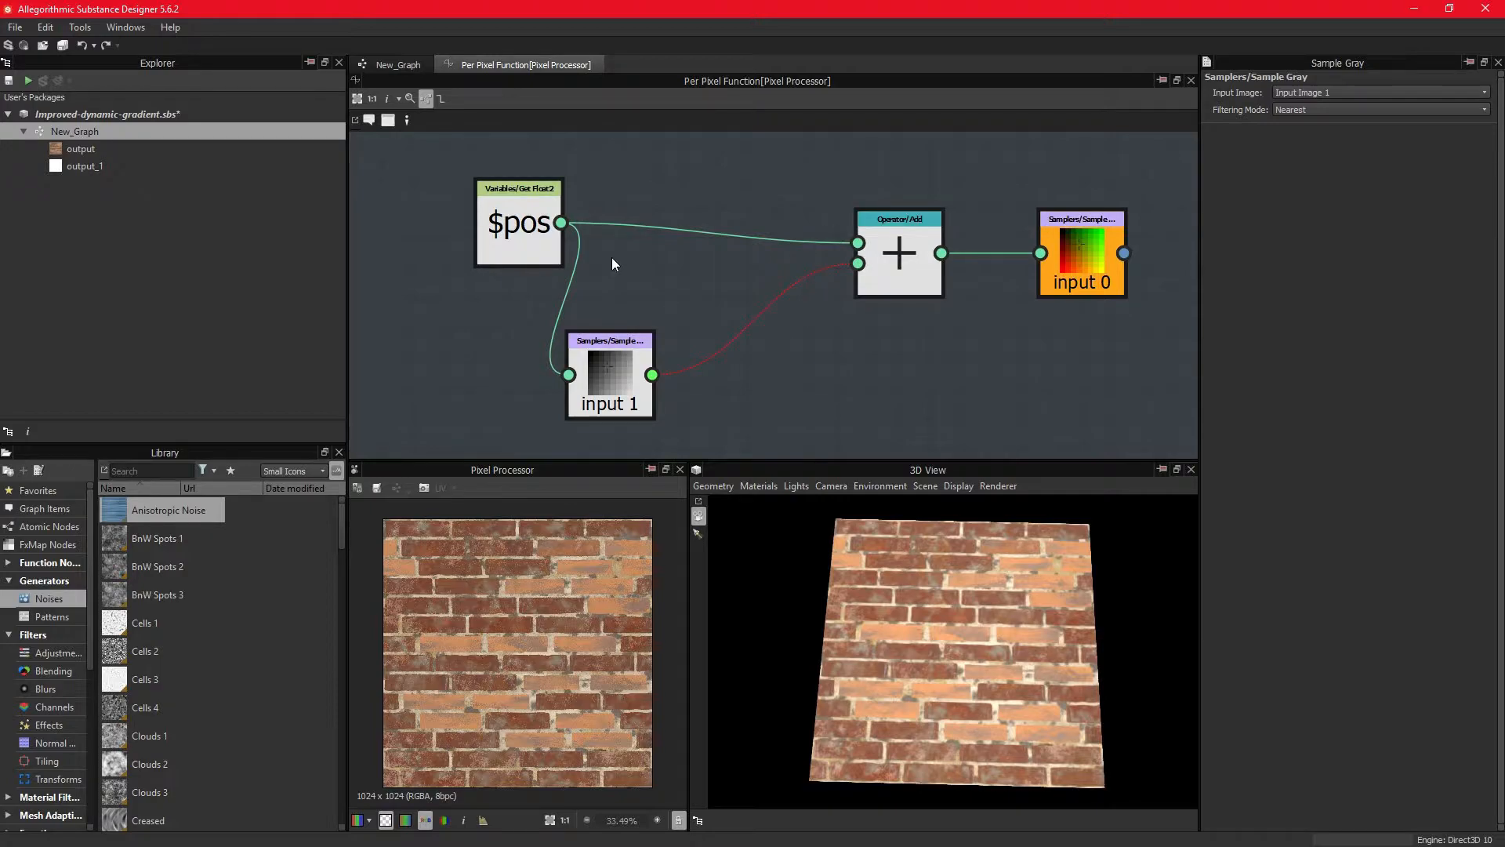
# Step: Insert a Vector Float2 converting the noise sample before it is added to the position
pyautogui.click(519, 223)
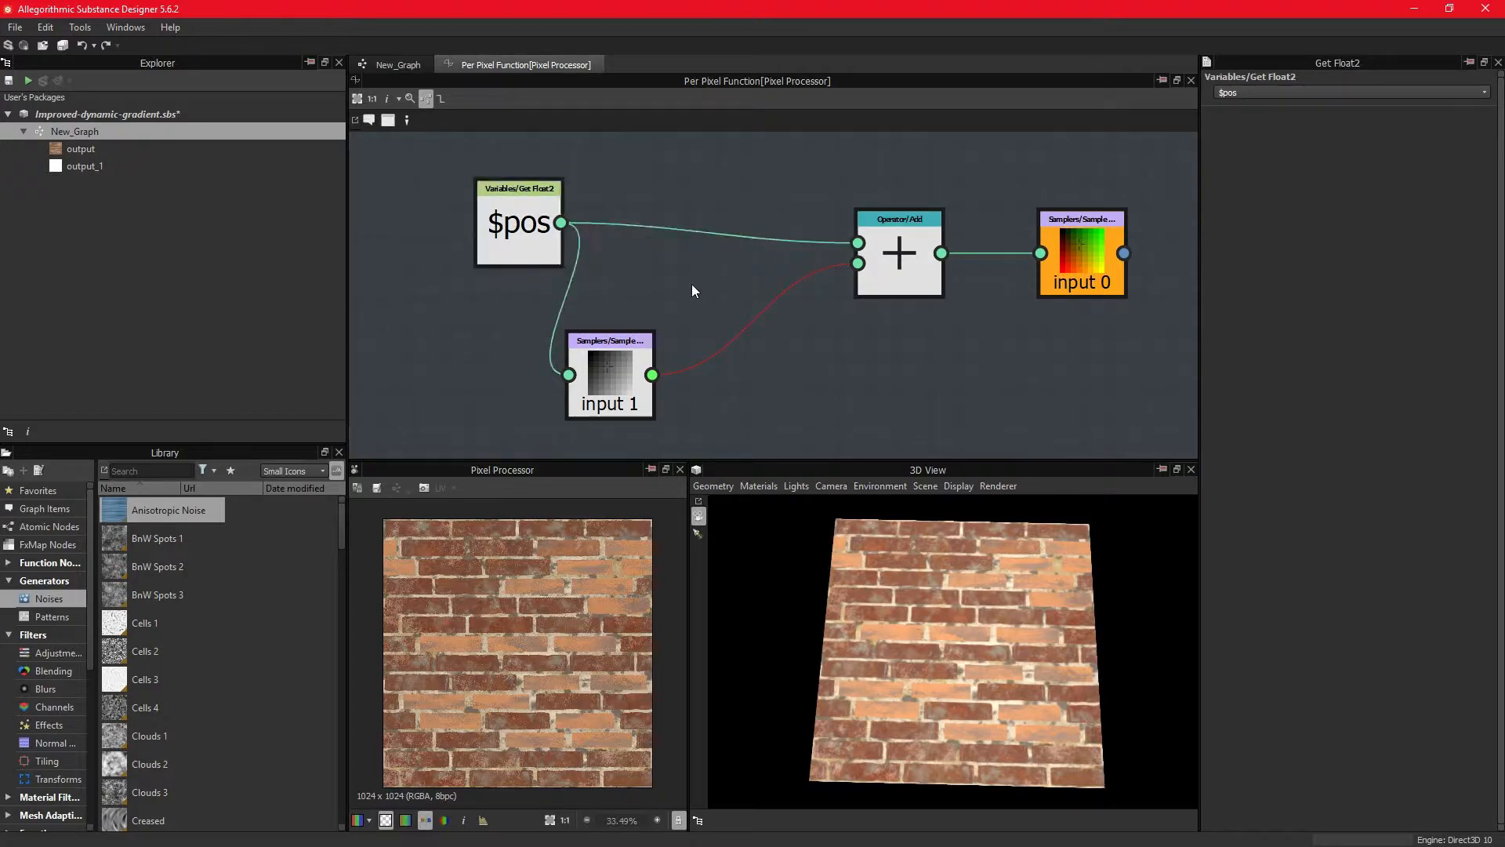
pyautogui.click(610, 375)
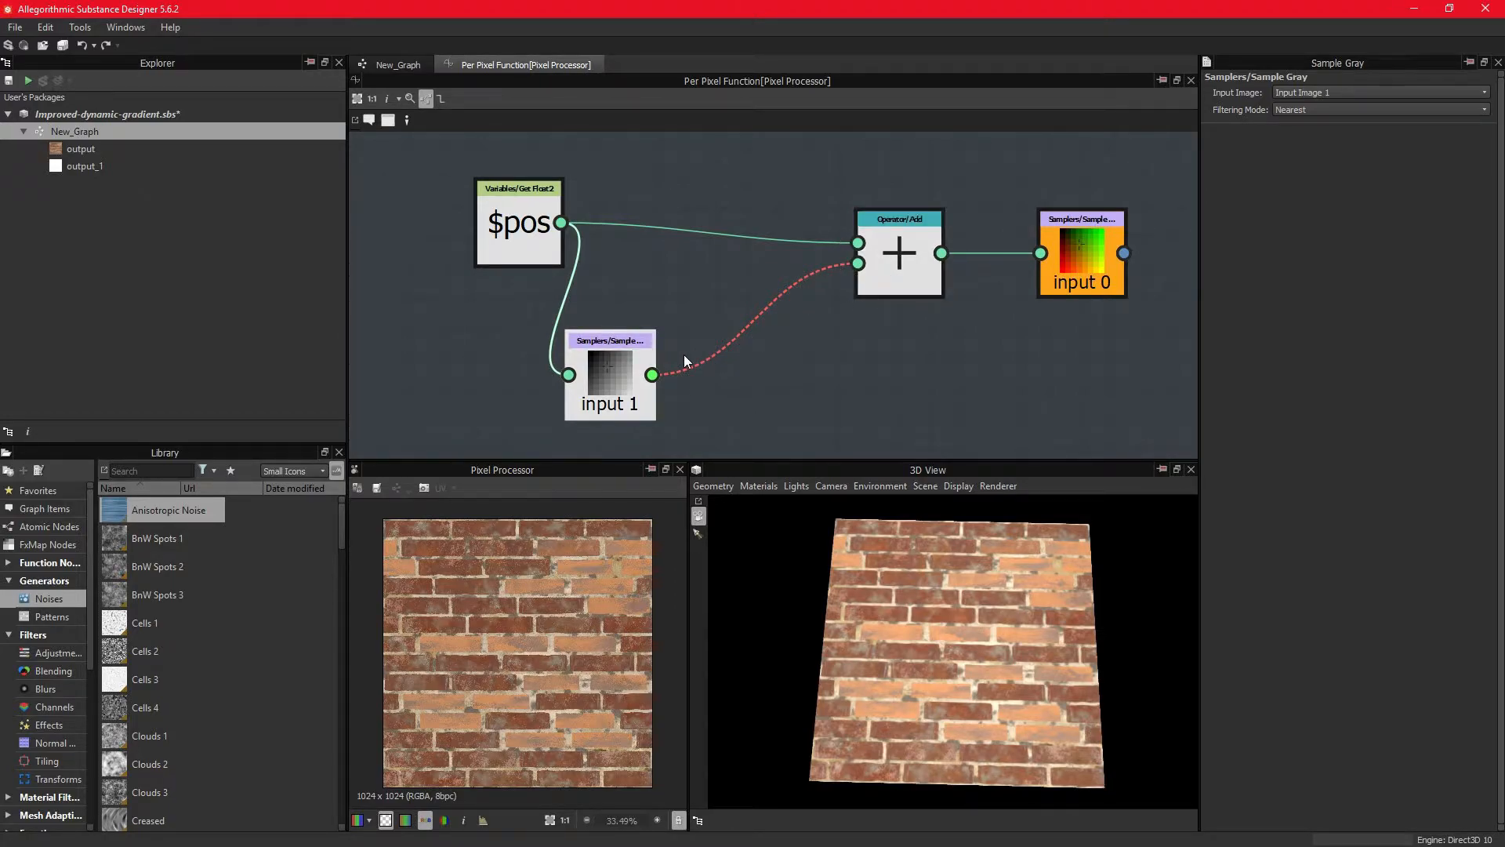
pyautogui.moveTo(836, 332)
pyautogui.write('vec')
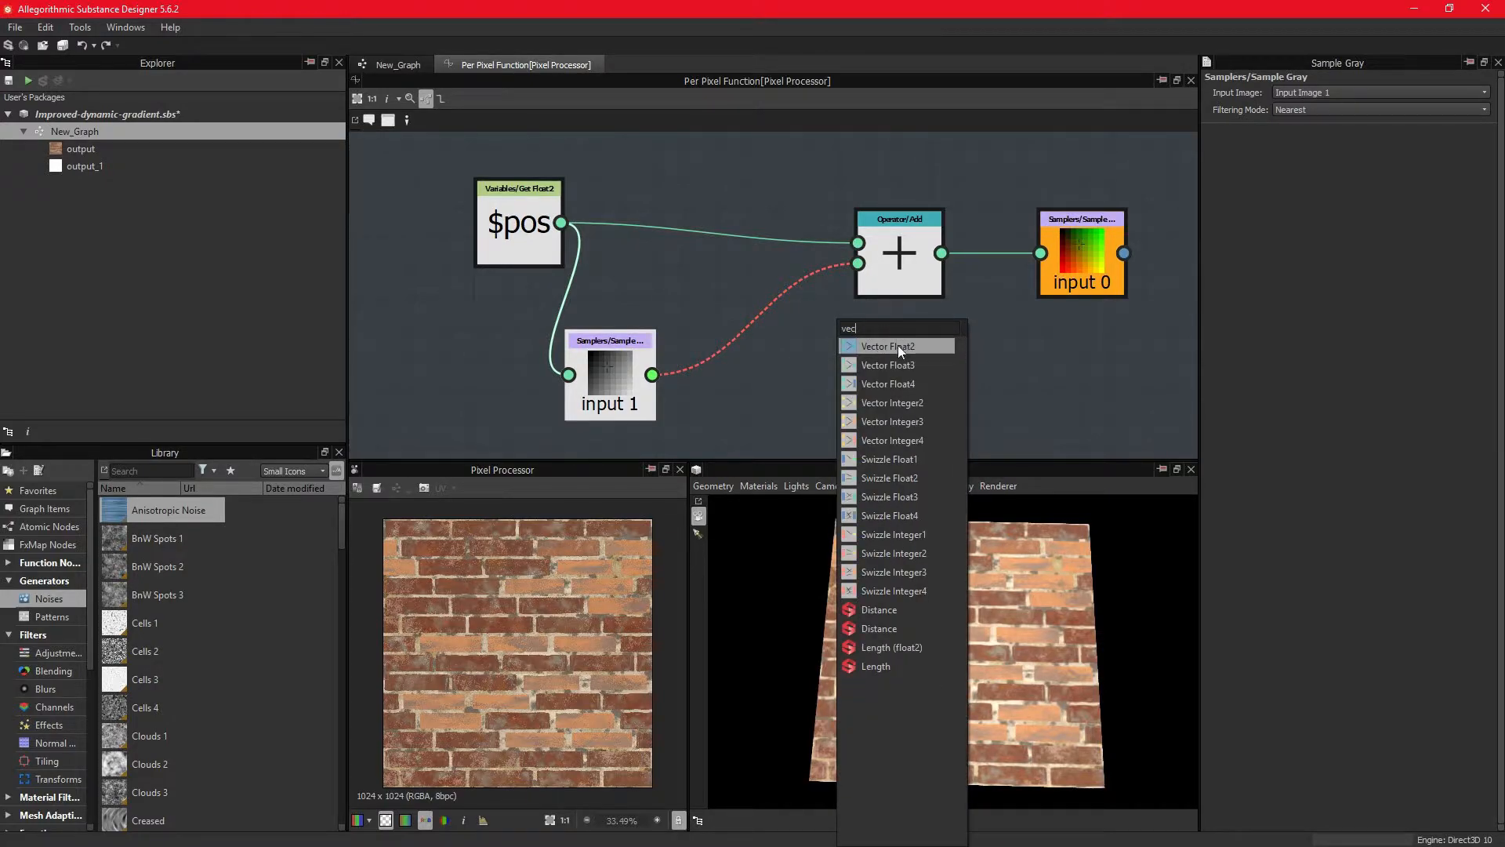
pyautogui.moveTo(886, 345)
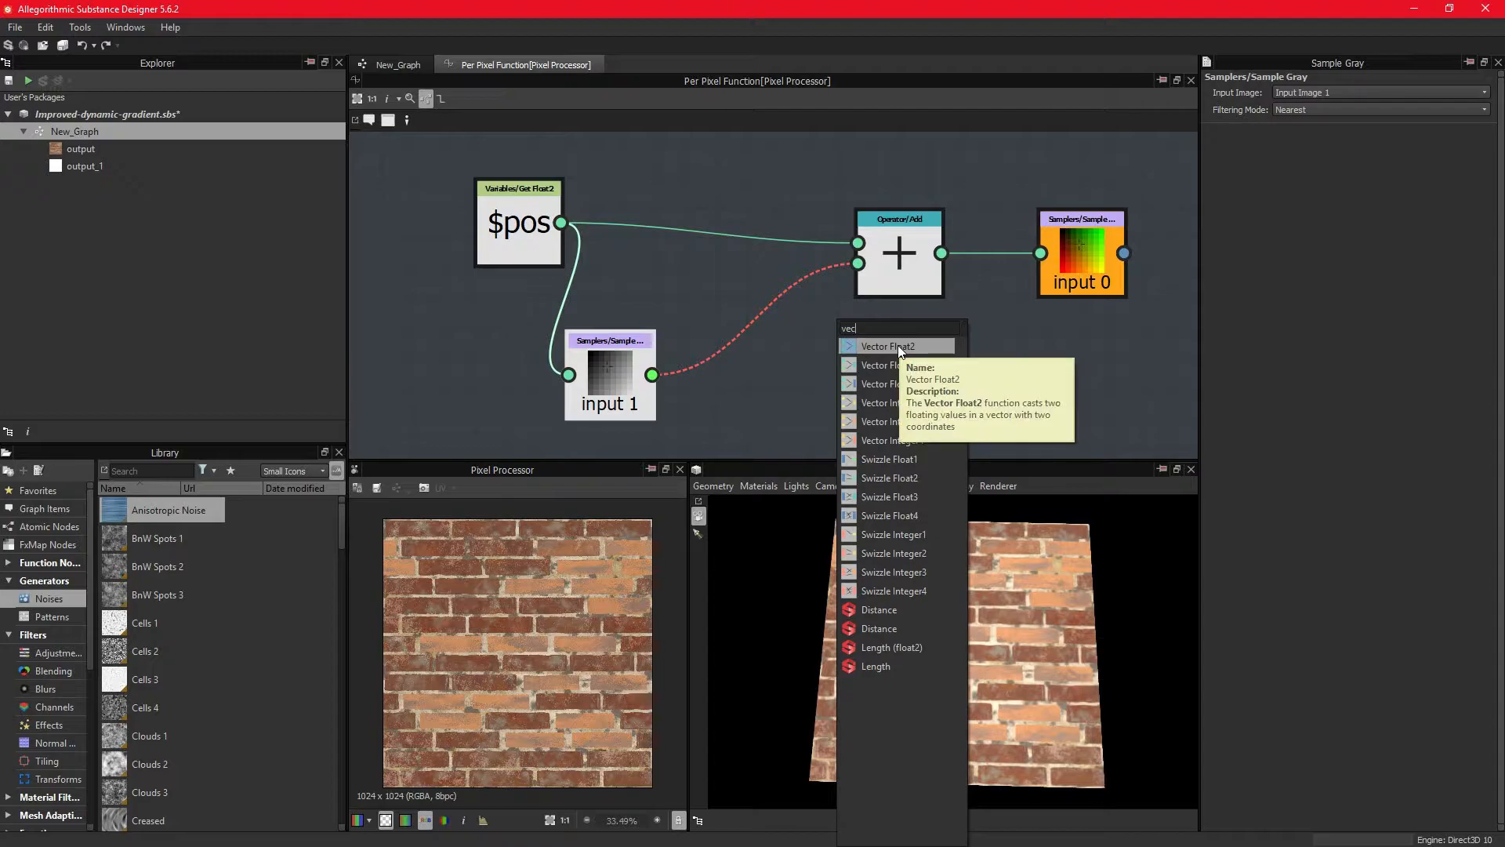
pyautogui.click(886, 345)
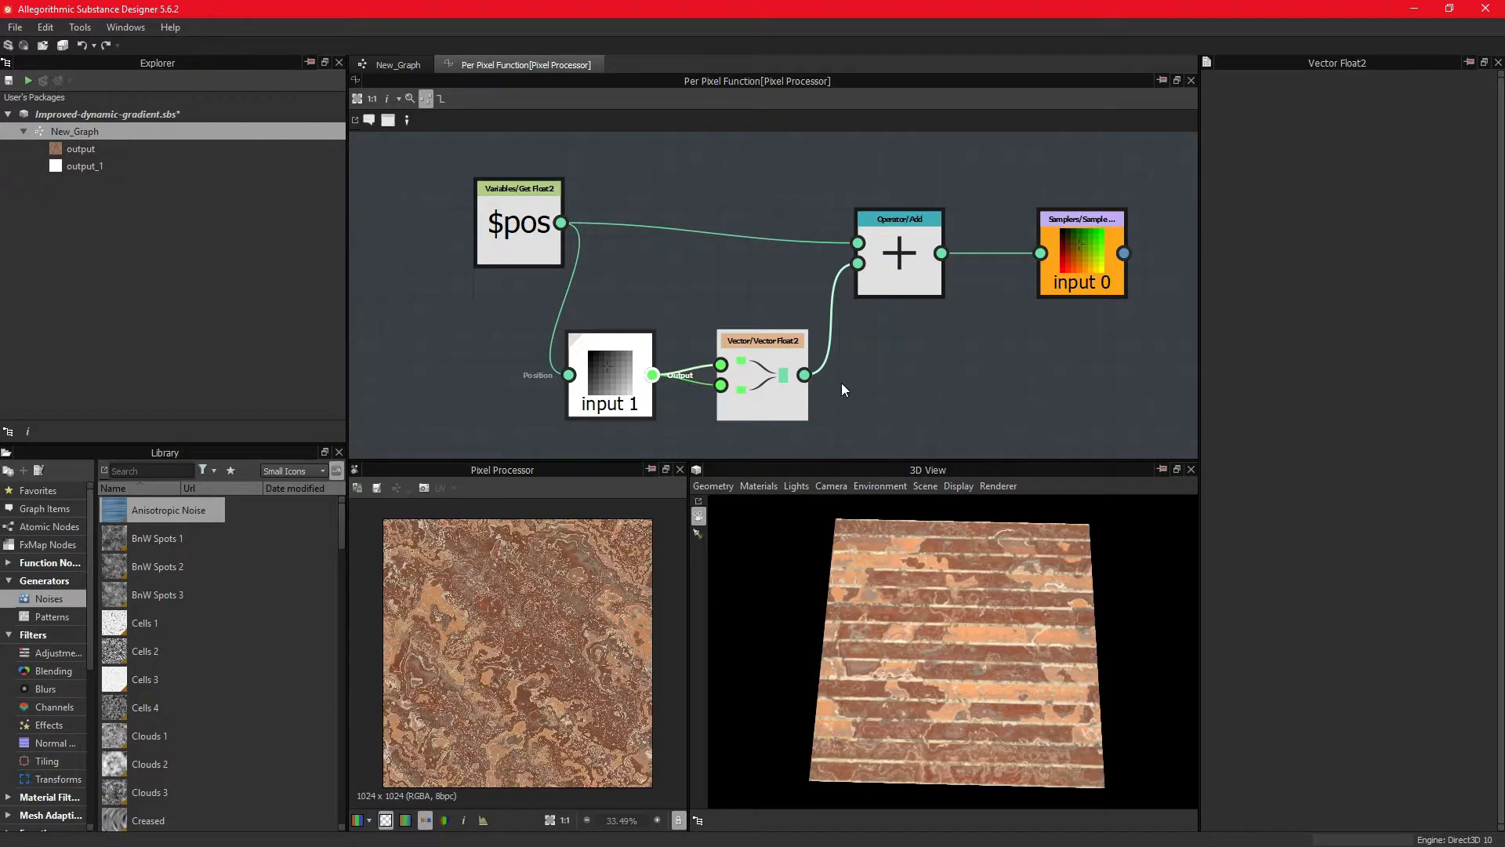
# Step: Drop unconnected Vector Float3 and Vector Float4 nodes beside the Vector Float2
pyautogui.write('vec')
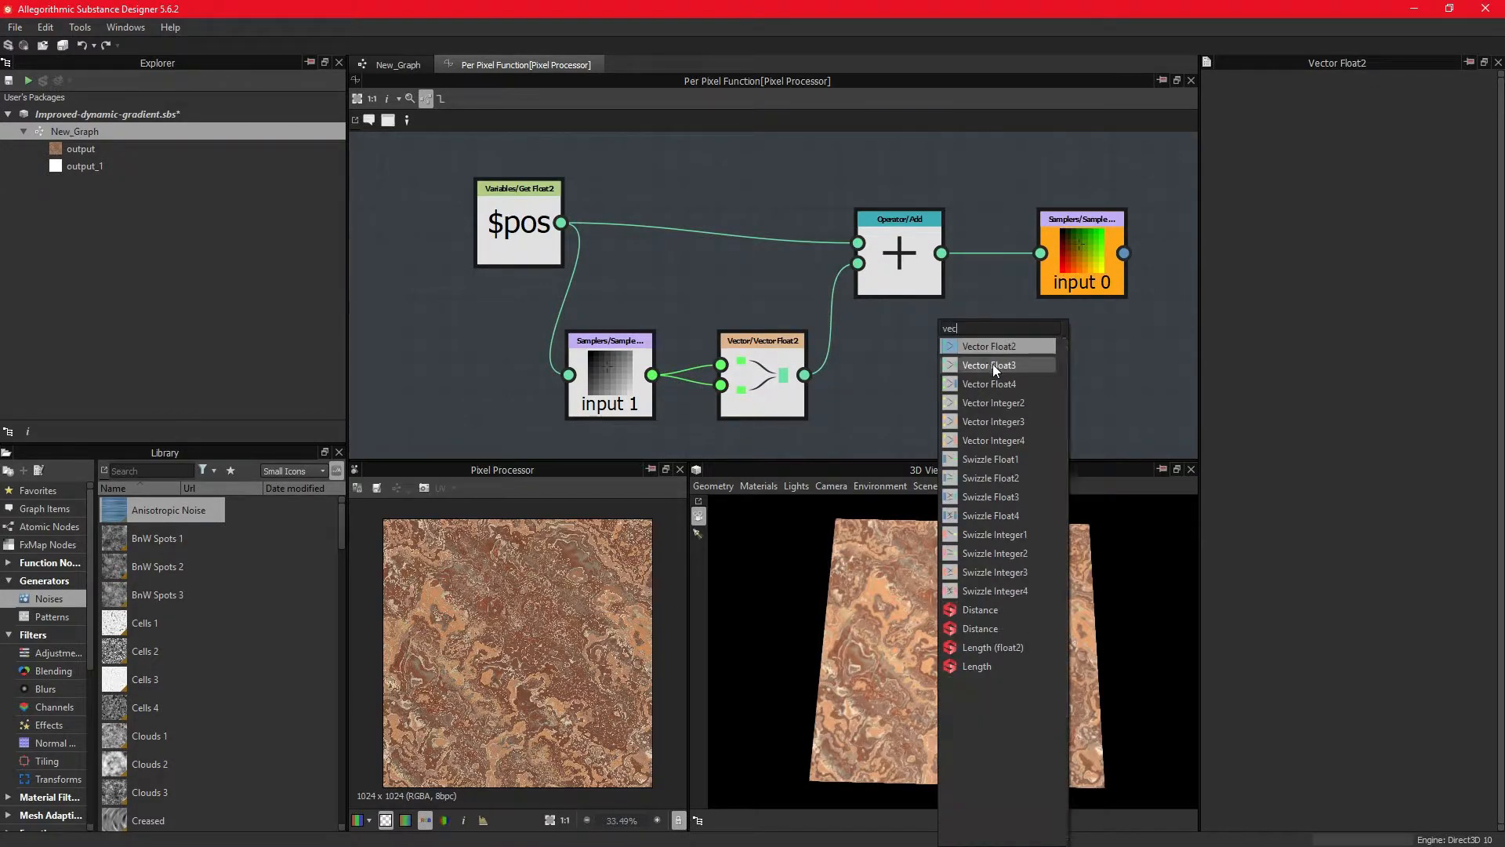
pyautogui.click(988, 365)
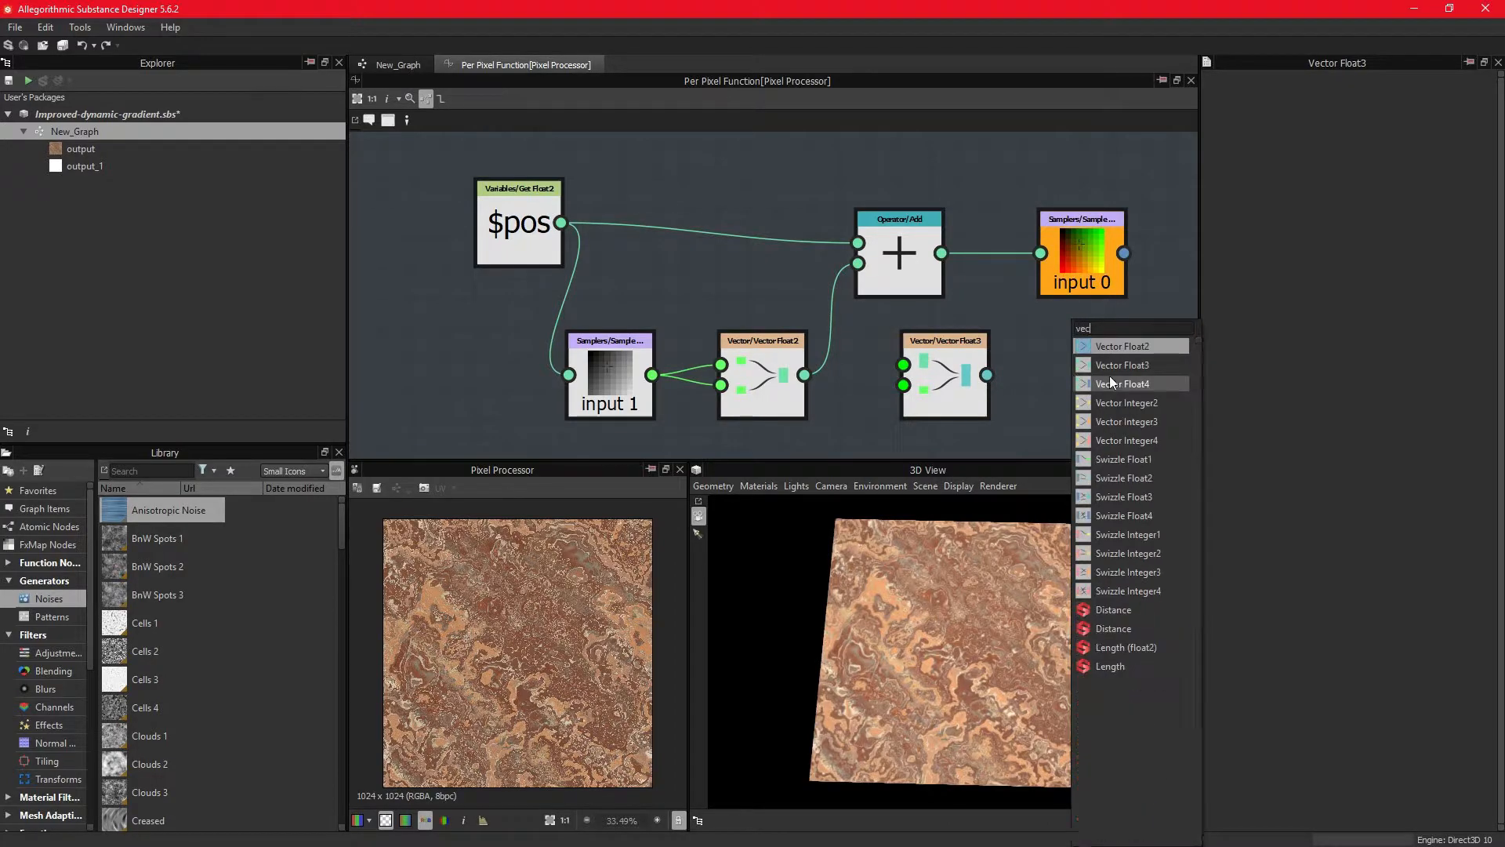
pyautogui.click(1122, 383)
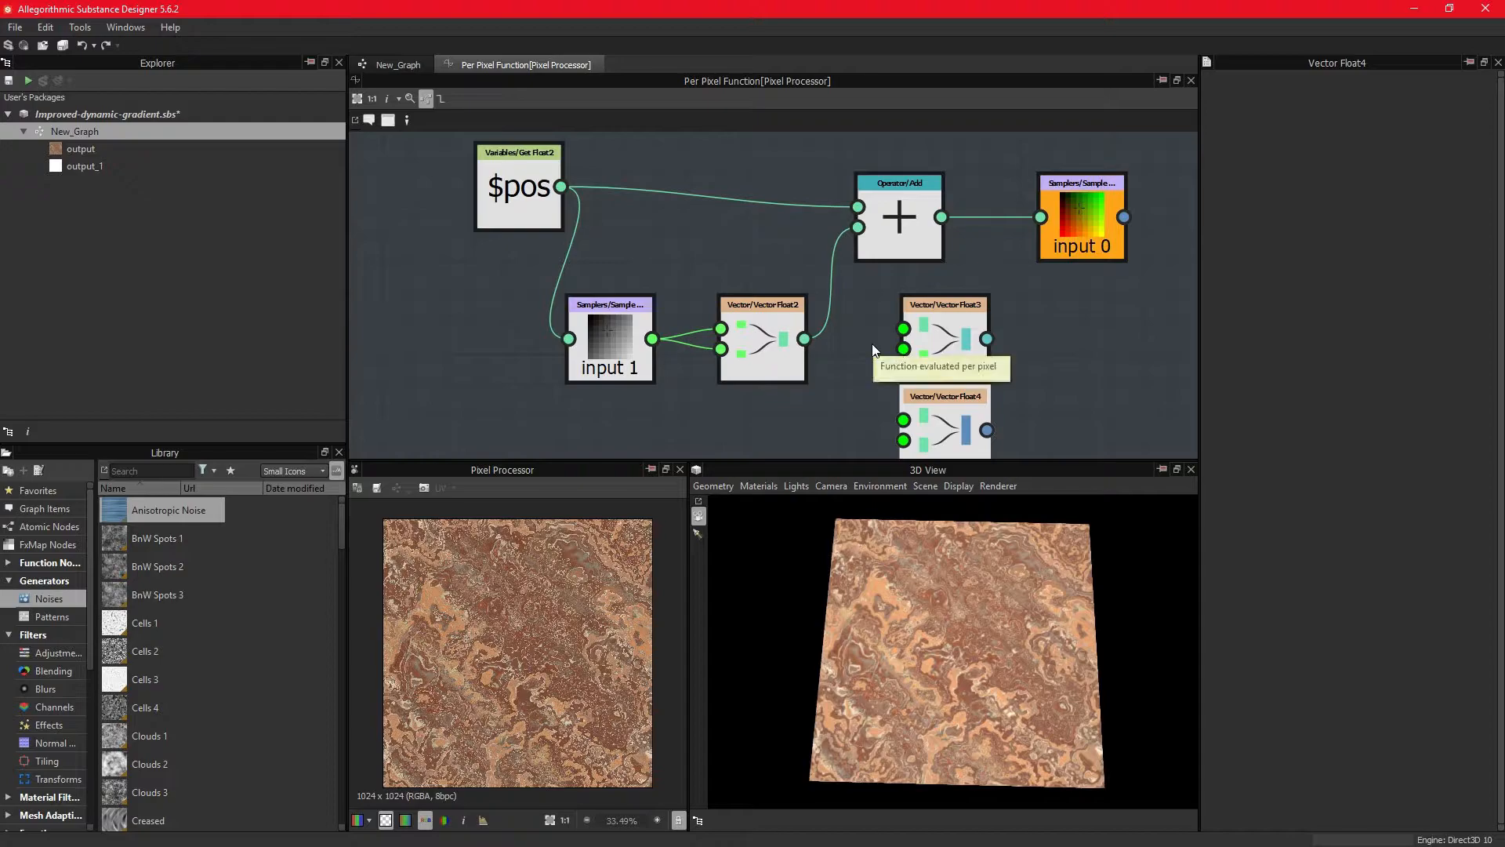
pyautogui.moveTo(885, 336)
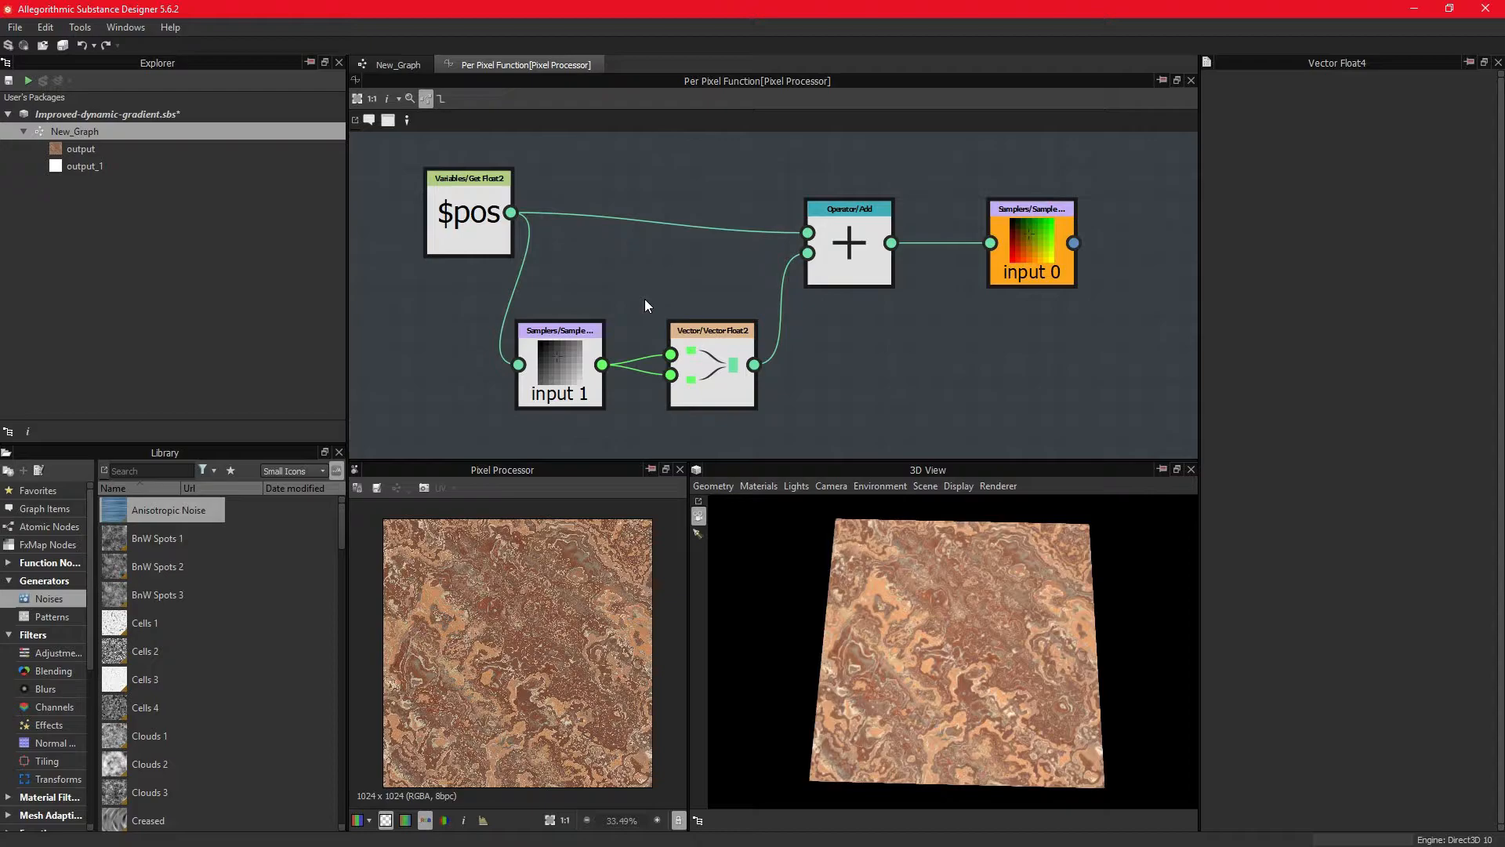
pyautogui.moveTo(552, 317)
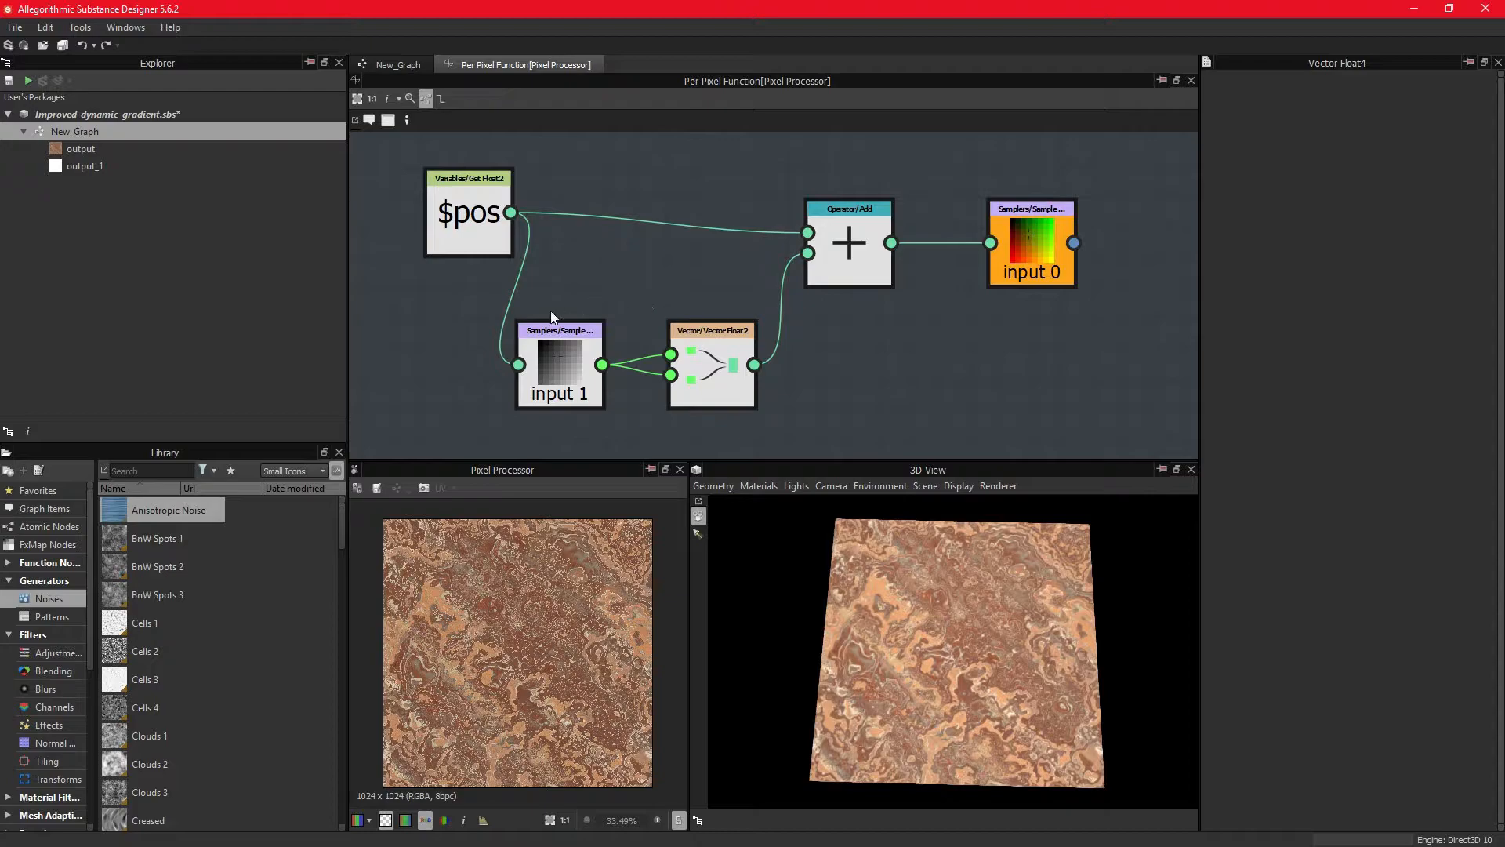
pyautogui.click(558, 367)
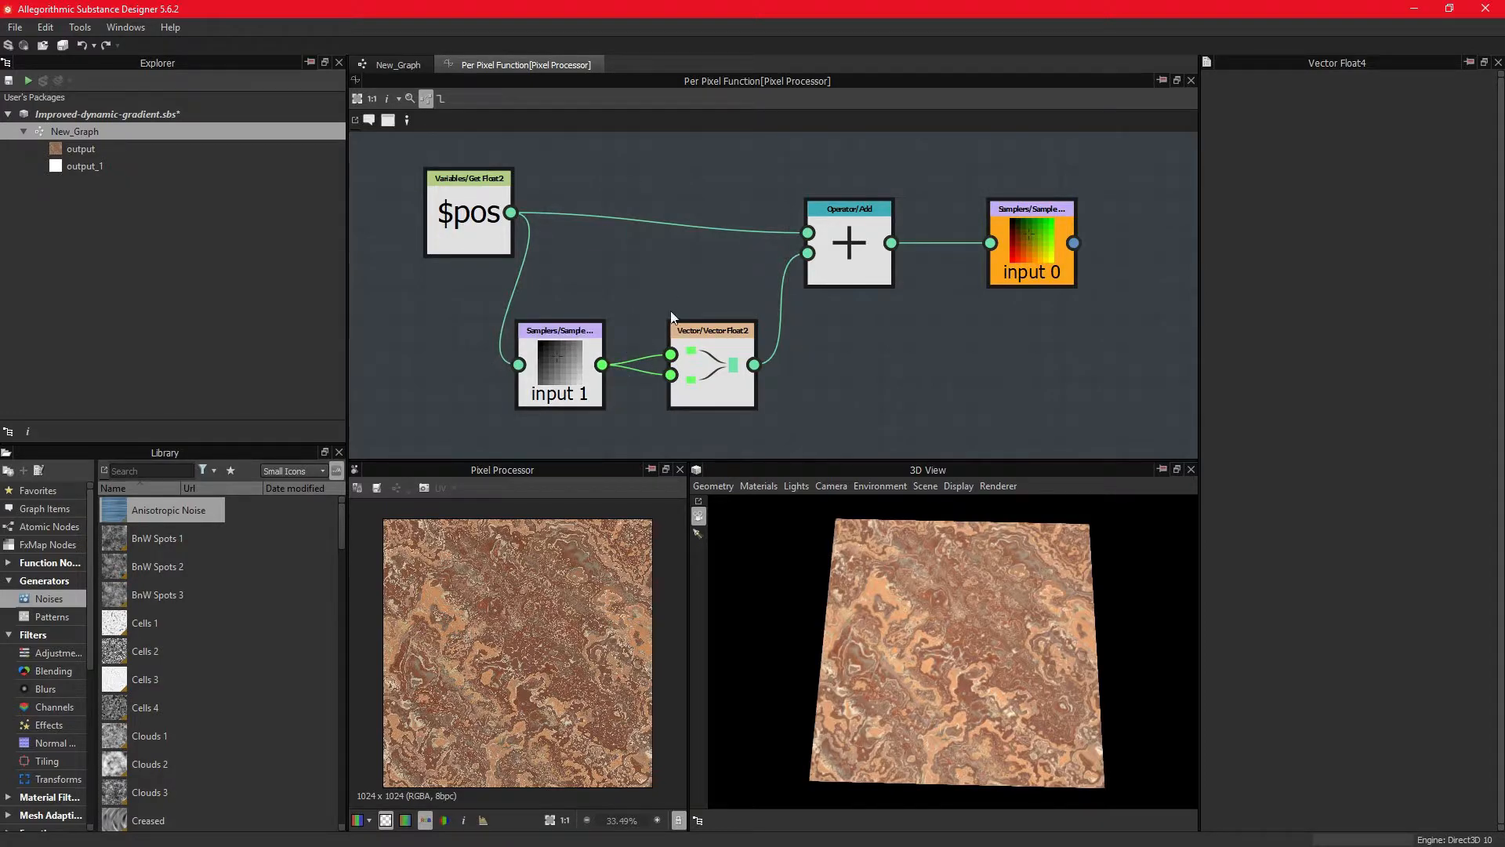
pyautogui.moveTo(756, 364)
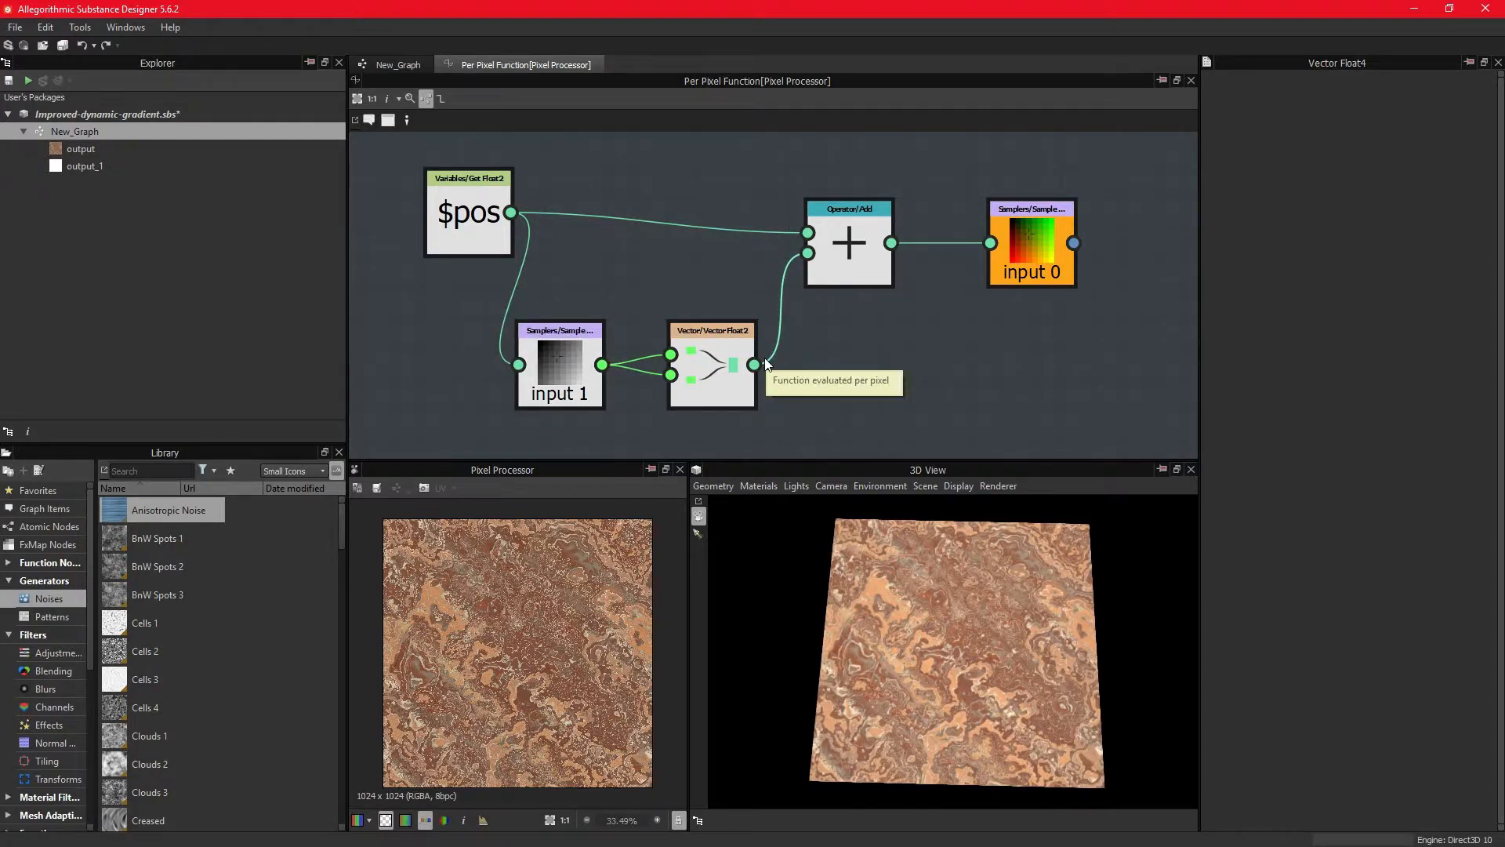
pyautogui.moveTo(750, 268)
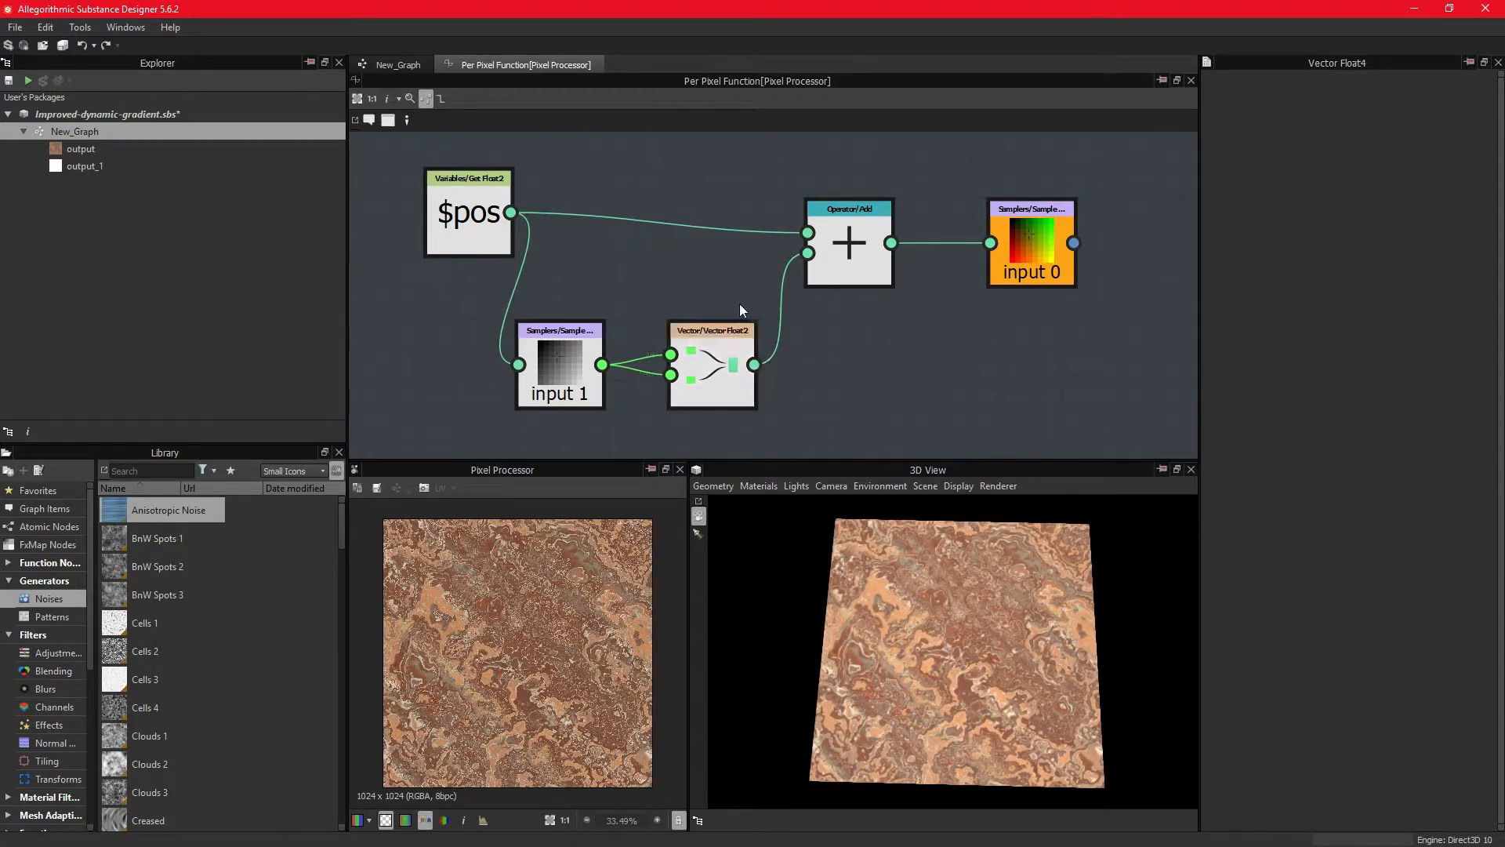
pyautogui.moveTo(730, 284)
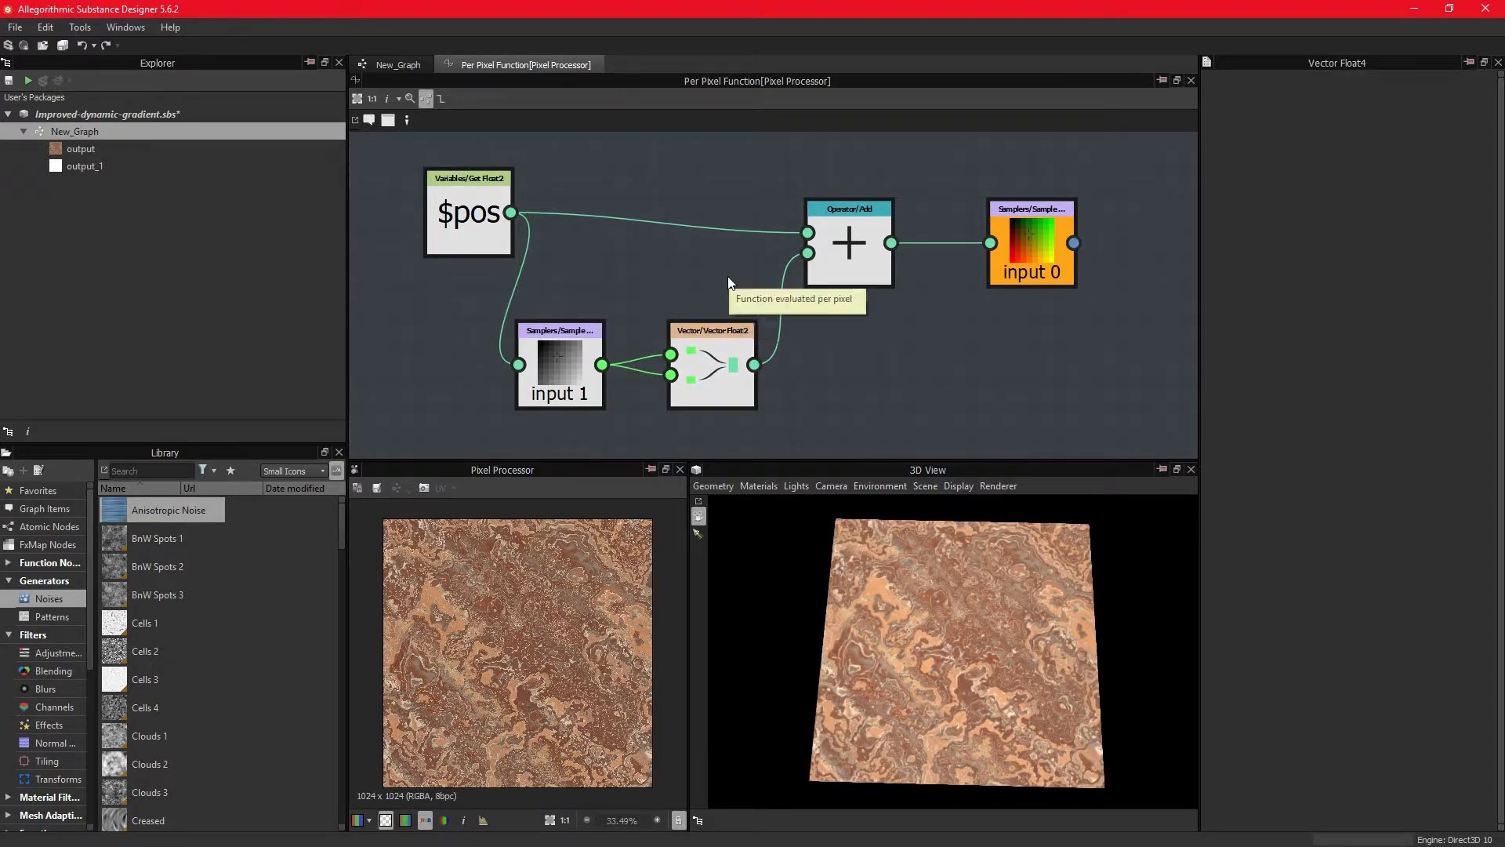
pyautogui.click(849, 242)
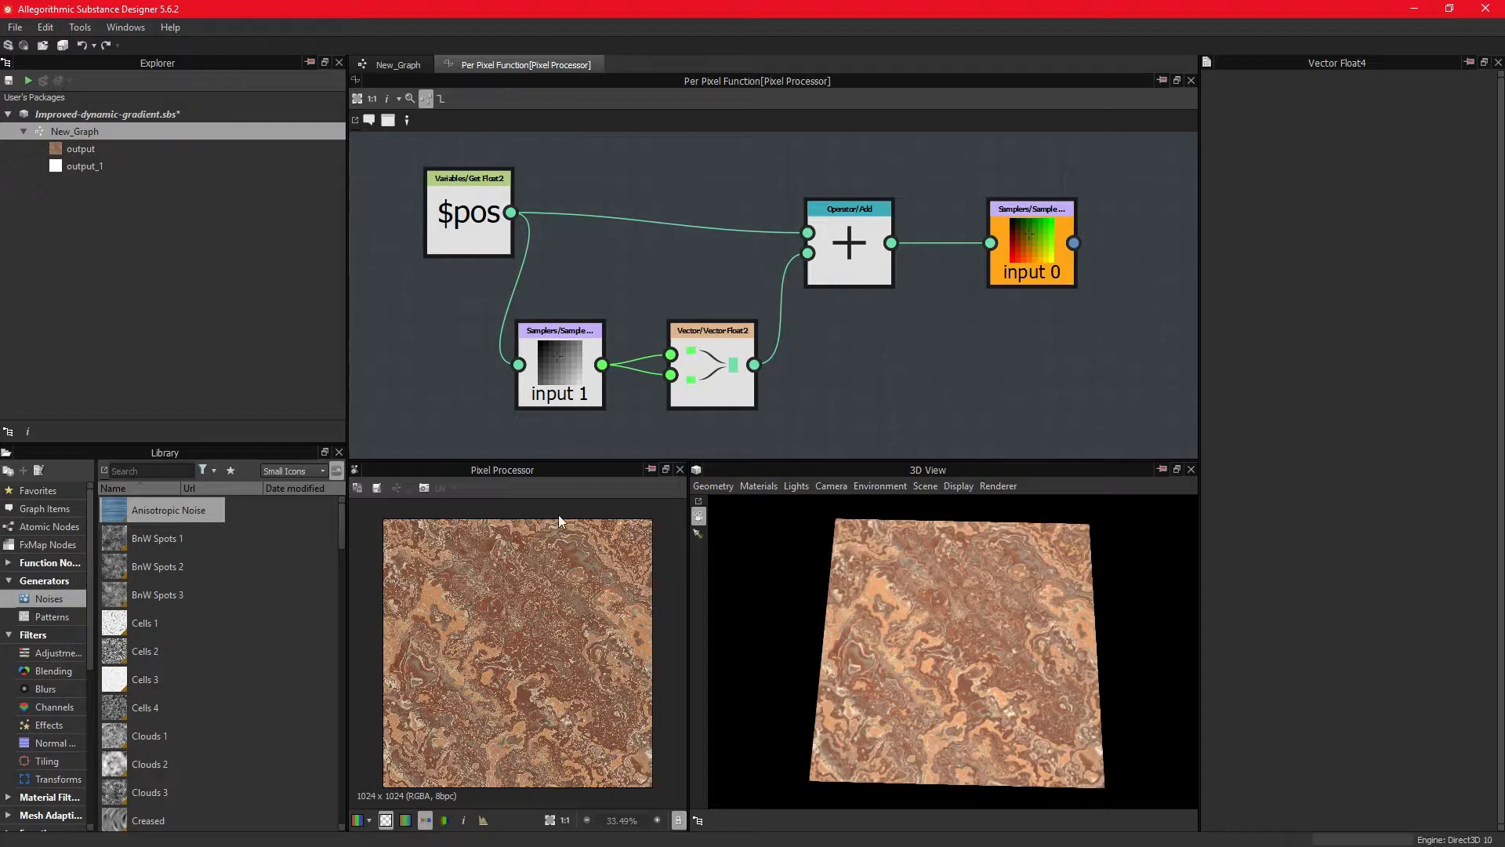
pyautogui.click(849, 242)
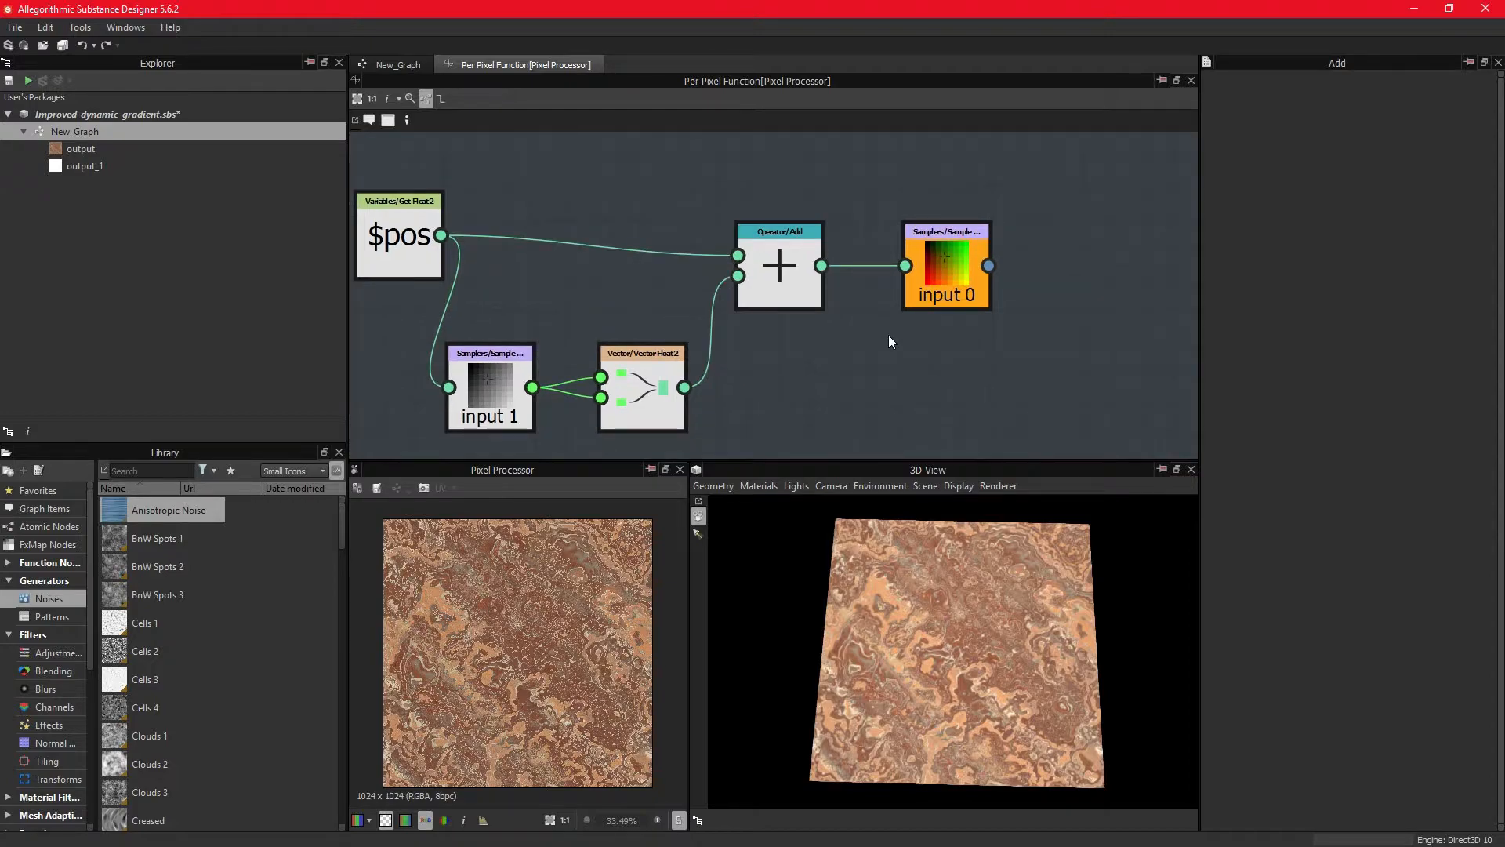
pyautogui.moveTo(946, 266)
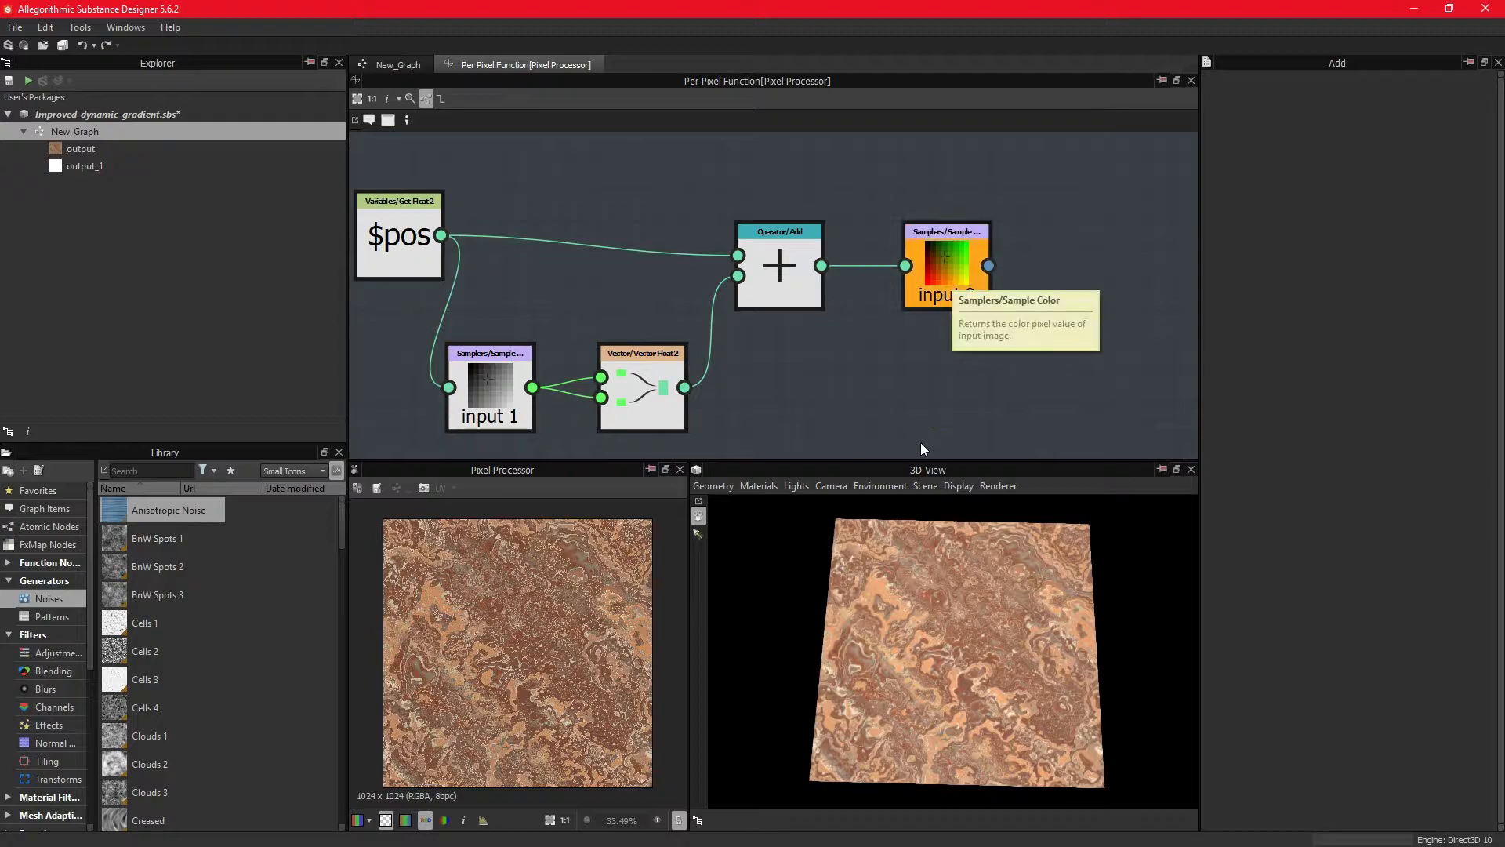
pyautogui.moveTo(786, 420)
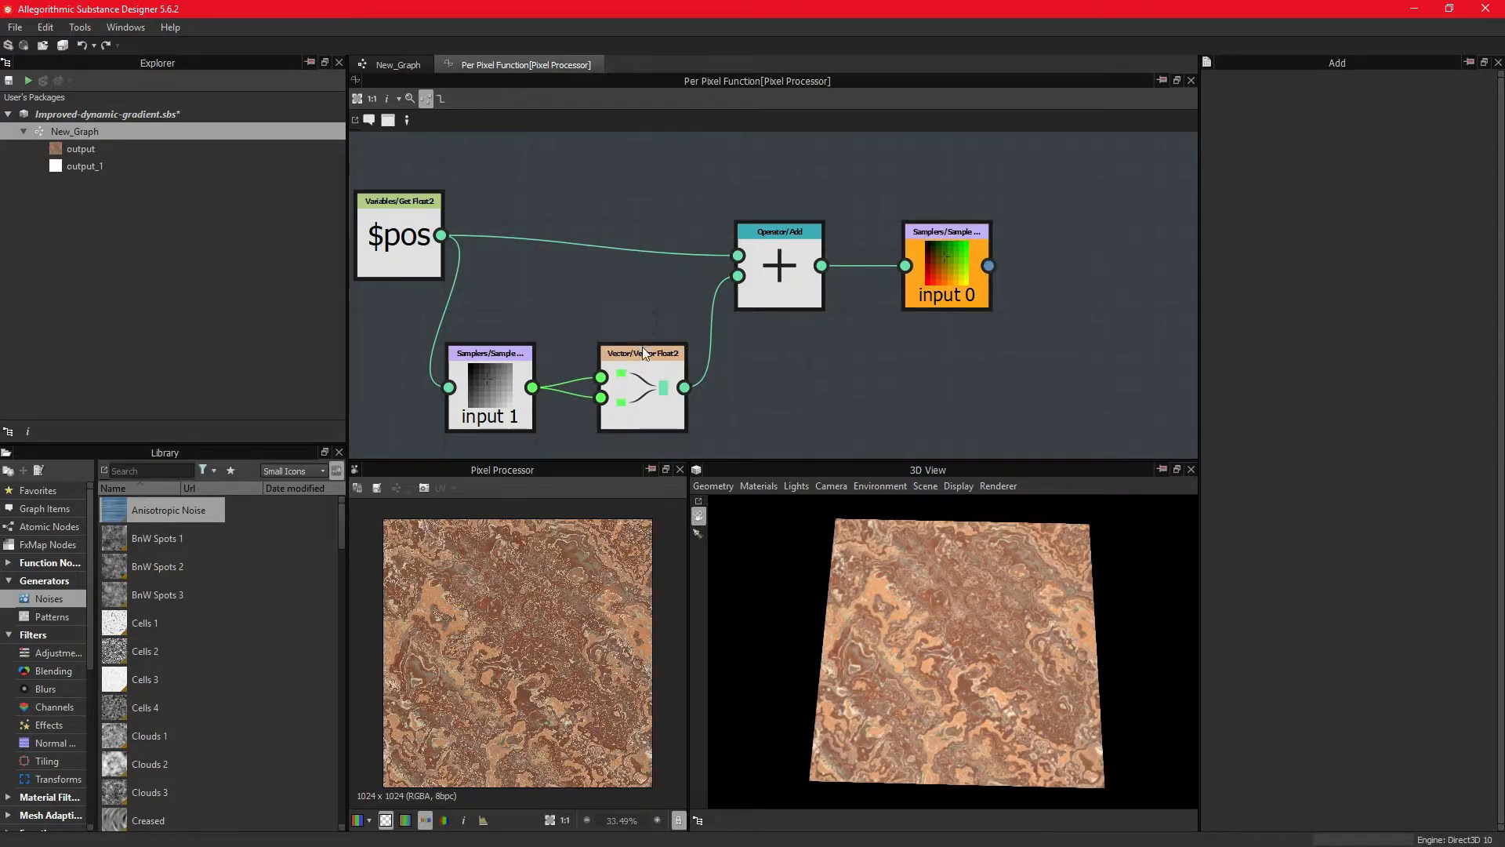
pyautogui.click(489, 389)
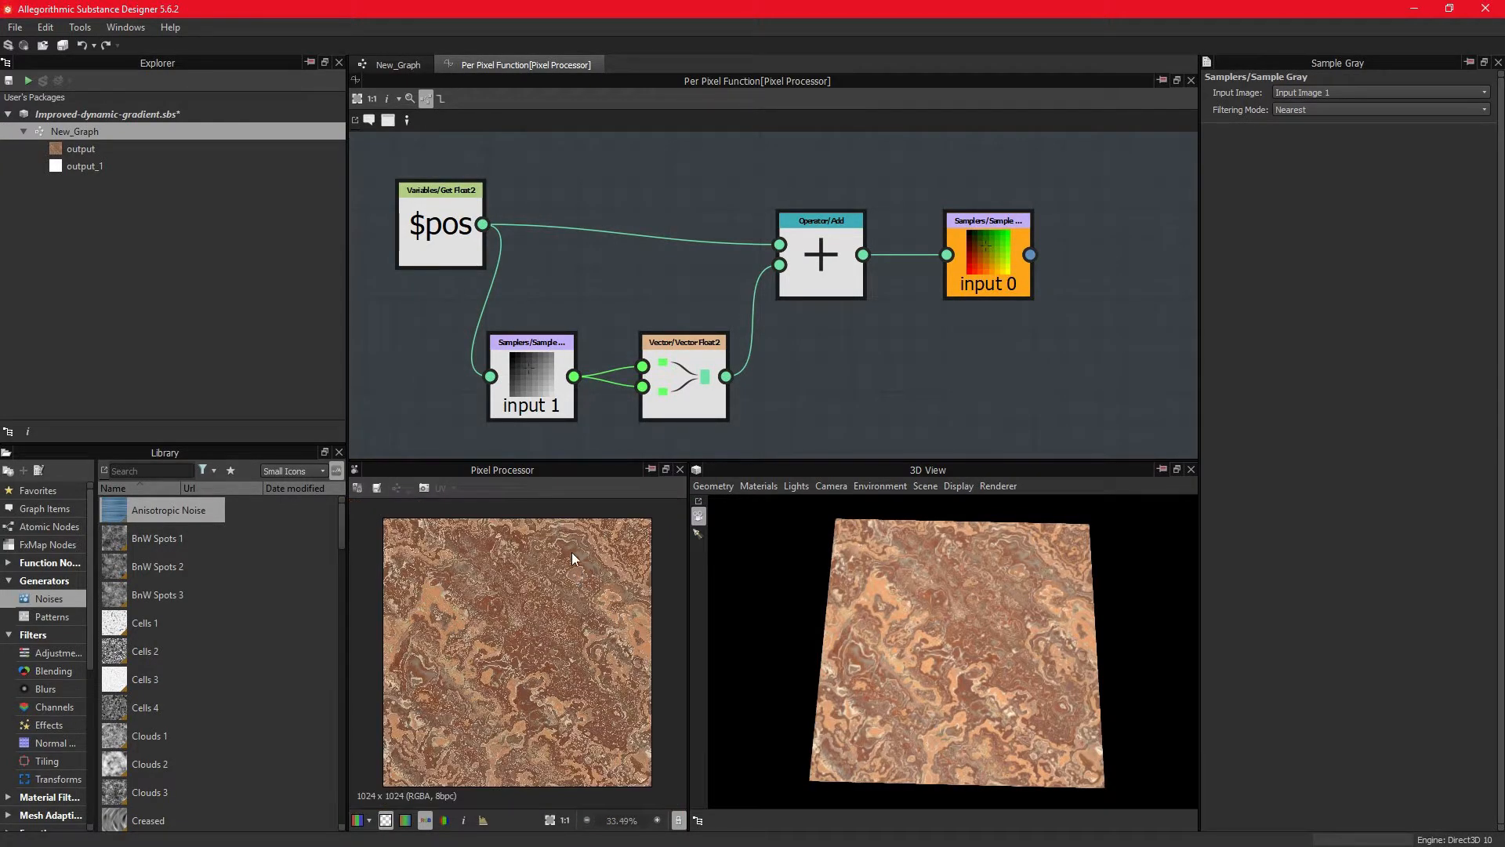
# Step: Return to the New_Graph tab and select the noise-offset Pixel Processor
pyautogui.click(394, 64)
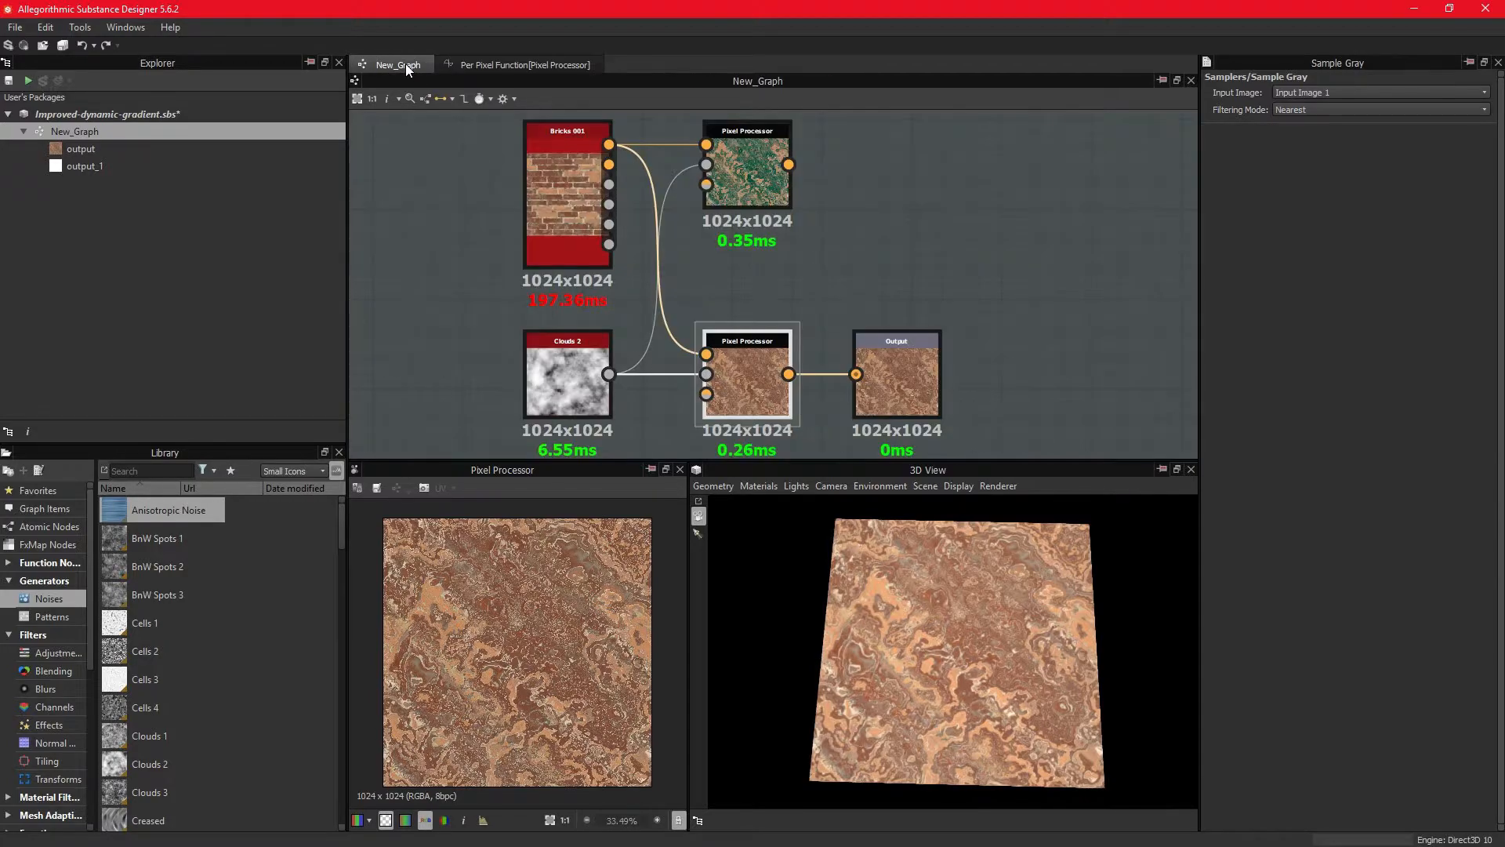
pyautogui.click(566, 192)
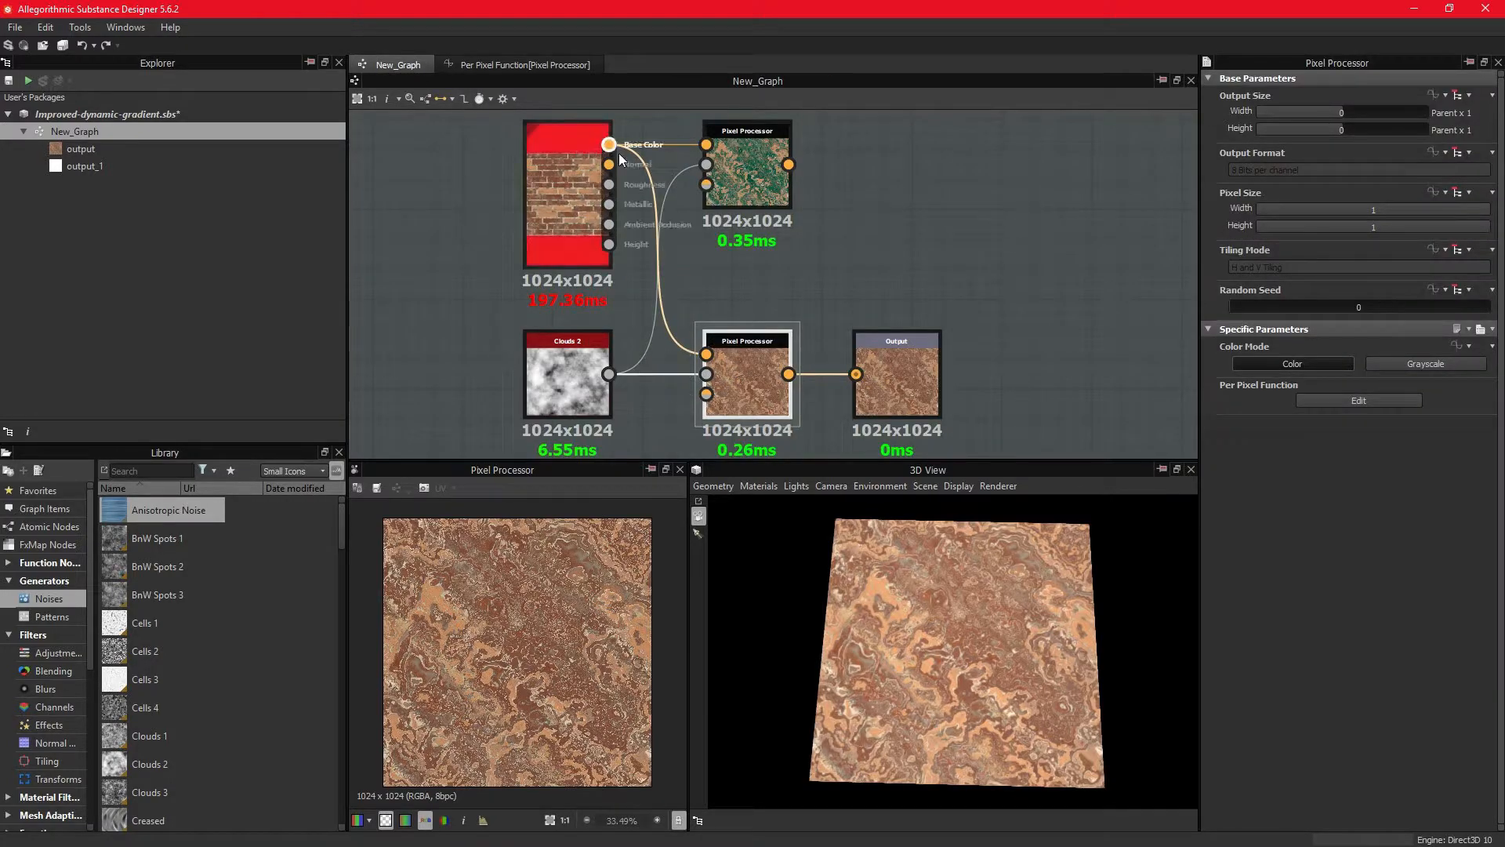
pyautogui.moveTo(709, 358)
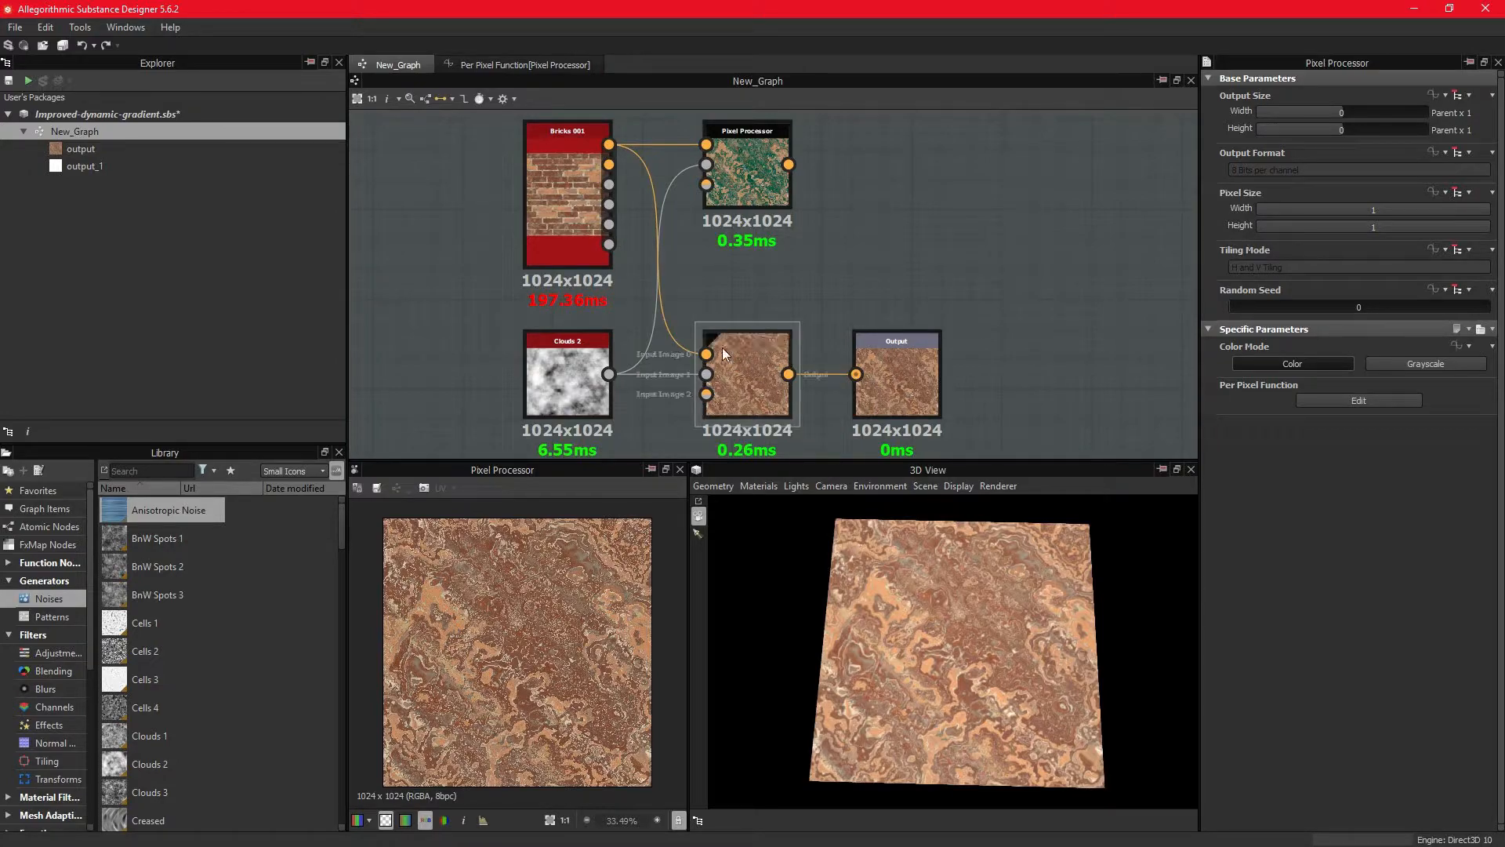
pyautogui.moveTo(746, 384)
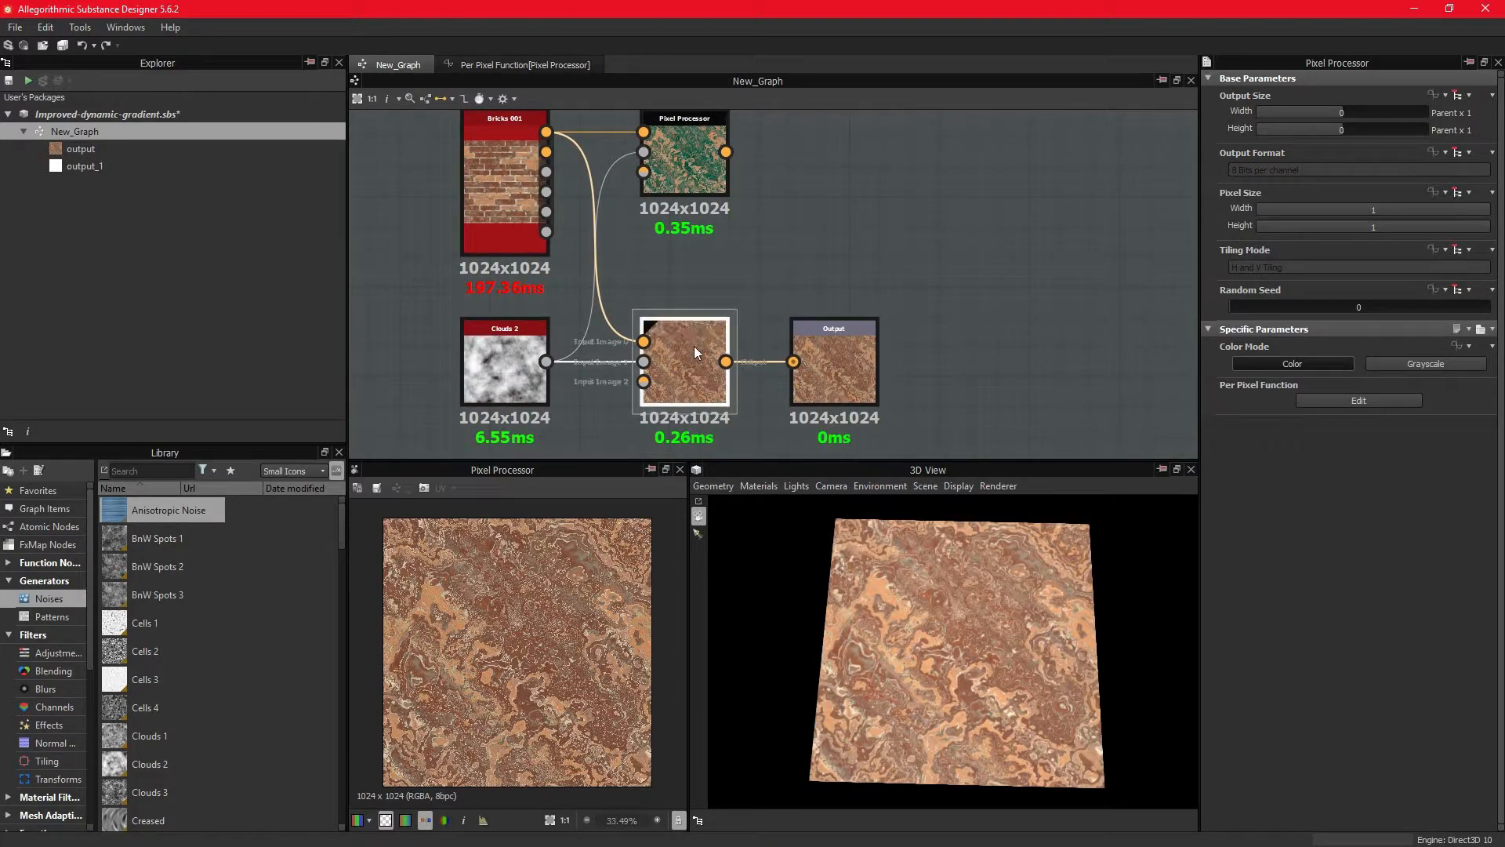
pyautogui.click(683, 362)
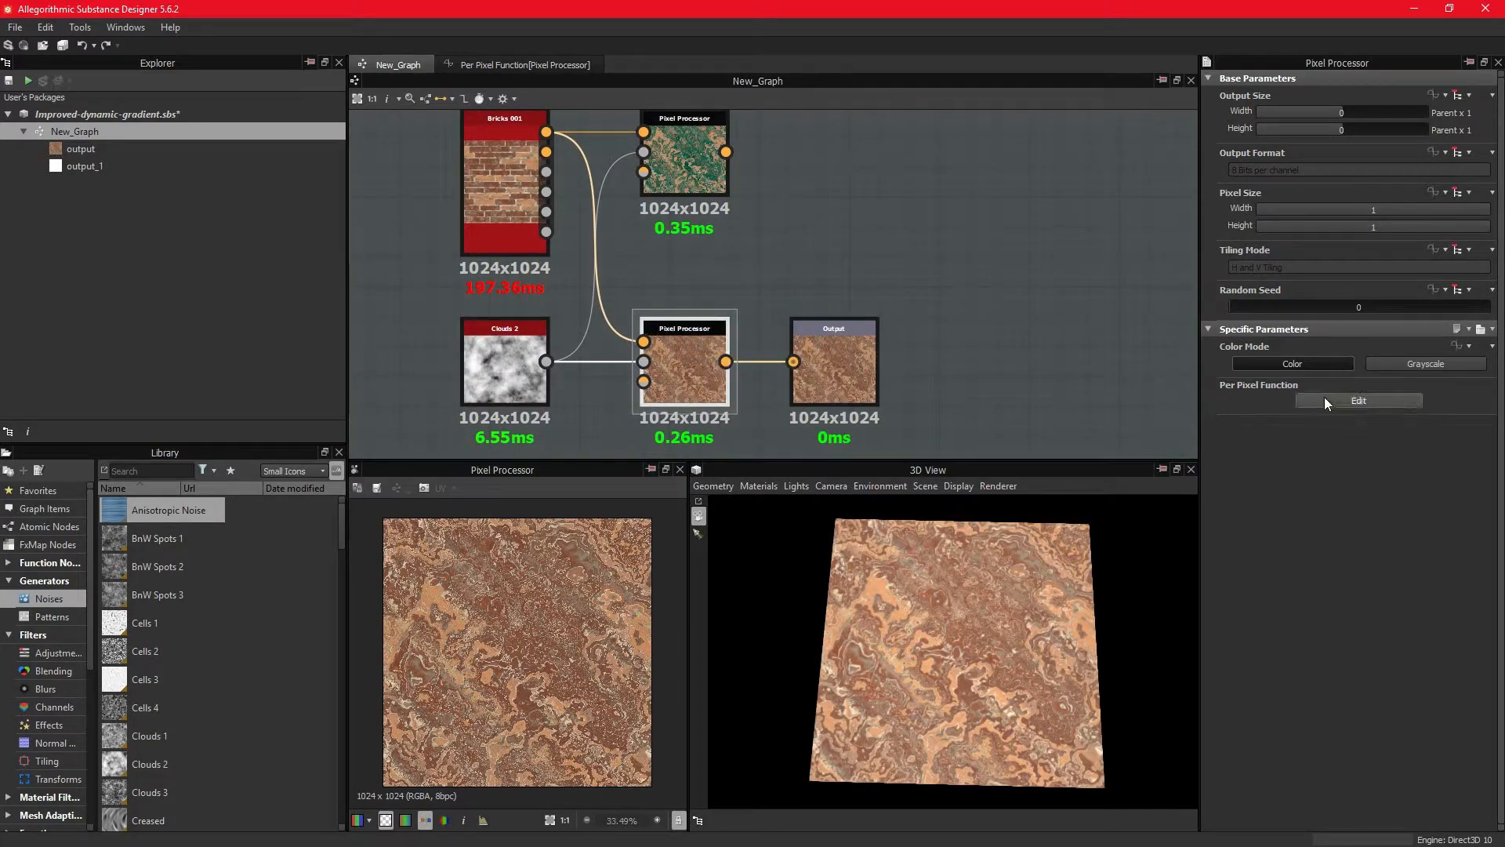
# Step: Reopen the warping processor's per-pixel function via Edit
pyautogui.click(1358, 400)
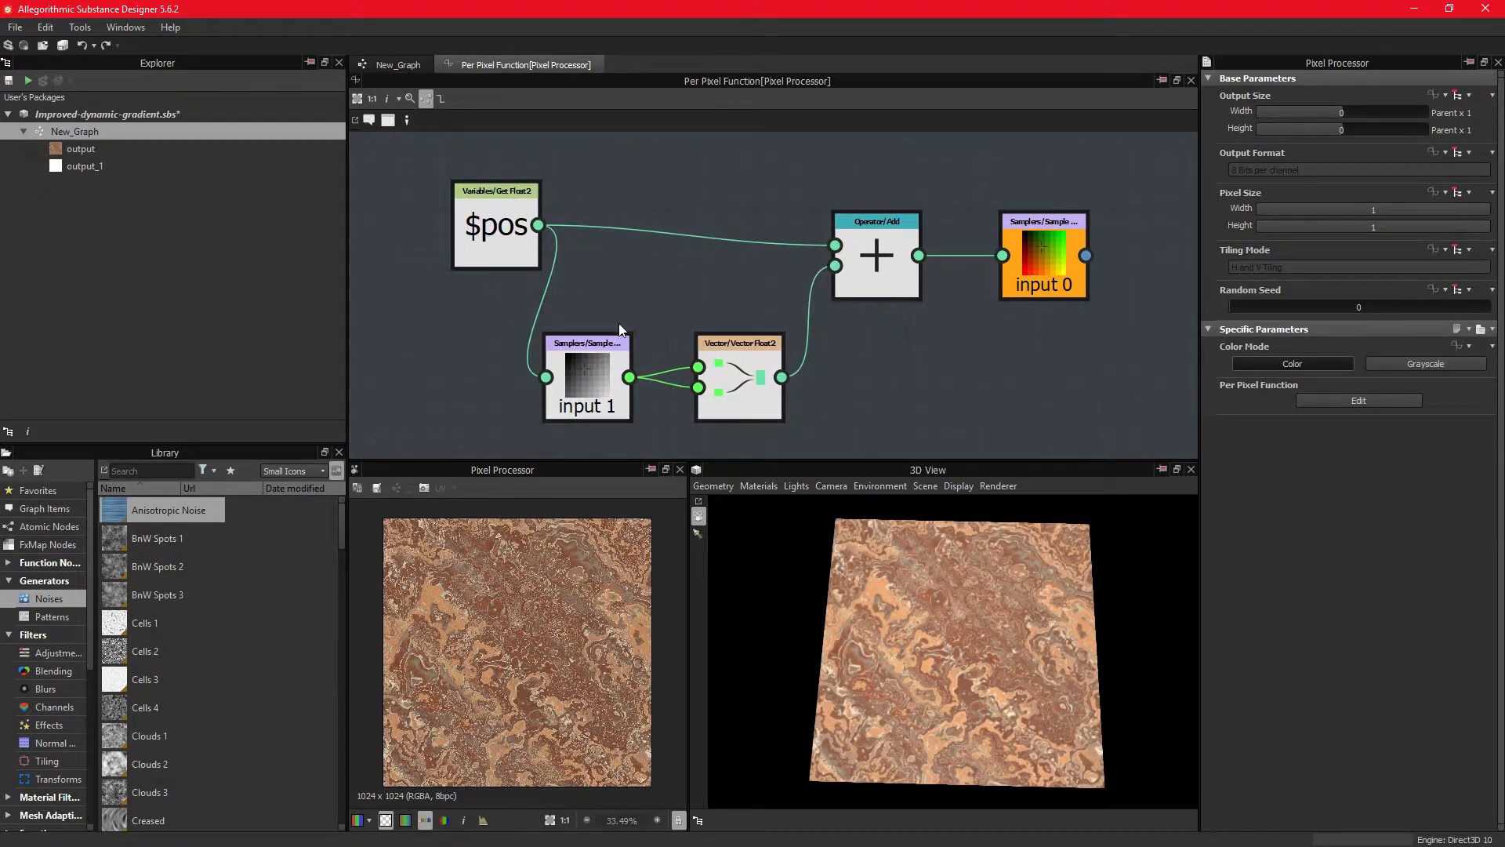
pyautogui.moveTo(589, 384)
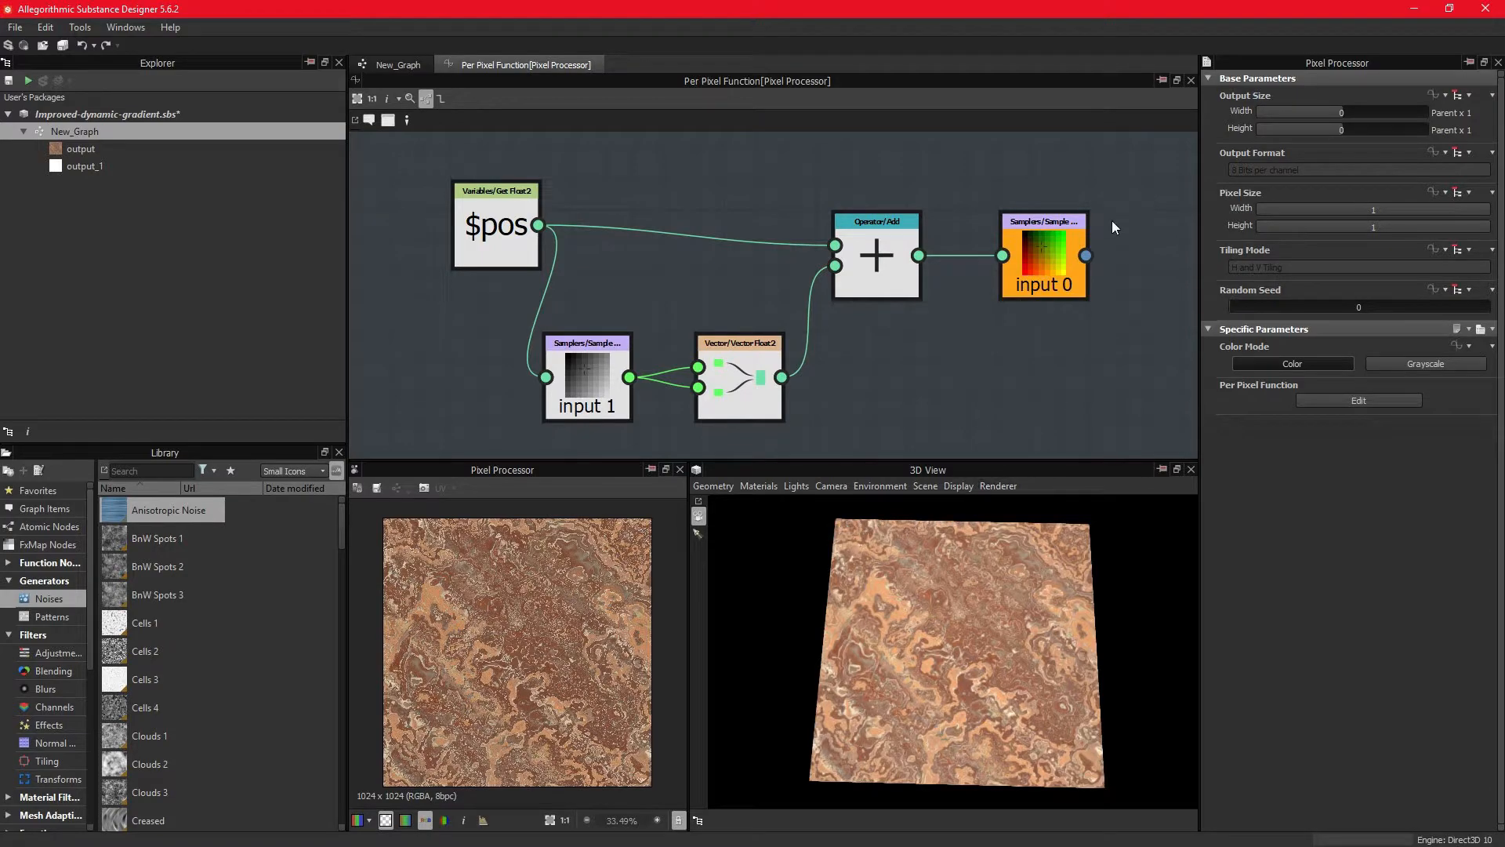
pyautogui.moveTo(832, 528)
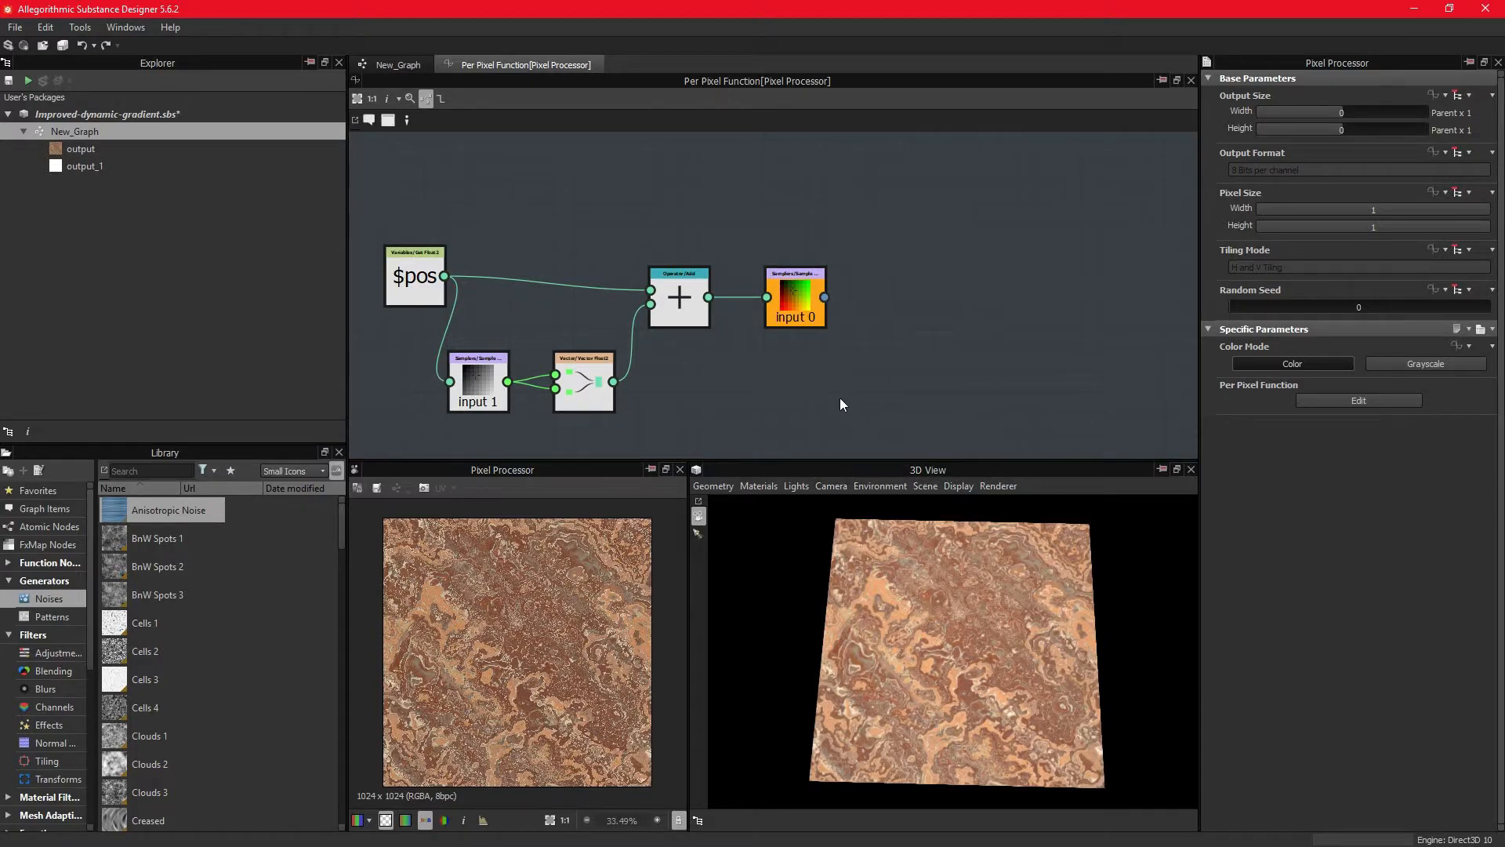
pyautogui.moveTo(828, 391)
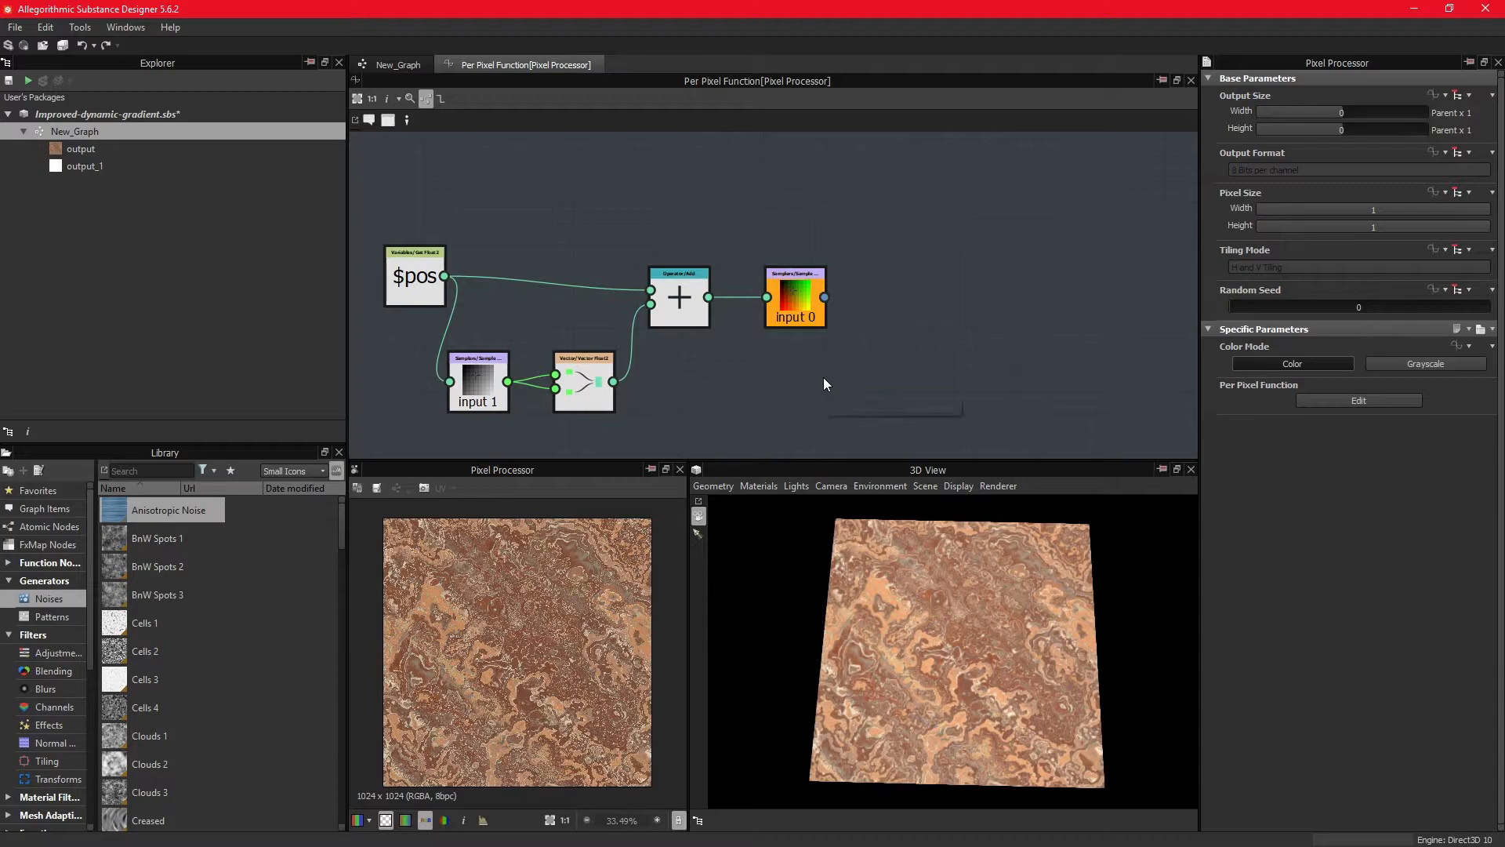
pyautogui.moveTo(883, 357)
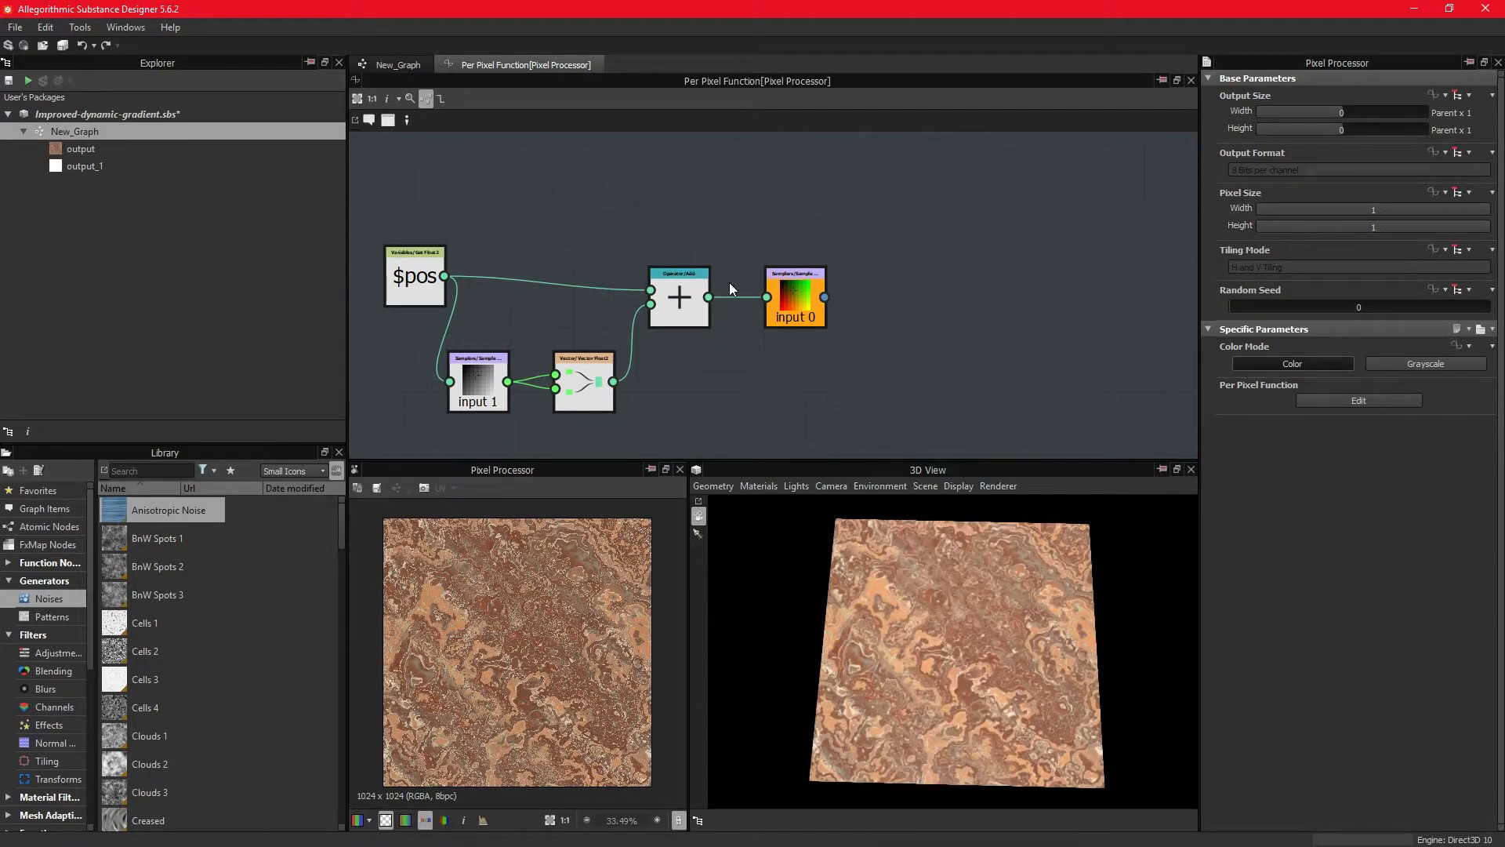
pyautogui.moveTo(827, 312)
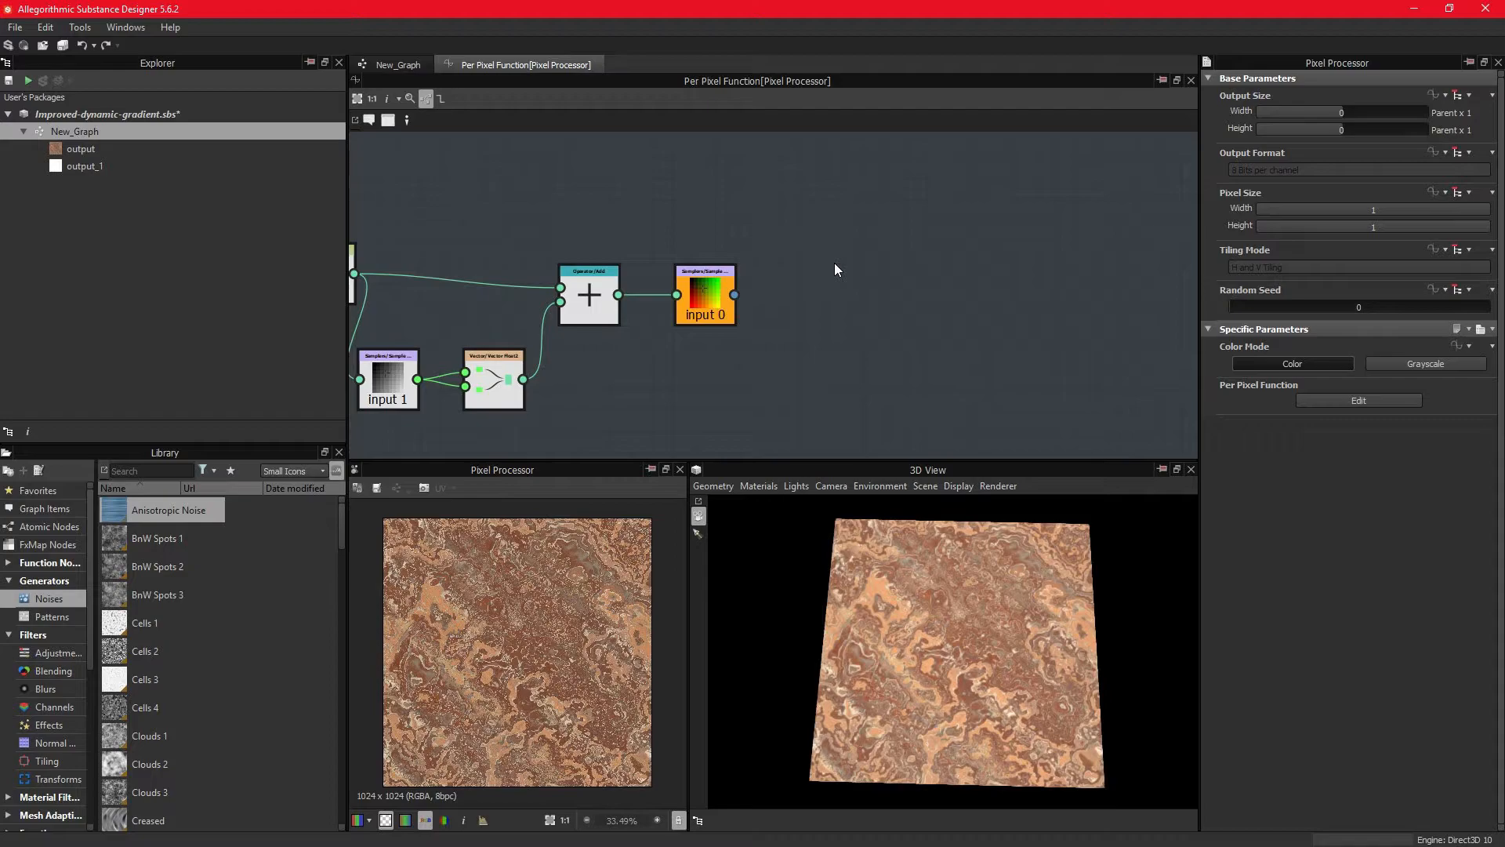
# Step: Add a Float4 constant and a Swizzle Float1 set to X on the sampled colour
pyautogui.rightClick(836, 270)
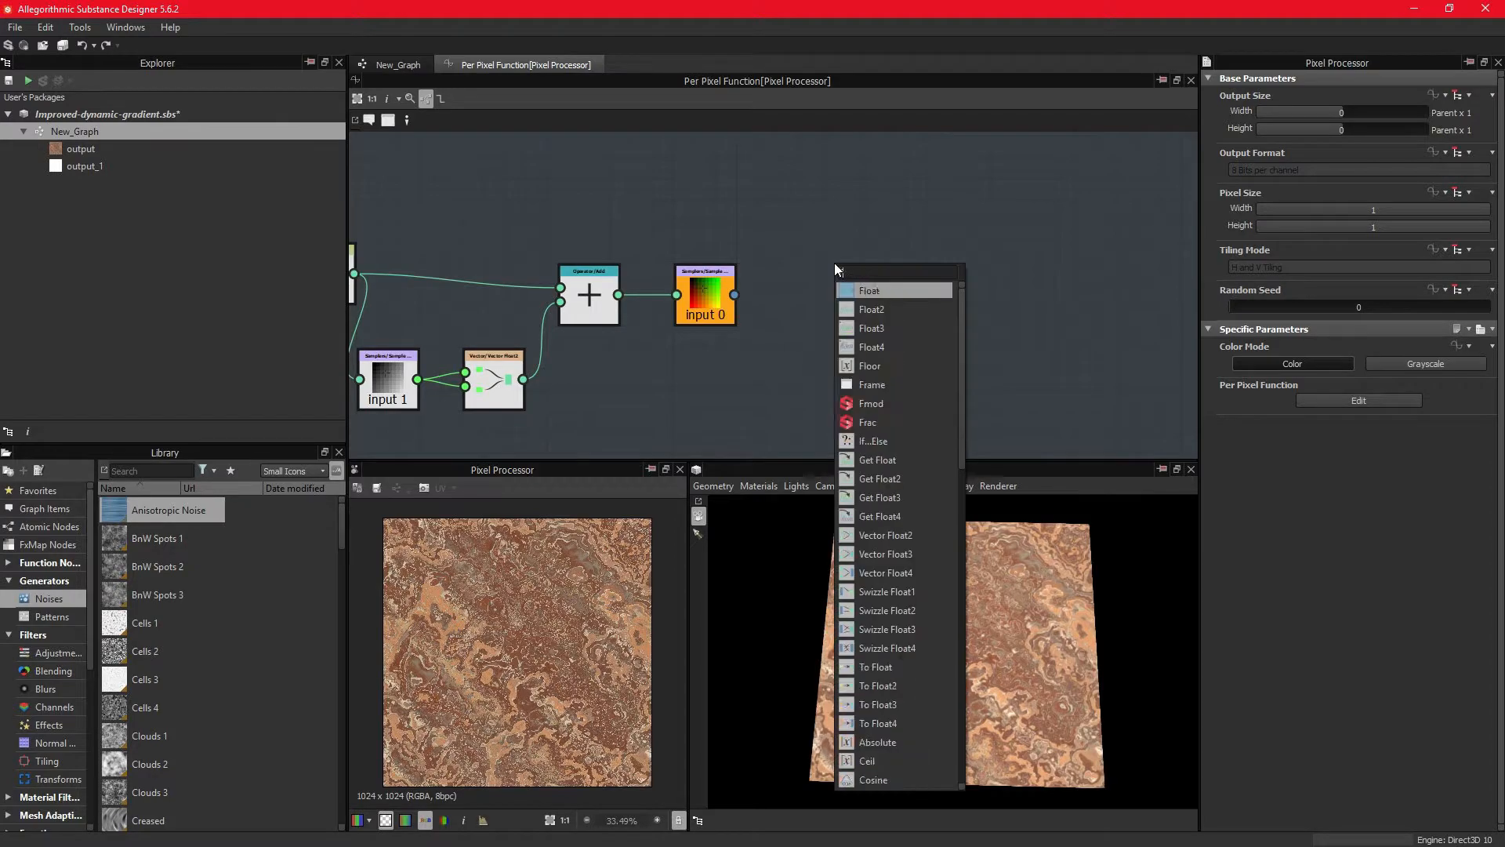
pyautogui.click(870, 346)
pyautogui.write('swi')
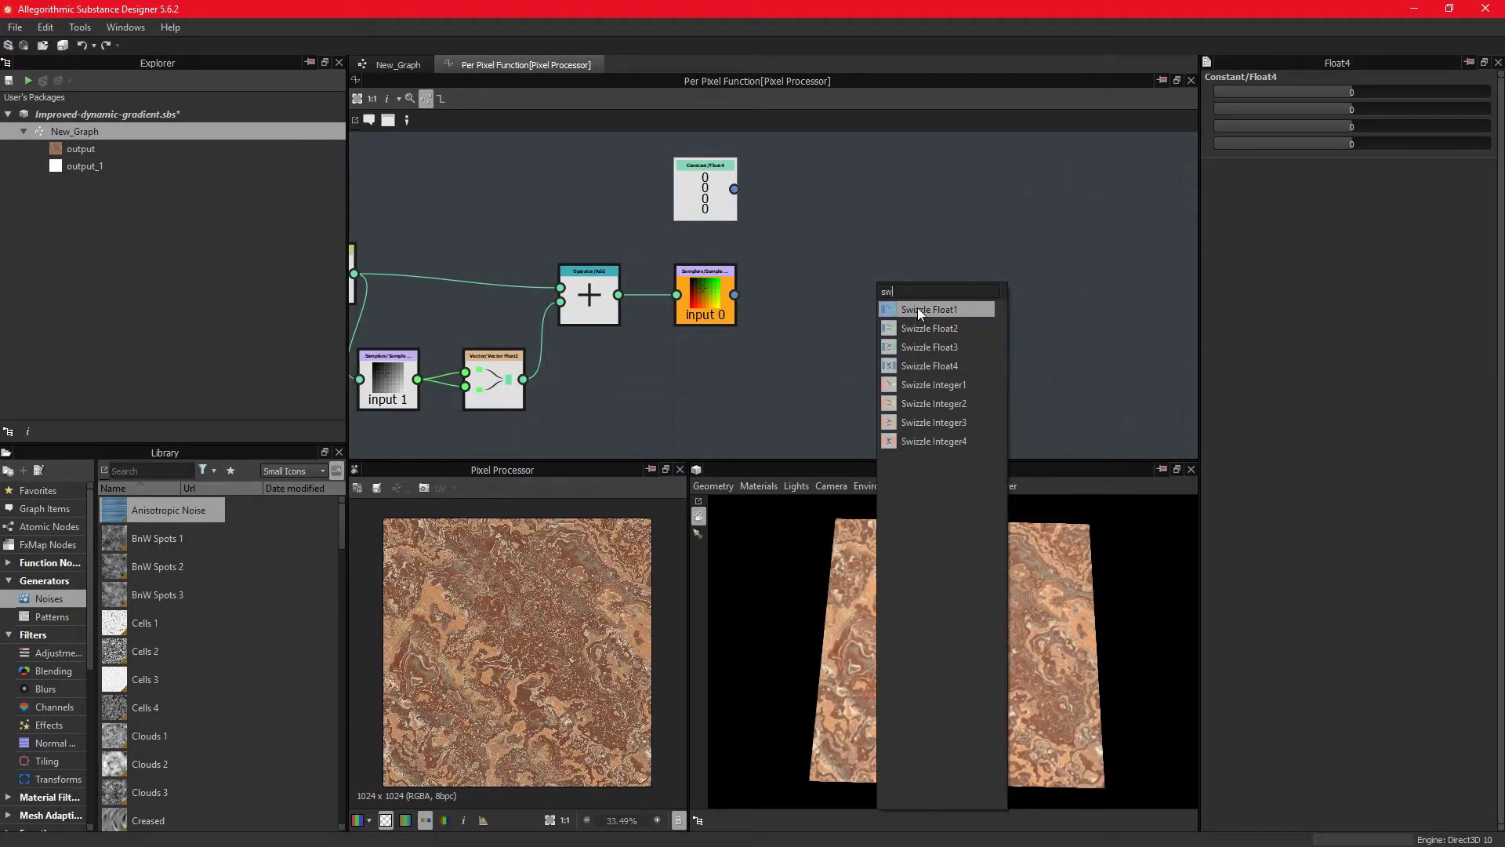
pyautogui.moveTo(927, 309)
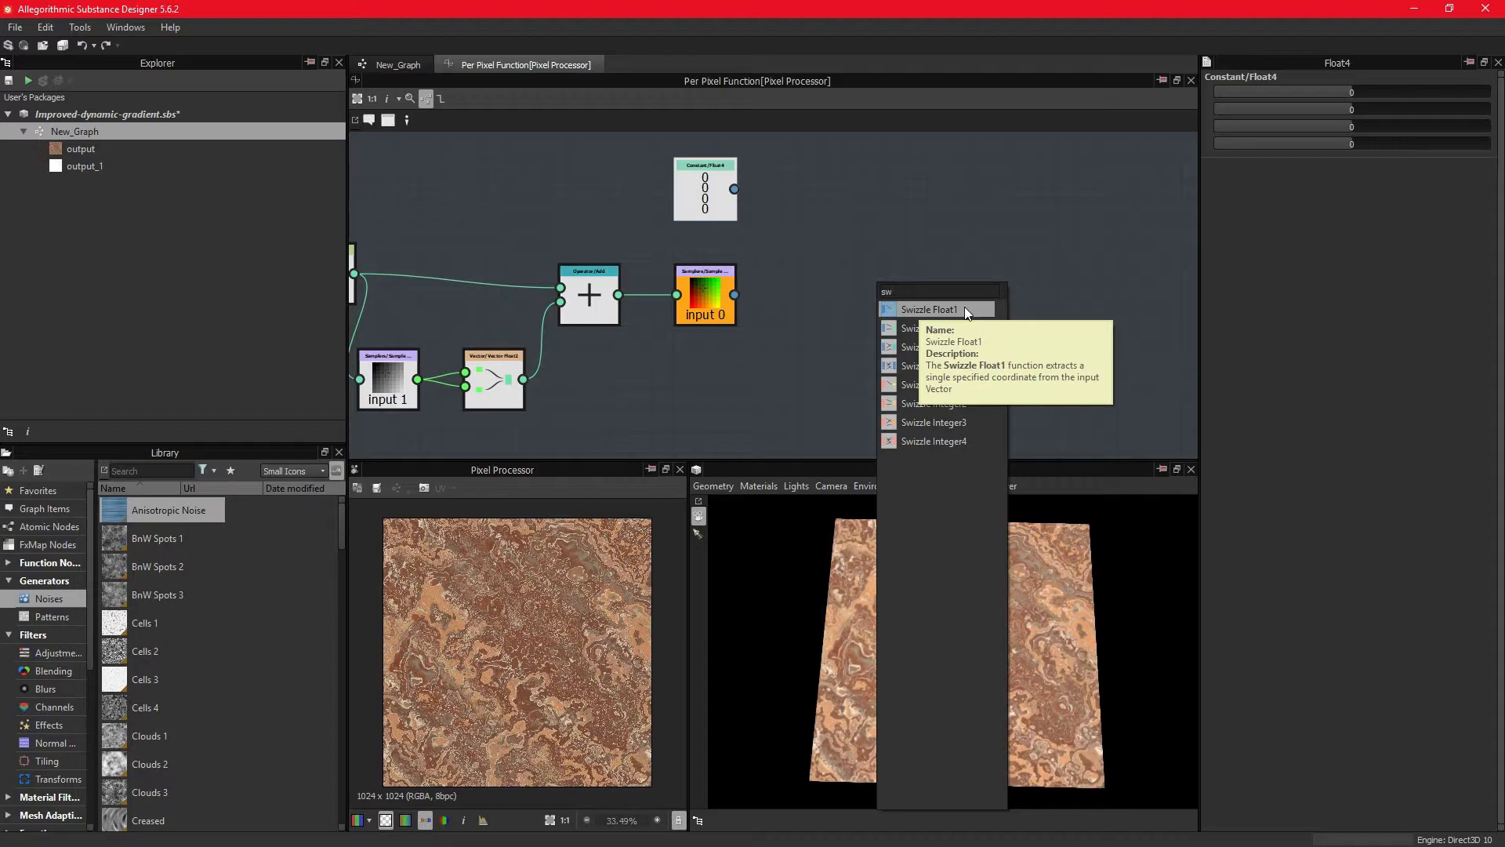
pyautogui.click(930, 309)
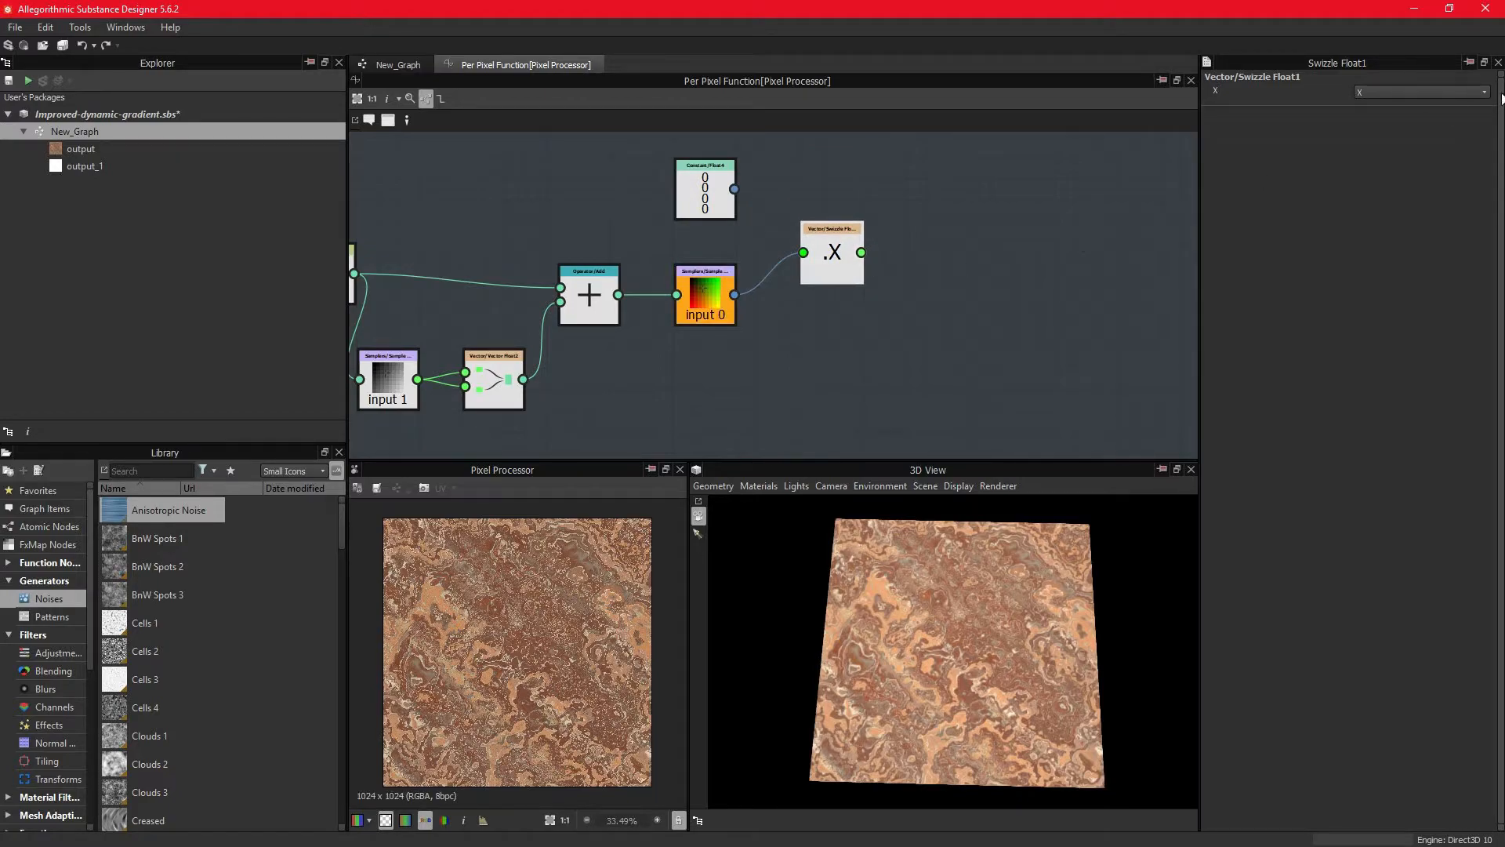
pyautogui.click(1421, 91)
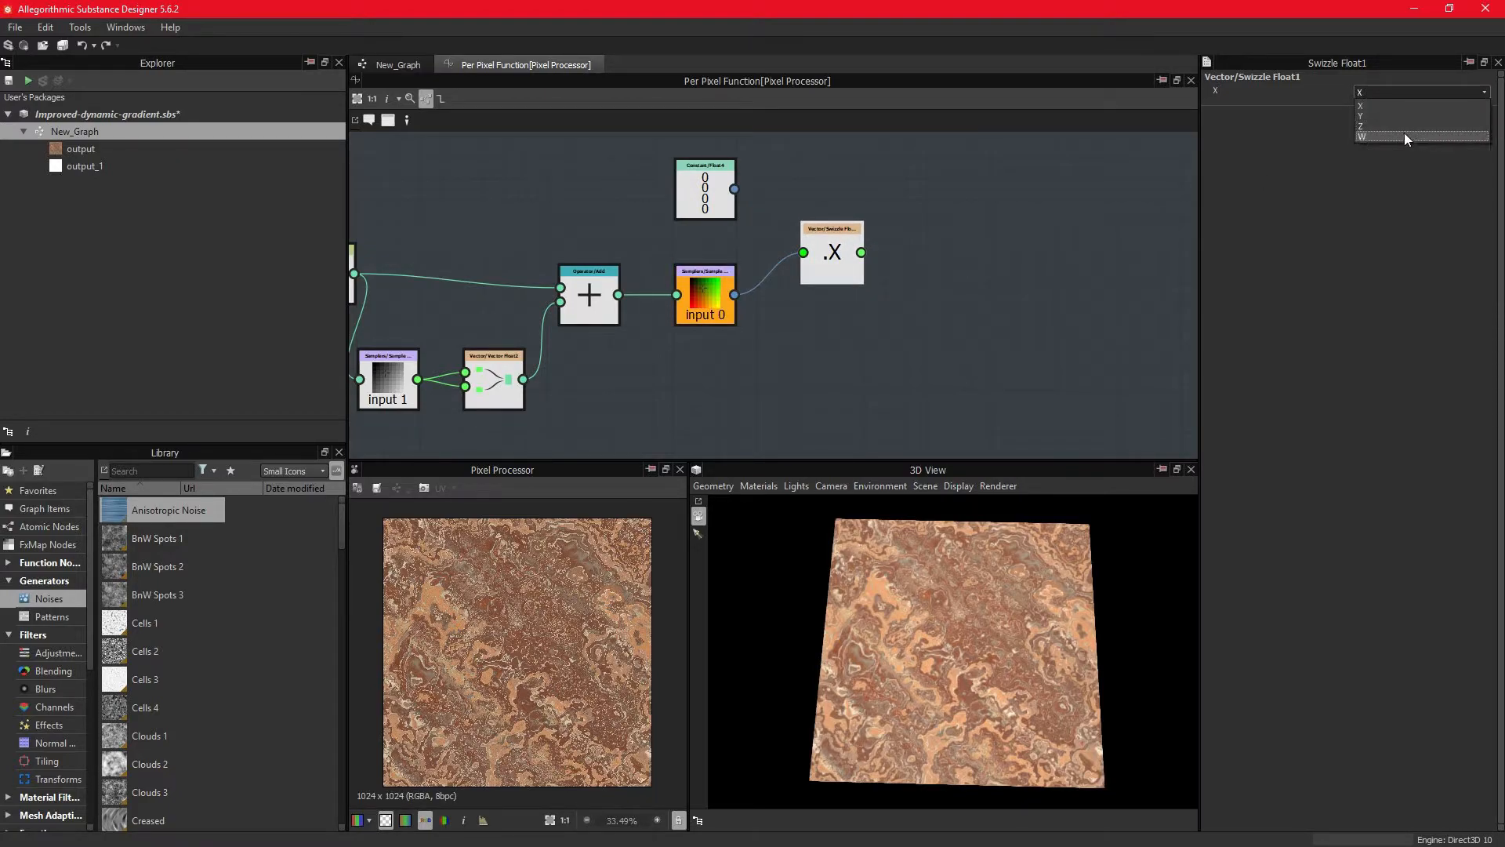
pyautogui.moveTo(1308, 103)
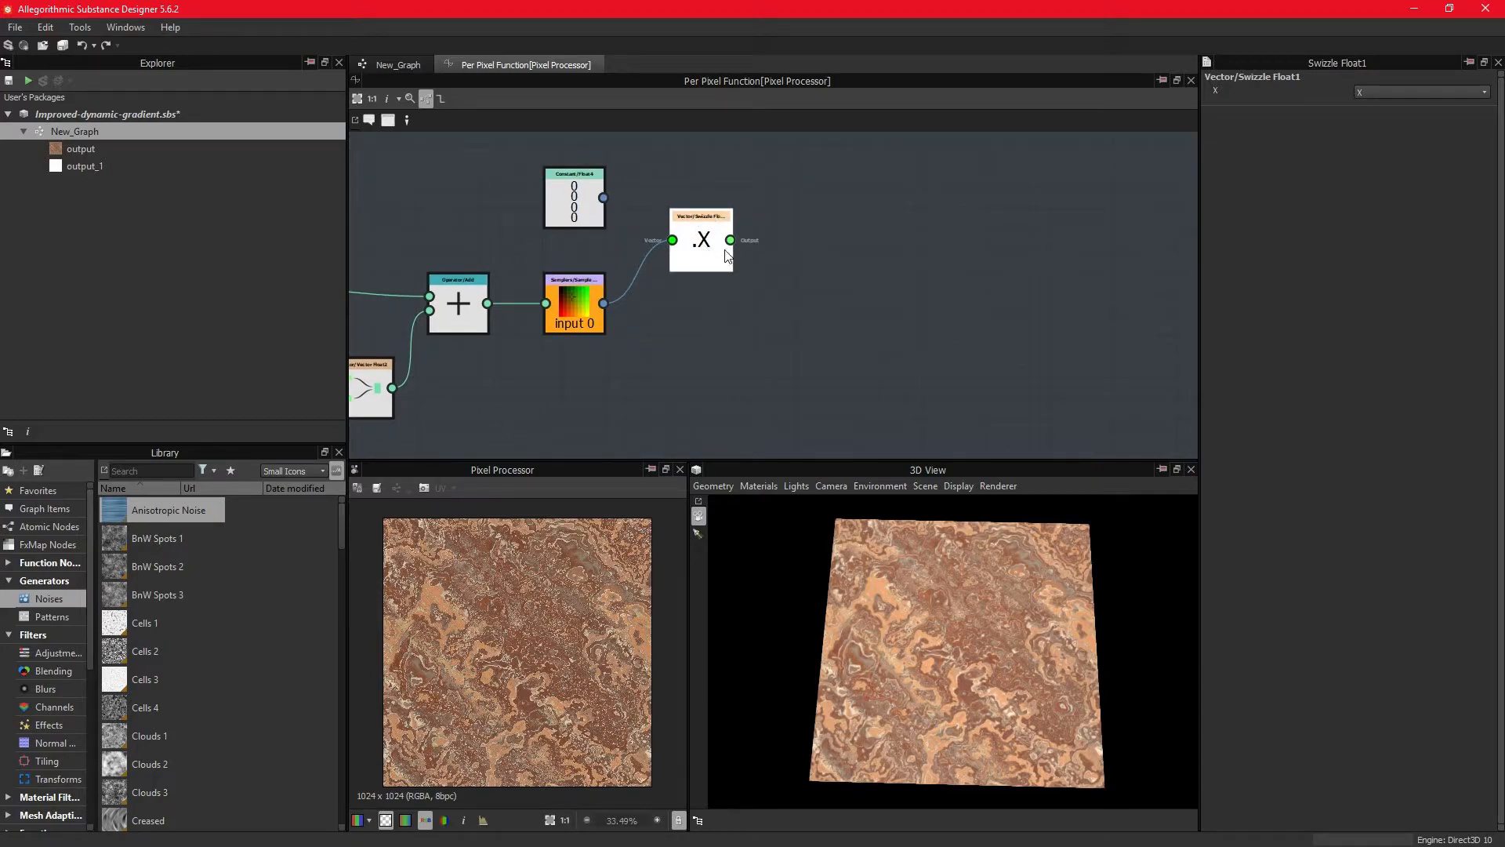
pyautogui.moveTo(701, 240)
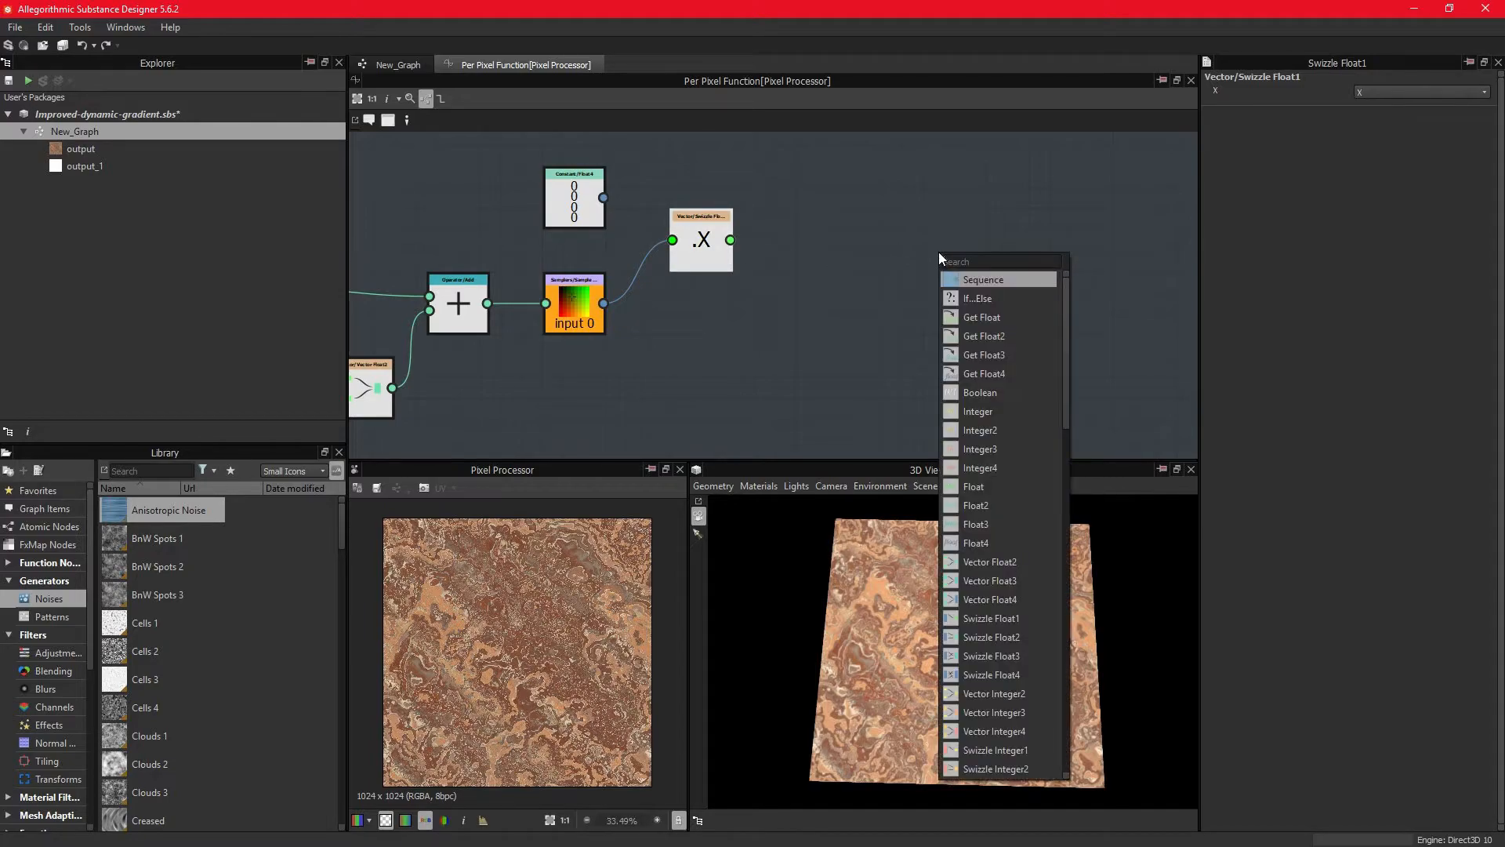
# Step: Add If...Else, Greater or Equal and a Float threshold constant initially at 0.5
pyautogui.write('if')
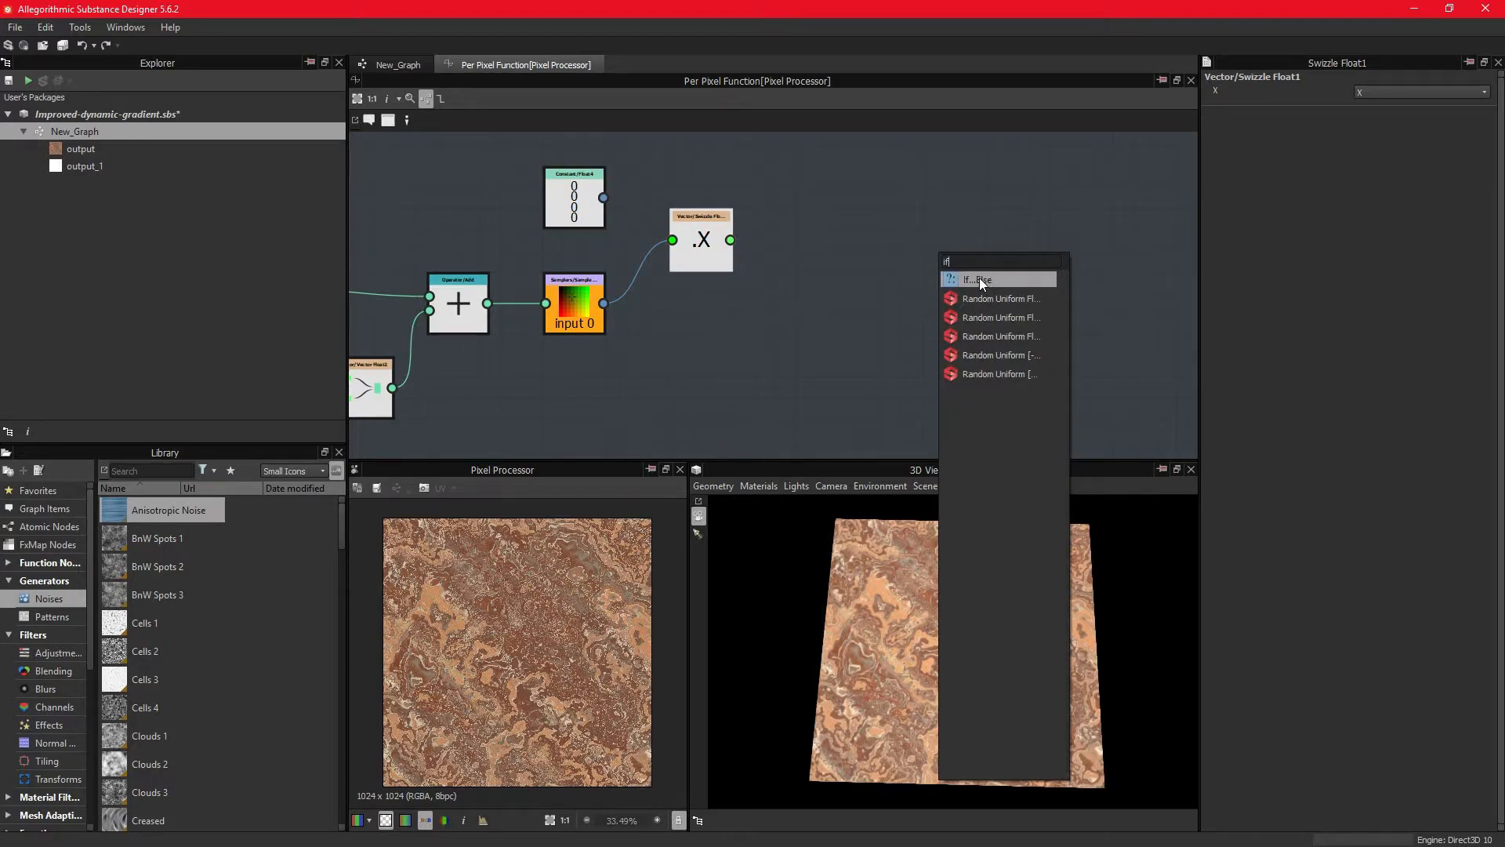
pyautogui.click(977, 279)
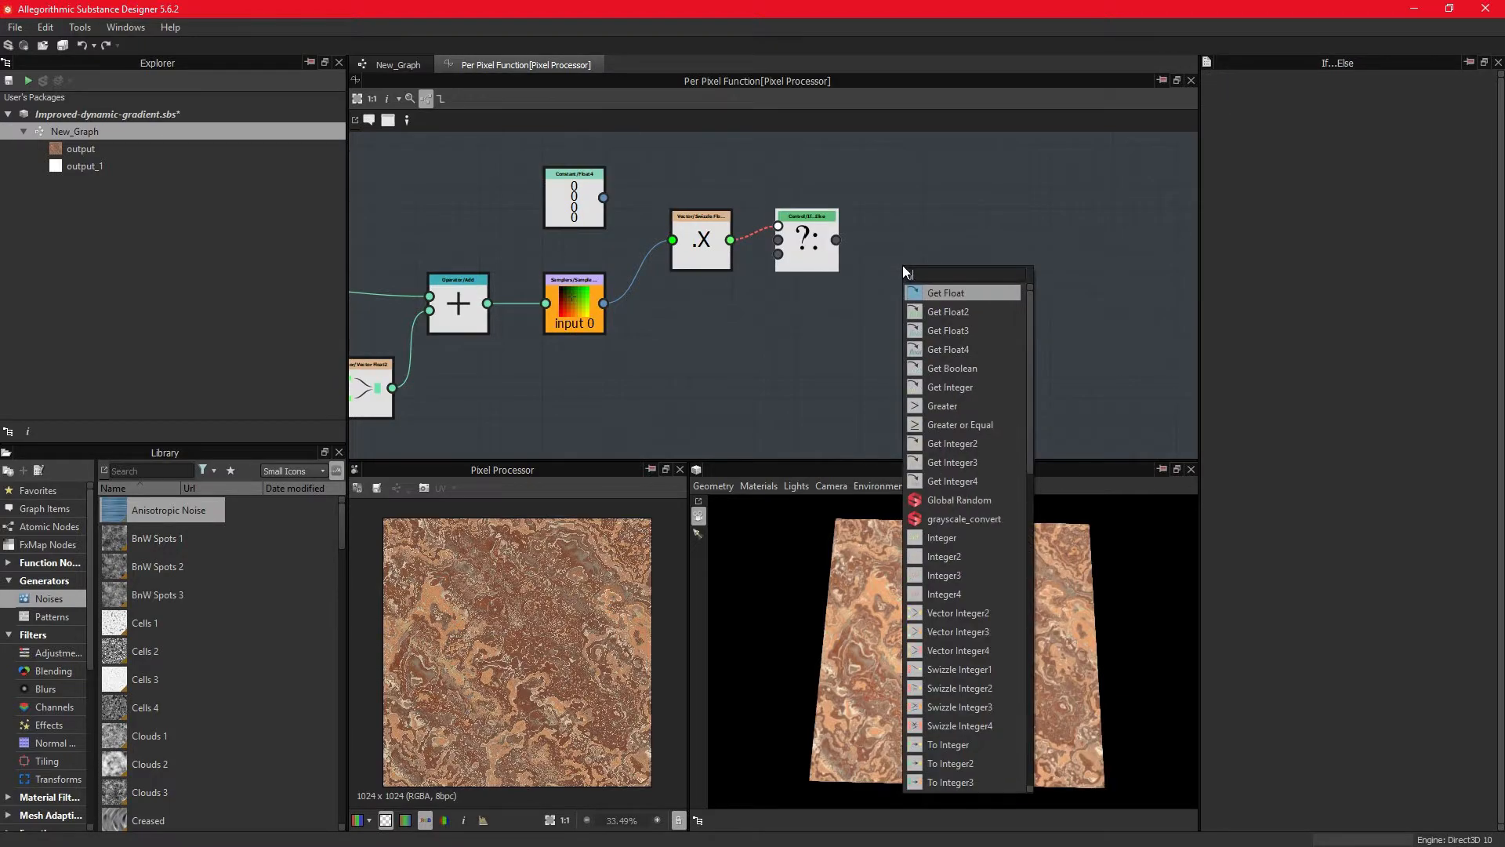
pyautogui.click(960, 425)
pyautogui.write('f')
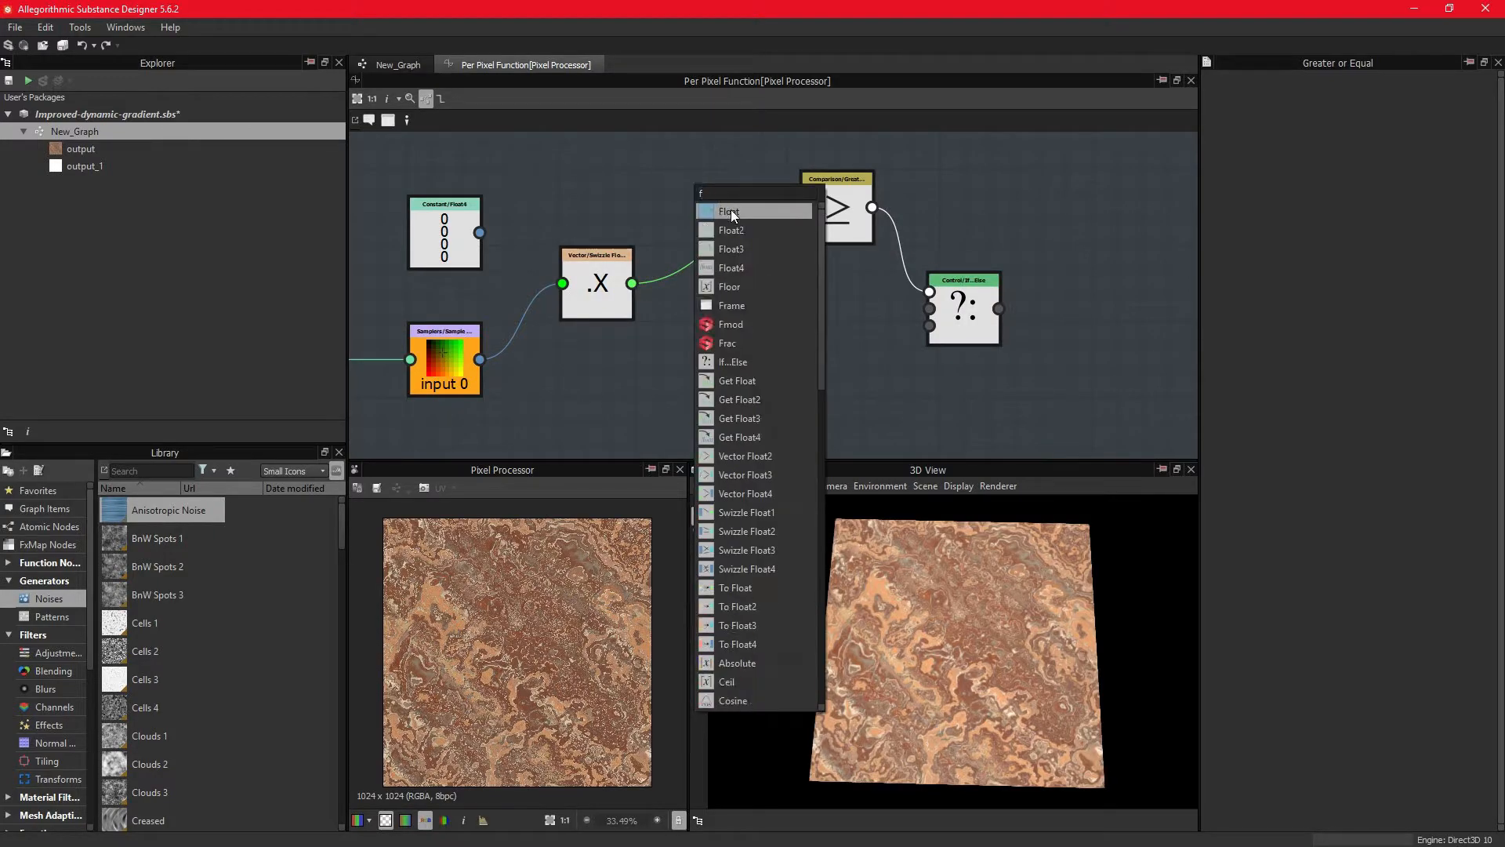
pyautogui.click(729, 210)
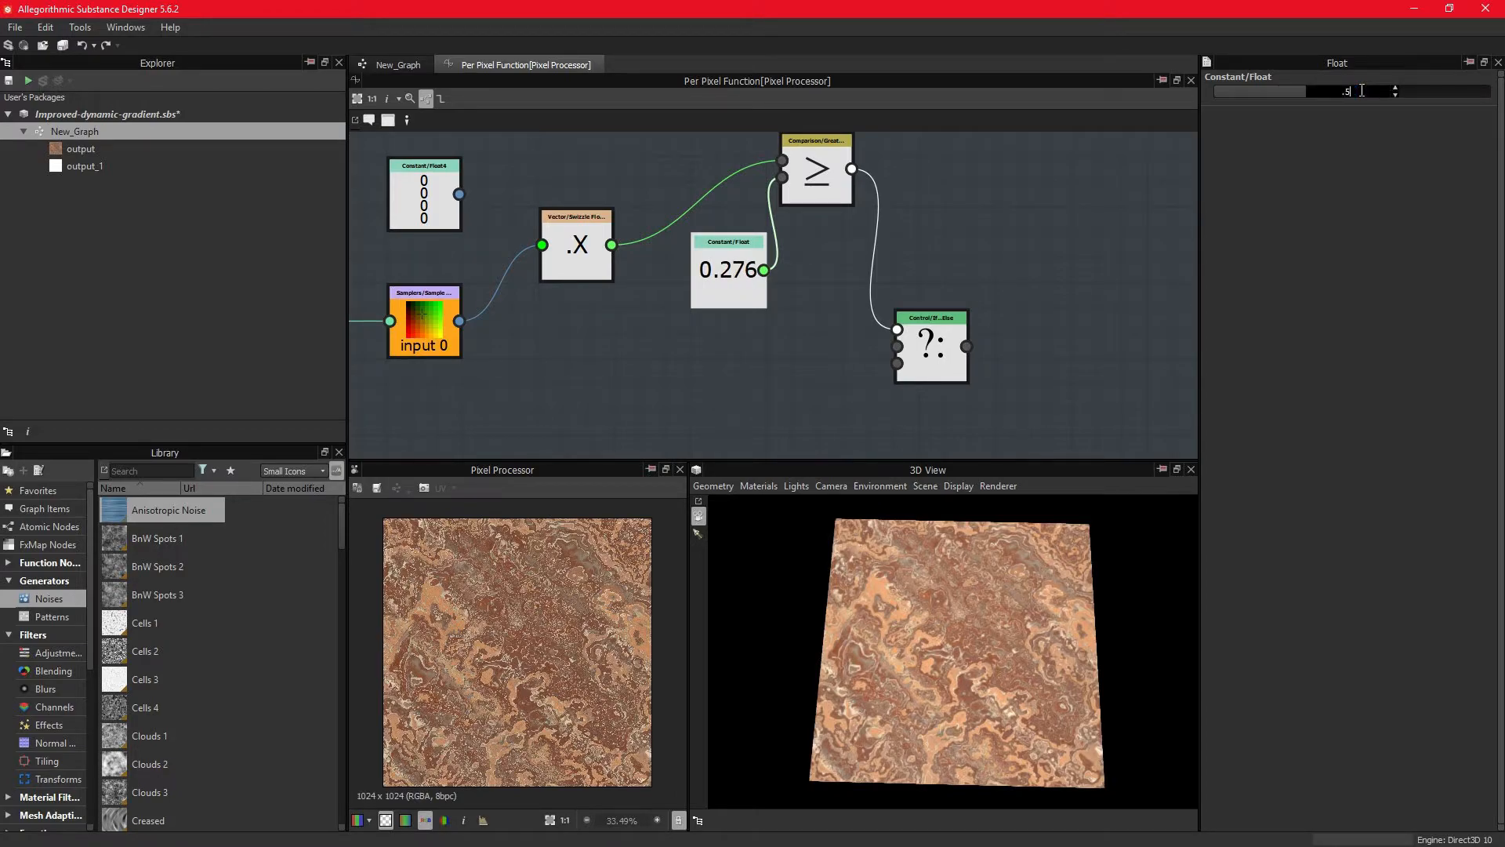
pyautogui.write('0.5')
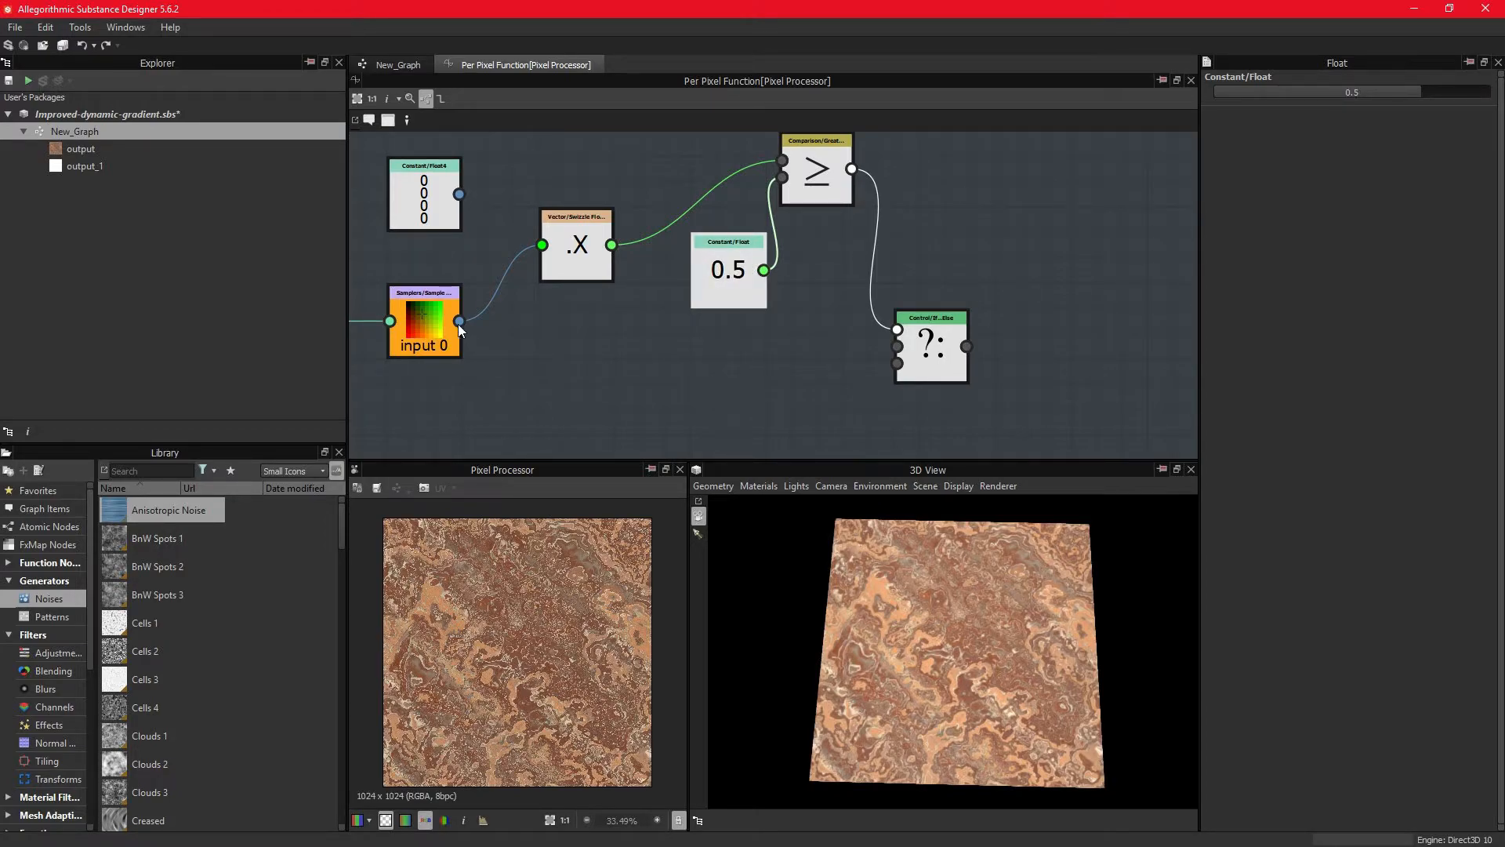
# Step: Feed the sampled colour into If...Else, set it as output and change the threshold to 0.43
pyautogui.click(928, 345)
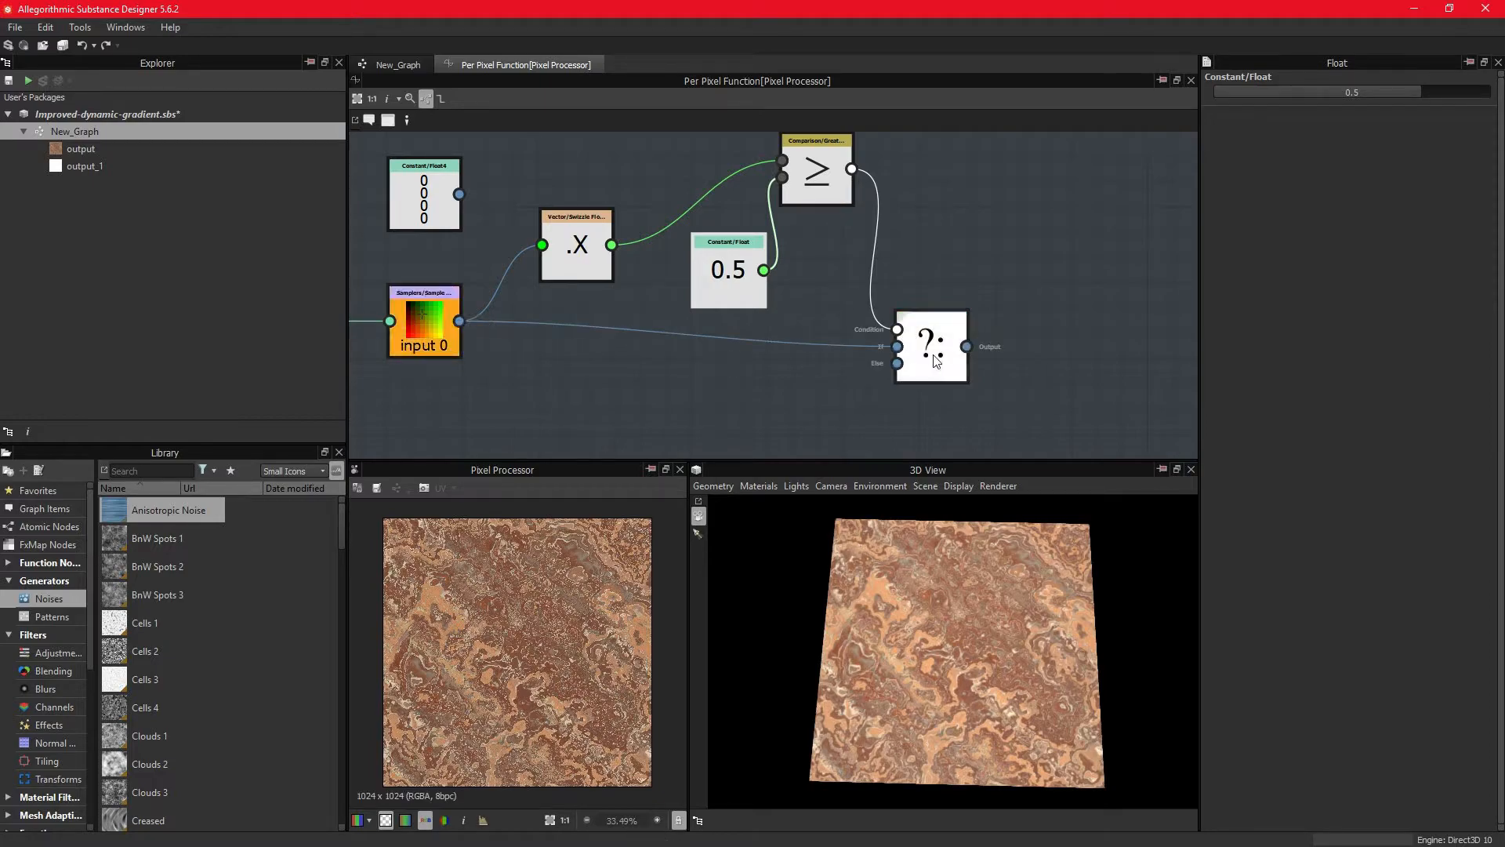
pyautogui.rightClick(930, 345)
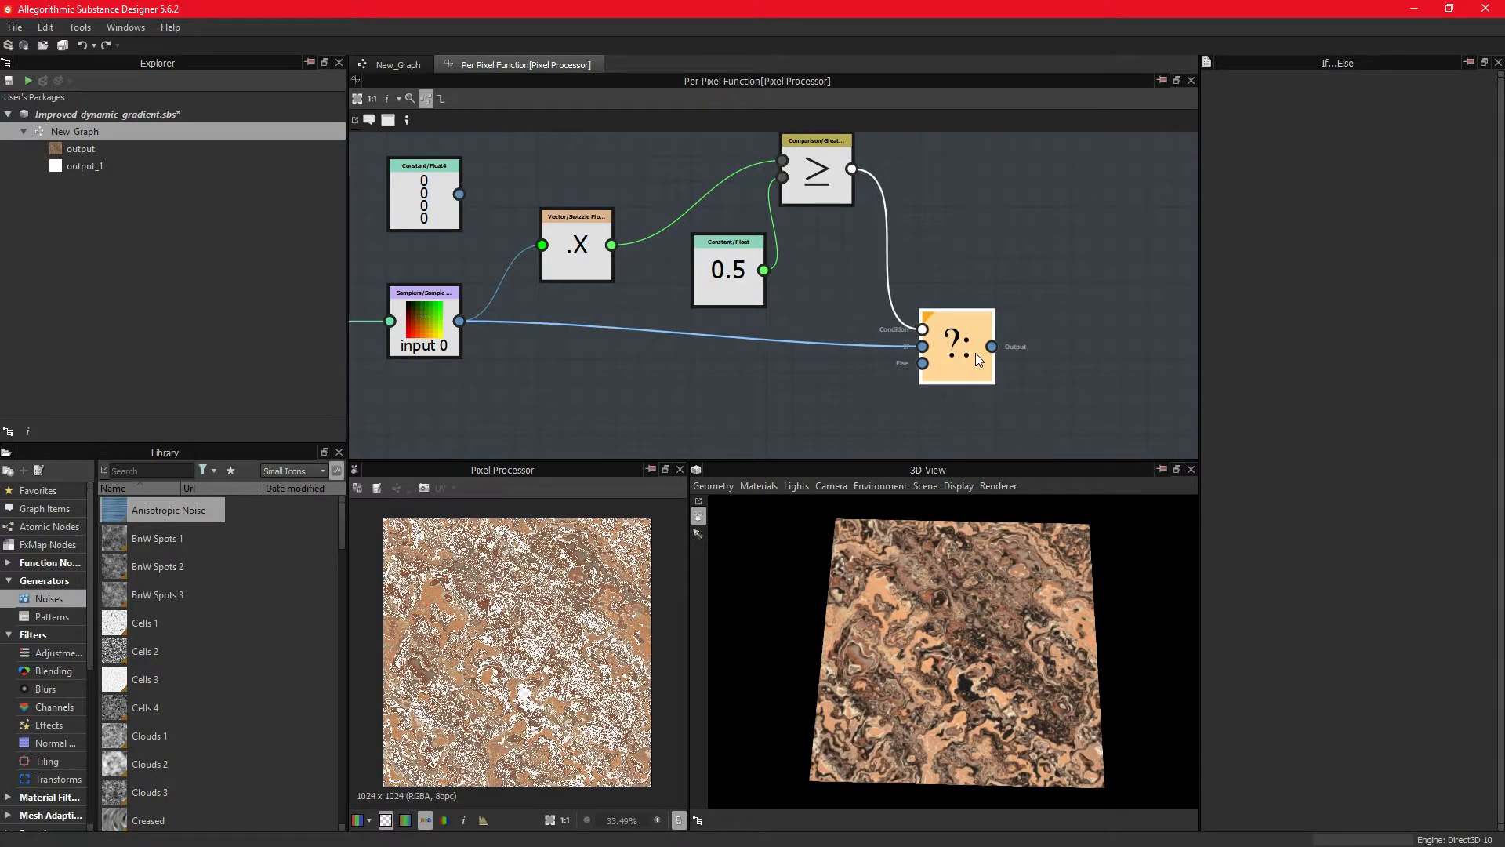
pyautogui.click(957, 347)
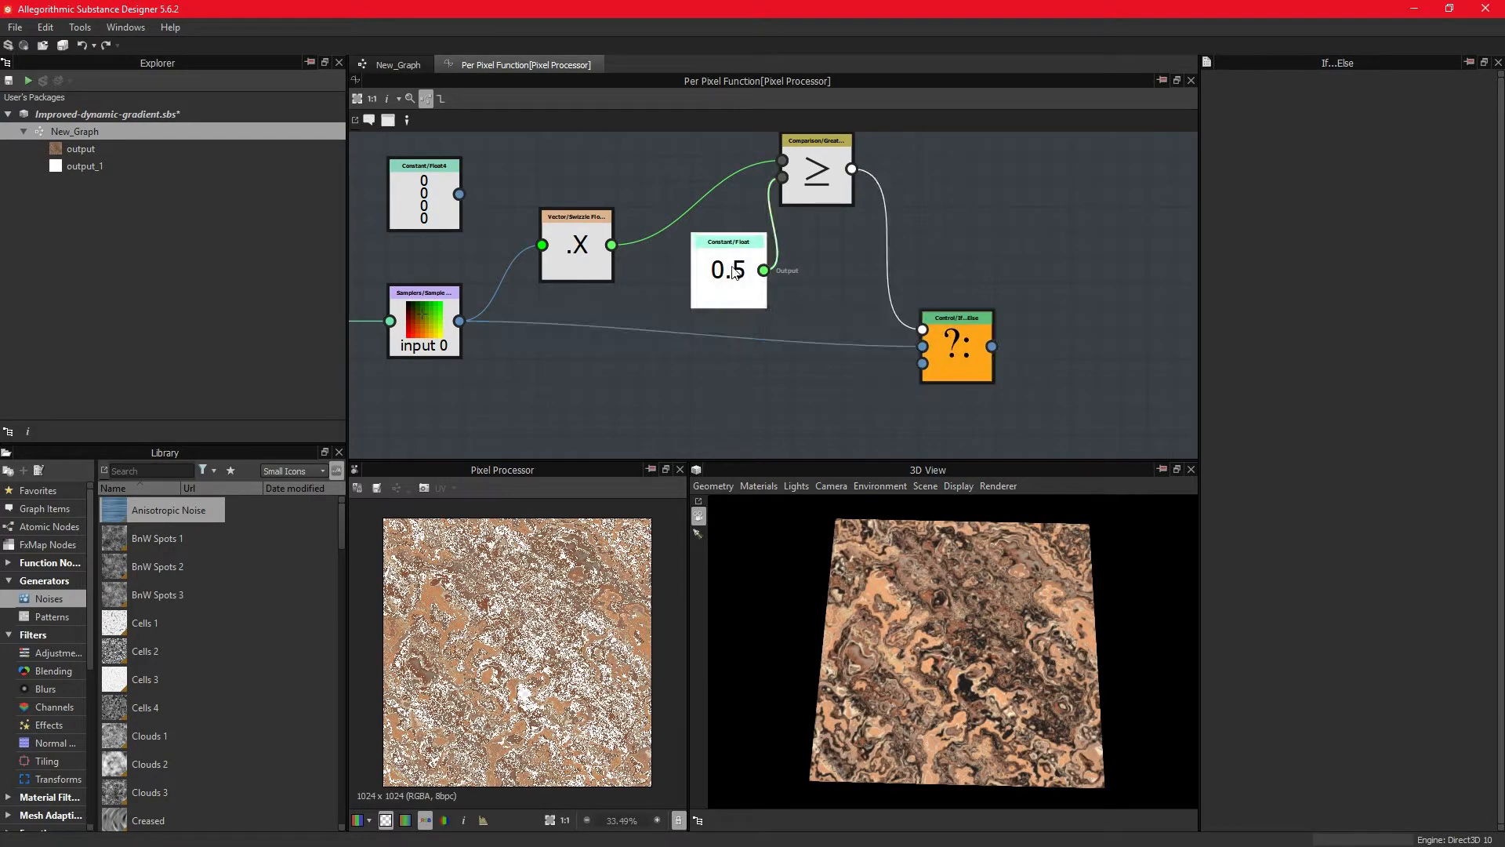
pyautogui.click(728, 269)
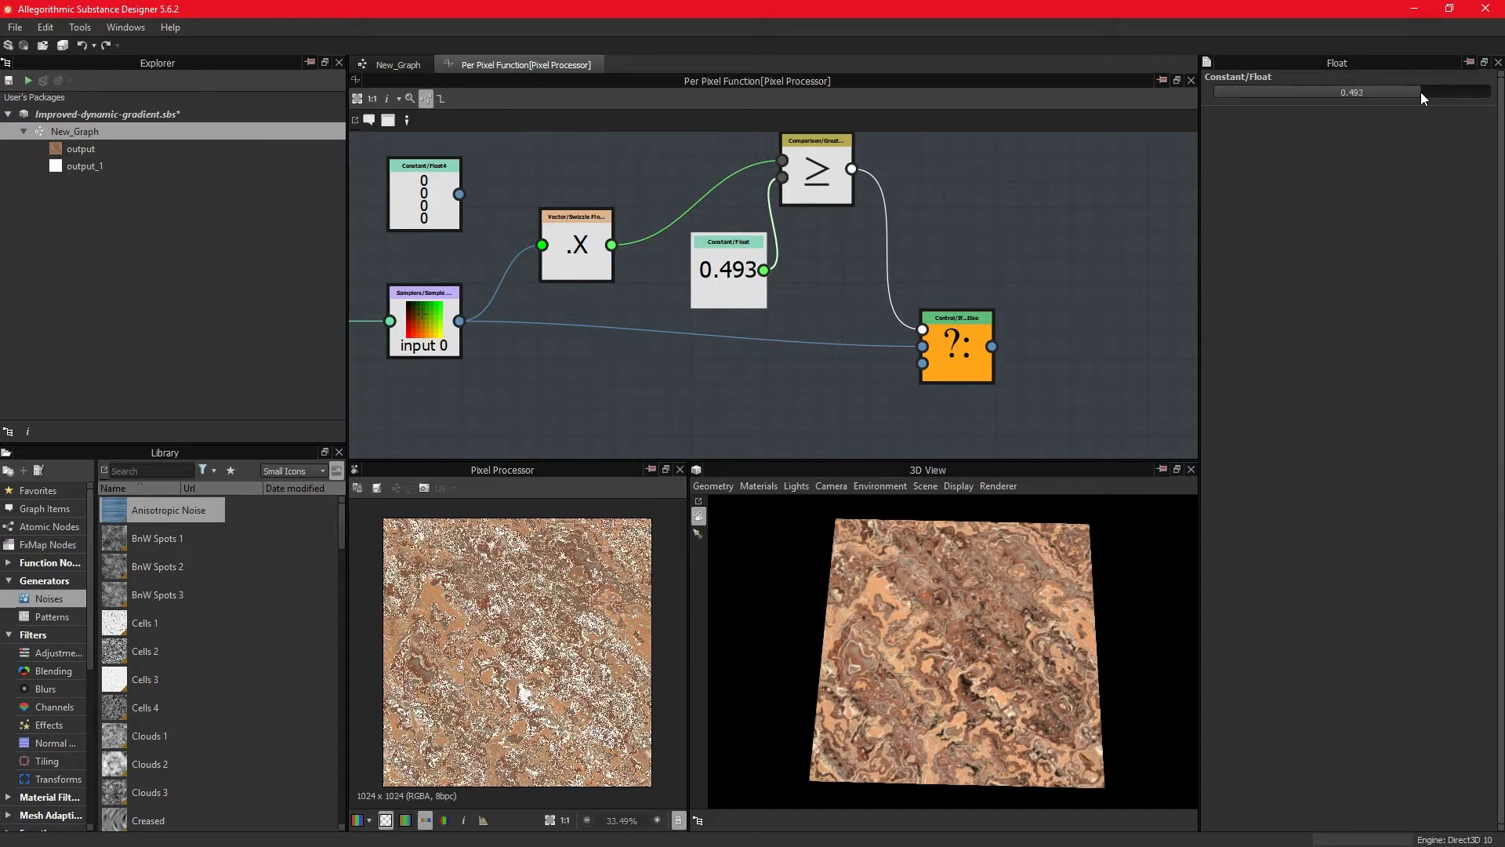
pyautogui.write('0.43')
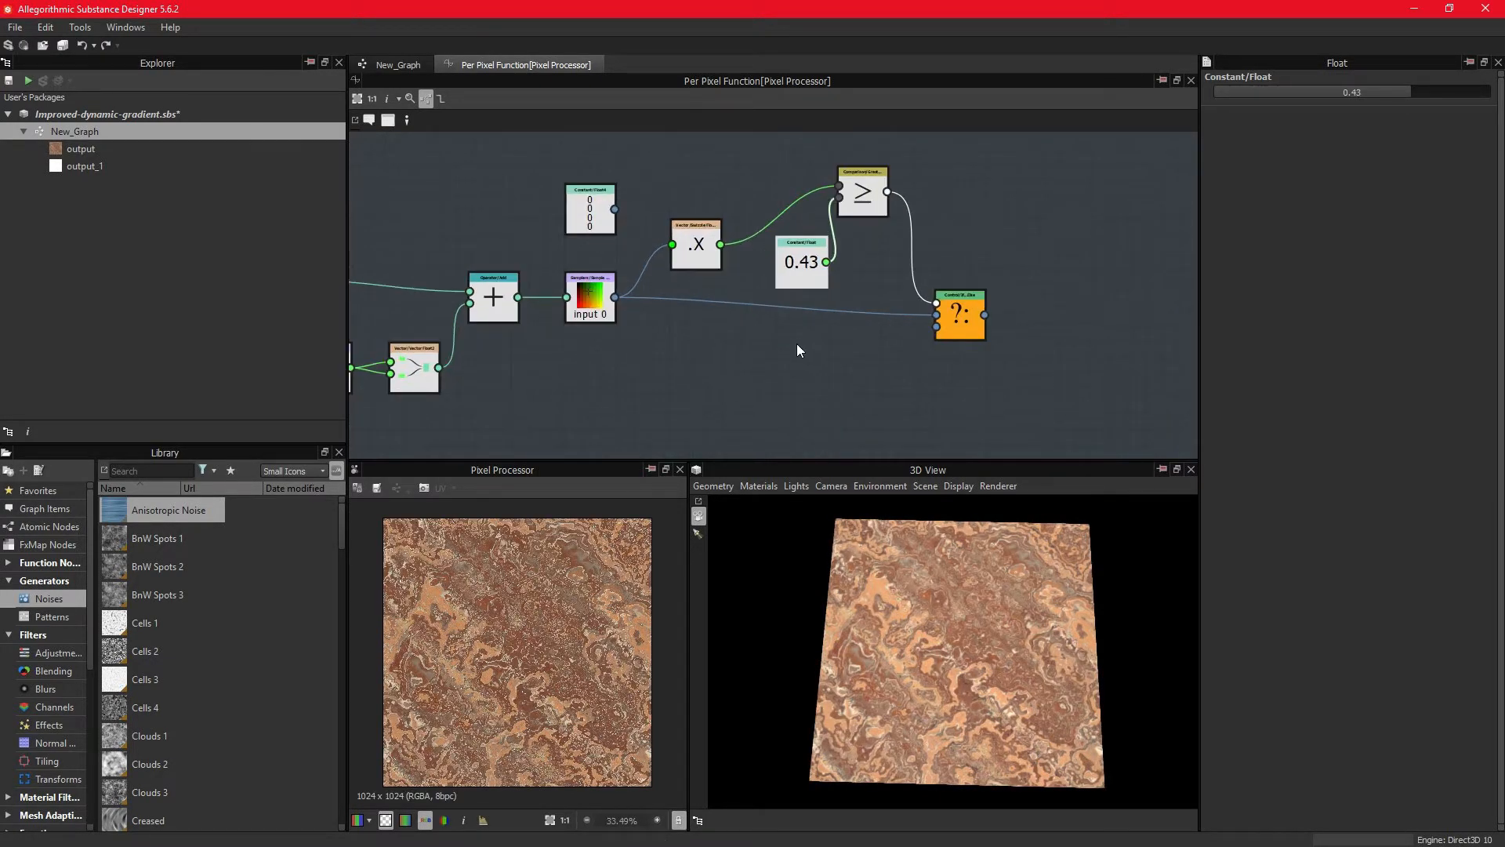
pyautogui.moveTo(802, 279)
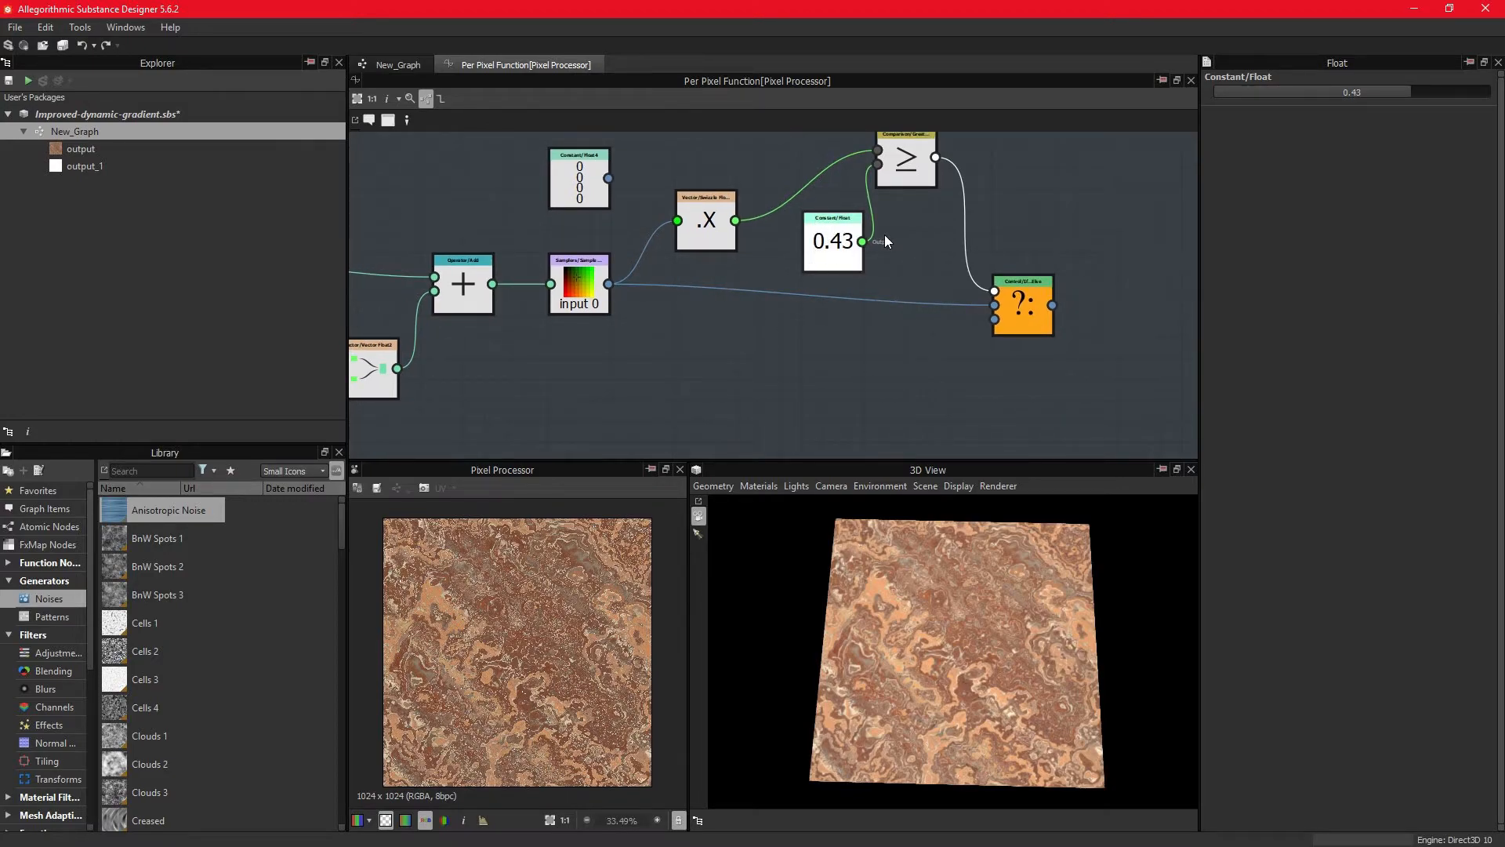
pyautogui.moveTo(802, 310)
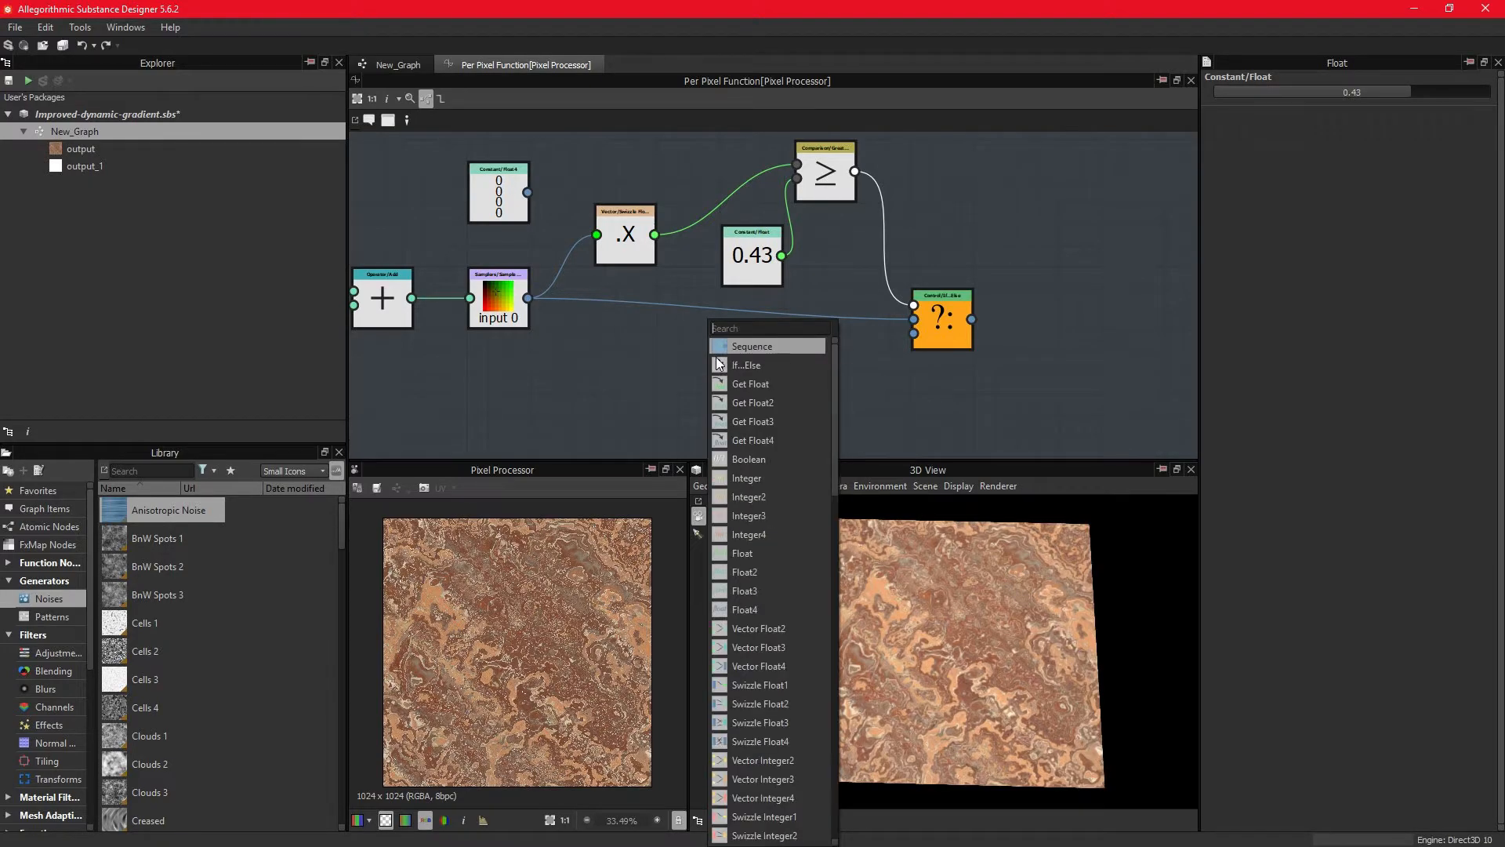
# Step: Add a second Swizzle Float1 (X) from the Sampler and feed it into new Subtraction and Floor nodes
pyautogui.click(759, 686)
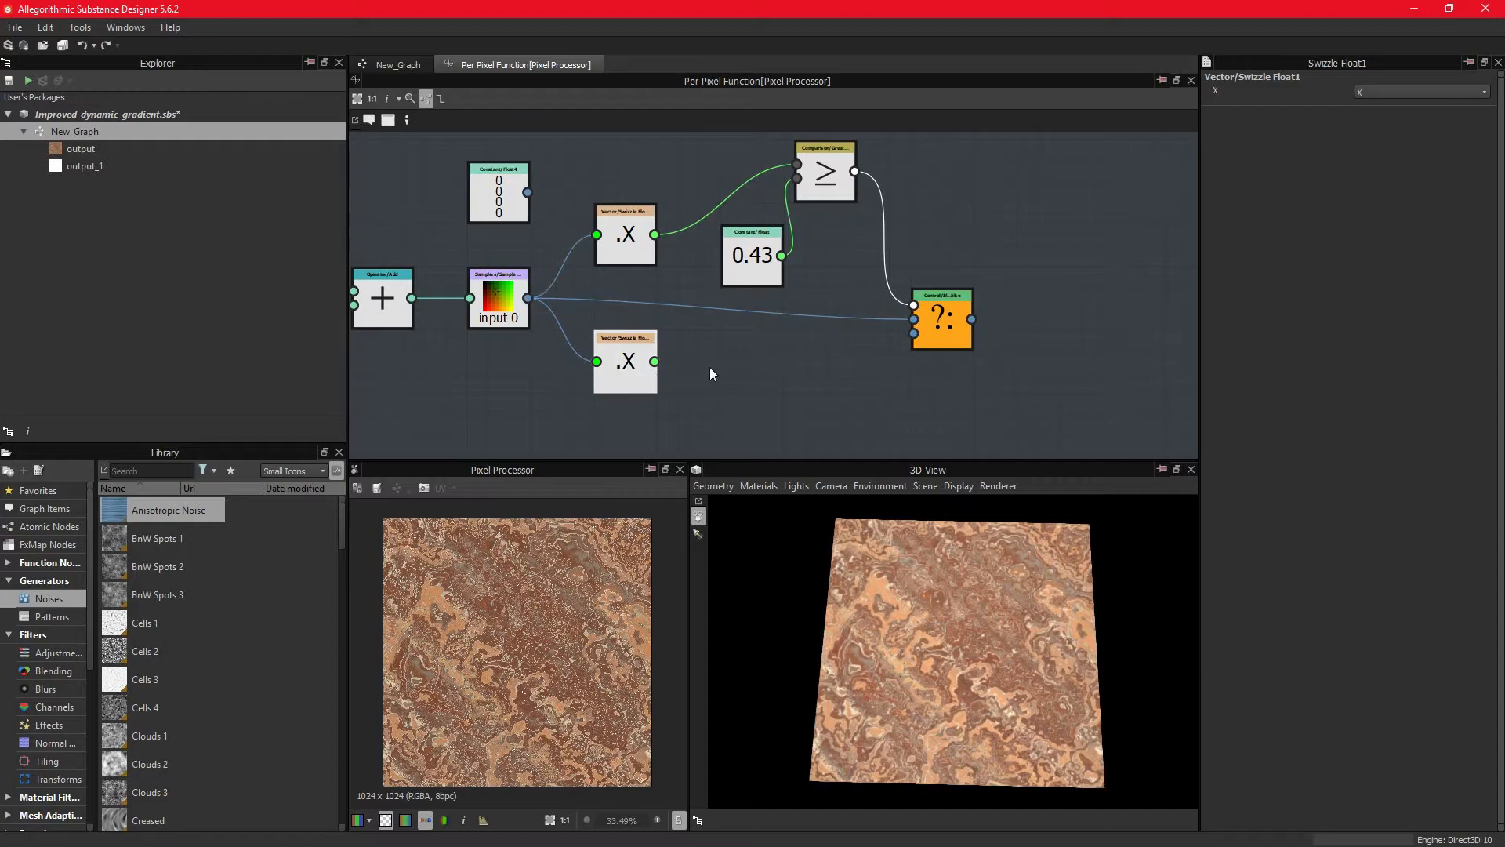
pyautogui.write('su')
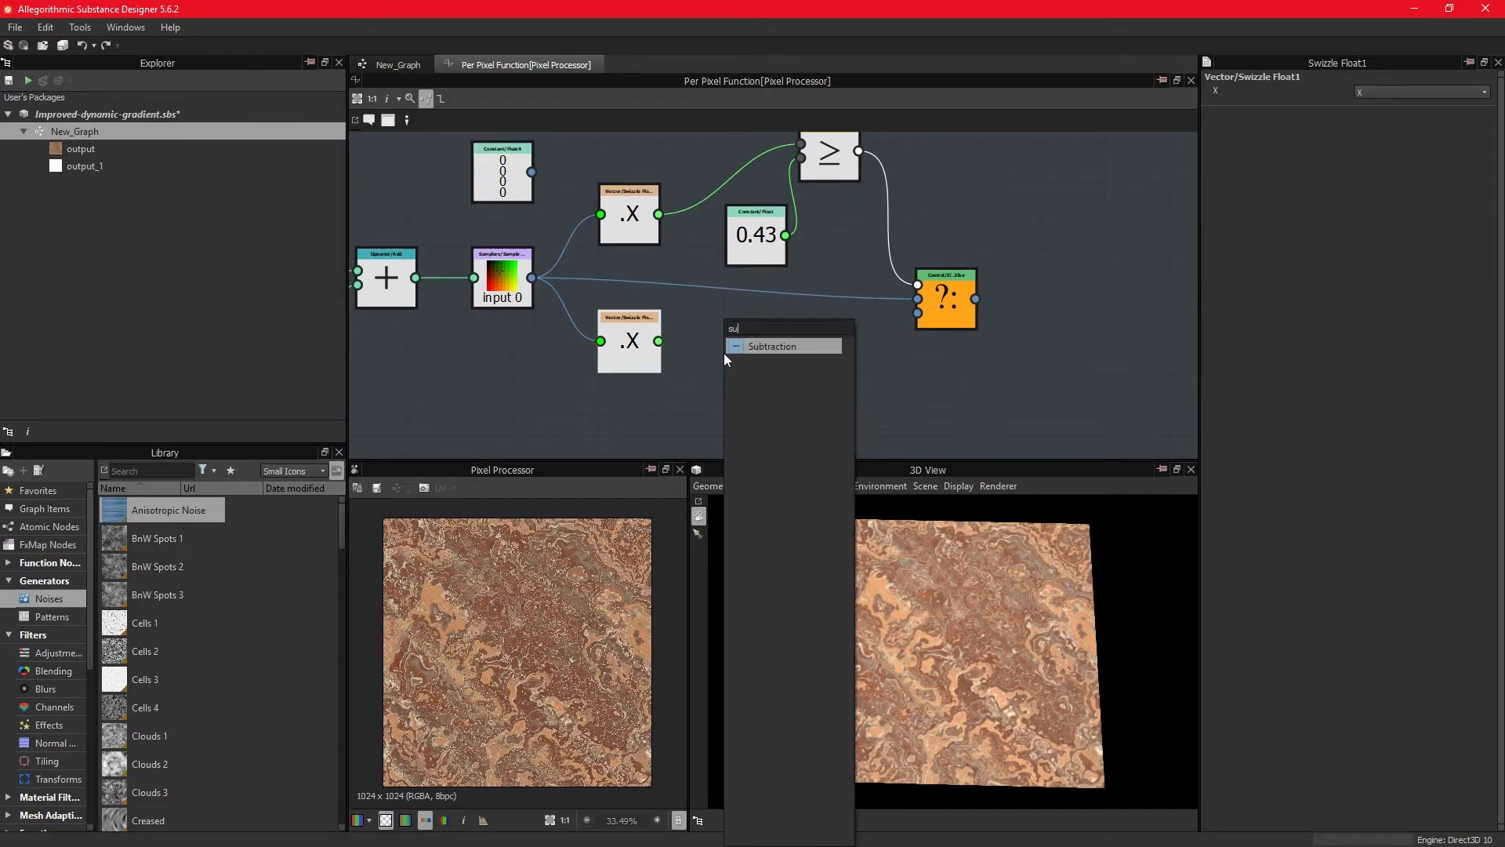
pyautogui.click(772, 345)
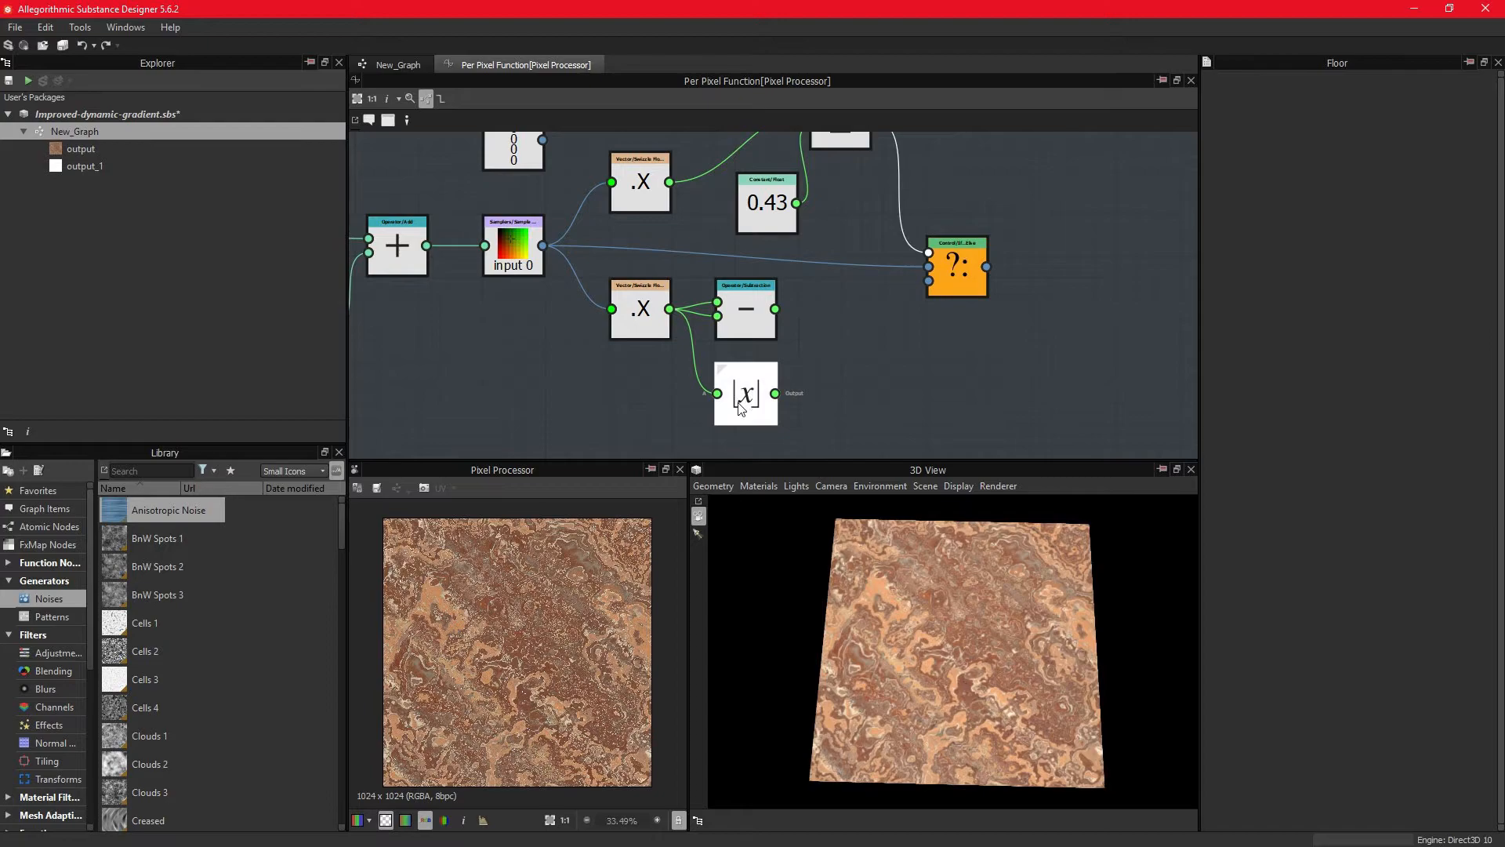
pyautogui.moveTo(747, 395)
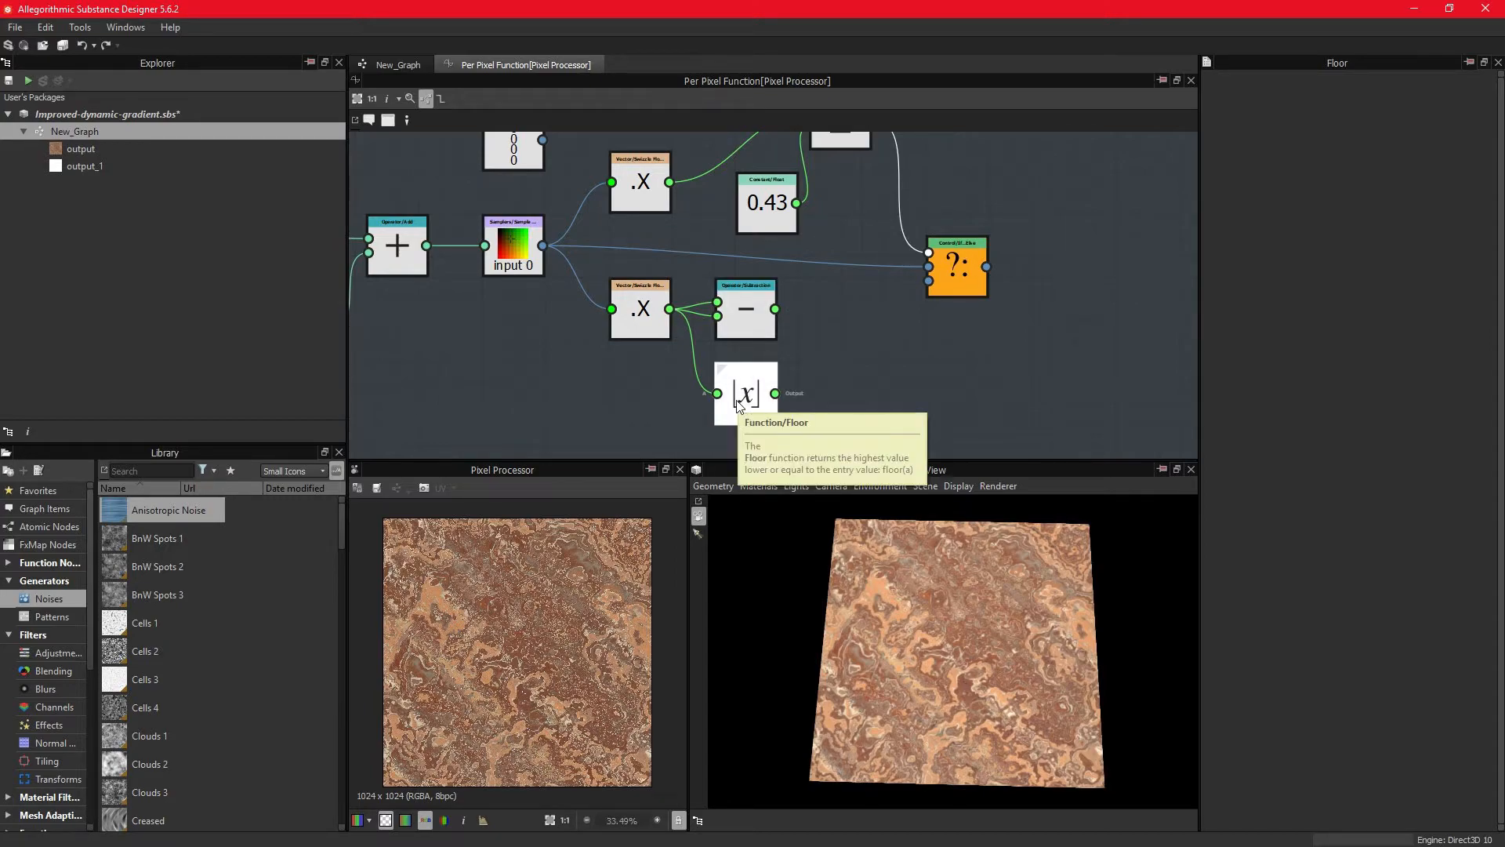
pyautogui.moveTo(653, 401)
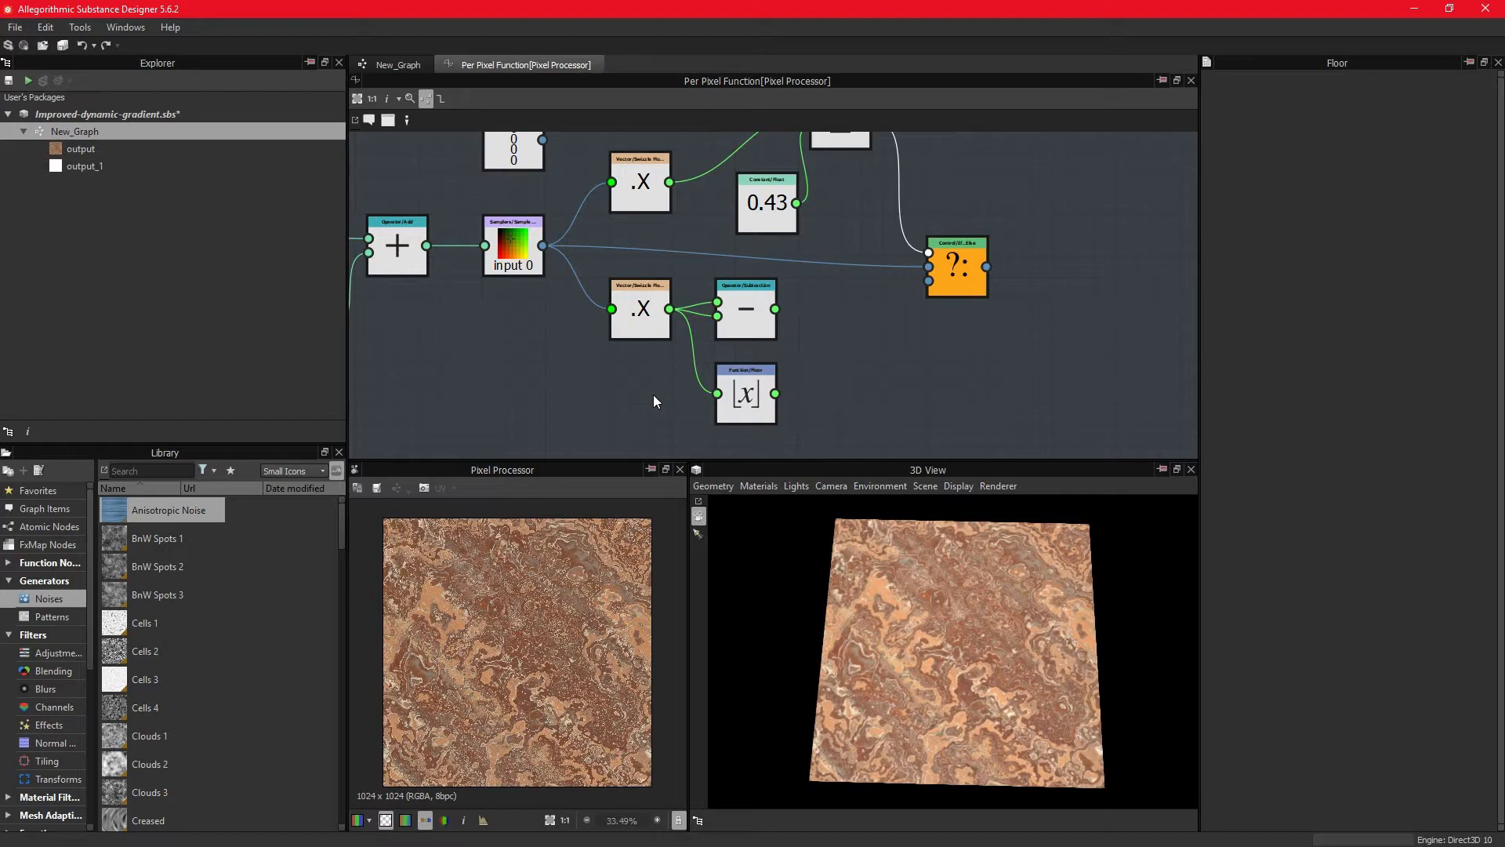
pyautogui.moveTo(662, 381)
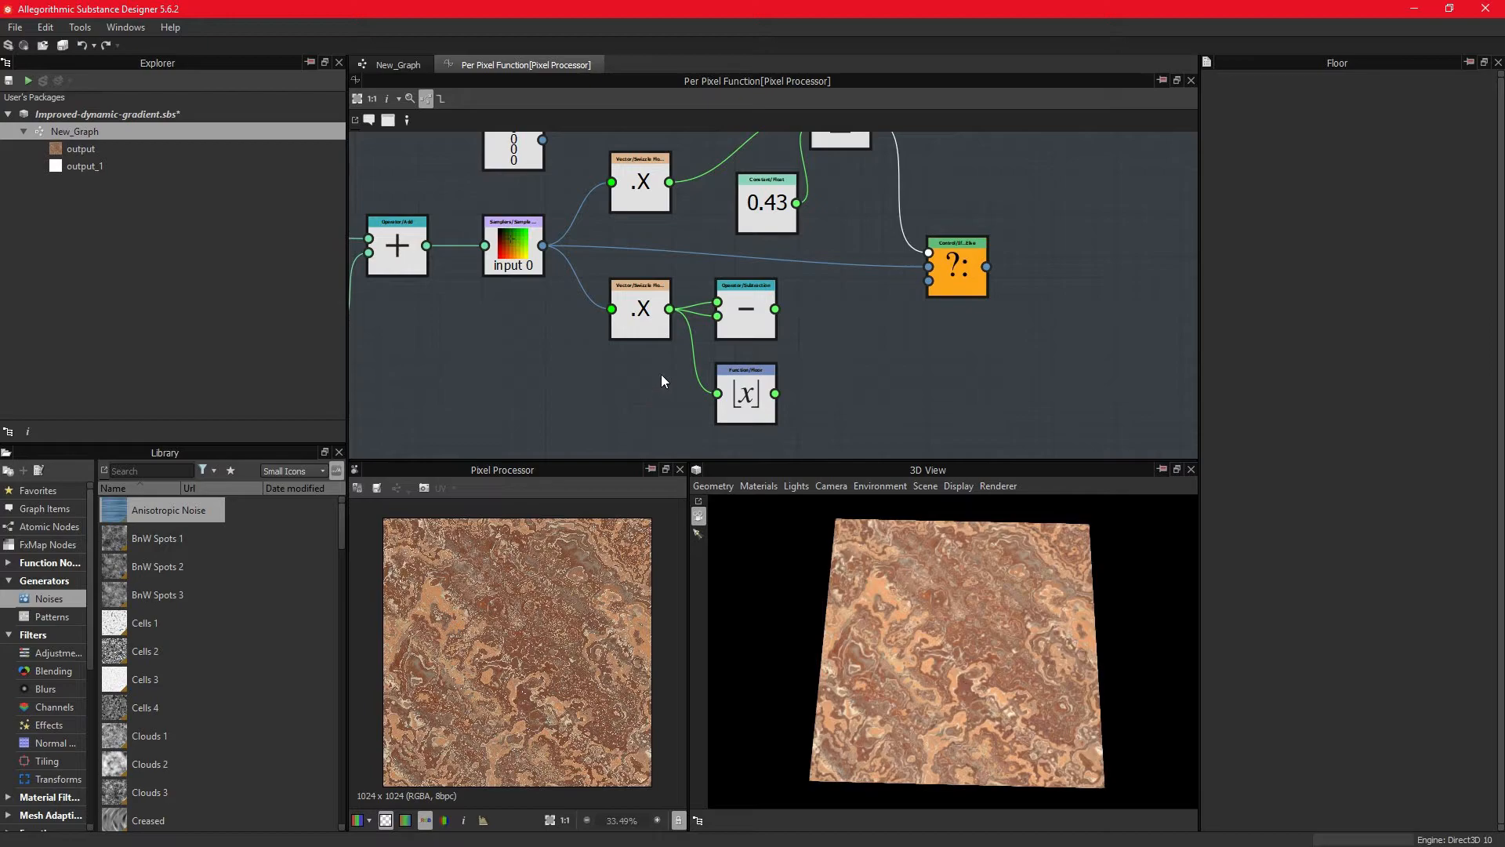
pyautogui.click(747, 309)
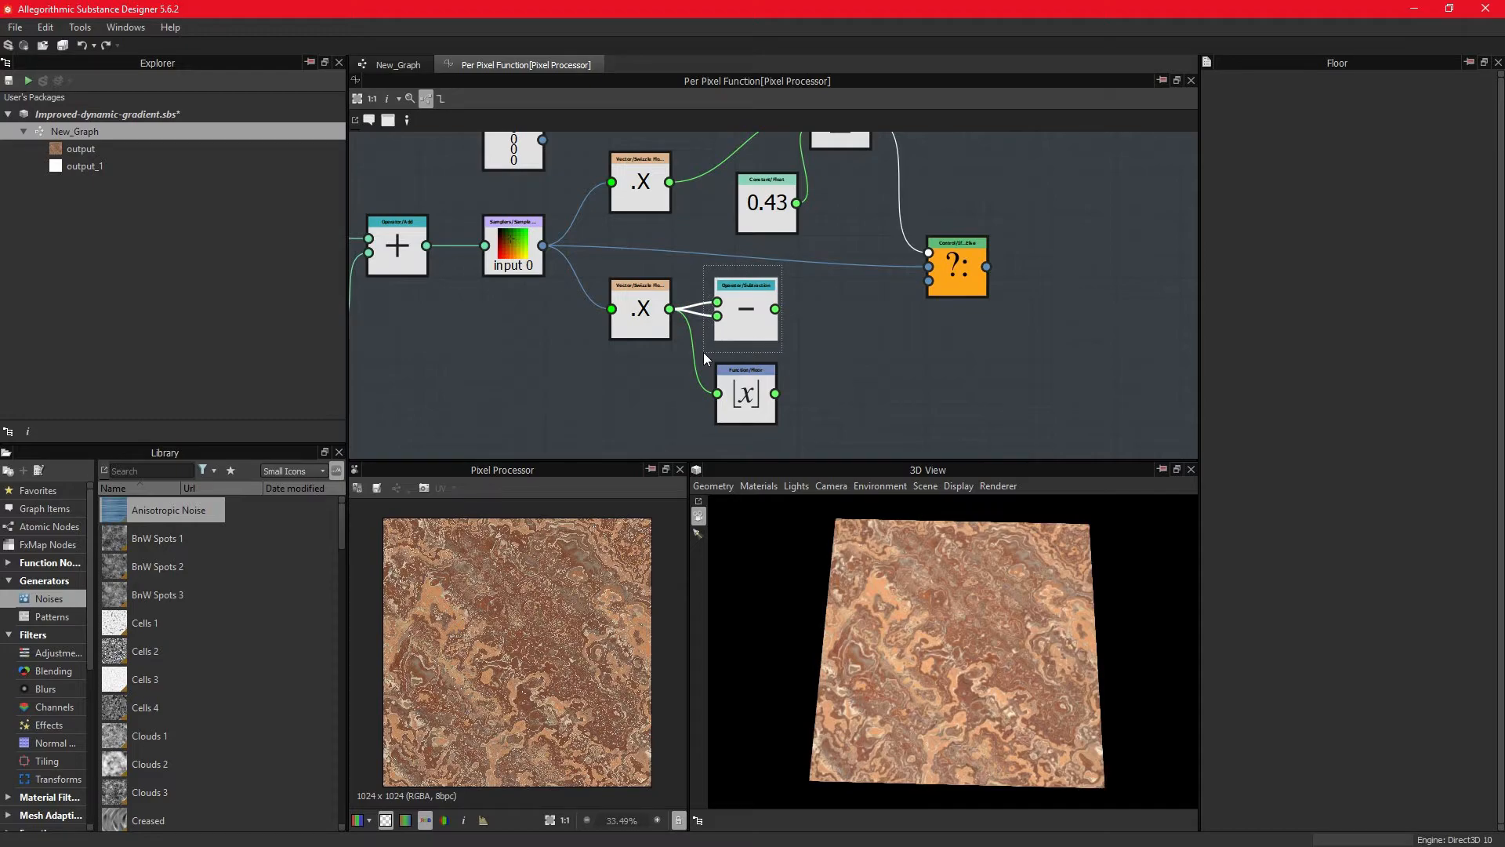
pyautogui.click(803, 336)
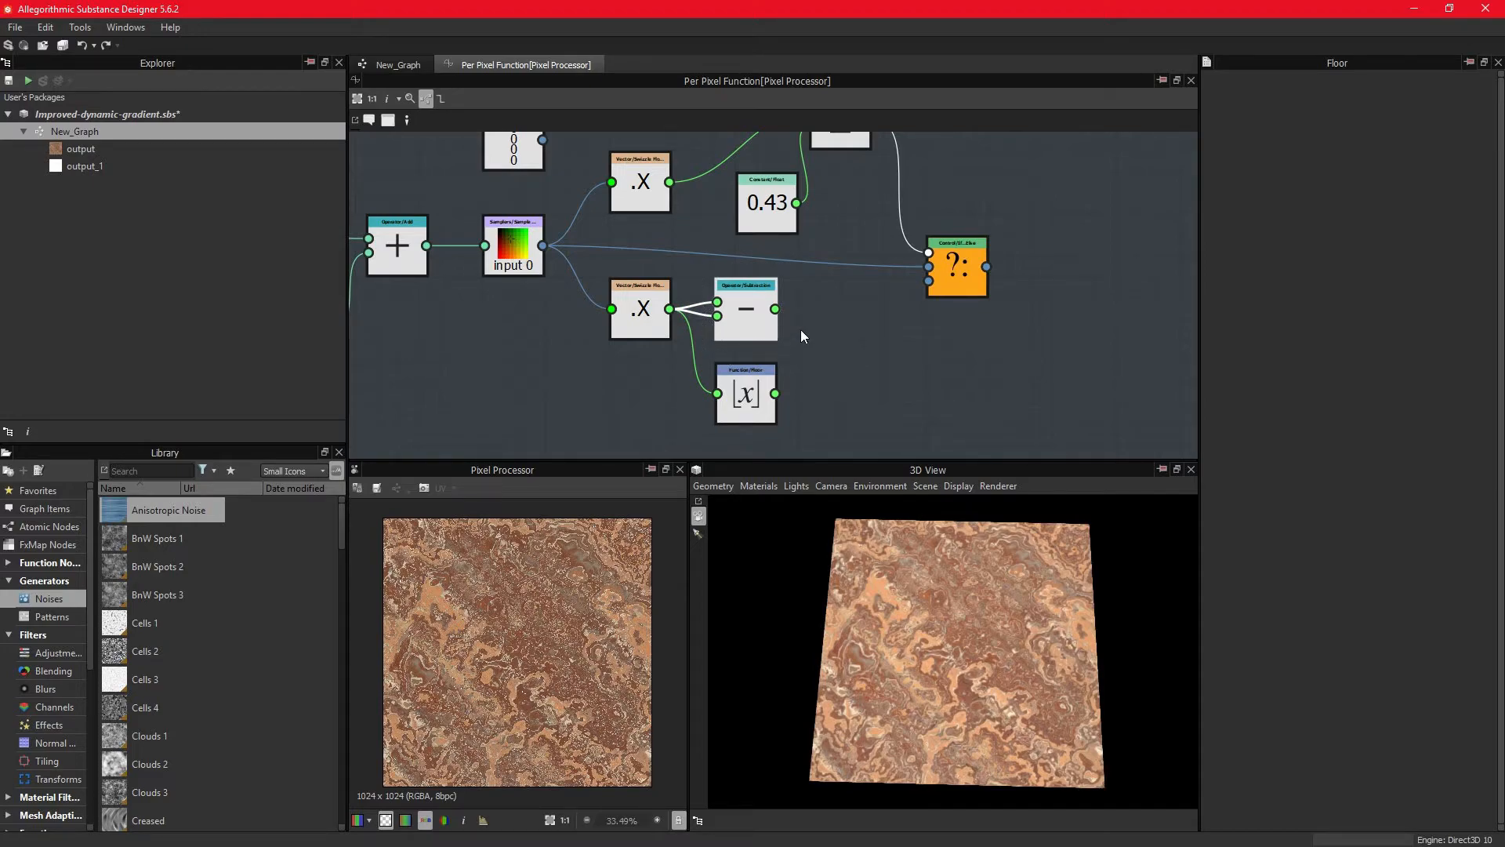
pyautogui.moveTo(803, 336)
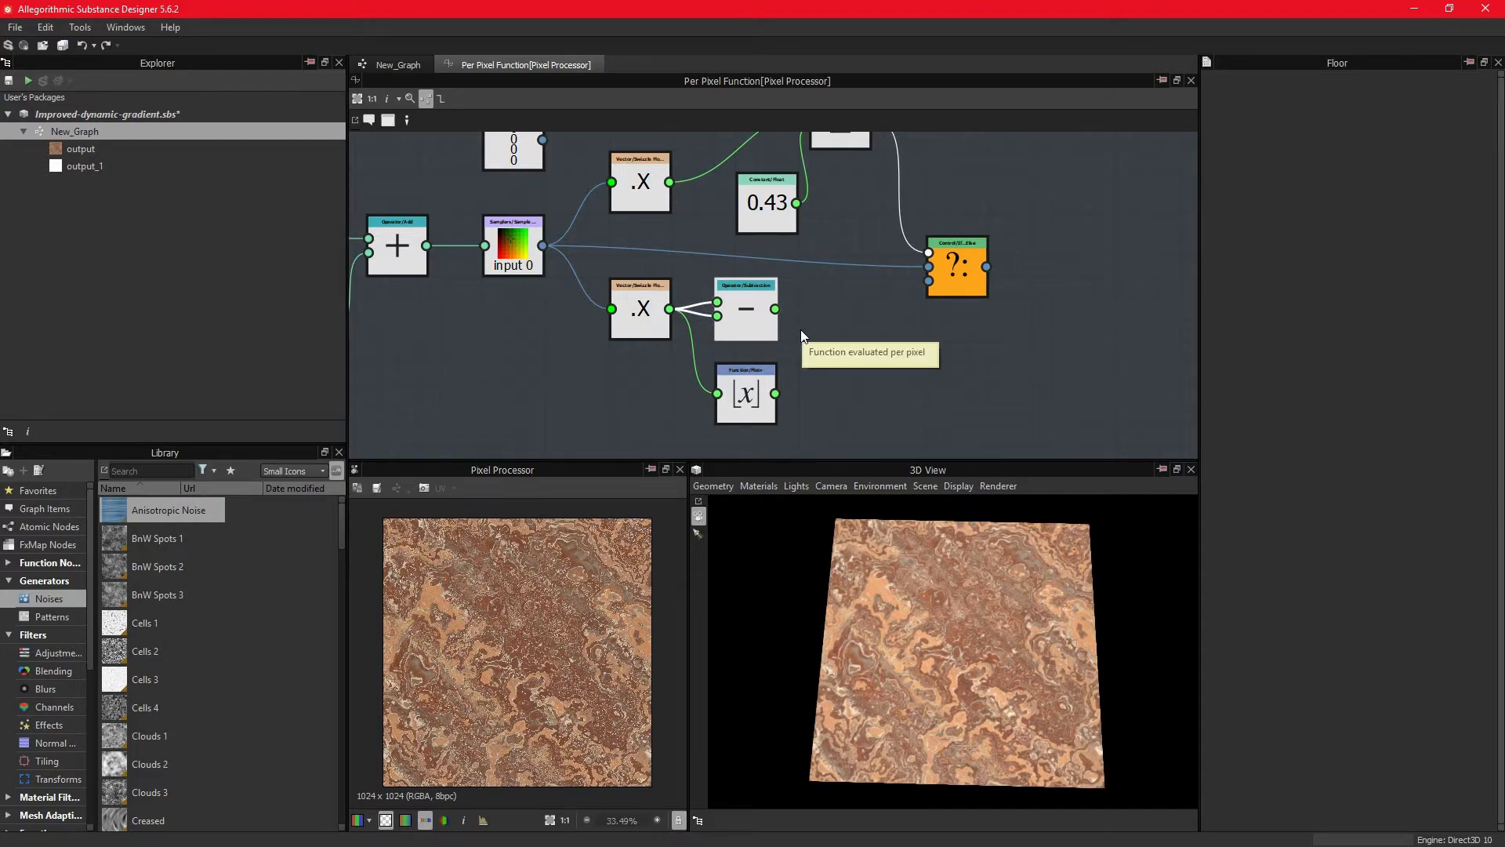
pyautogui.moveTo(823, 375)
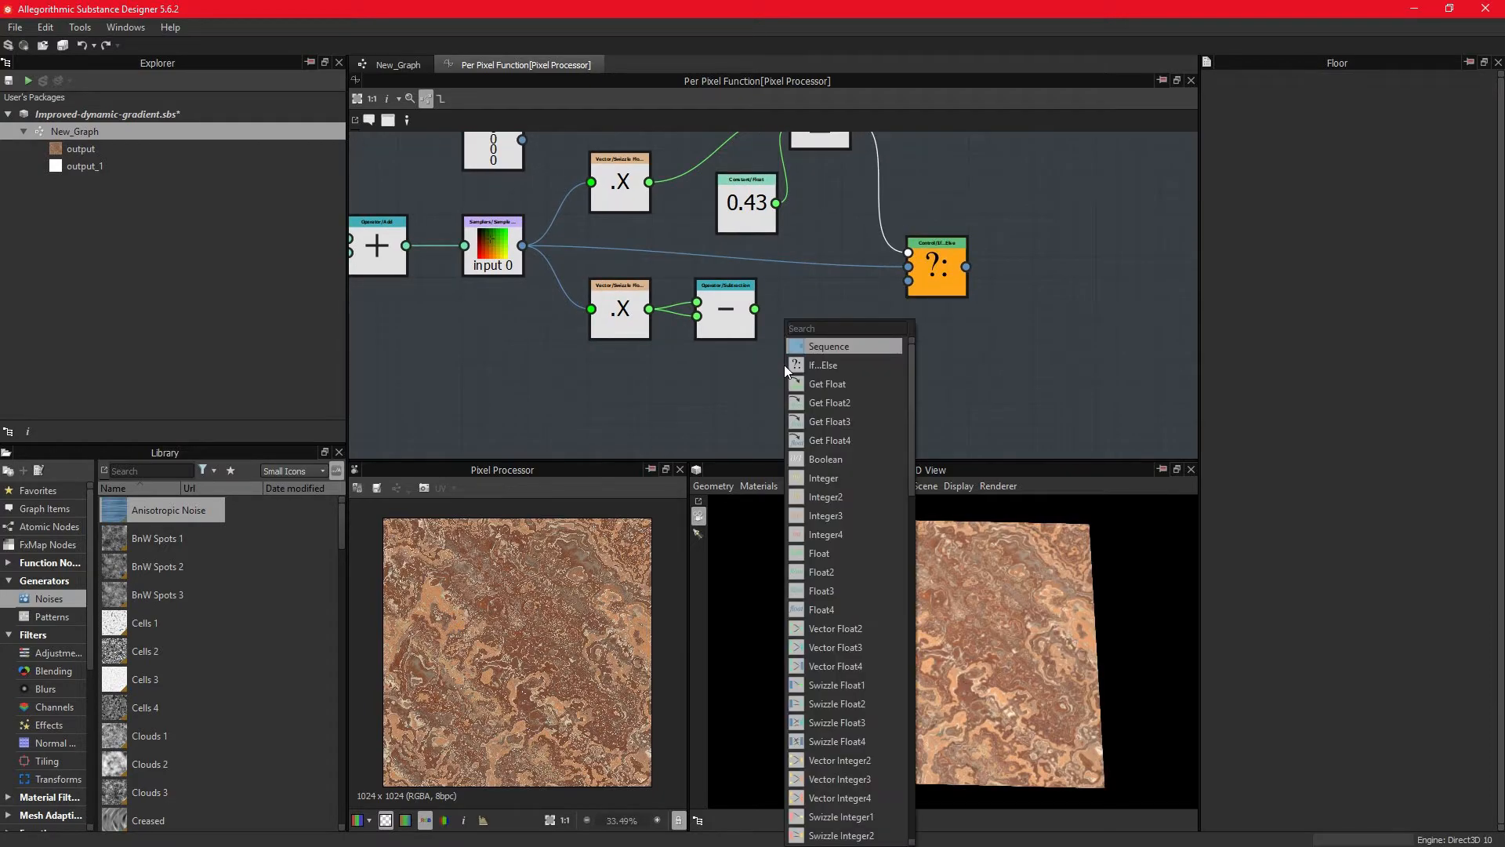
# Step: Add a Vector Float4 and a Swizzle Float1 extracting the sampled colour's Y channel
pyautogui.click(835, 665)
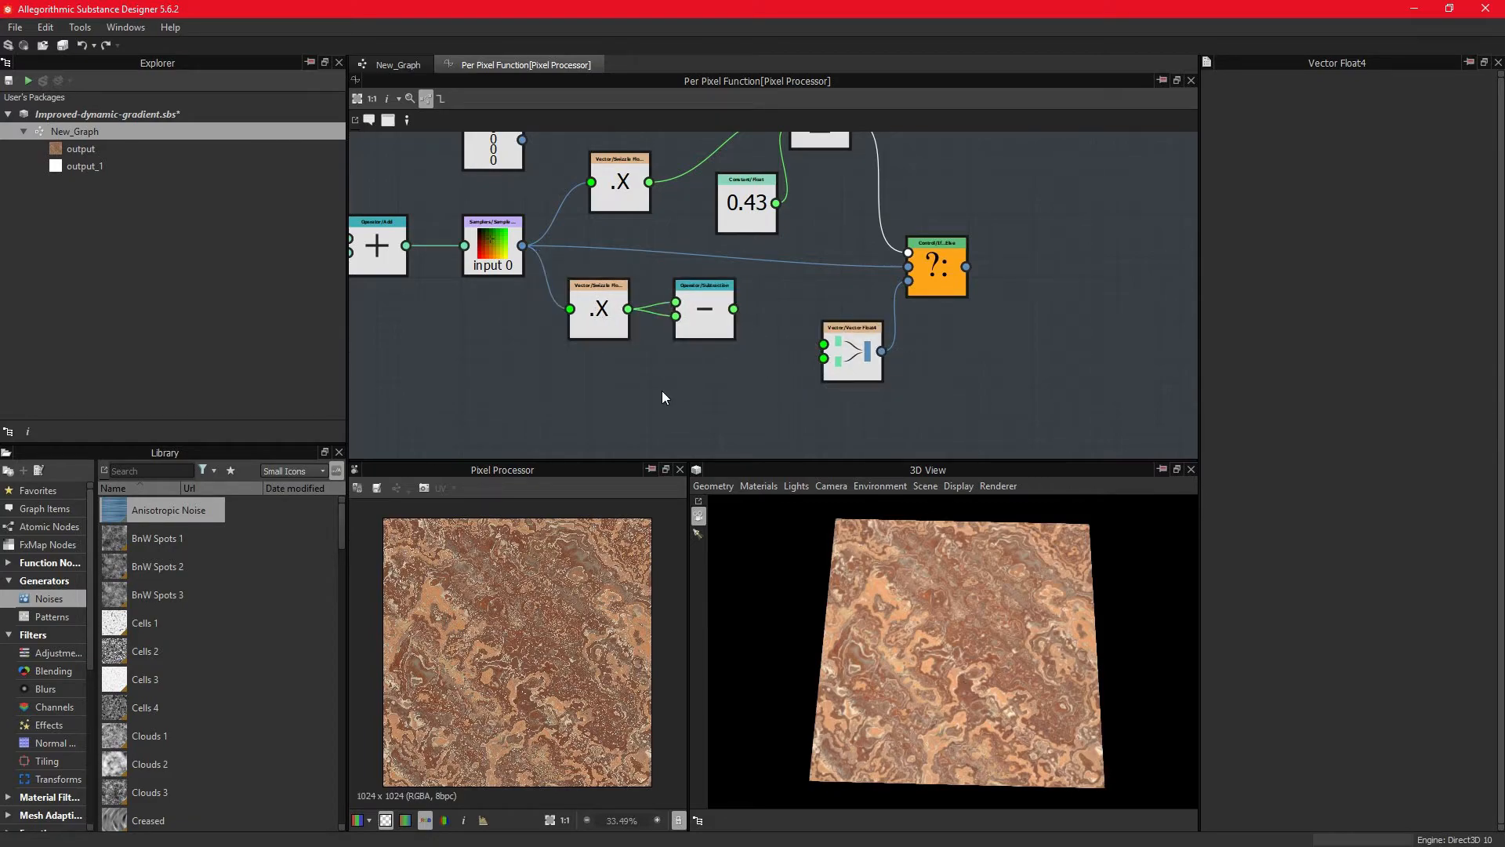
pyautogui.write('sw')
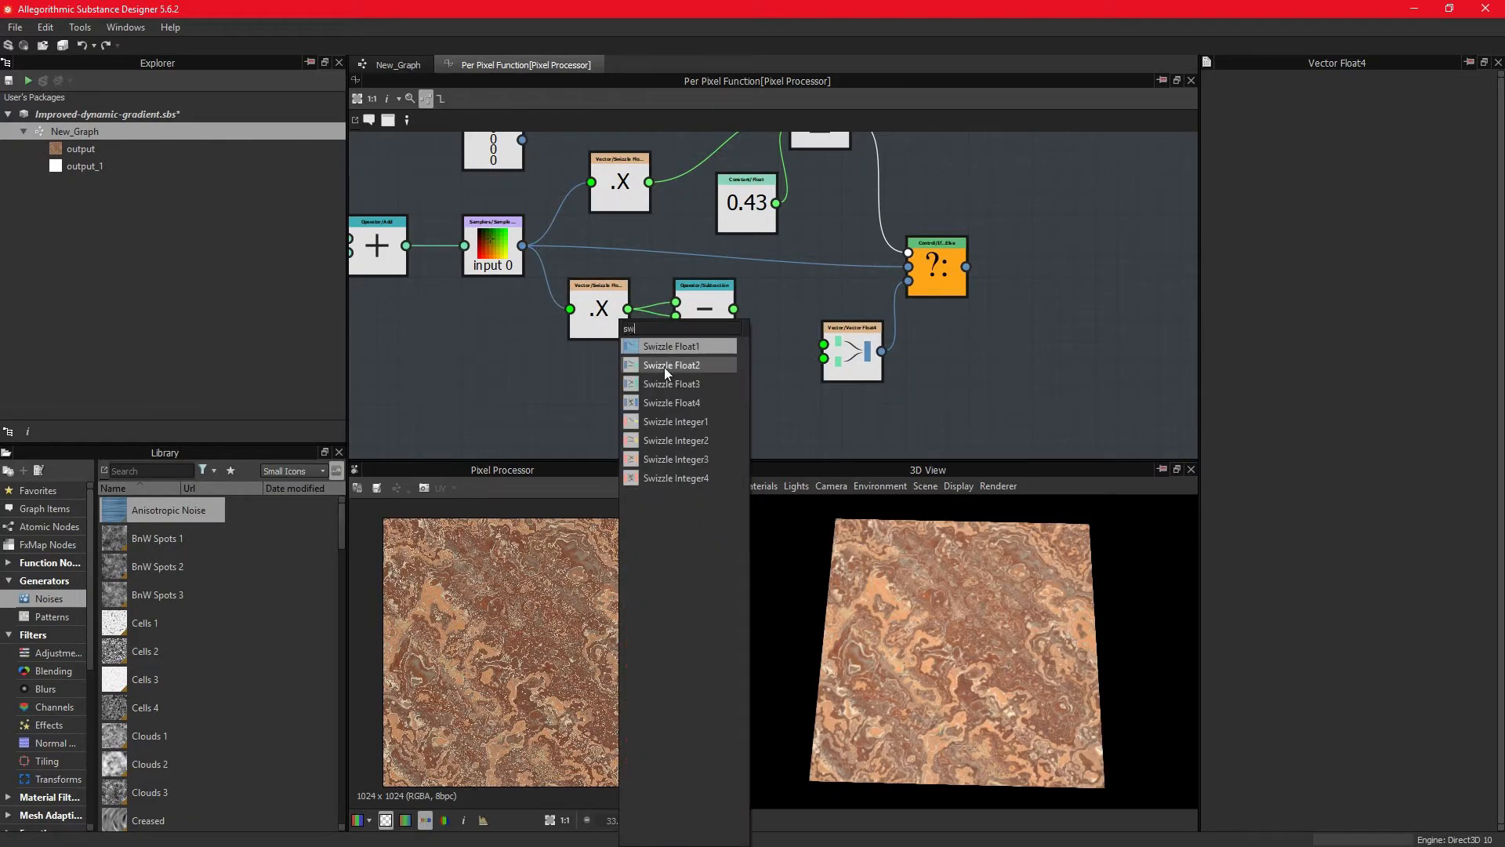
pyautogui.click(673, 345)
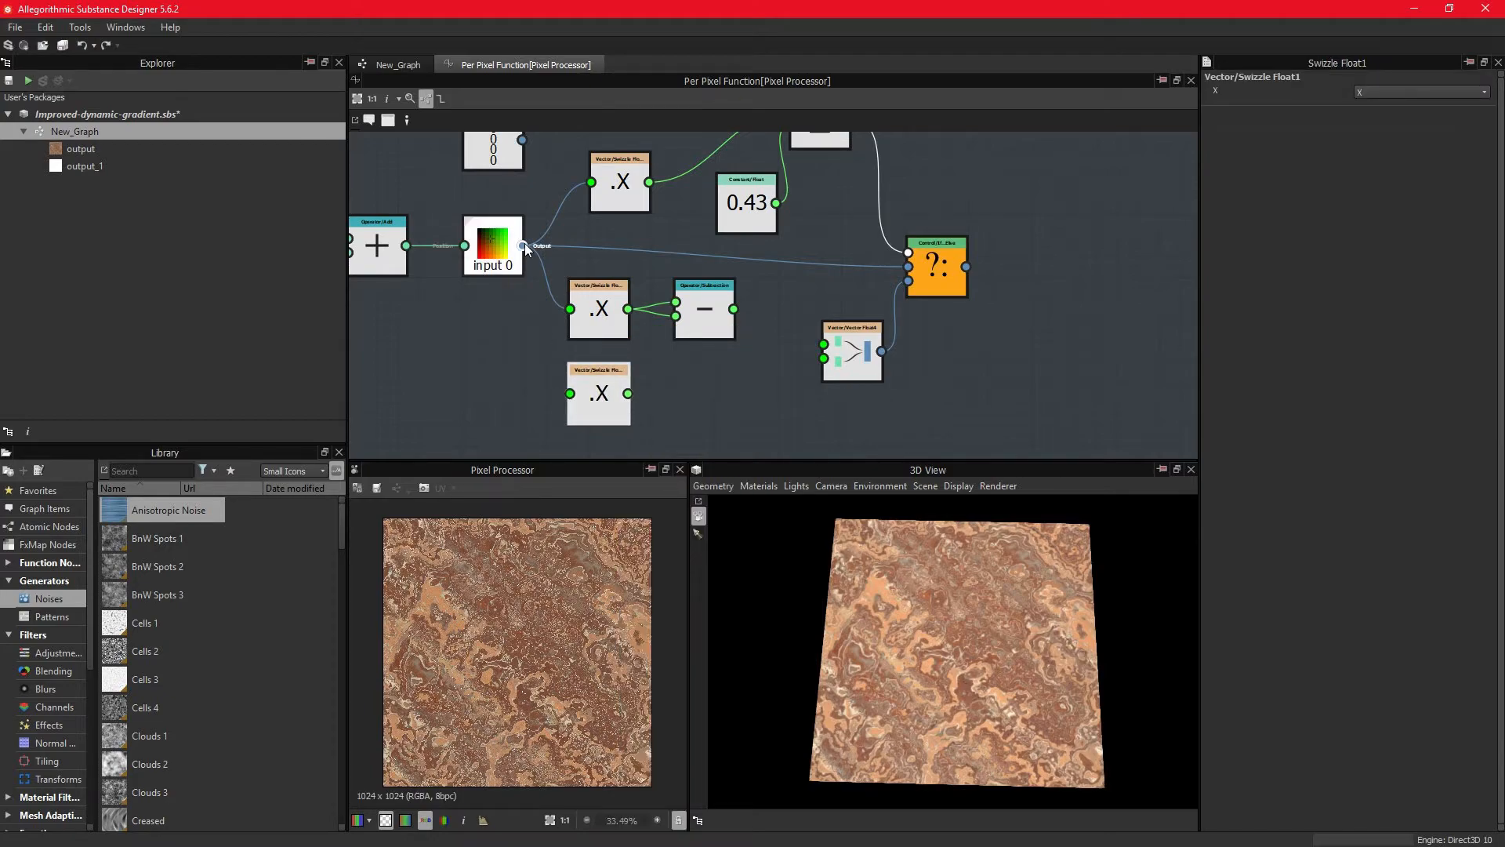
pyautogui.click(1420, 93)
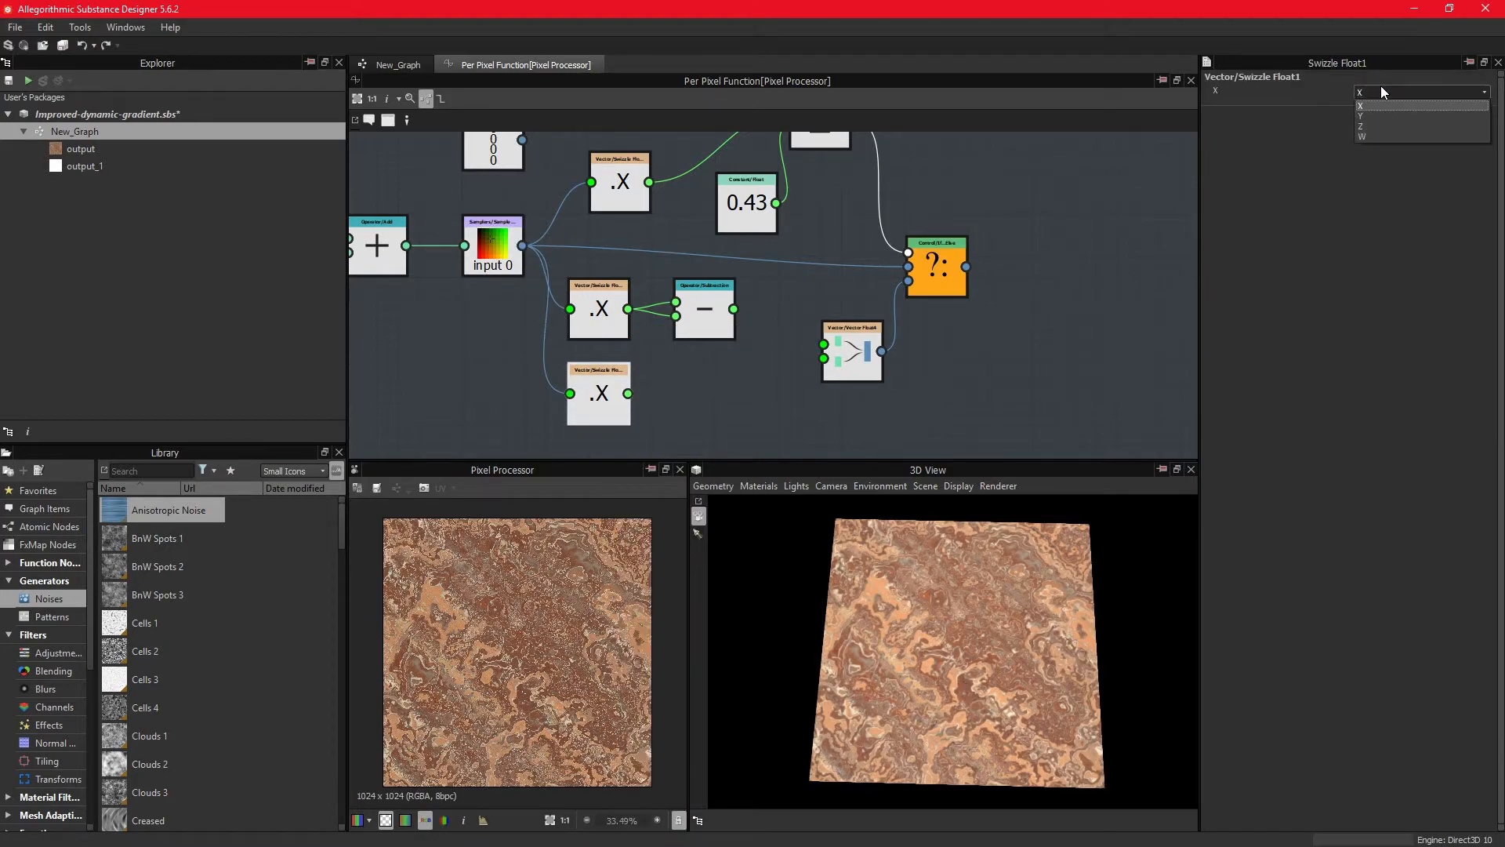
pyautogui.click(1362, 116)
pyautogui.write('vec')
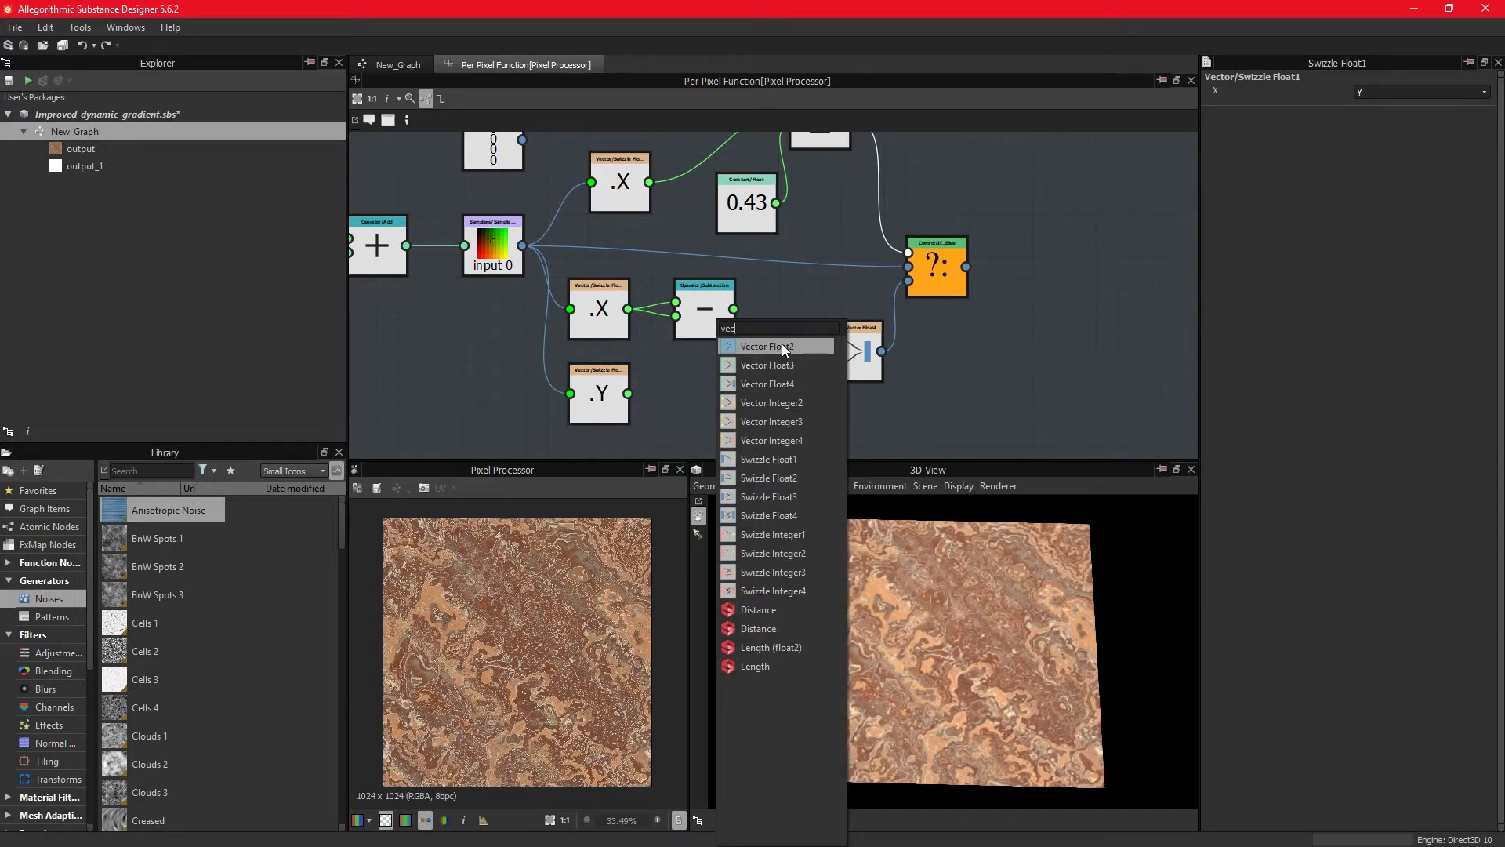
# Step: Join the subtracted X with Y in a Vector Float2 and add a Swizzle Float2 set to Z and W
pyautogui.click(766, 345)
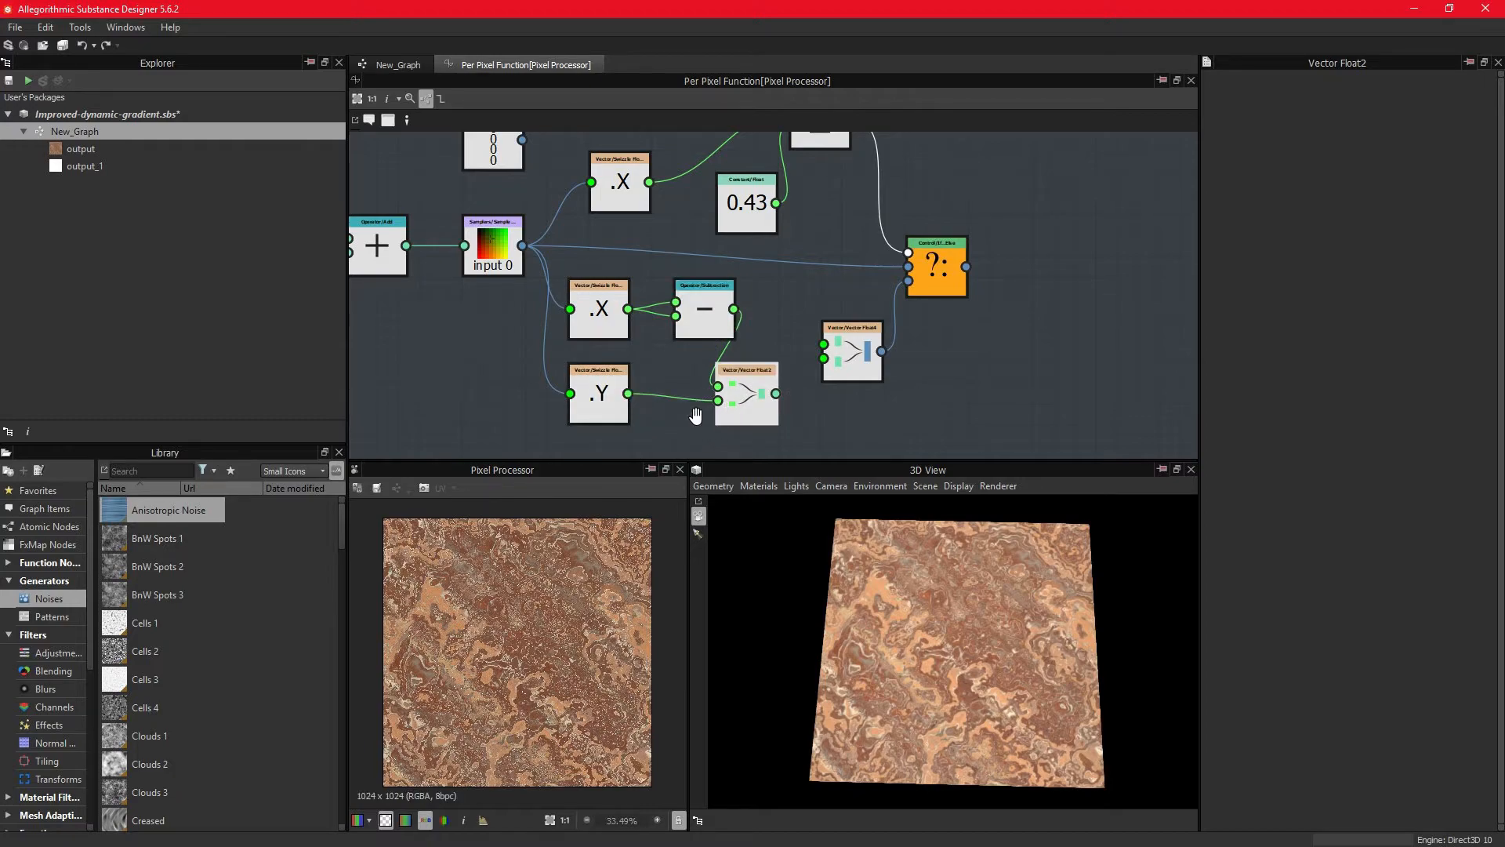
pyautogui.write('vec')
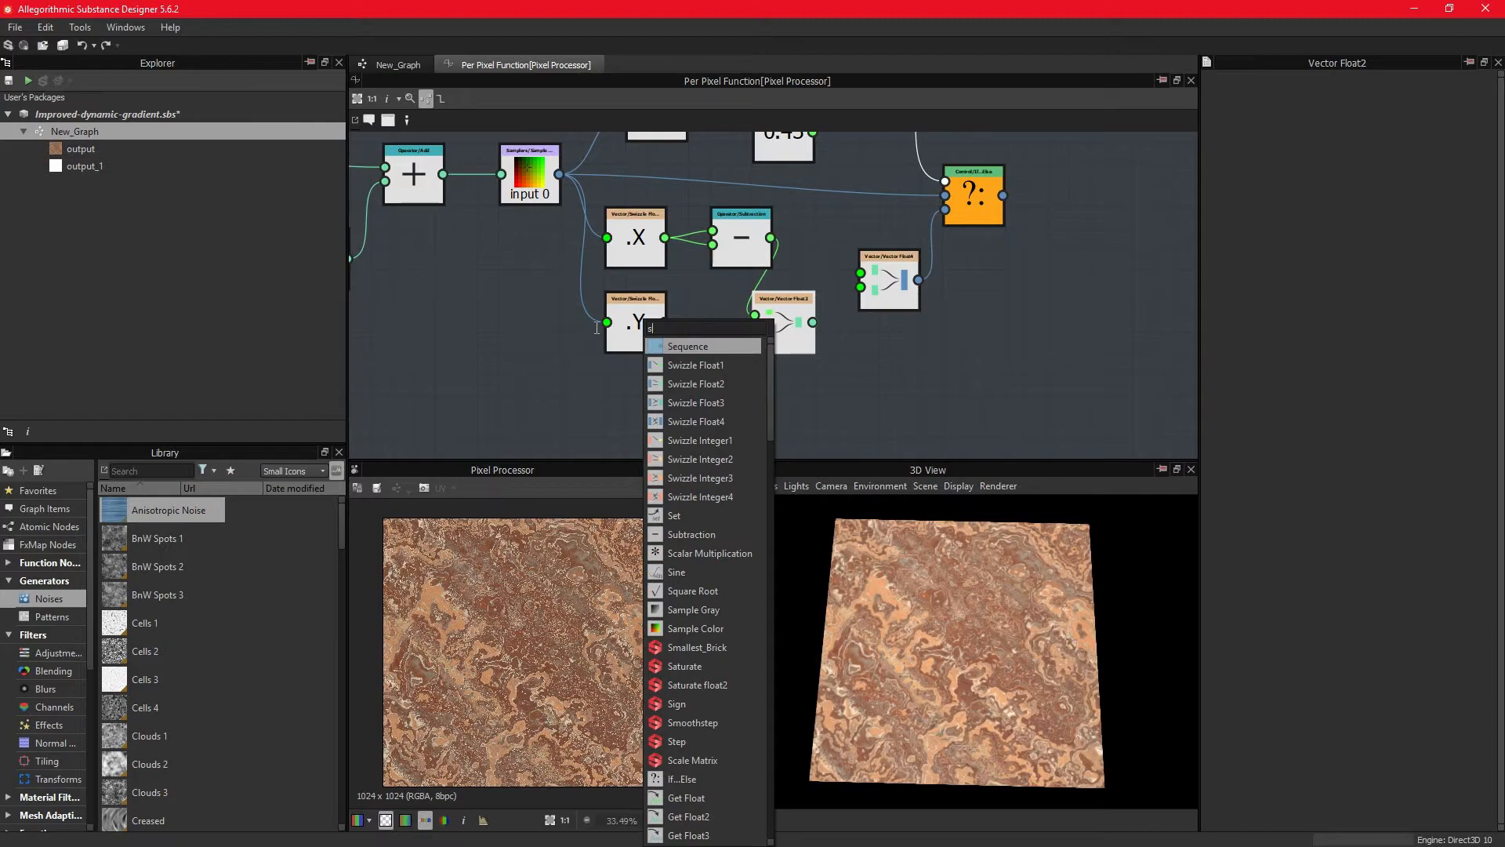
pyautogui.click(695, 383)
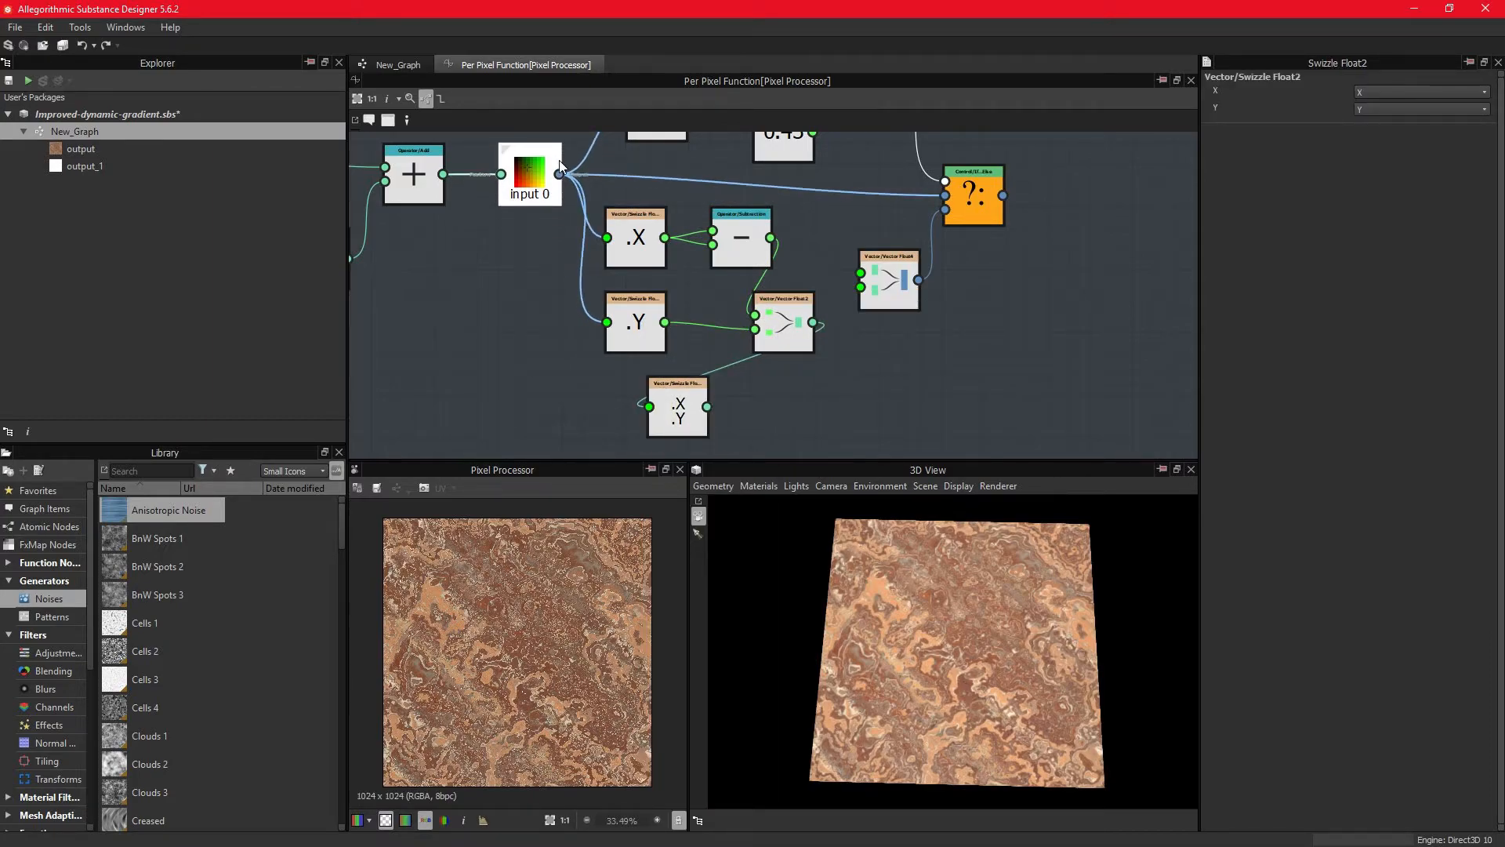
pyautogui.click(528, 172)
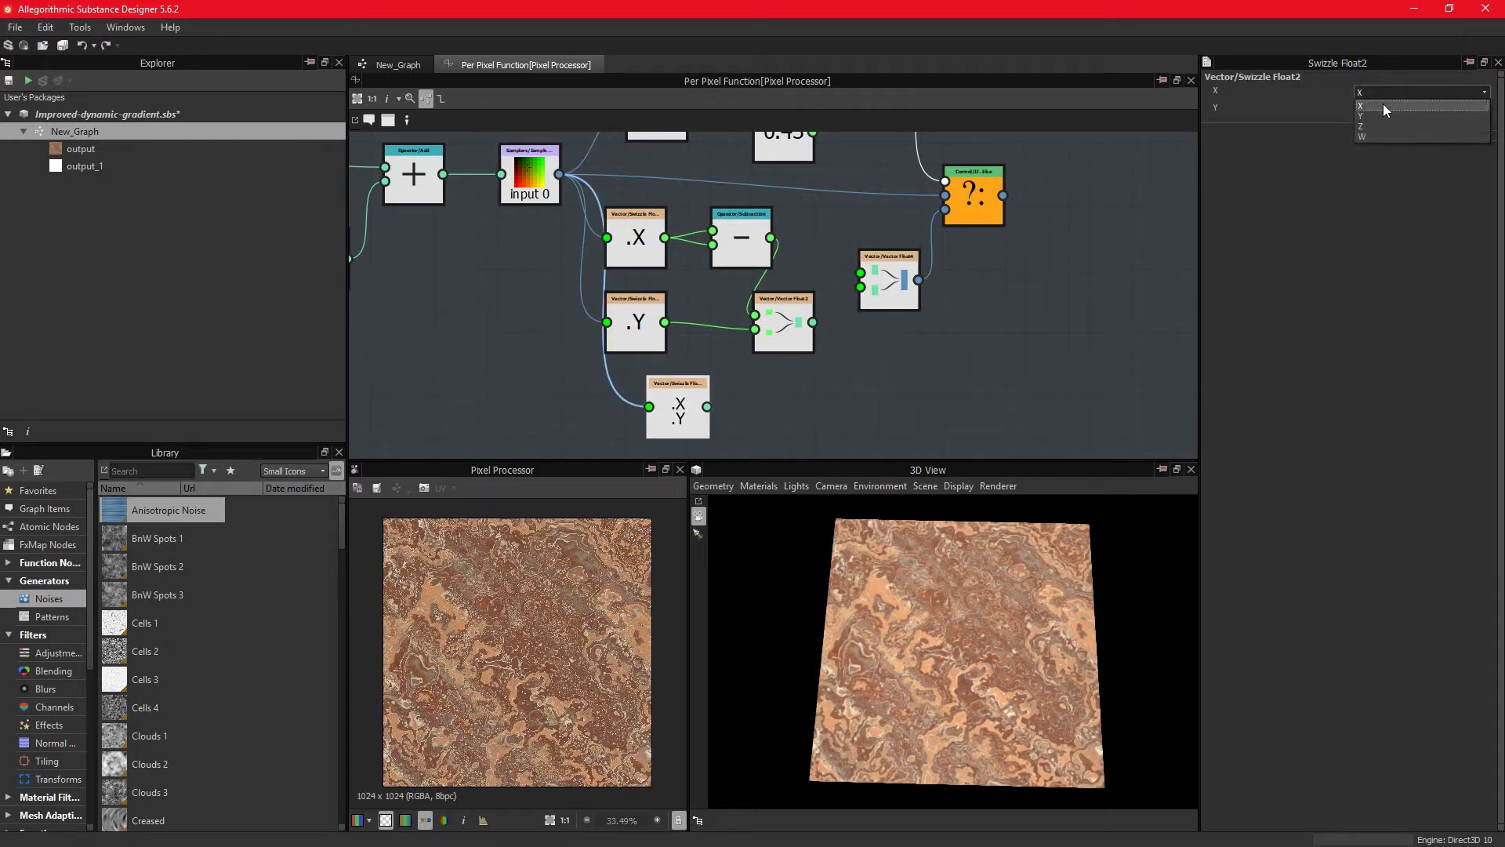
pyautogui.click(1362, 126)
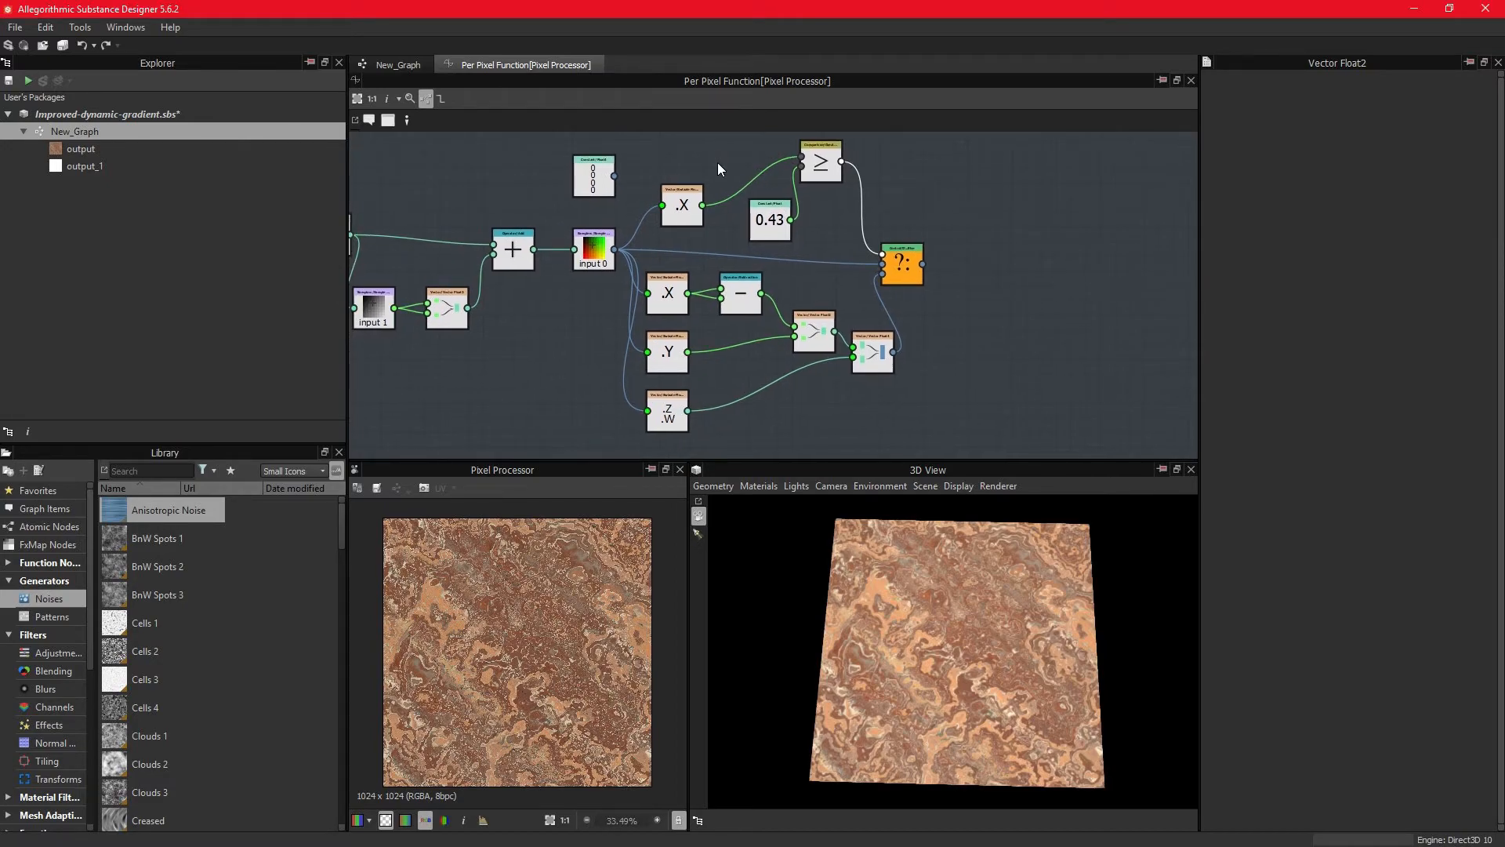
# Step: Raise the Float threshold to 0.533 and connect the rebuilt Vector Float4 into the If...Else
pyautogui.click(768, 219)
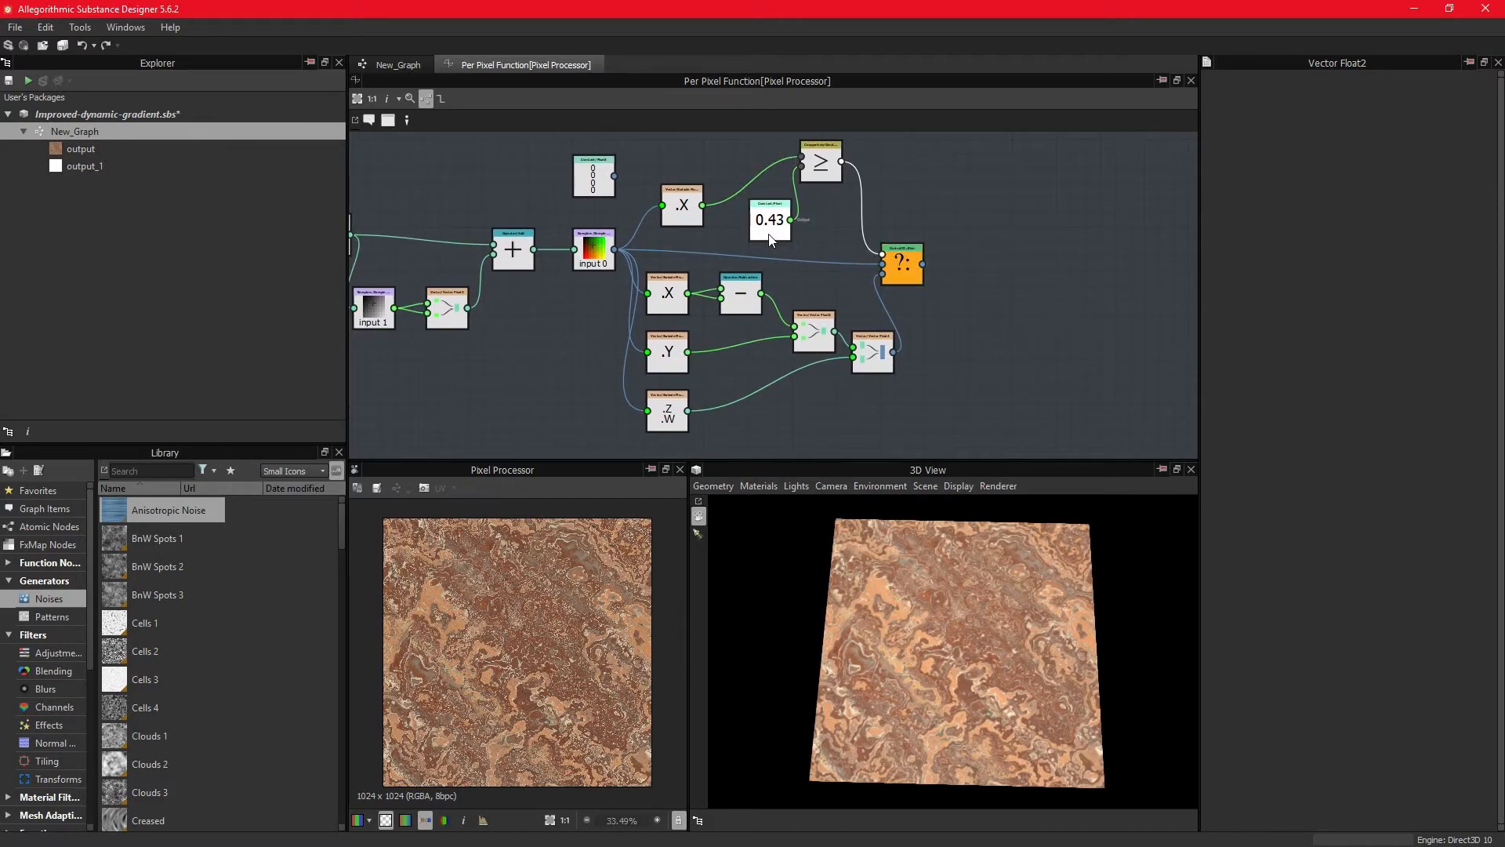
pyautogui.click(768, 220)
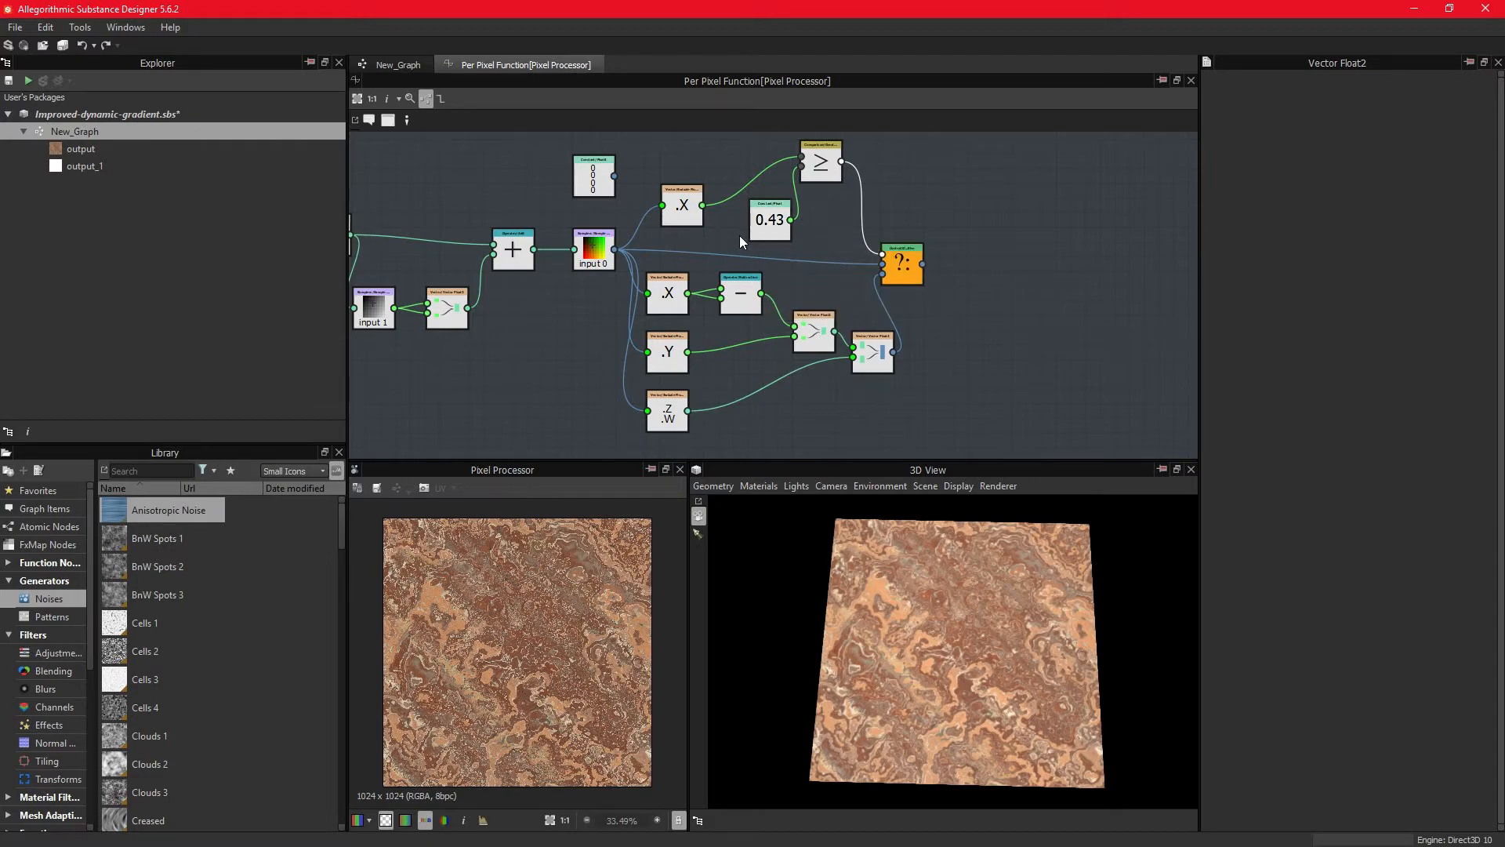
pyautogui.moveTo(803, 267)
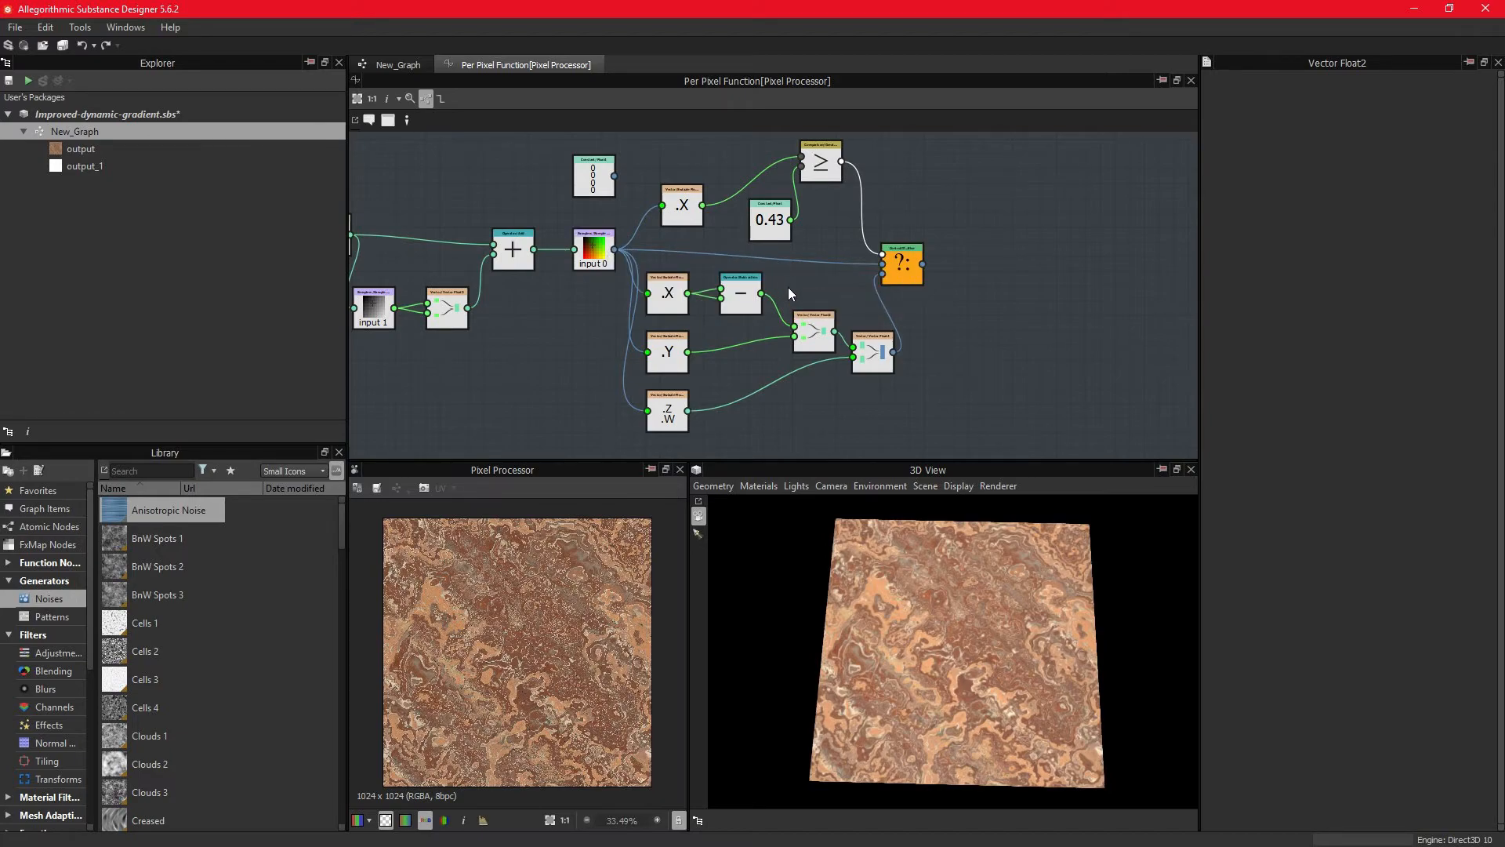
pyautogui.click(901, 263)
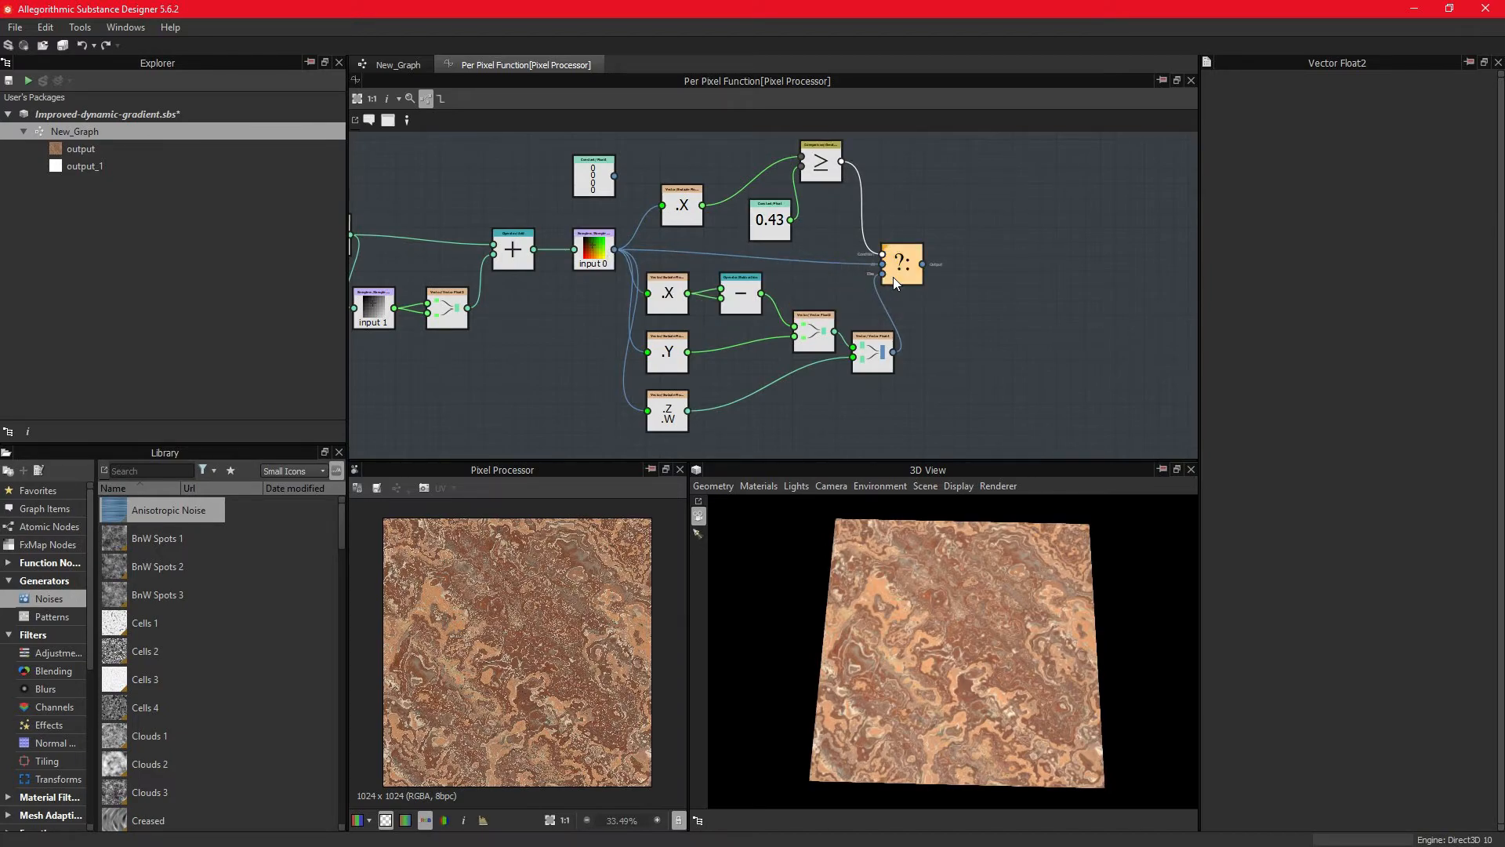
pyautogui.click(900, 263)
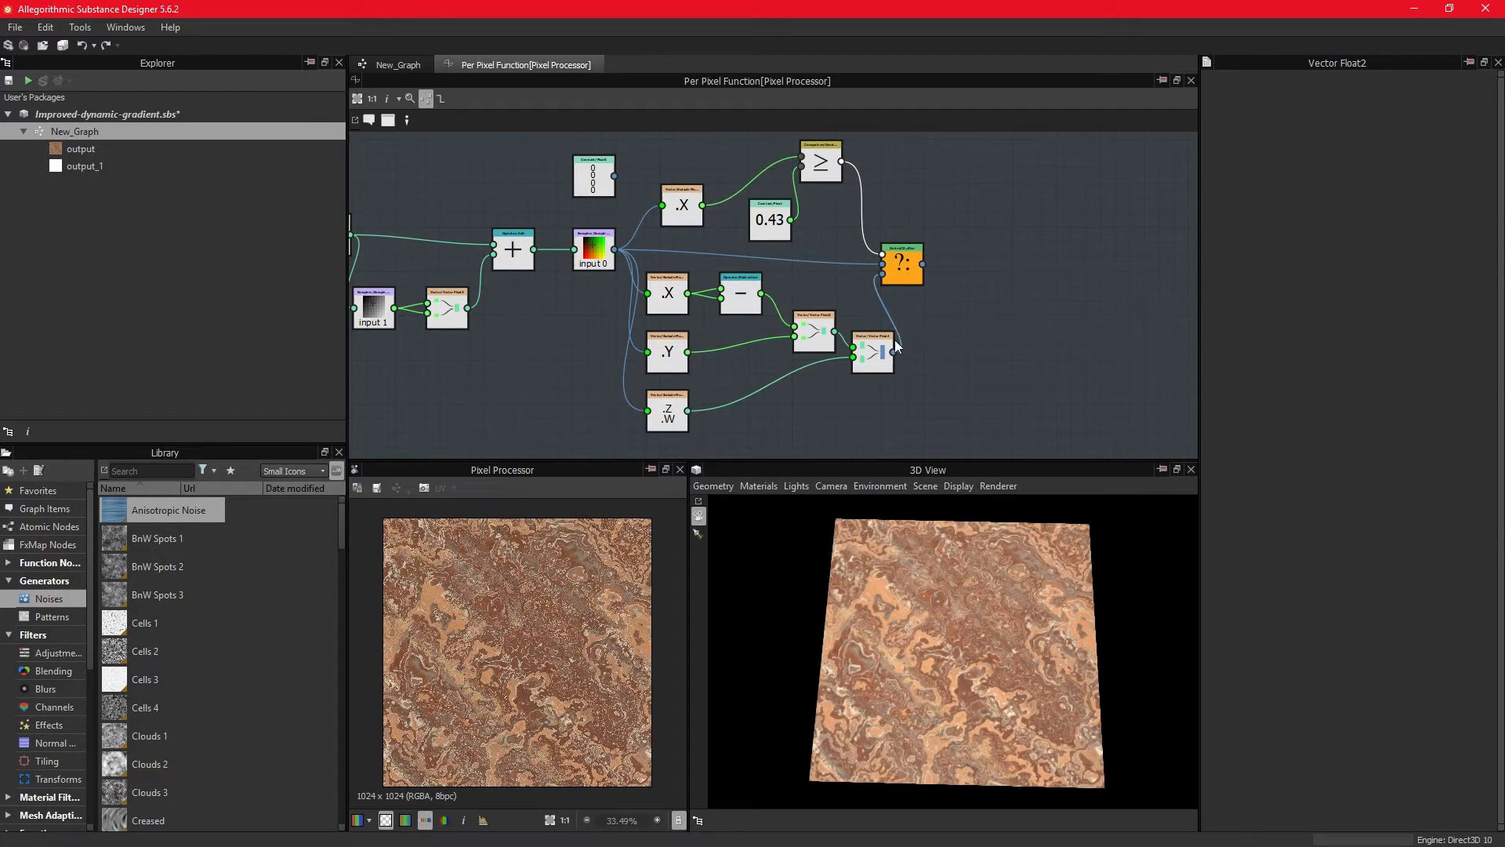
pyautogui.click(770, 218)
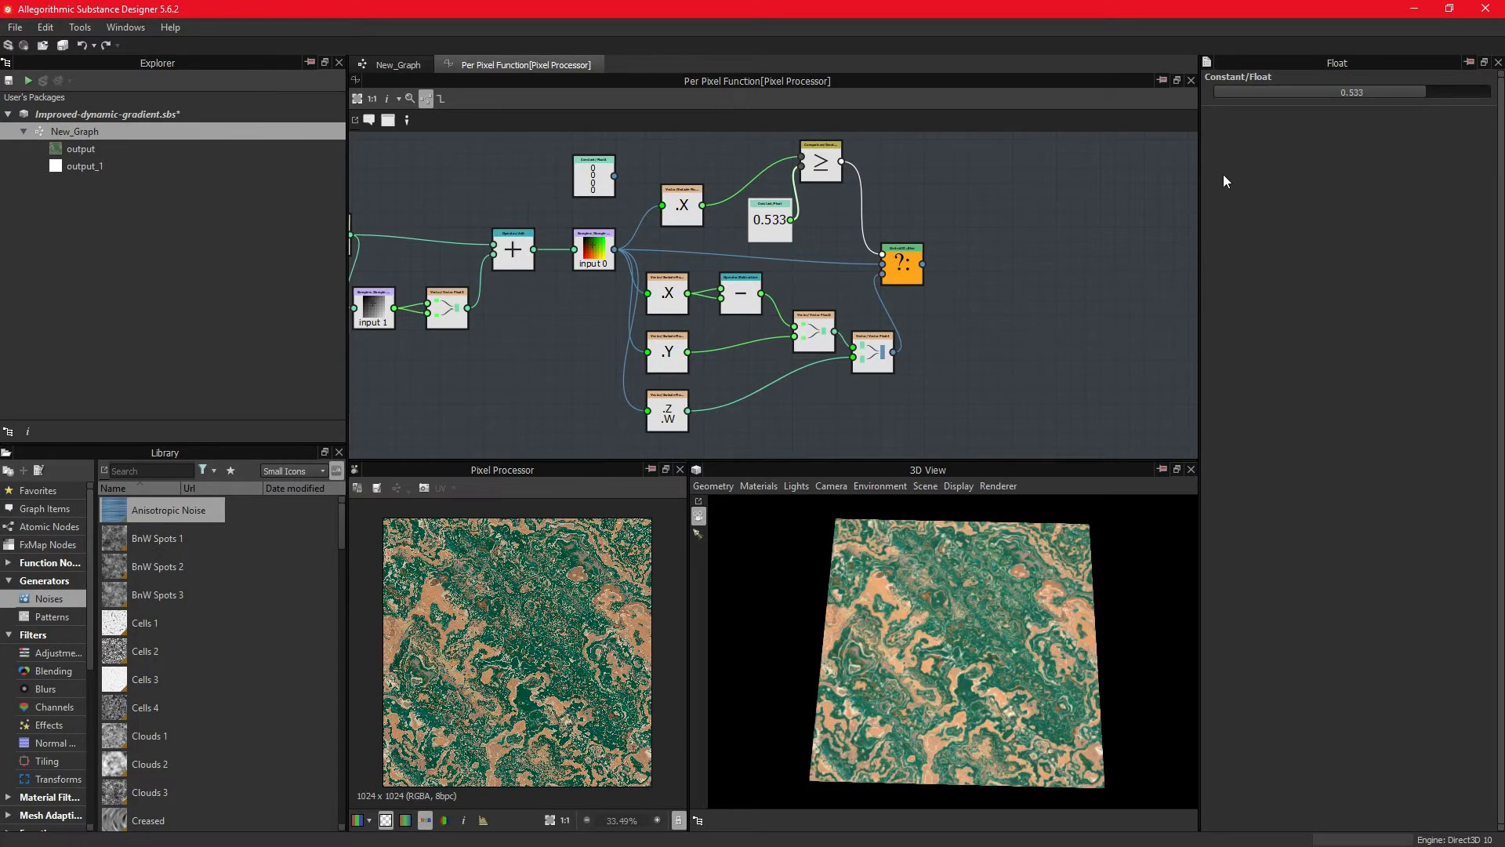
pyautogui.click(667, 413)
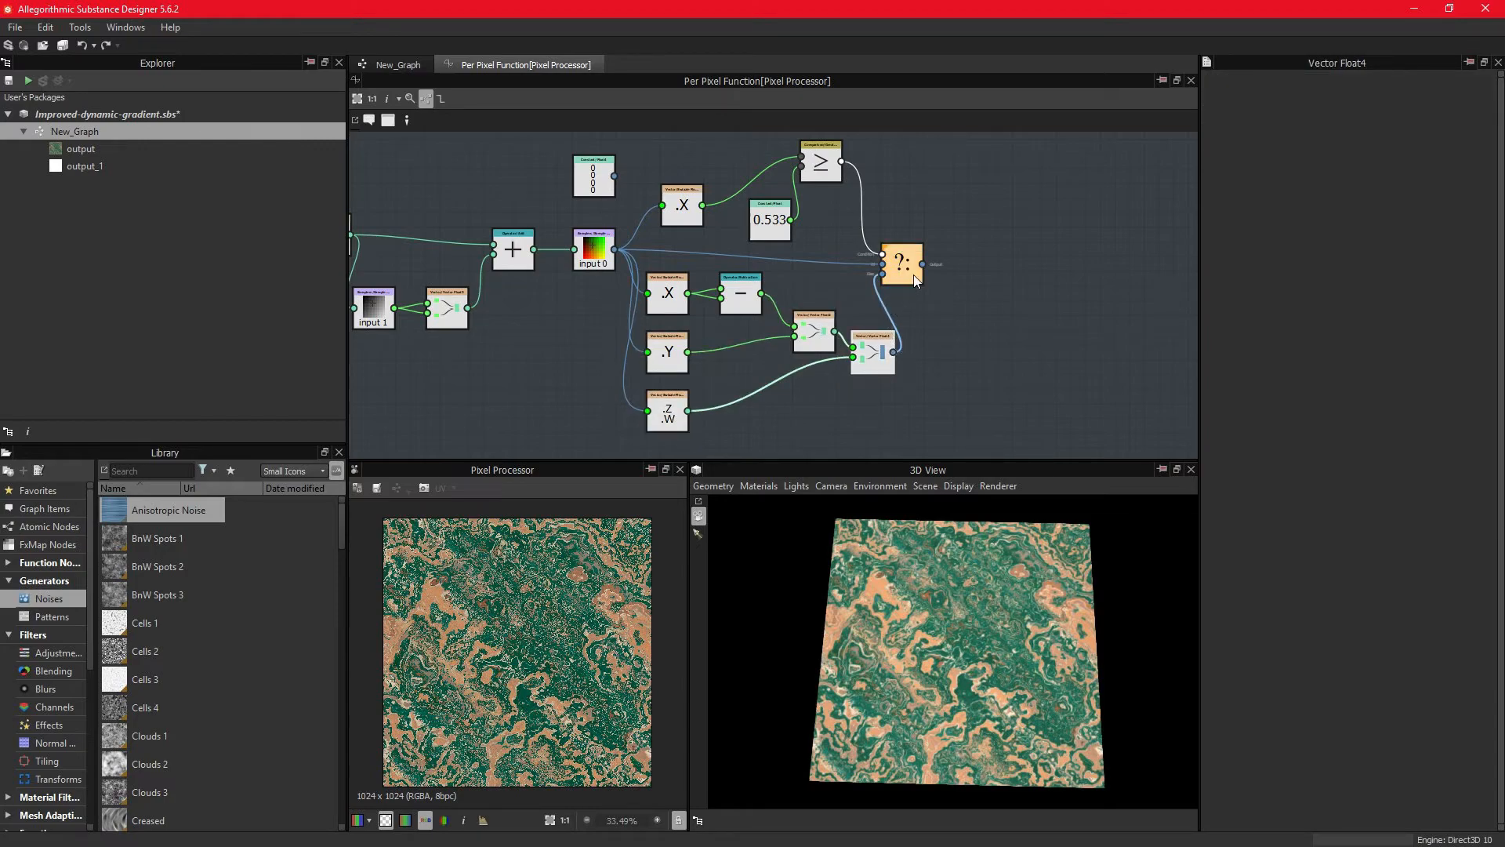
pyautogui.click(903, 262)
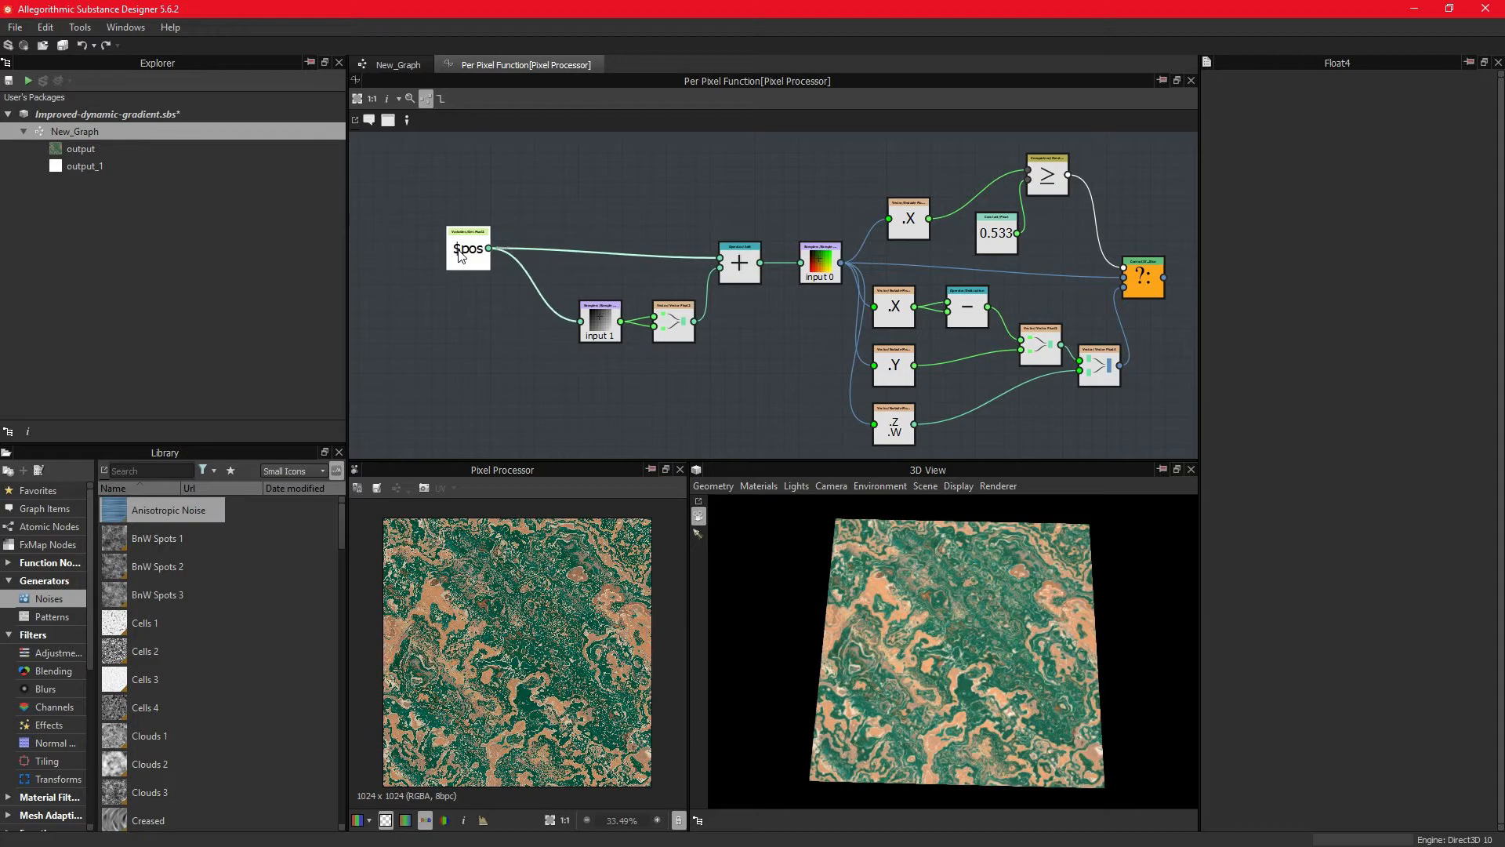
# Step: Multiply $pos by an Integer constant of 1 cast To Float and built into a Vector Float2
pyautogui.moveTo(469, 249); pyautogui.dragTo(425, 264)
pyautogui.write('mul')
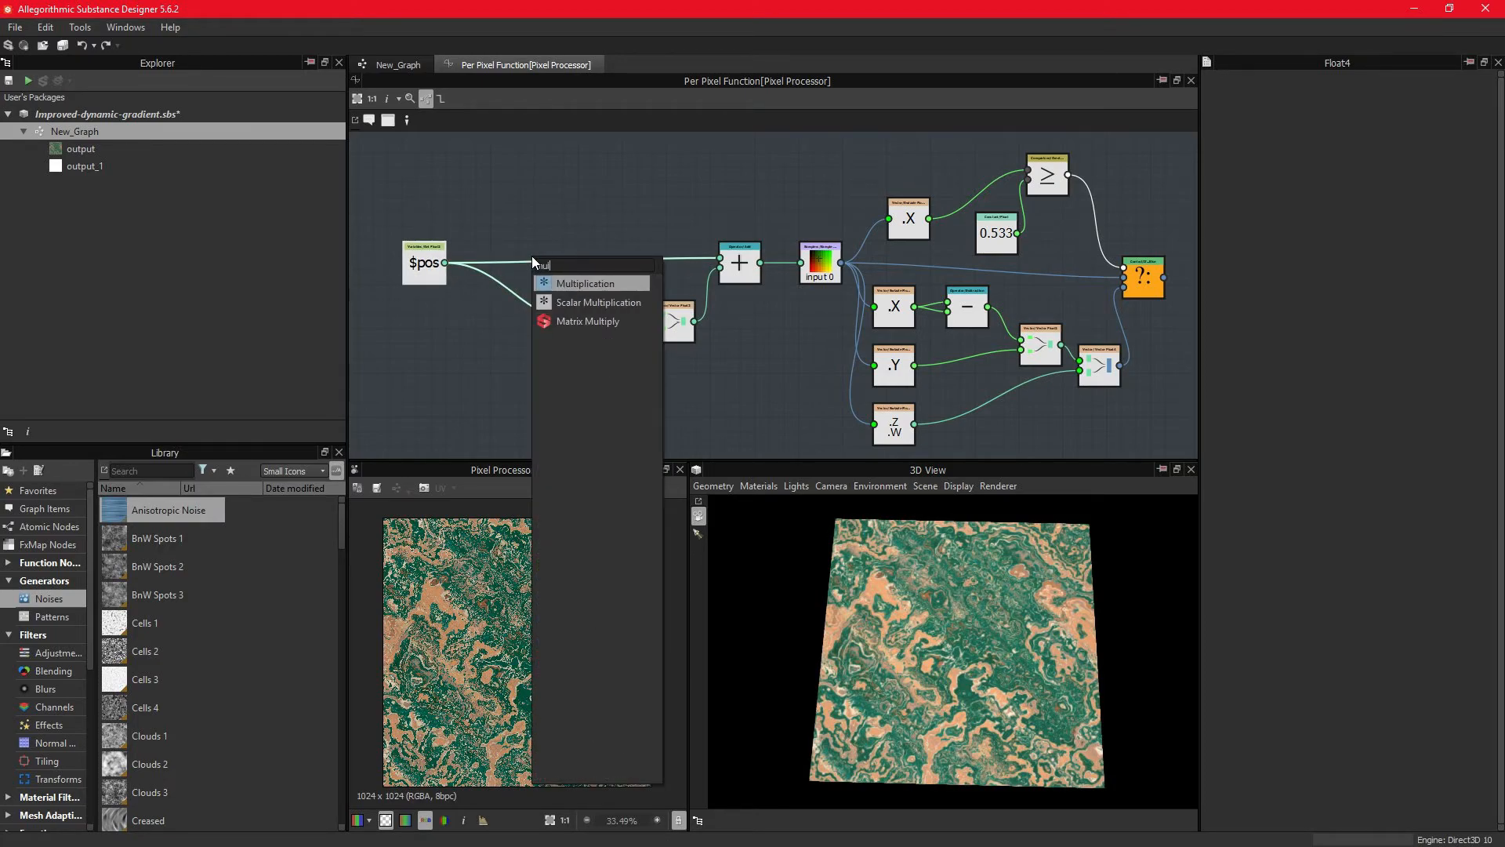
pyautogui.click(584, 284)
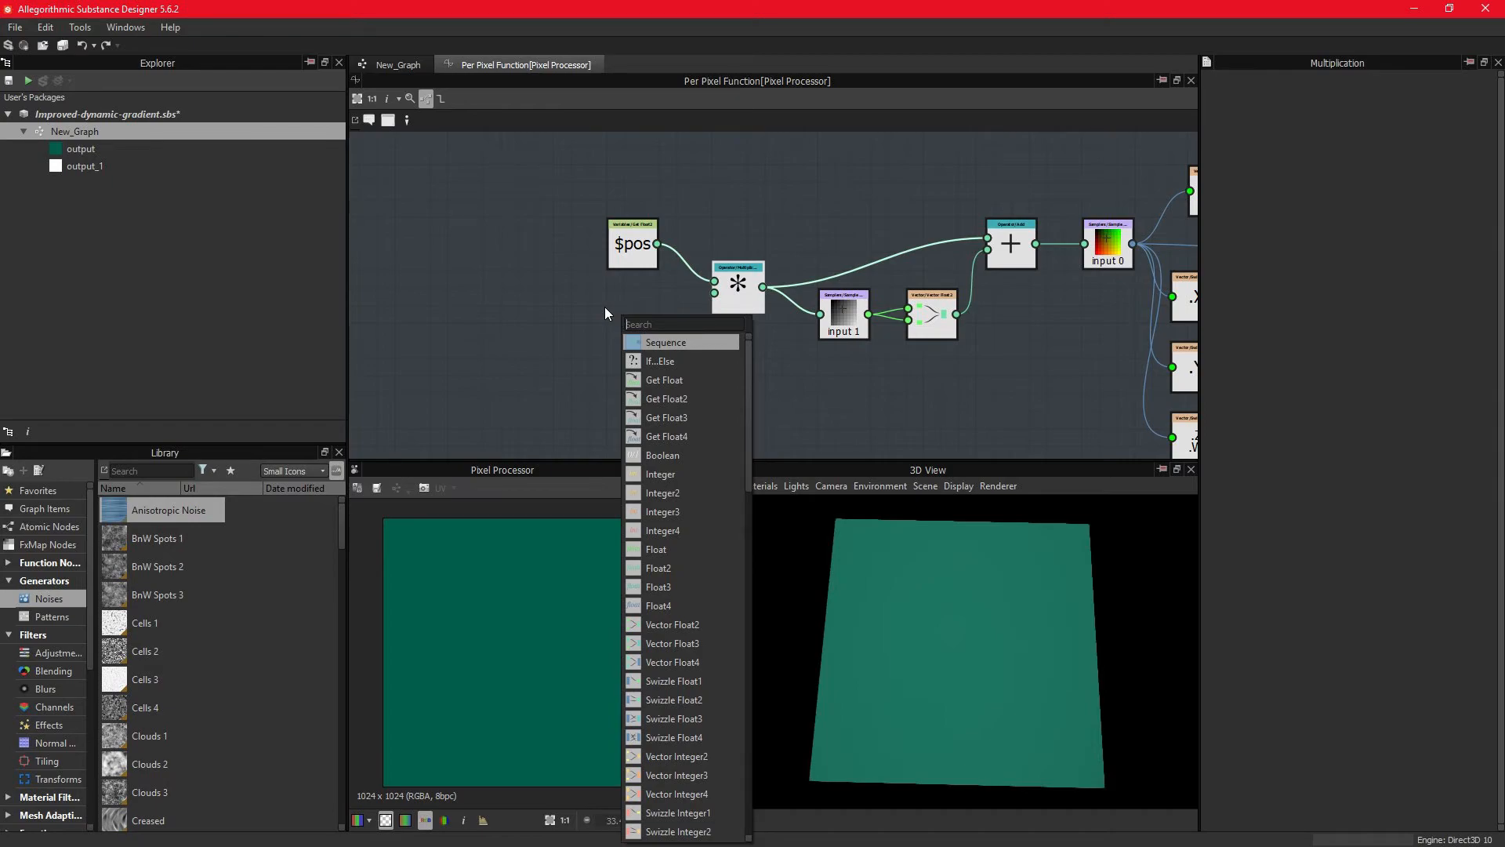
pyautogui.click(661, 473)
pyautogui.write('cast')
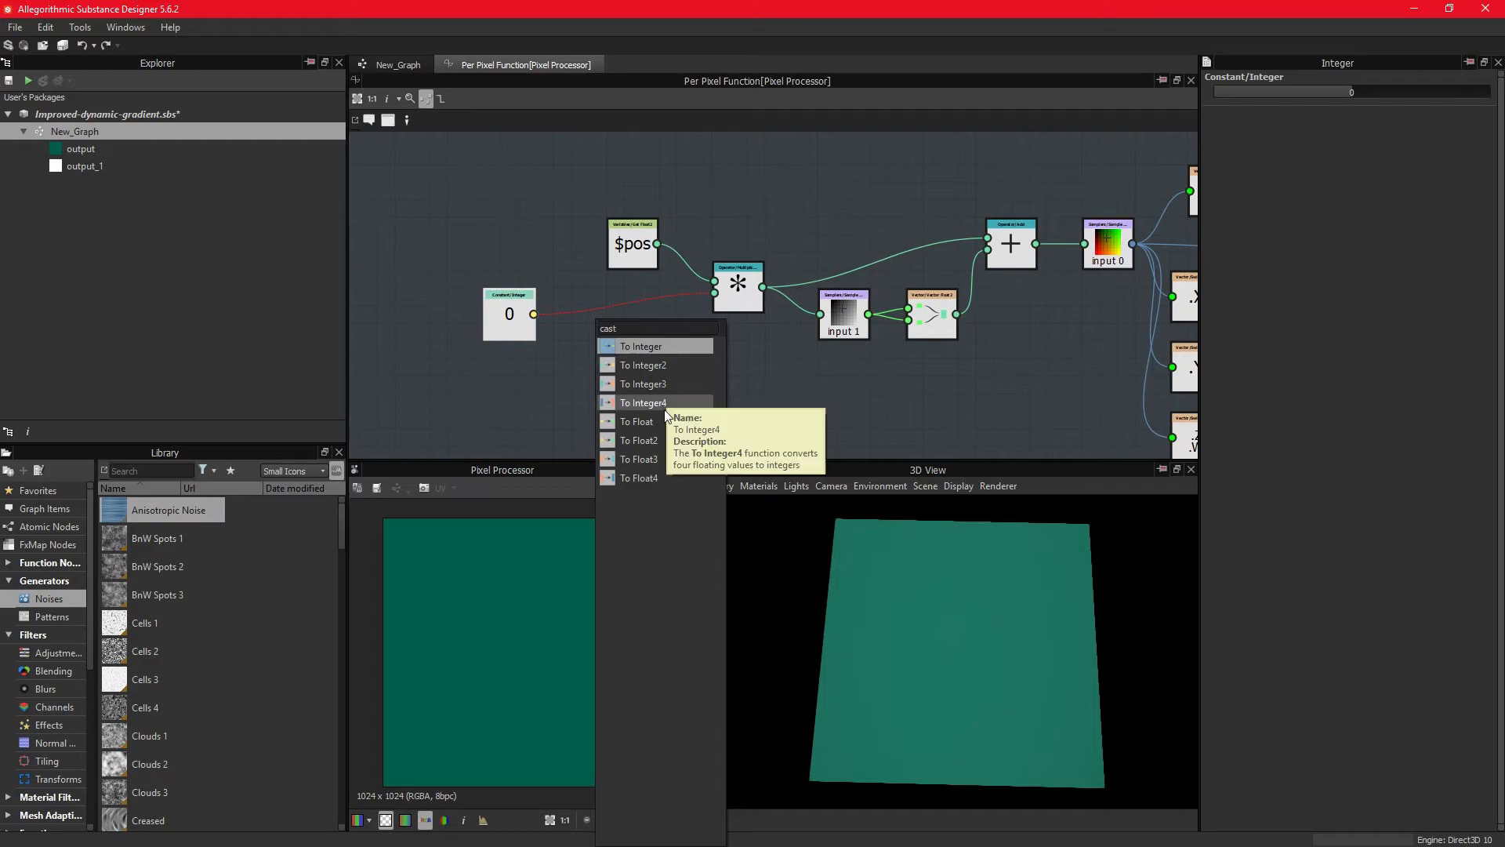
pyautogui.moveTo(640, 439)
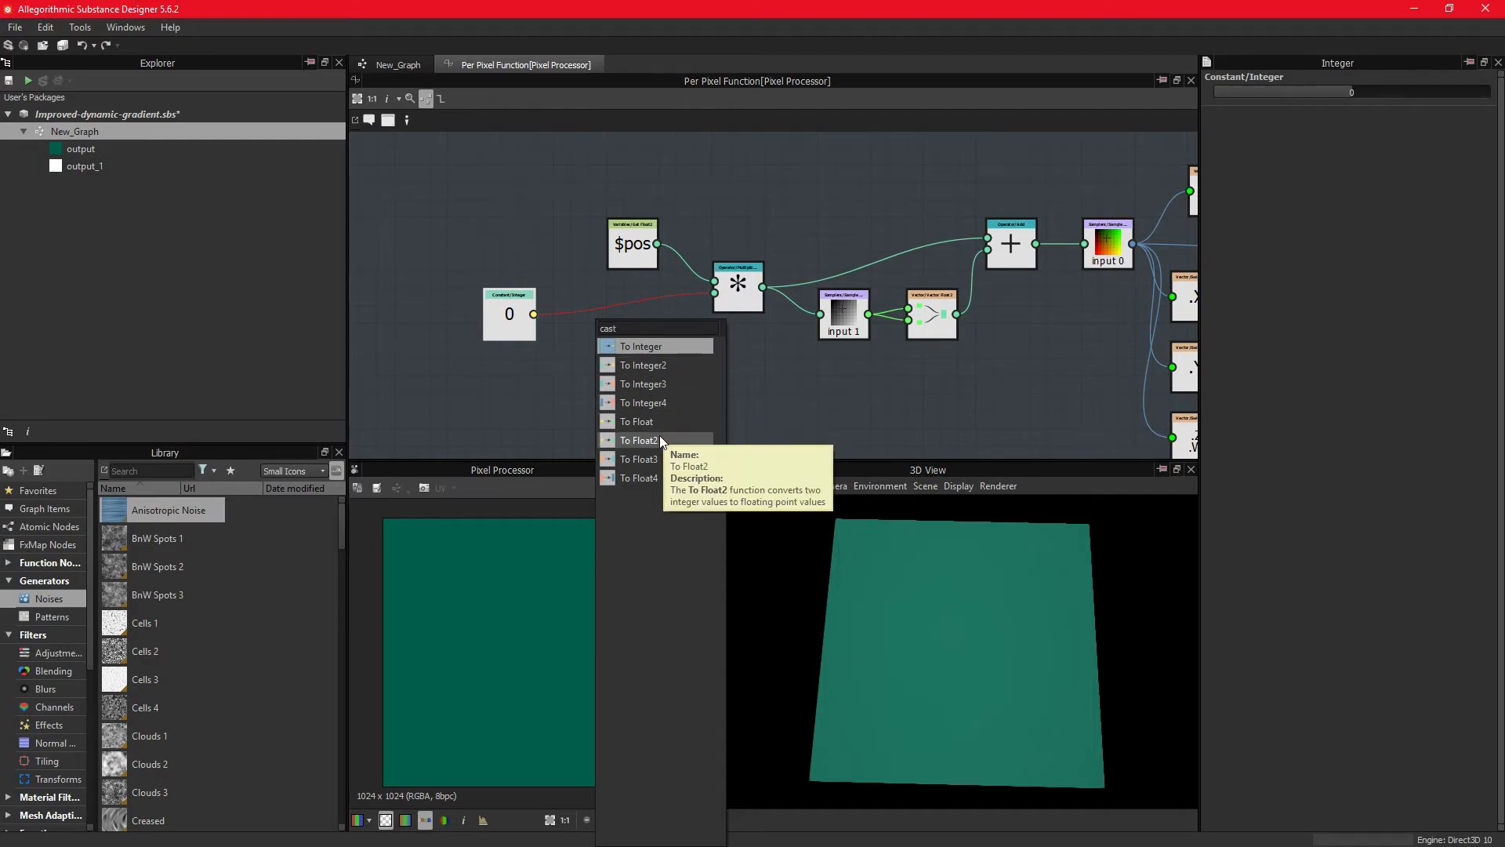
pyautogui.click(637, 420)
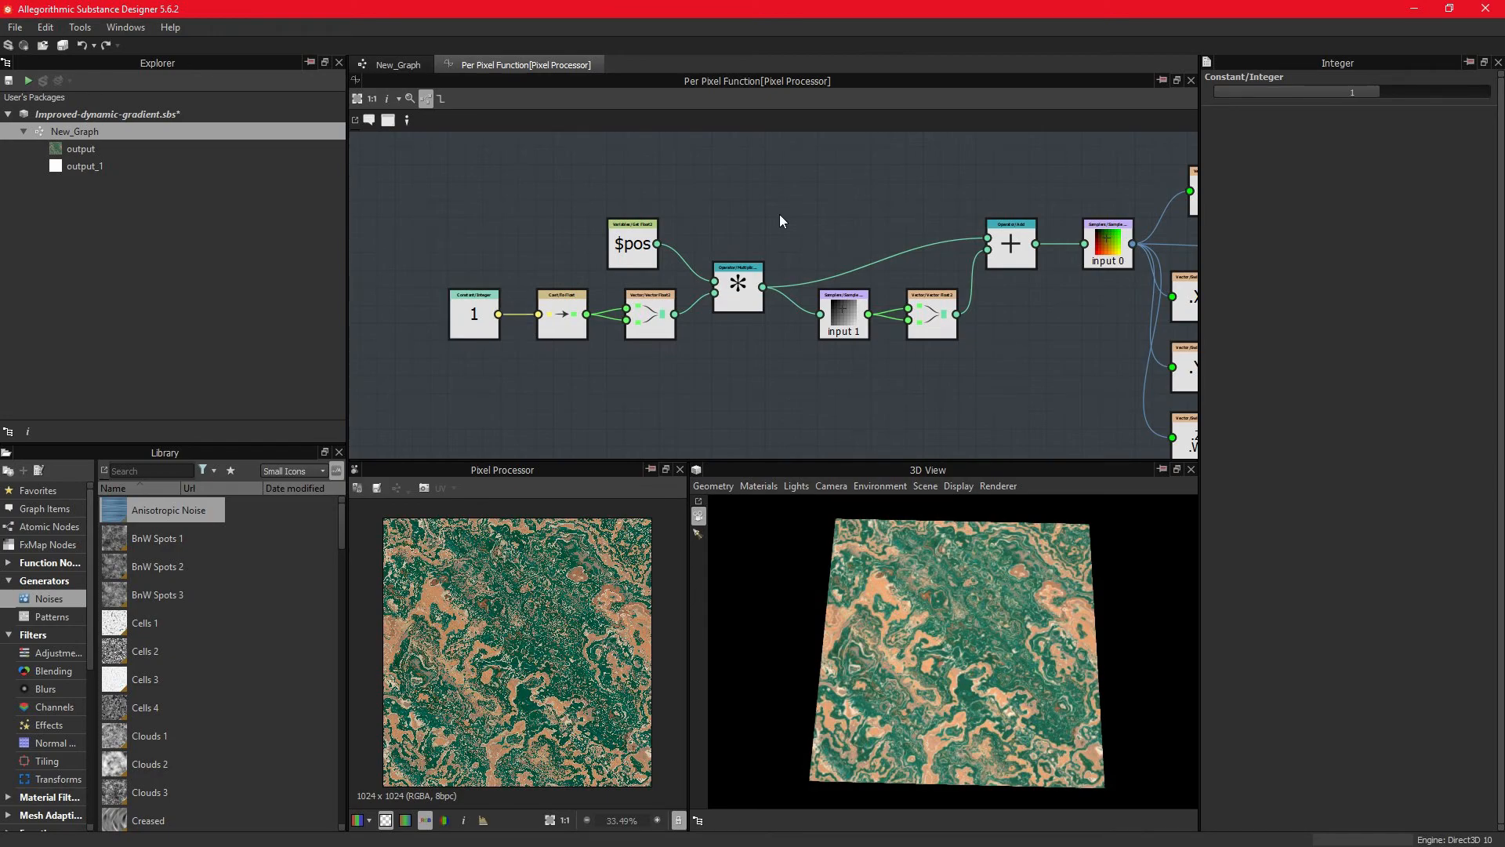
pyautogui.moveTo(807, 216)
pyautogui.write('mi')
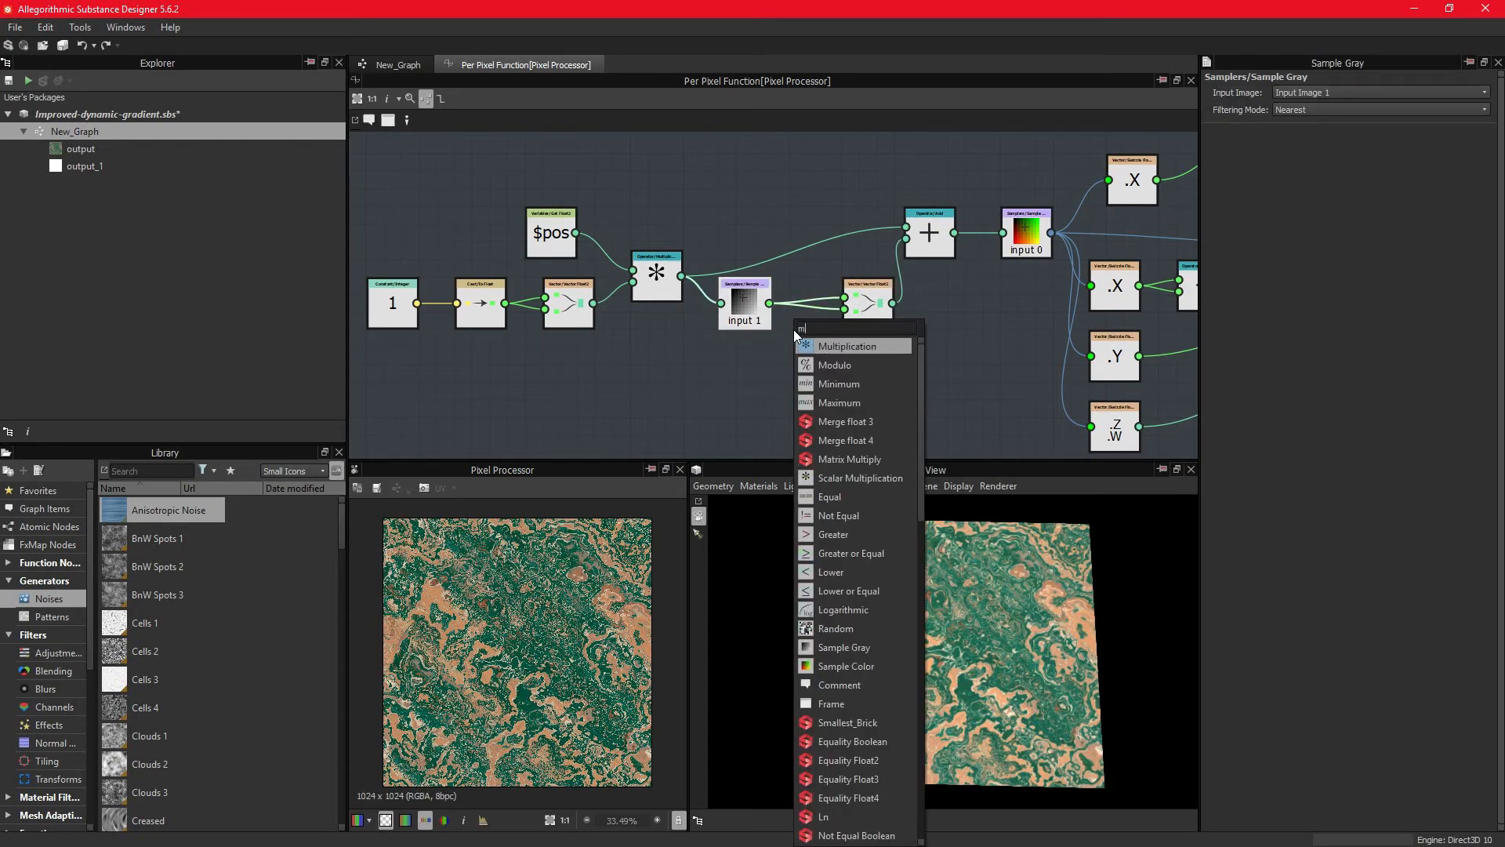
# Step: Multiply the Sample Gray noise by a Float constant set to 0.835
pyautogui.click(847, 345)
pyautogui.write('flo')
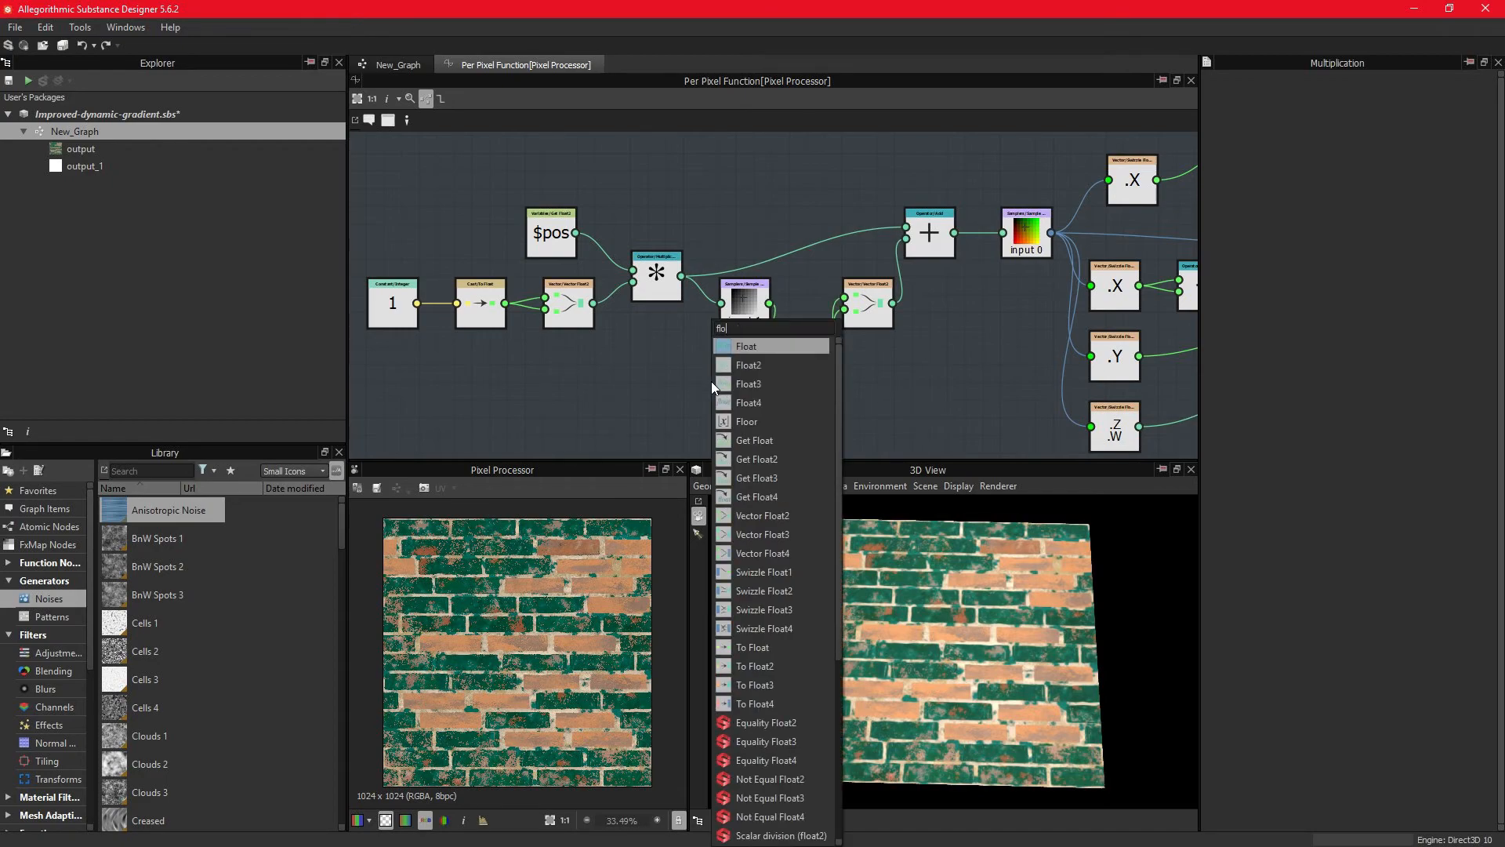
pyautogui.click(746, 345)
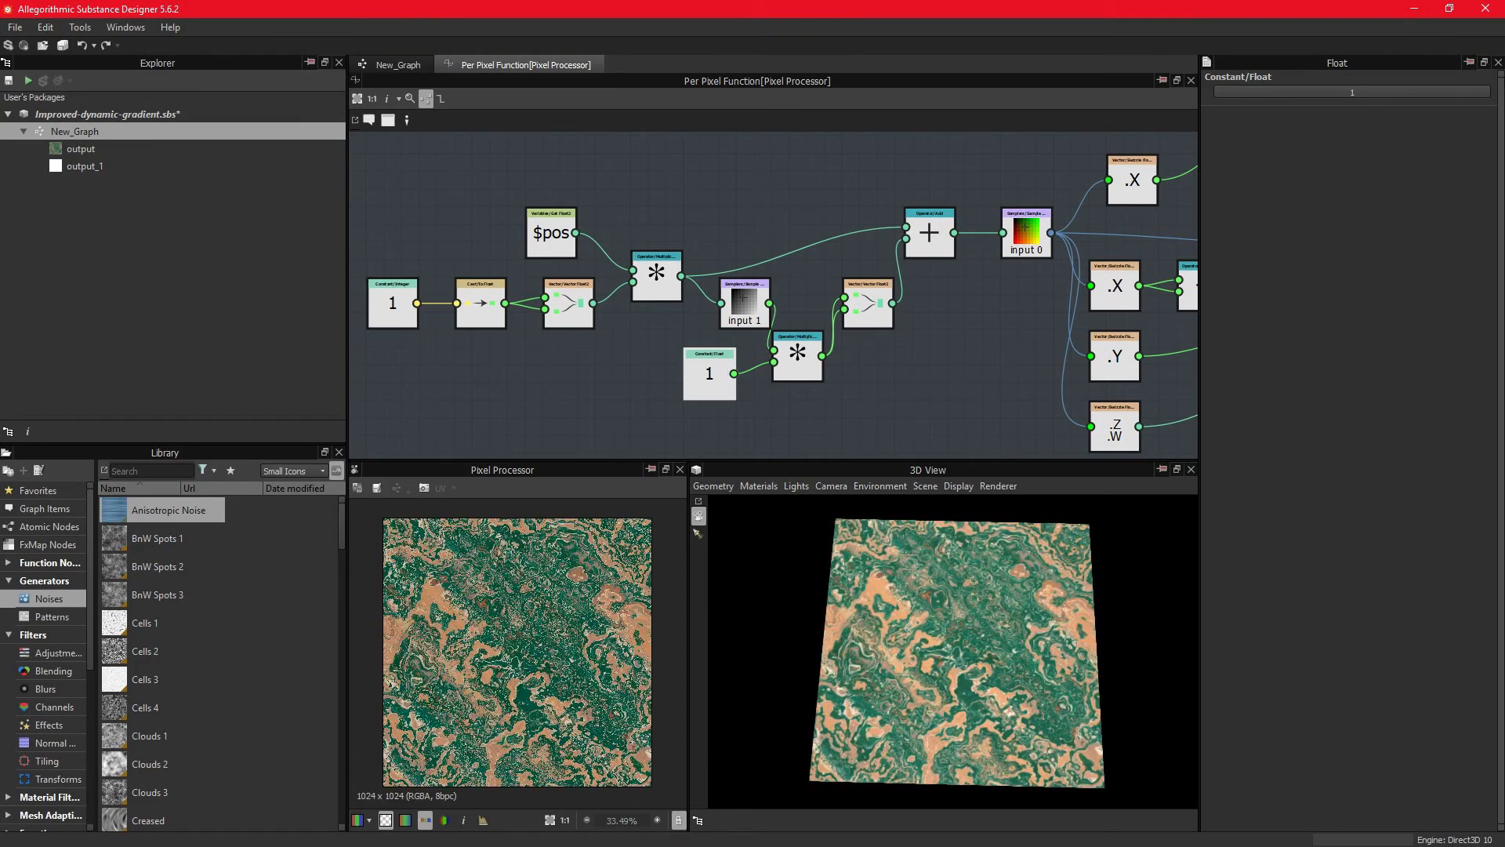
pyautogui.write('0.835')
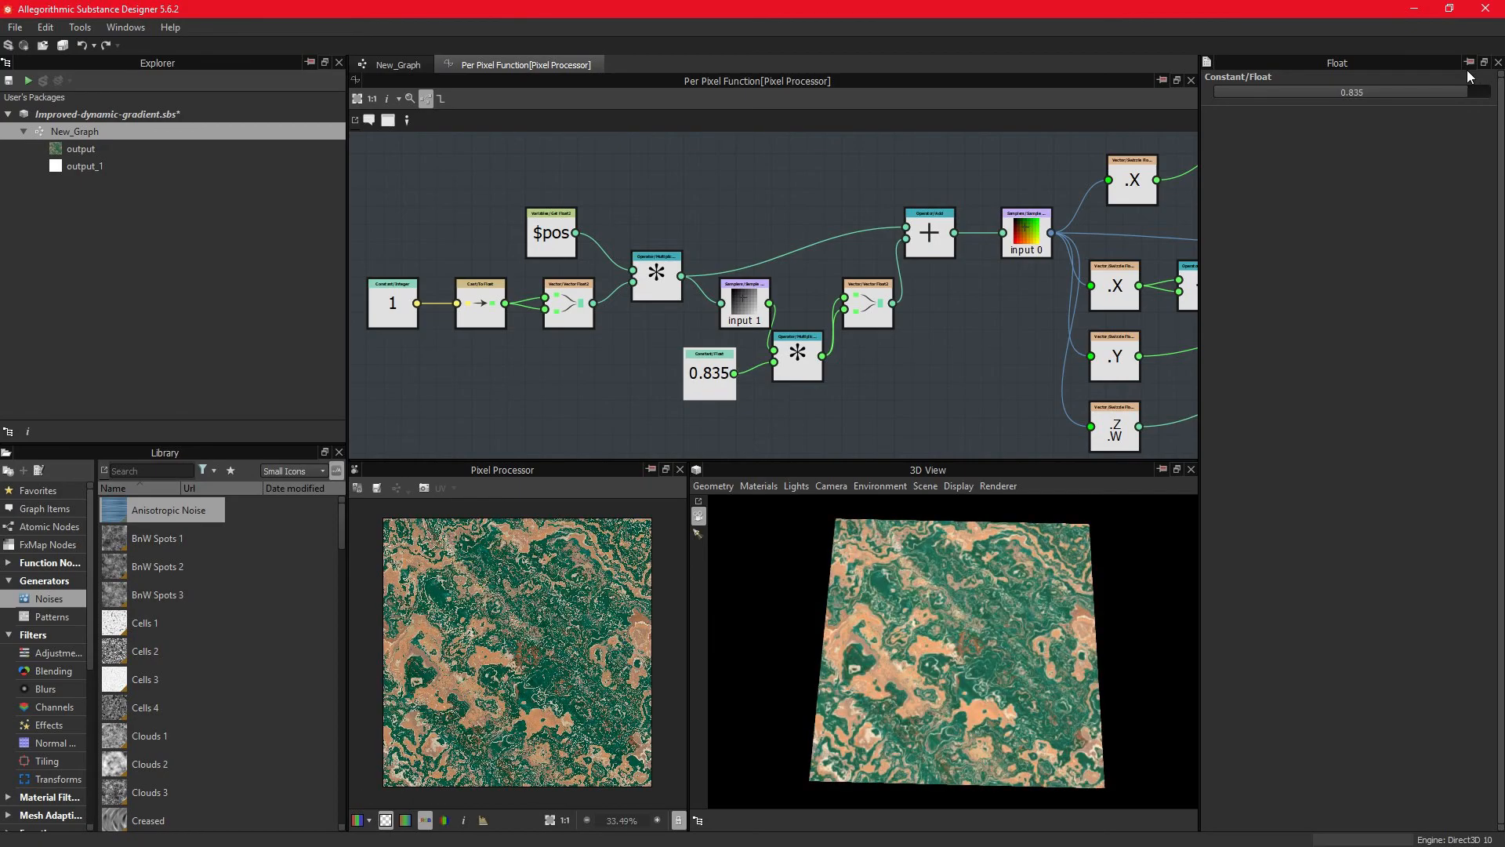